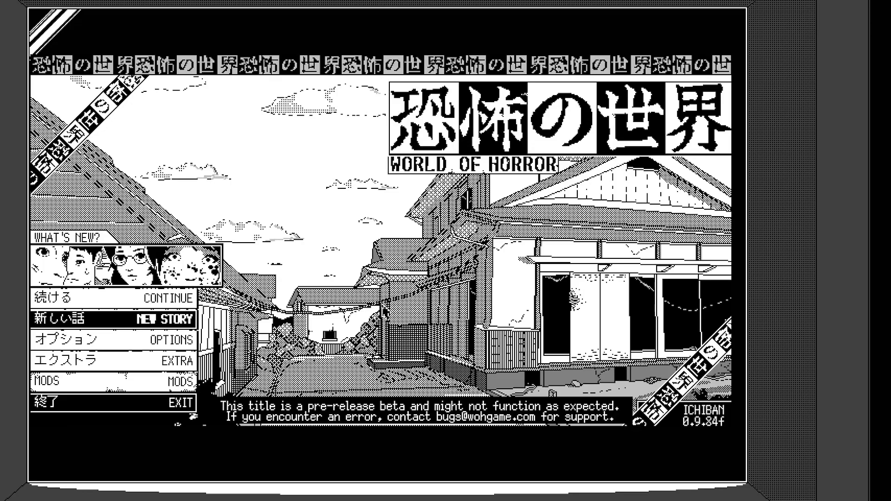
mouse_move(386, 310)
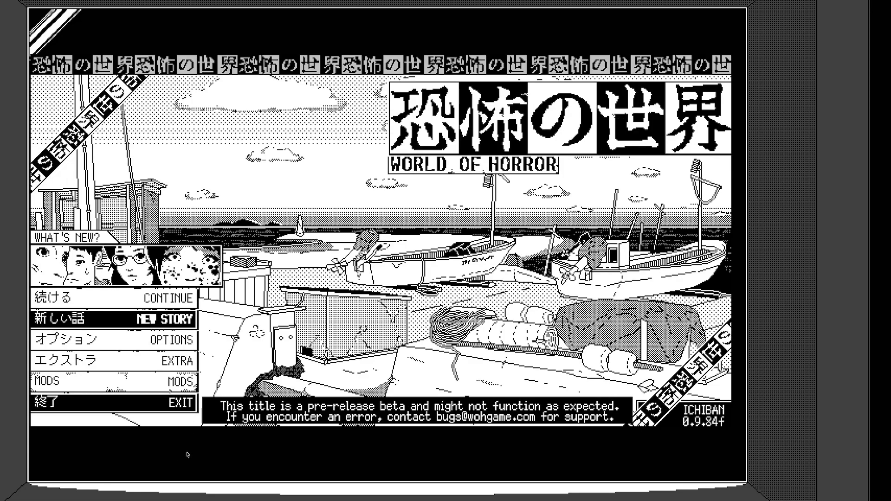
mouse_move(201, 452)
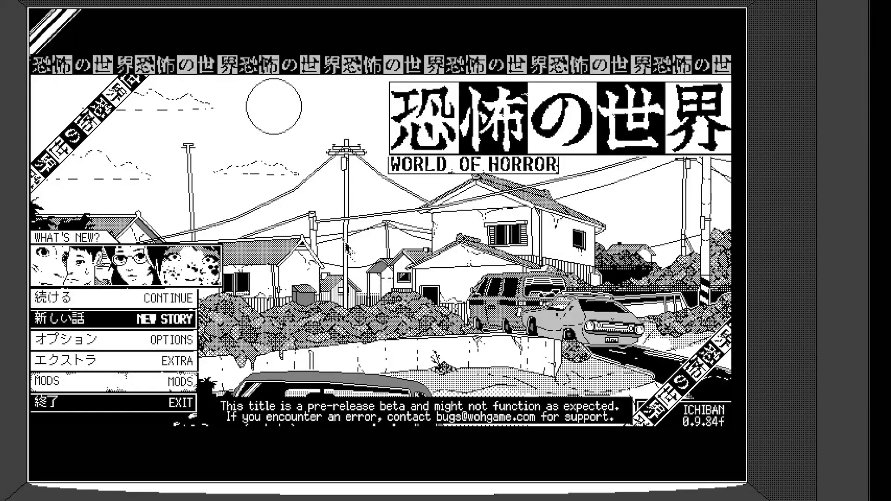
mouse_move(332, 200)
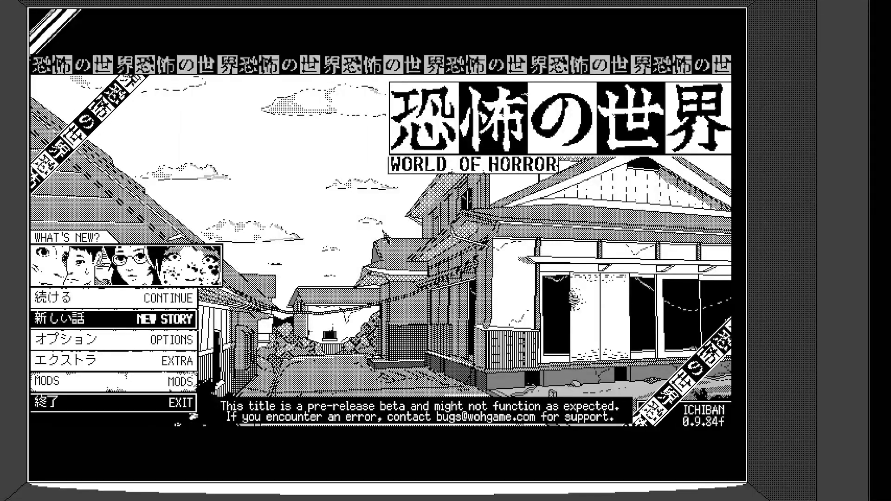
mouse_move(355, 238)
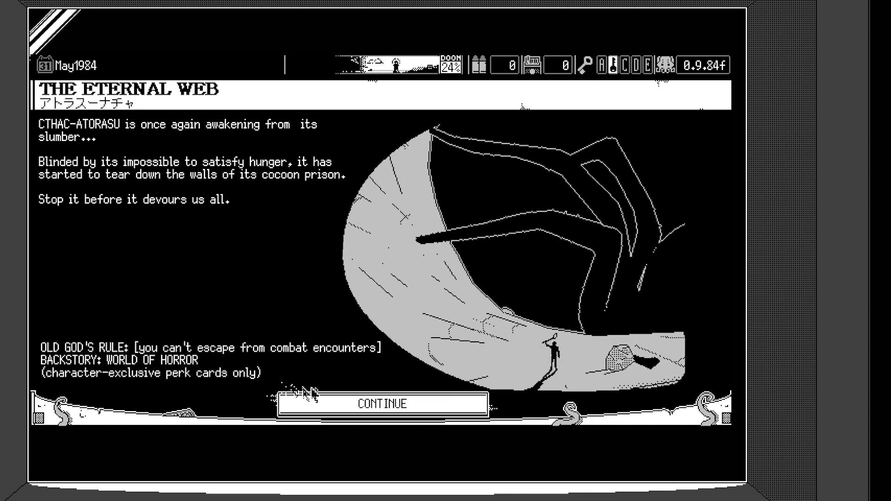
Step: Continue past The Eternal Web old god introduction to reach the town map
click(382, 404)
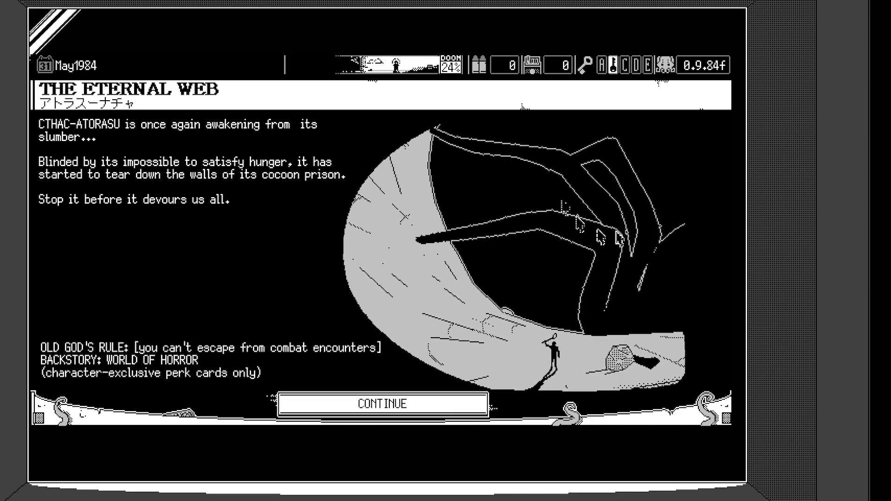
click(384, 403)
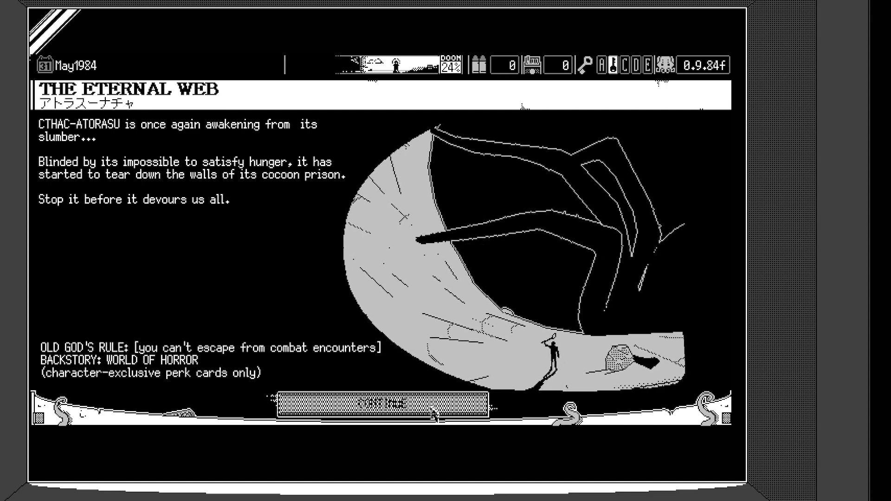
click(388, 406)
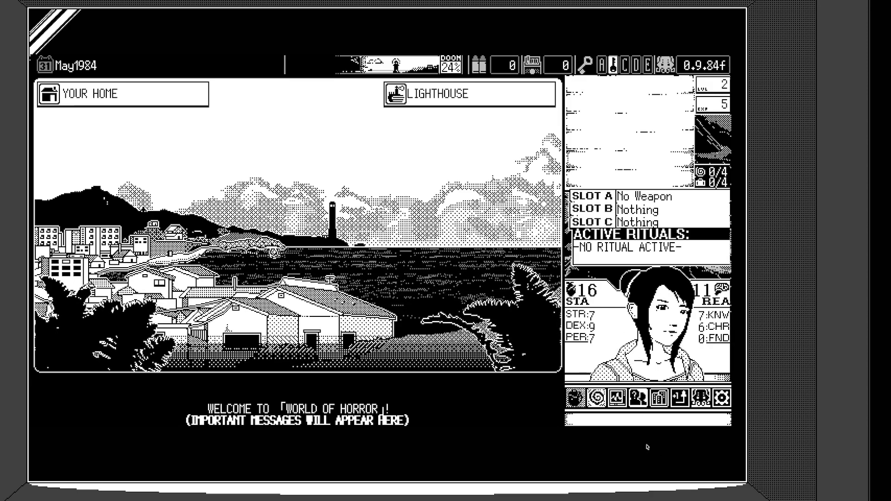
mouse_move(627, 398)
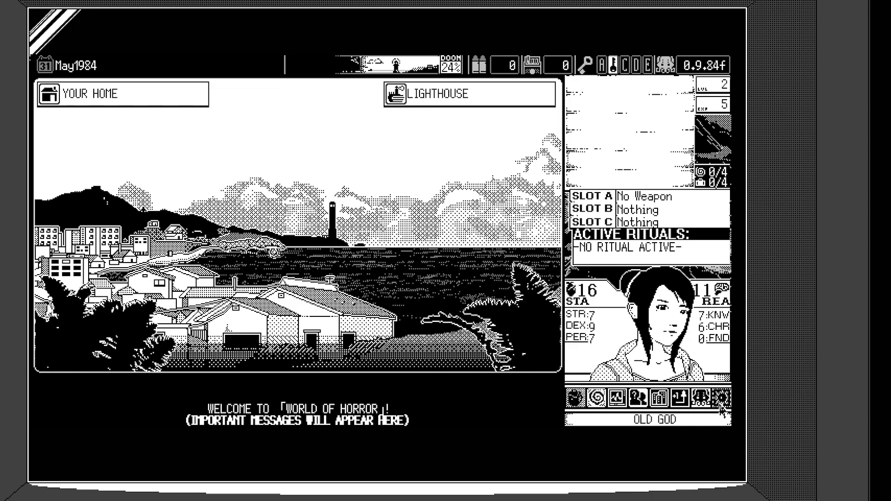
Step: Check the empty mailbox, dismiss its message, and turn off the TV news
click(719, 399)
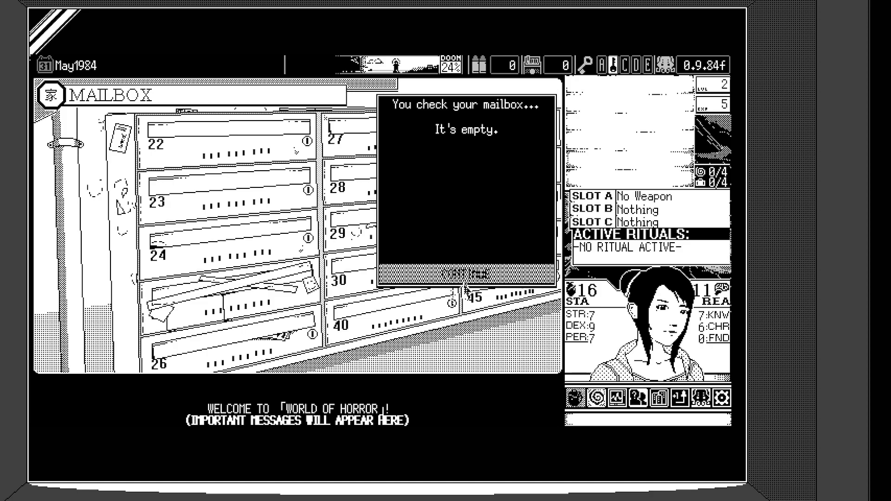
click(468, 275)
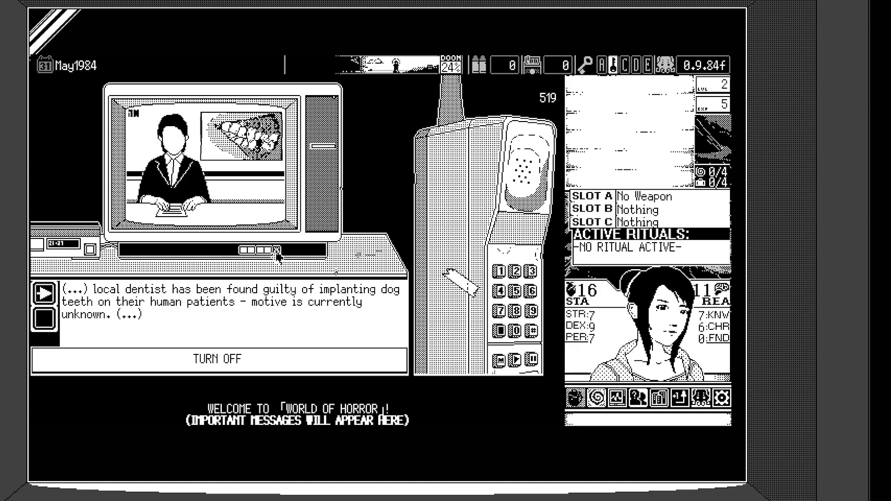
click(221, 358)
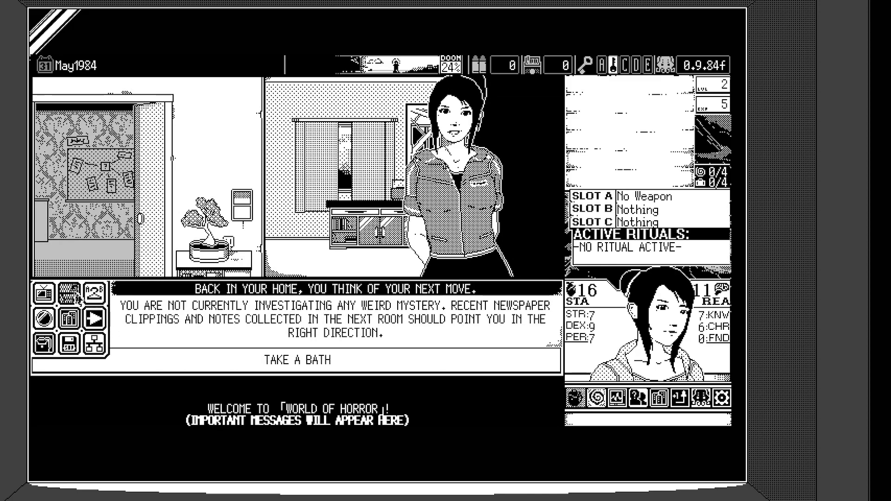
Step: Take a bath at home and set the shower to cold water for +1 Reason
click(296, 360)
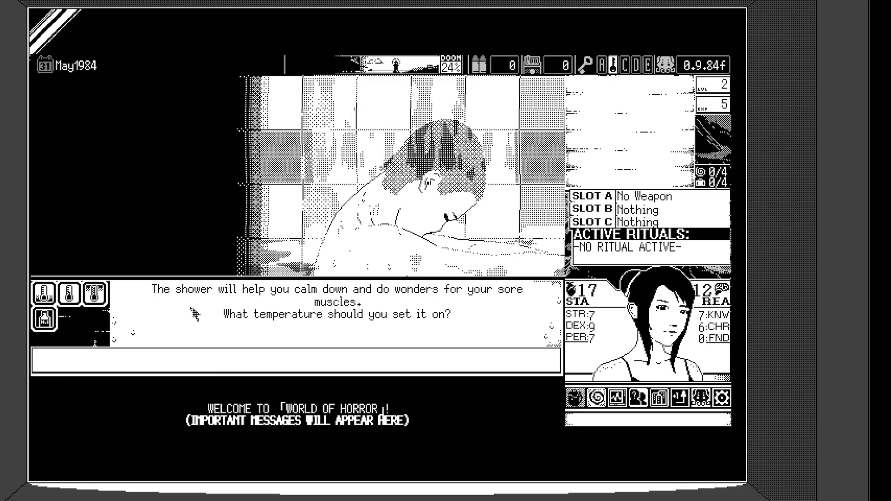
click(42, 295)
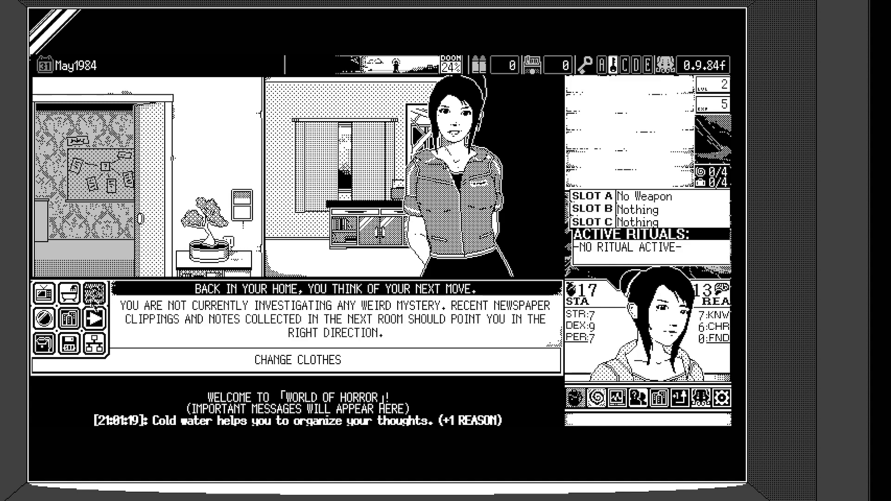
Step: Leave the outfit mirror unchanged, then open the drawer to get the Library Notes
click(299, 360)
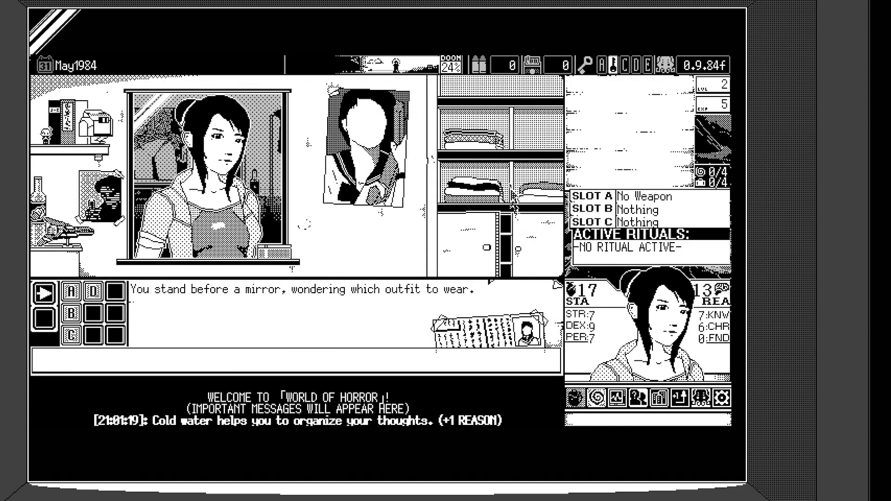
click(85, 293)
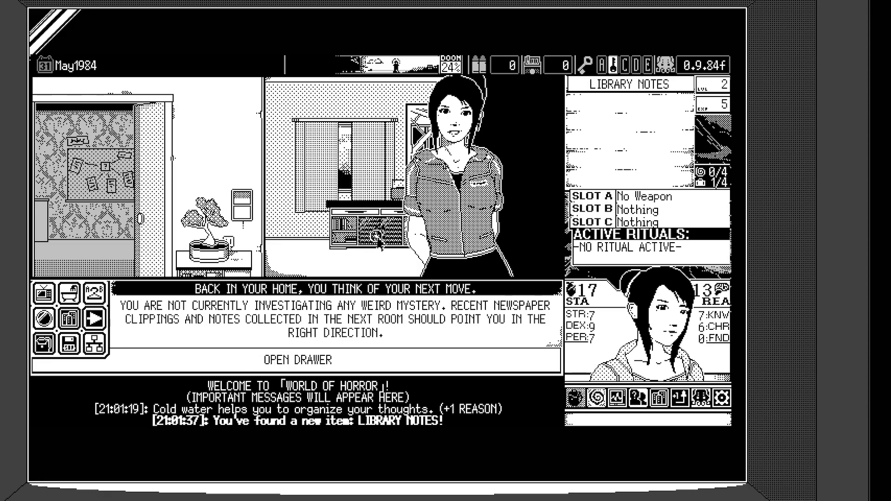
click(370, 230)
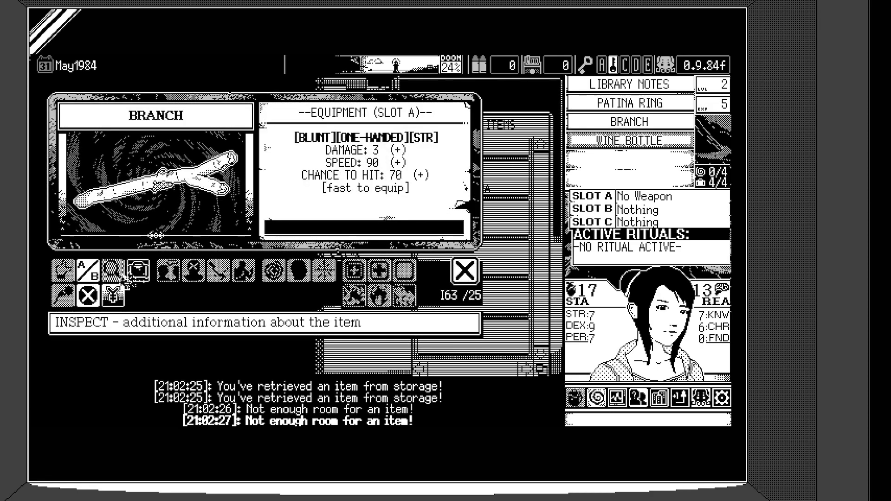
mouse_move(115, 270)
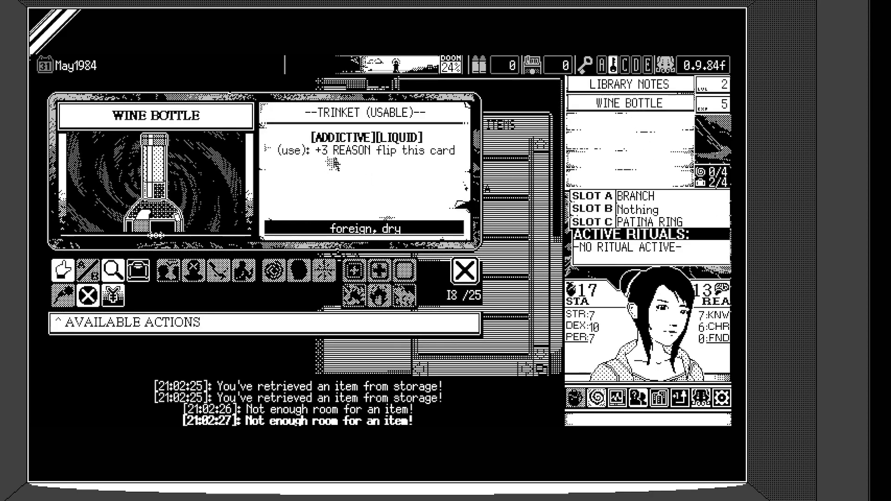
mouse_move(372, 165)
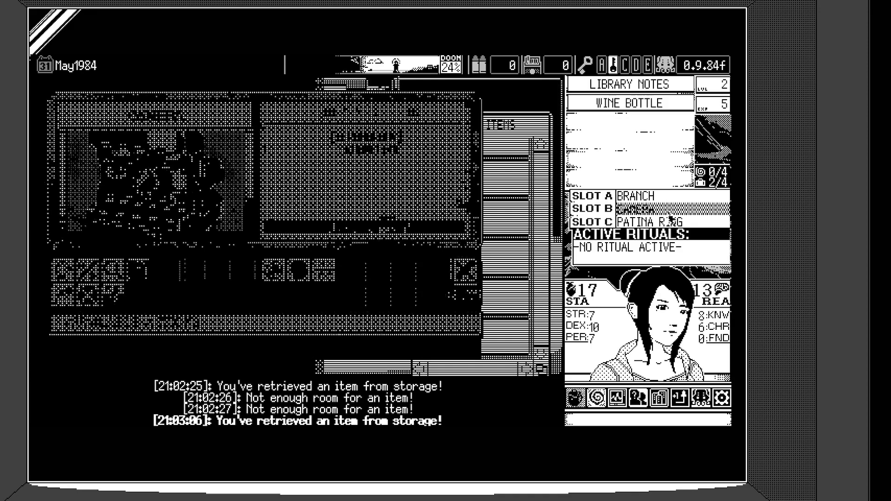
Step: View the details of the equipped Camera in storage
click(636, 209)
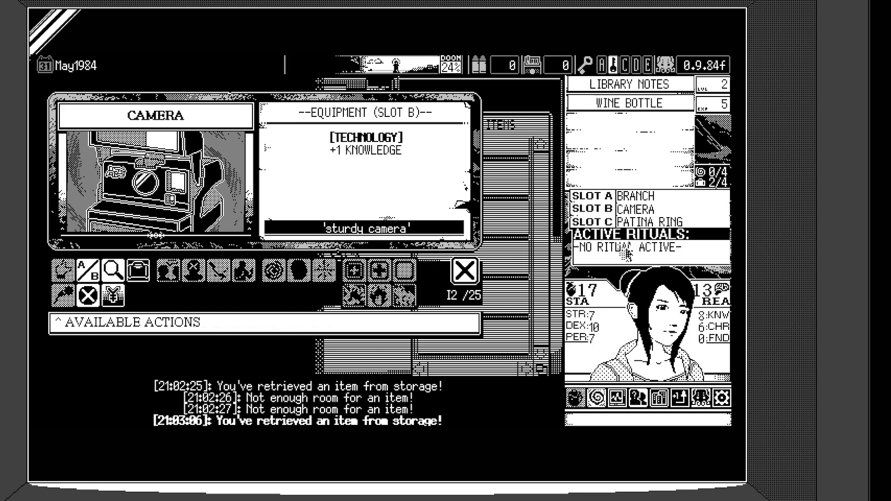
mouse_move(88, 271)
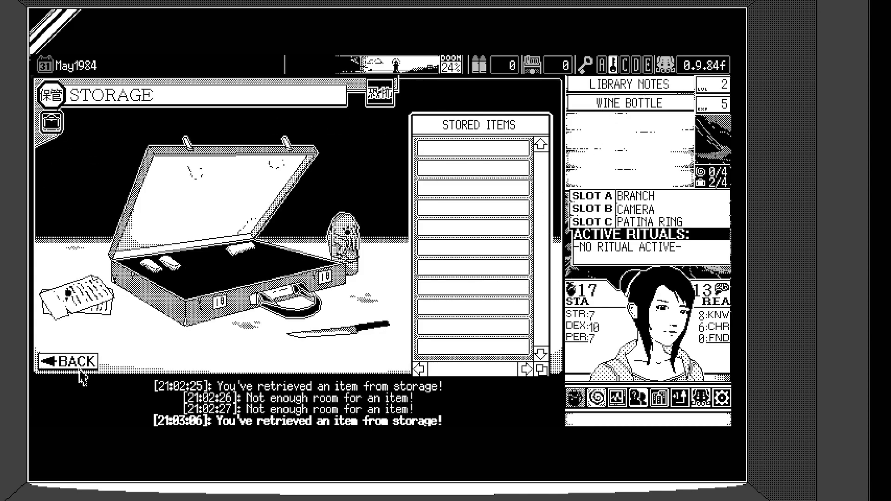
Step: Return home from storage, start a new mystery and pick the Moonlight Sailors case
click(71, 362)
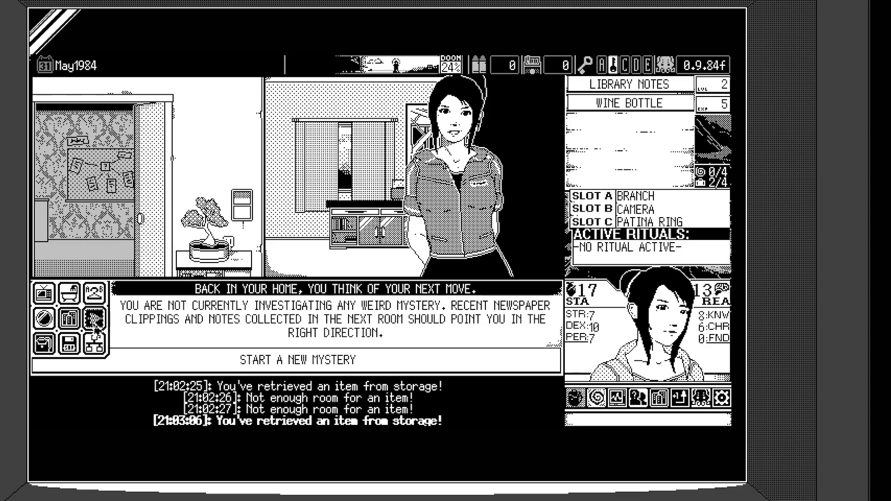
click(294, 359)
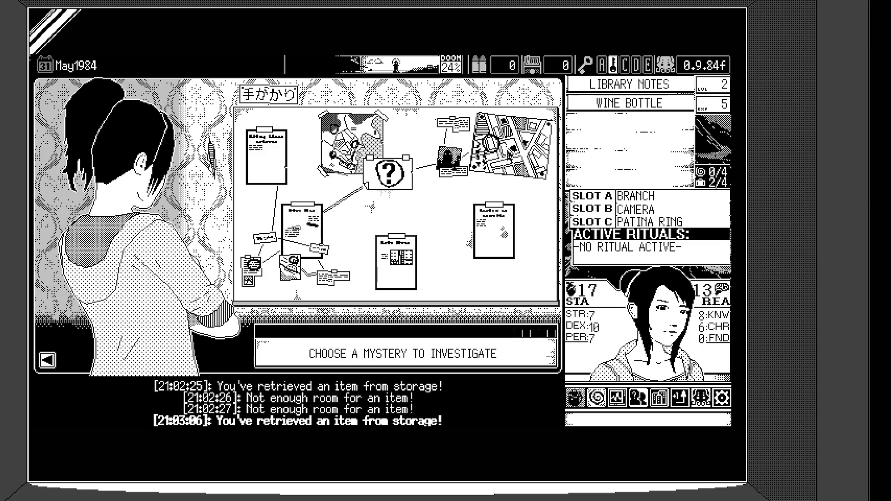
click(266, 147)
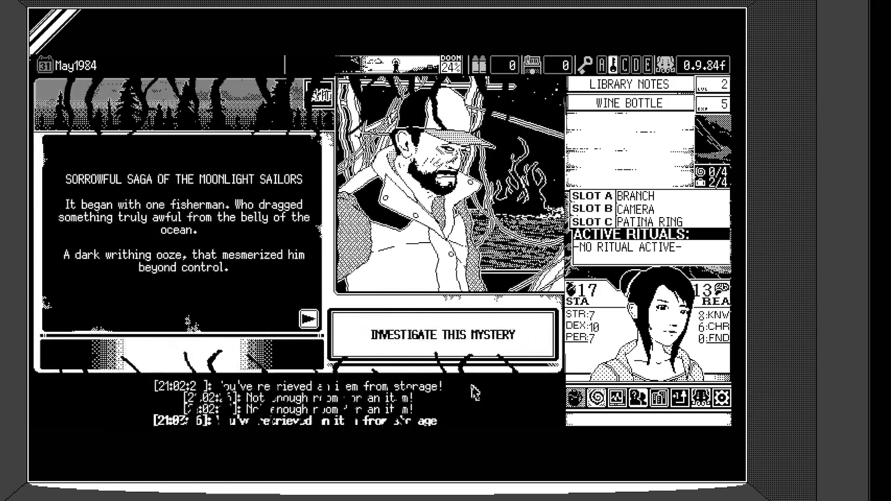
Step: Advance the Moonlight Sailors backstory to the page about disappearing fishermen
click(444, 334)
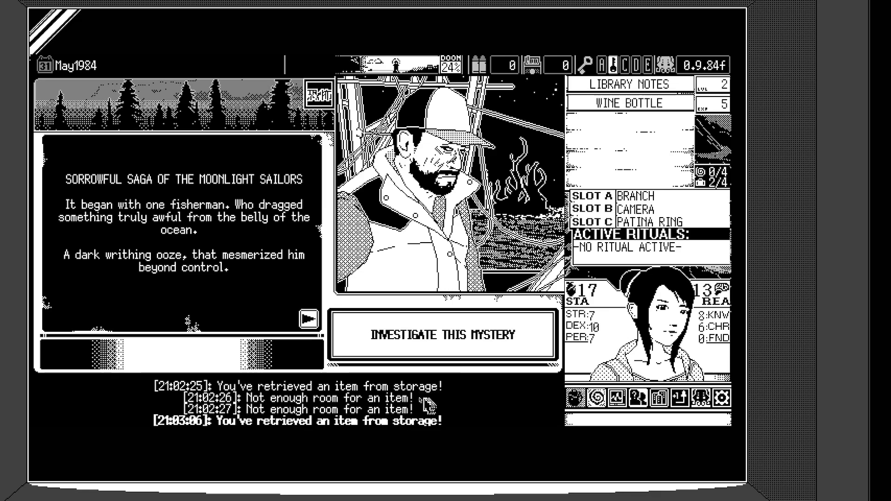
mouse_move(398, 398)
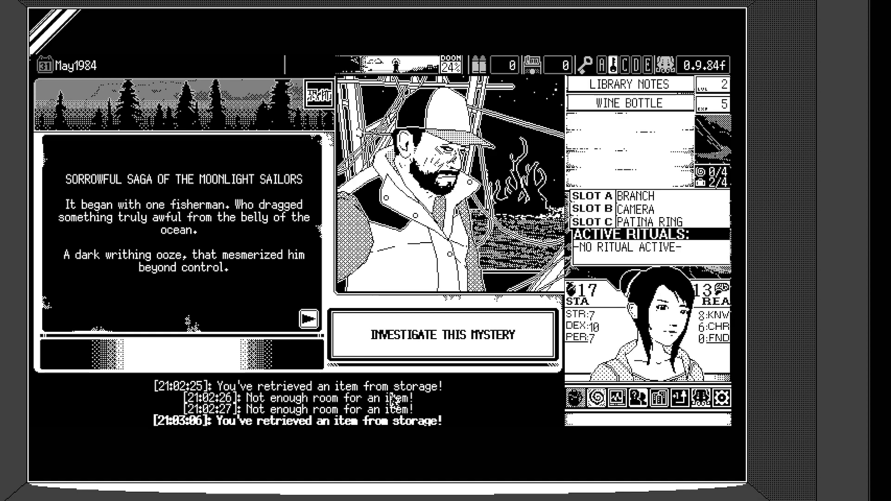
mouse_move(435, 401)
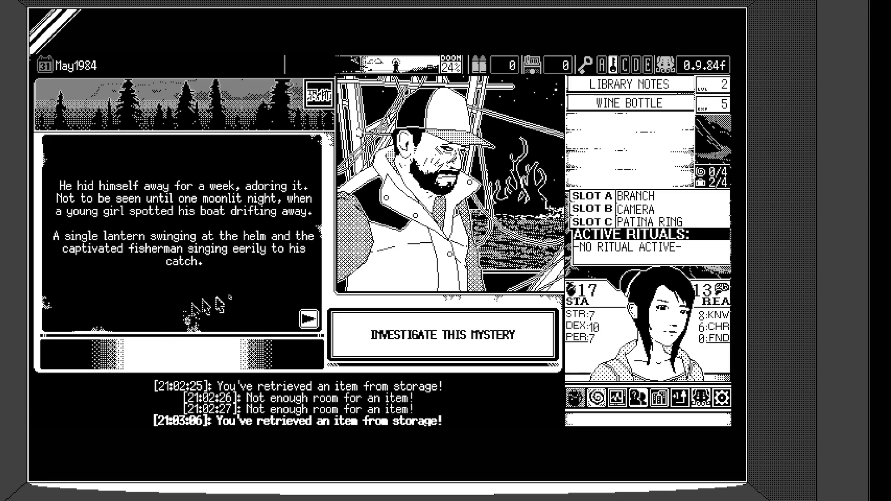
mouse_move(256, 301)
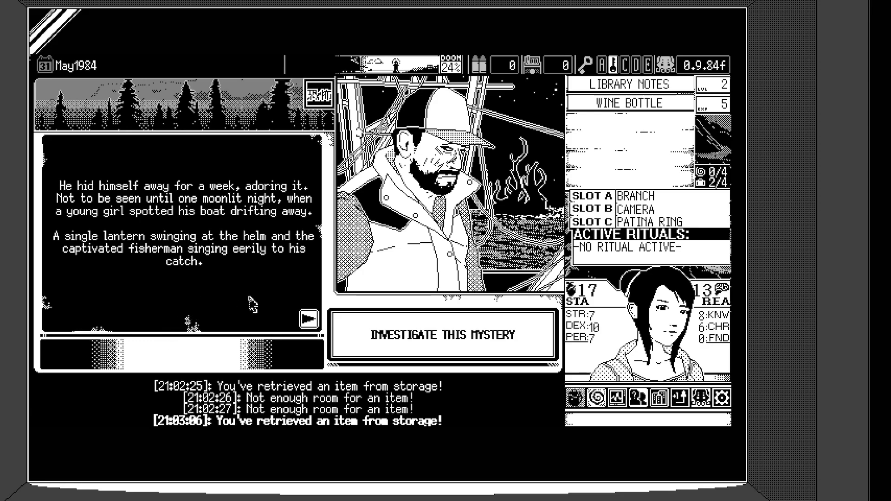
mouse_move(250, 307)
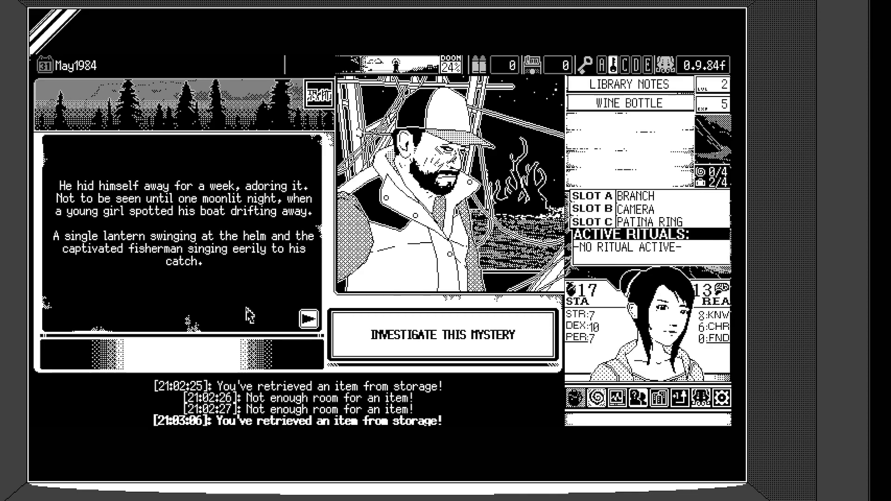
mouse_move(251, 308)
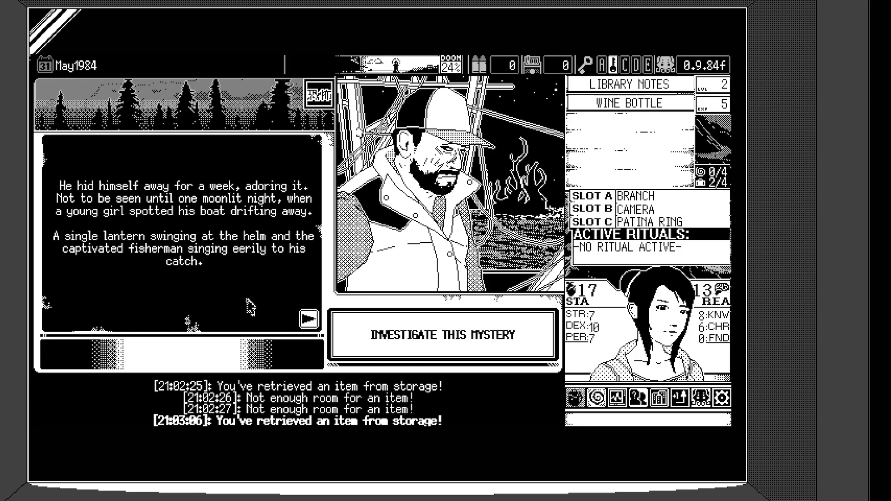
mouse_move(117, 237)
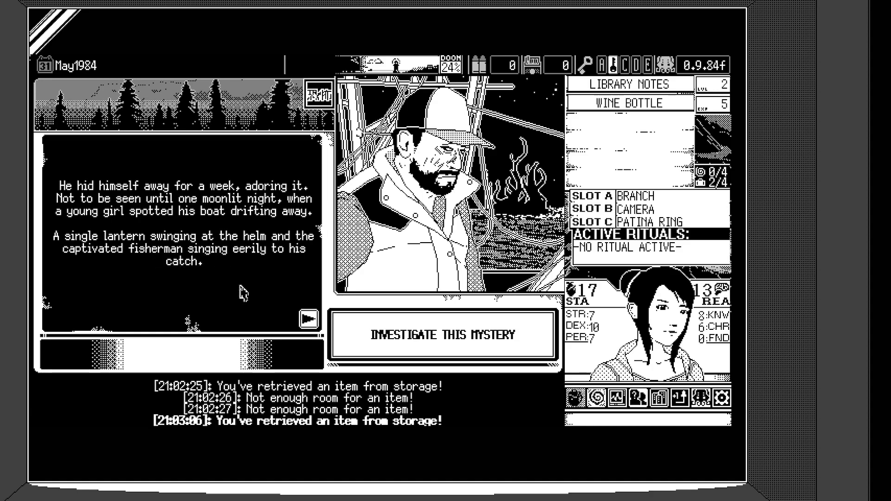
click(309, 319)
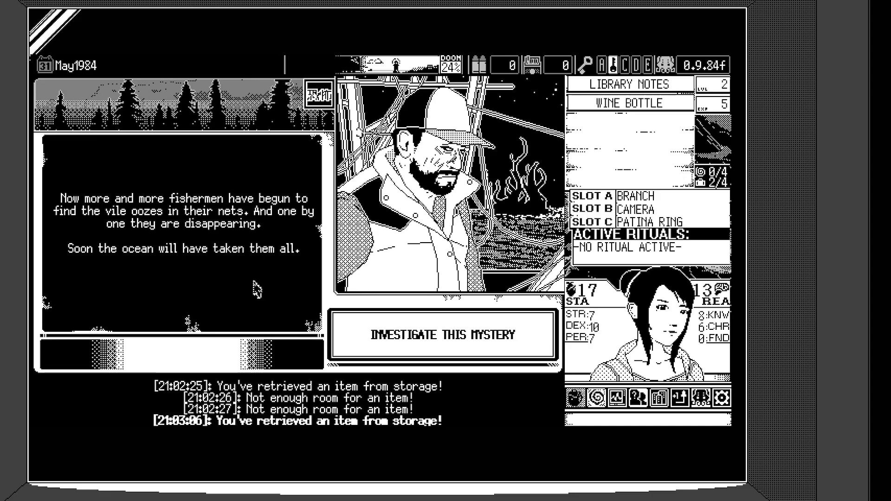
mouse_move(259, 289)
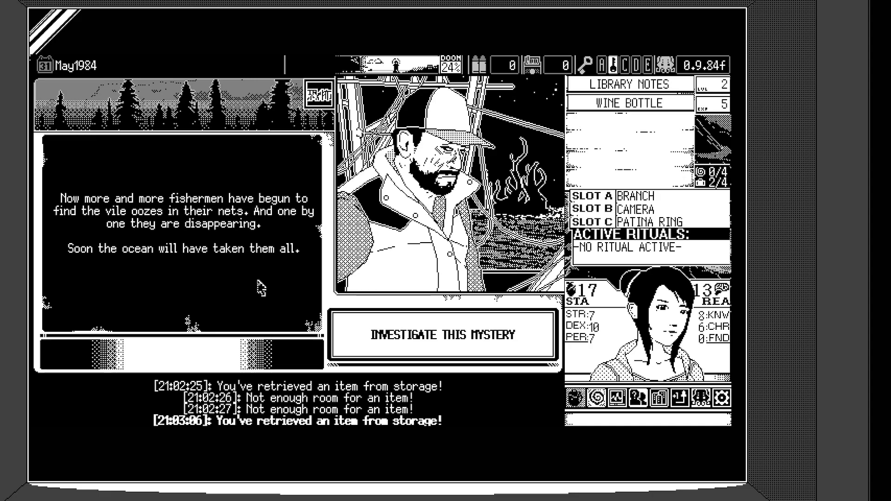
mouse_move(257, 289)
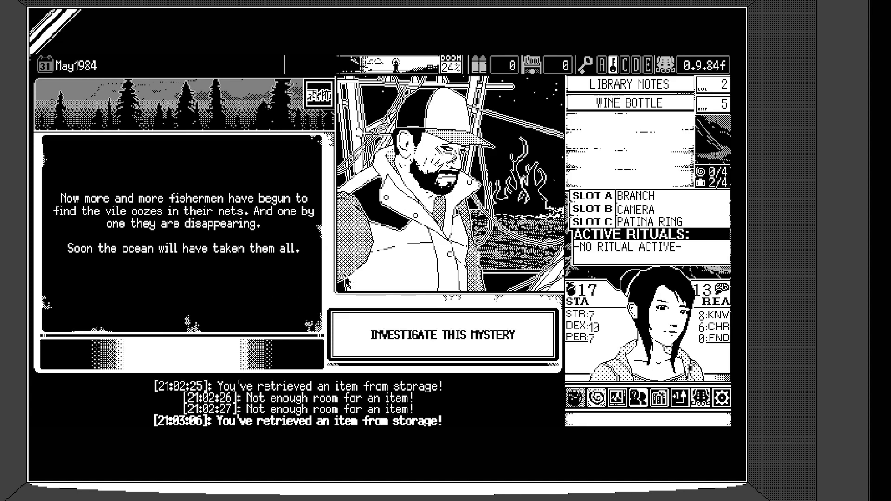
mouse_move(295, 267)
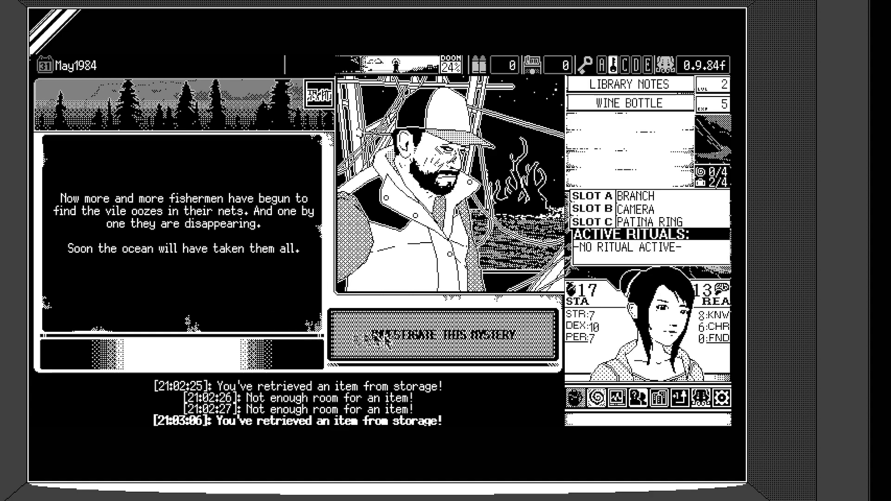
Step: Investigate the Moonlight Sailors mystery and travel from home to downtown
click(442, 334)
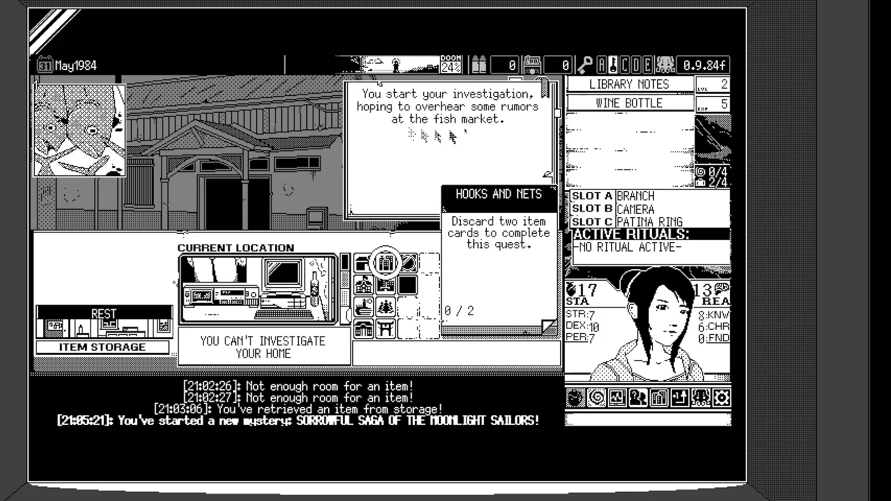
mouse_move(505, 139)
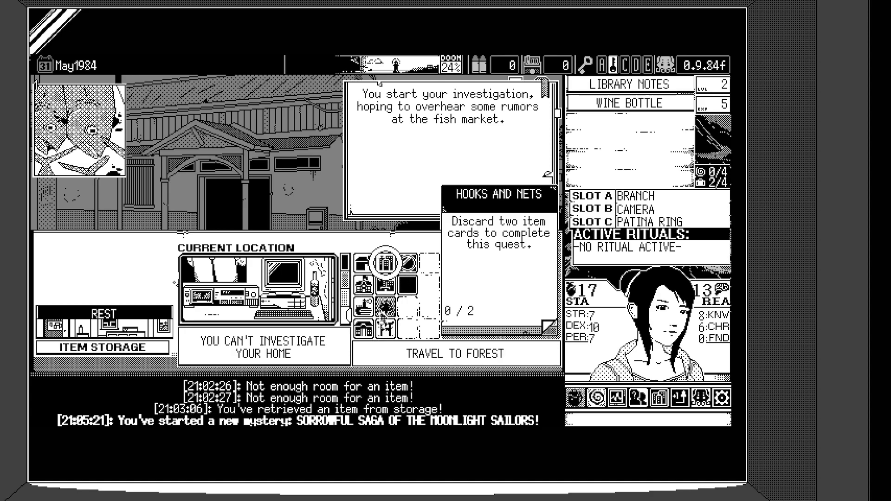
click(384, 262)
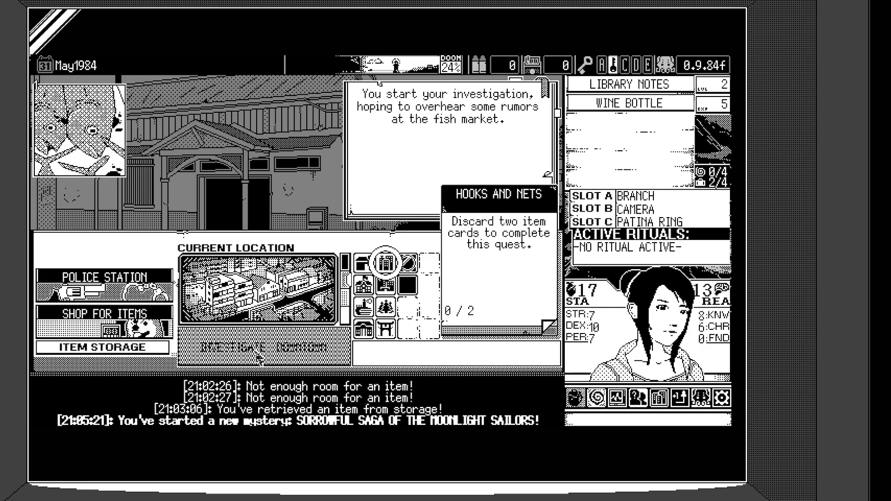
Step: Investigate downtown, triggering the World of Terror shady man event
click(257, 347)
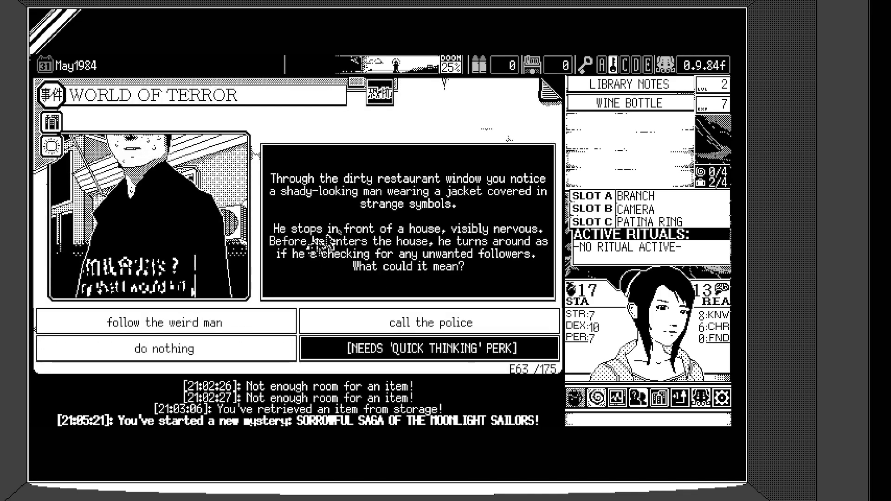
mouse_move(484, 214)
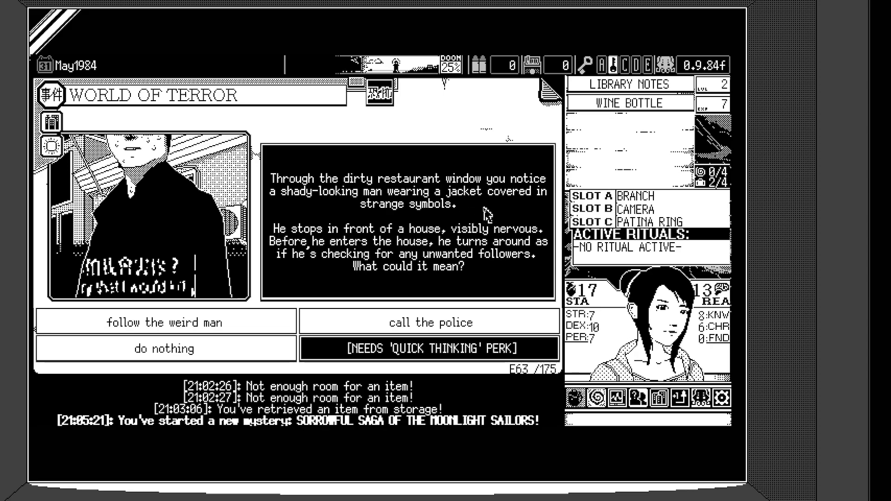
mouse_move(514, 219)
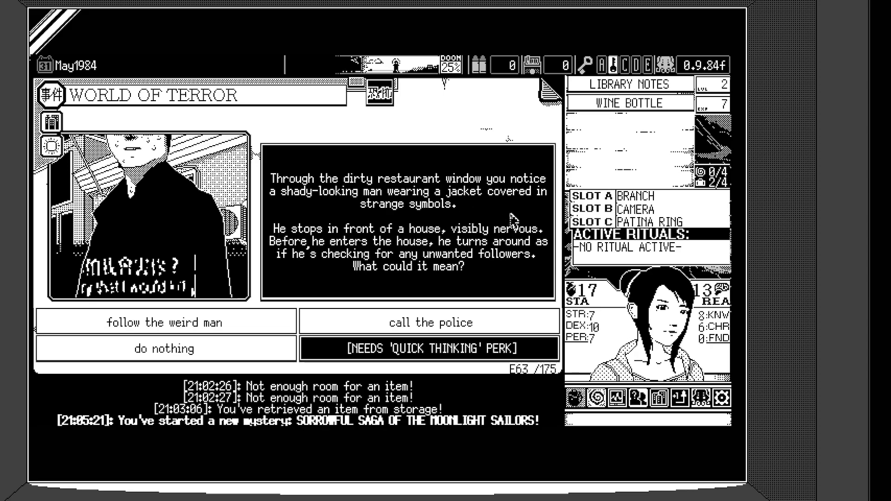
mouse_move(335, 256)
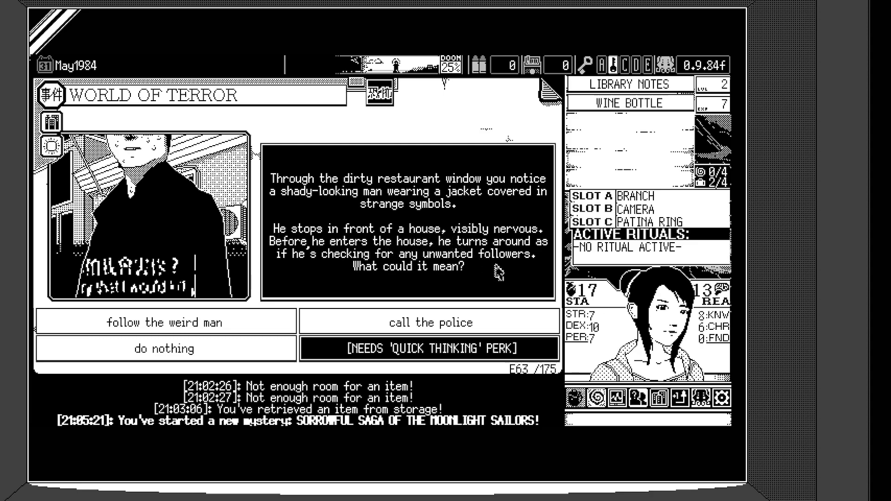
mouse_move(502, 272)
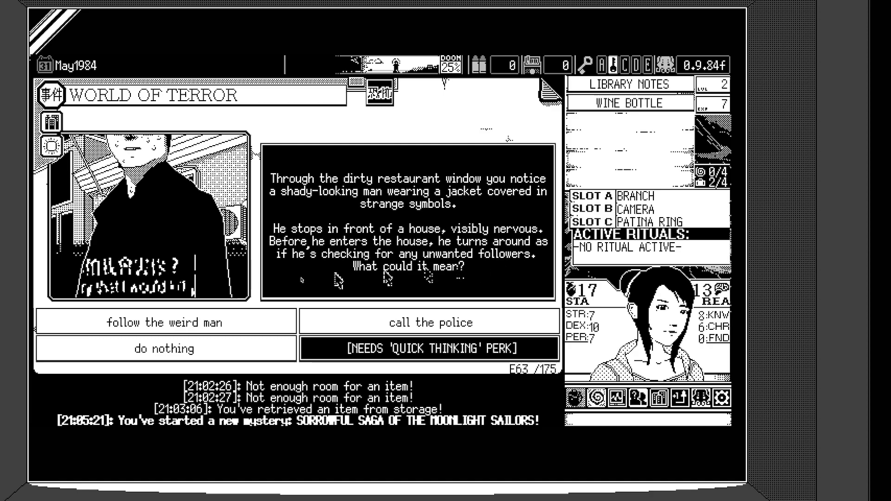
mouse_move(418, 272)
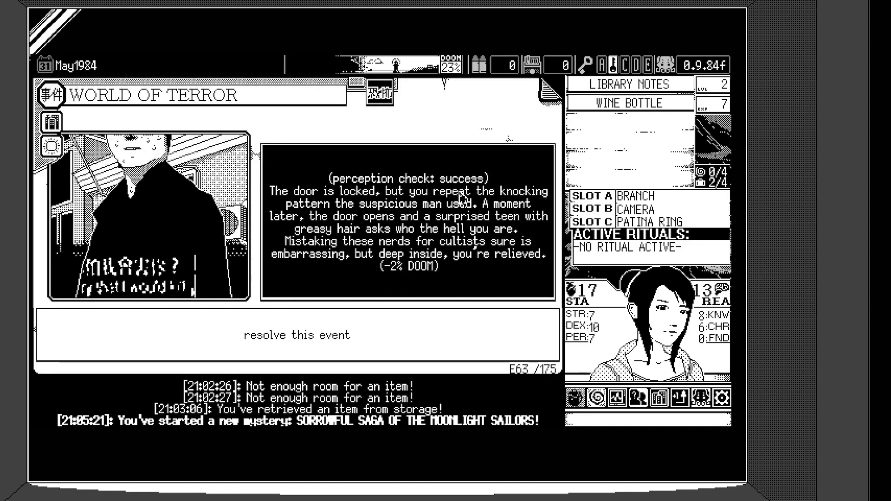
mouse_move(483, 277)
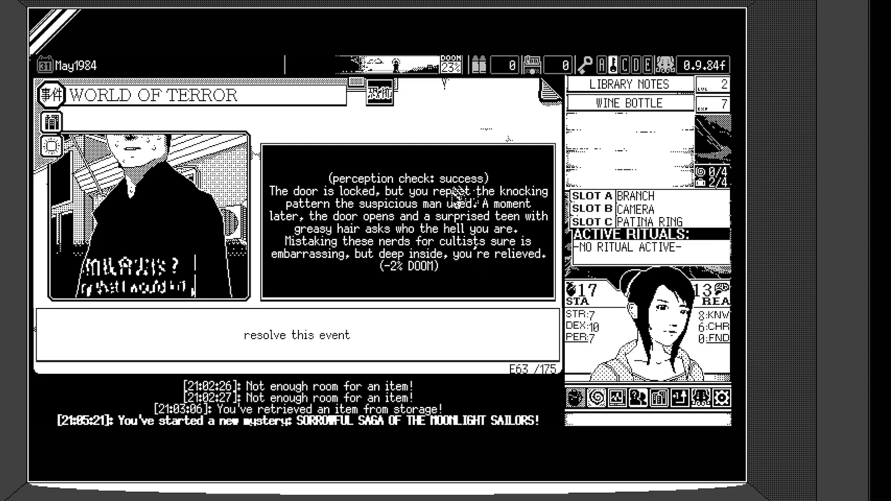
mouse_move(500, 263)
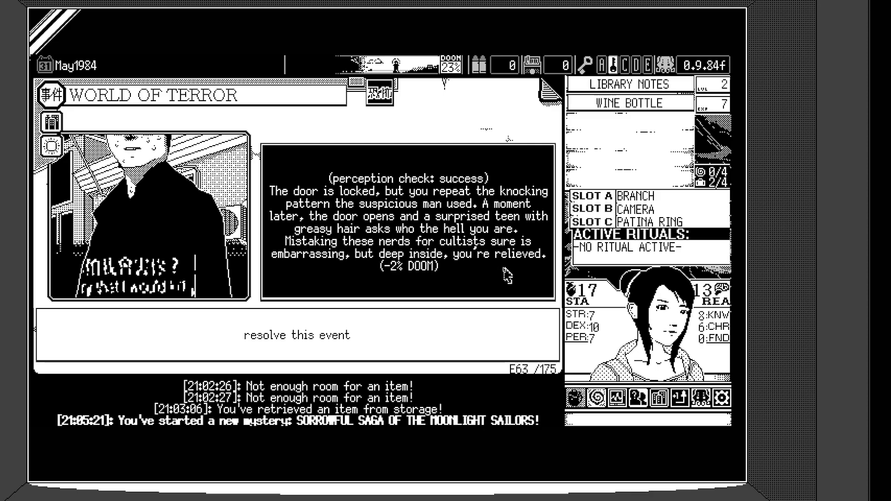
mouse_move(511, 275)
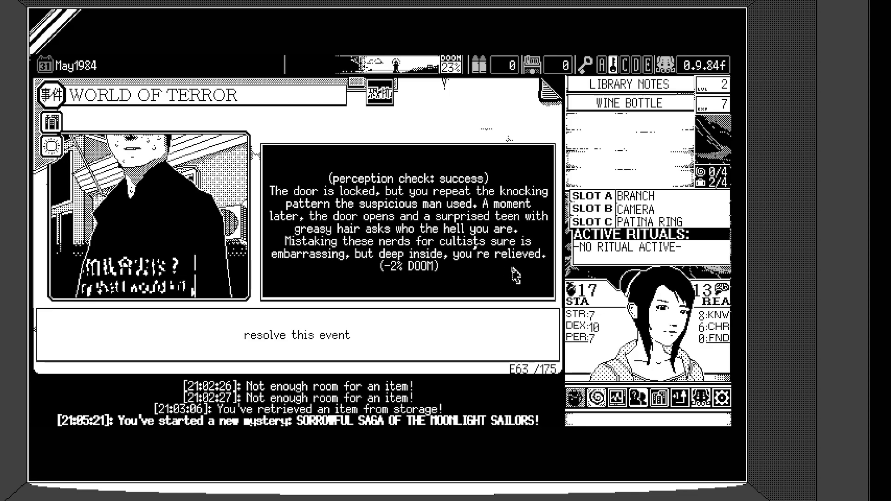
mouse_move(517, 277)
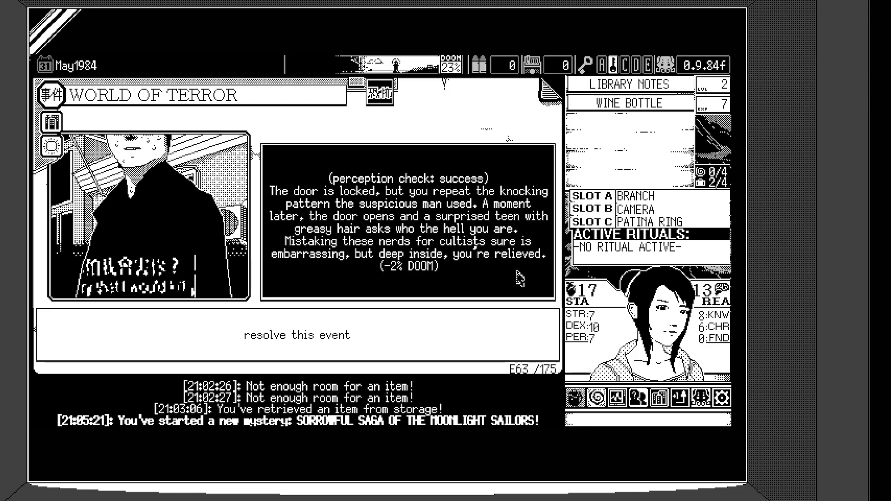
mouse_move(514, 278)
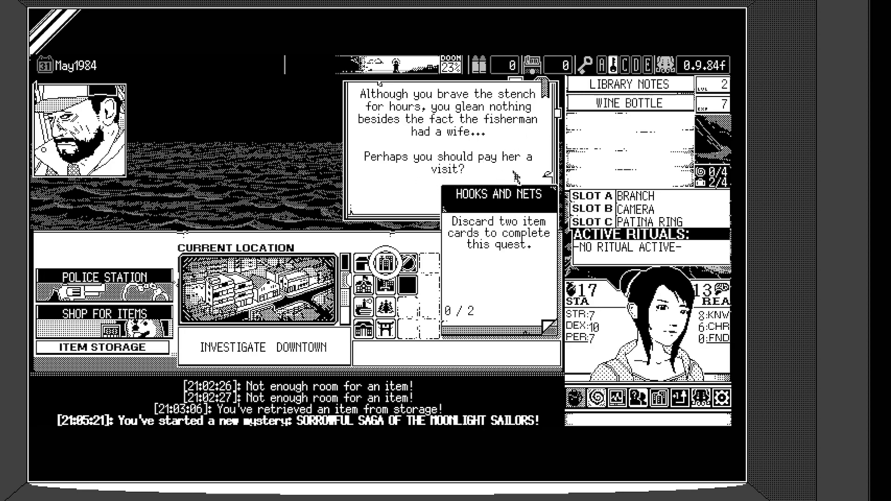
mouse_move(500, 260)
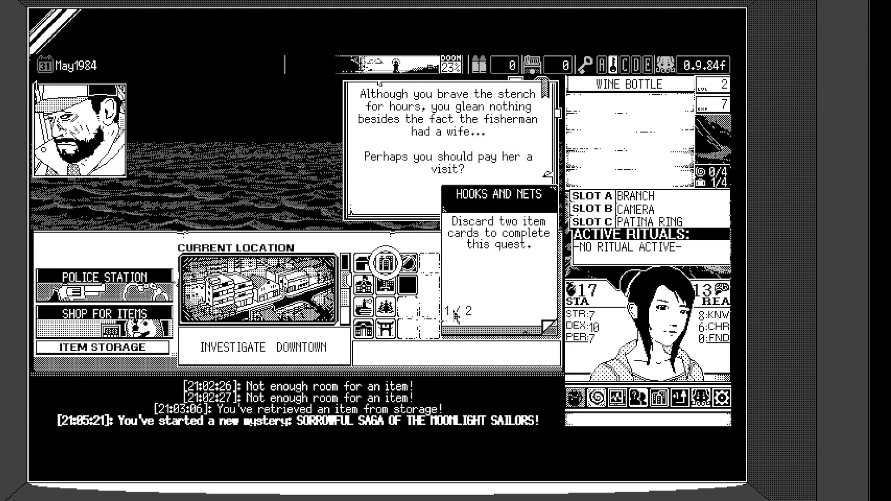
mouse_move(495, 304)
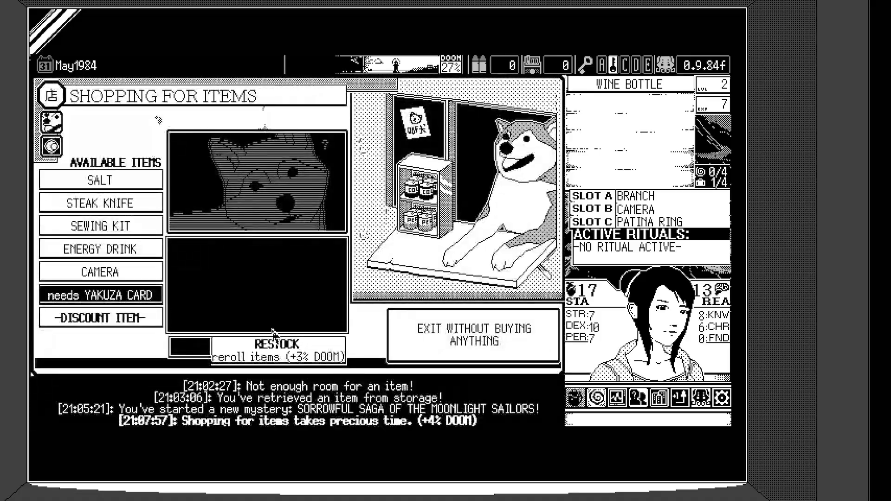
Step: Browse the salt, energy drink and other shop items, then fail to buy one for lack of money
click(101, 179)
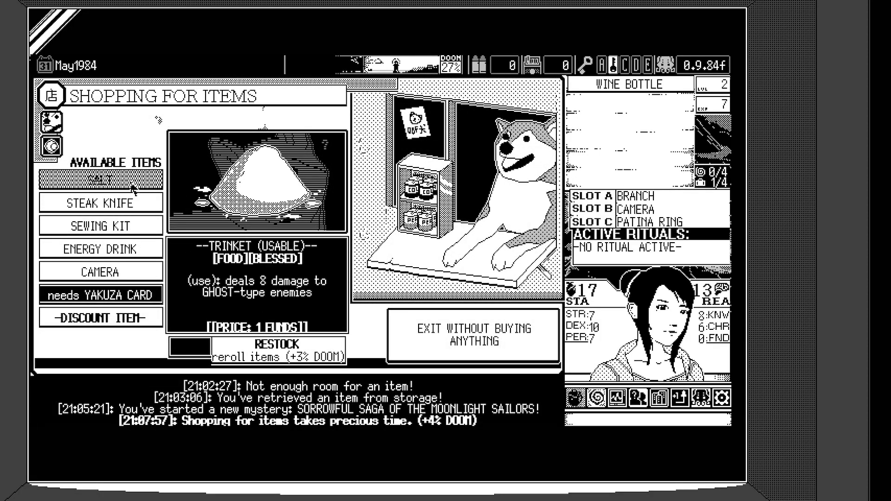
click(102, 224)
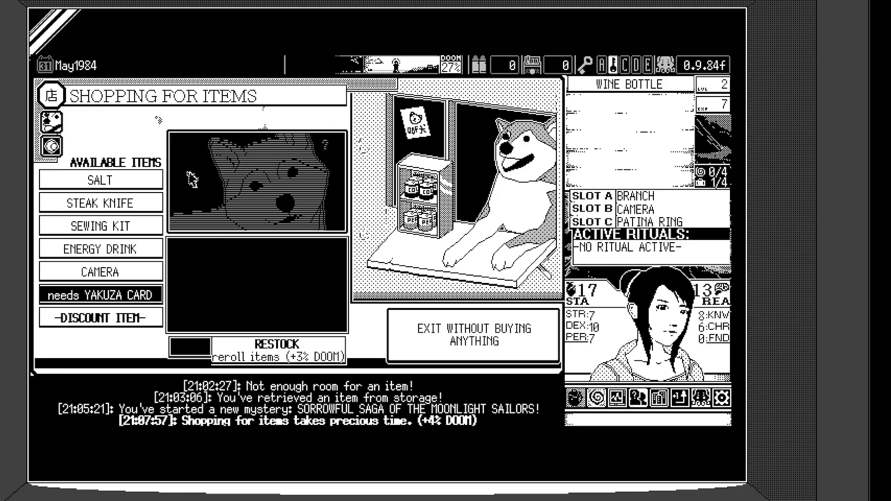
click(100, 318)
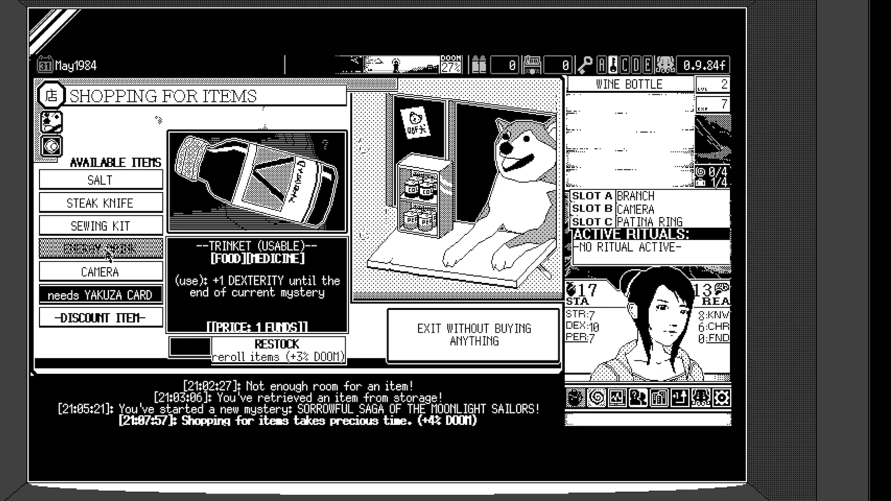
click(100, 272)
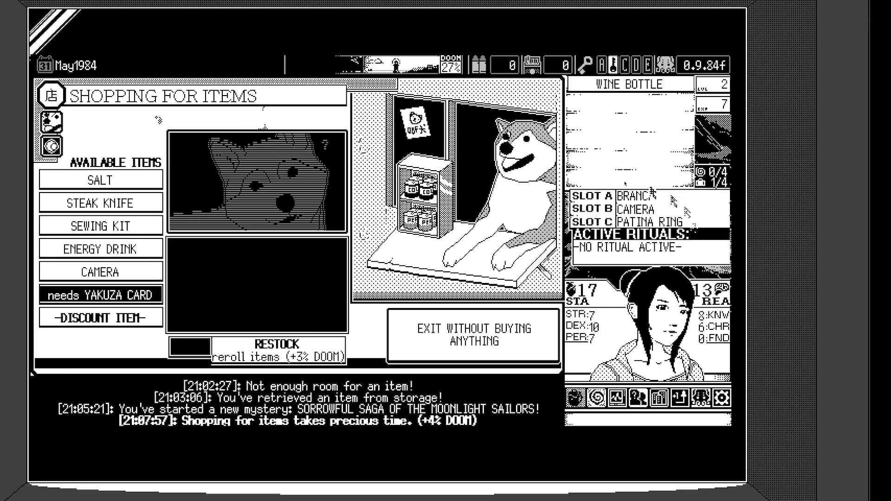
click(100, 271)
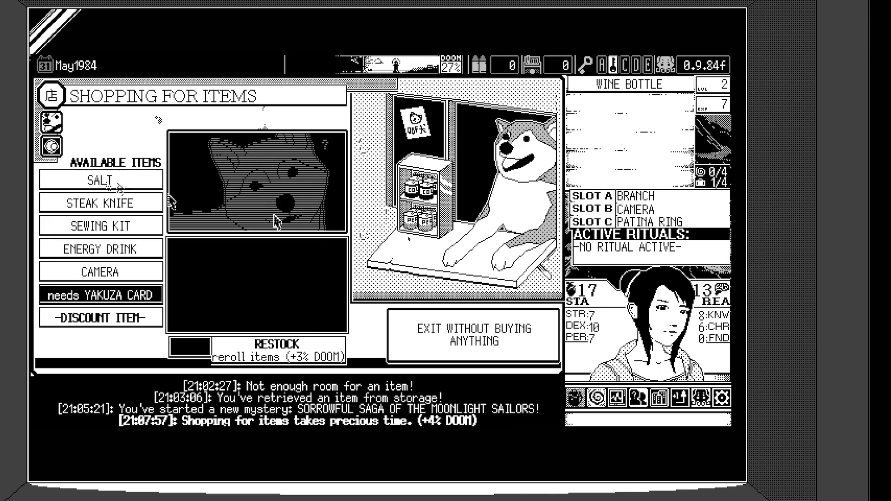
click(100, 271)
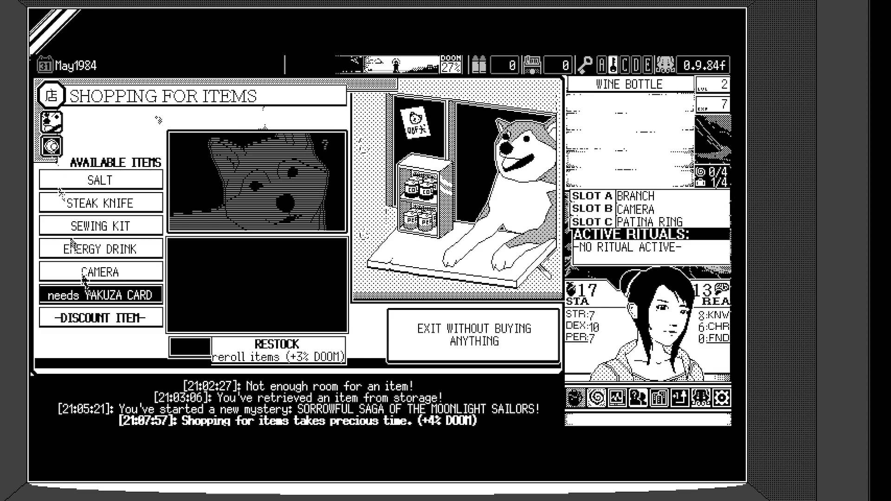
click(100, 317)
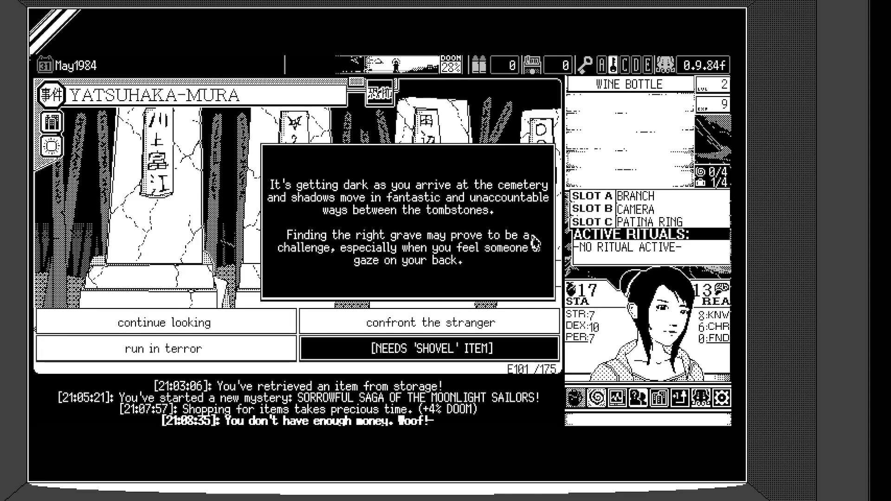
mouse_move(533, 243)
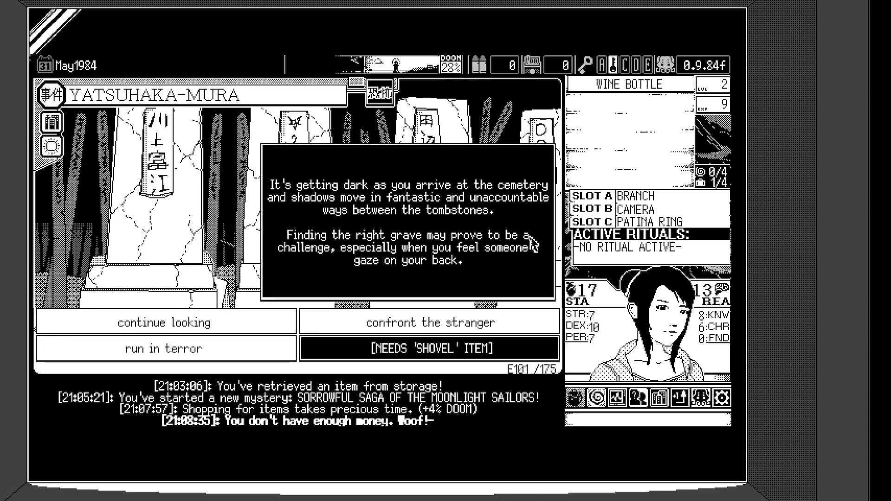
mouse_move(527, 286)
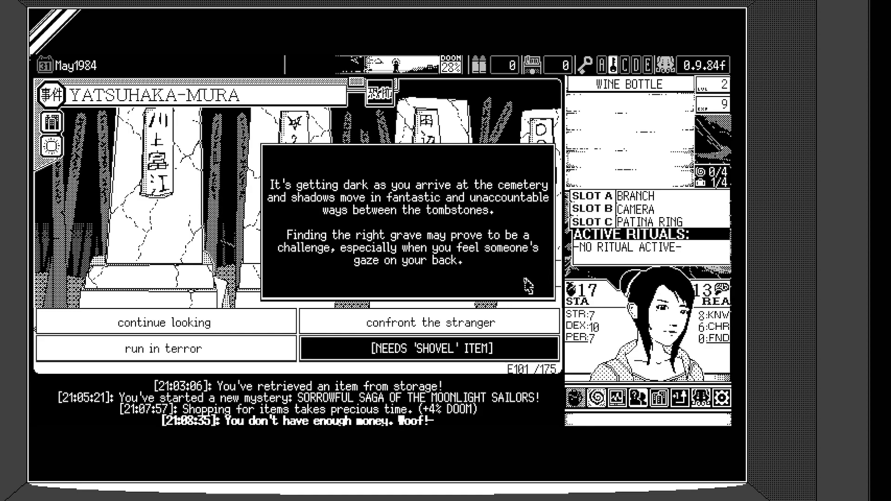
mouse_move(528, 284)
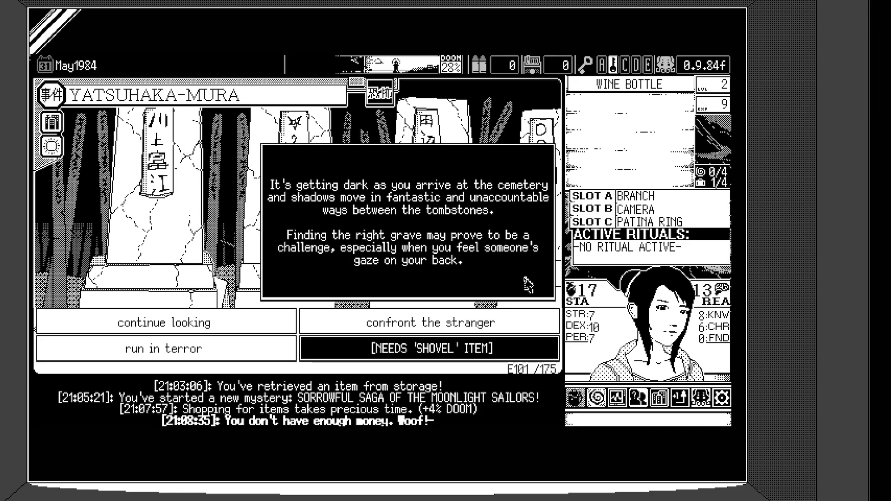
mouse_move(187, 272)
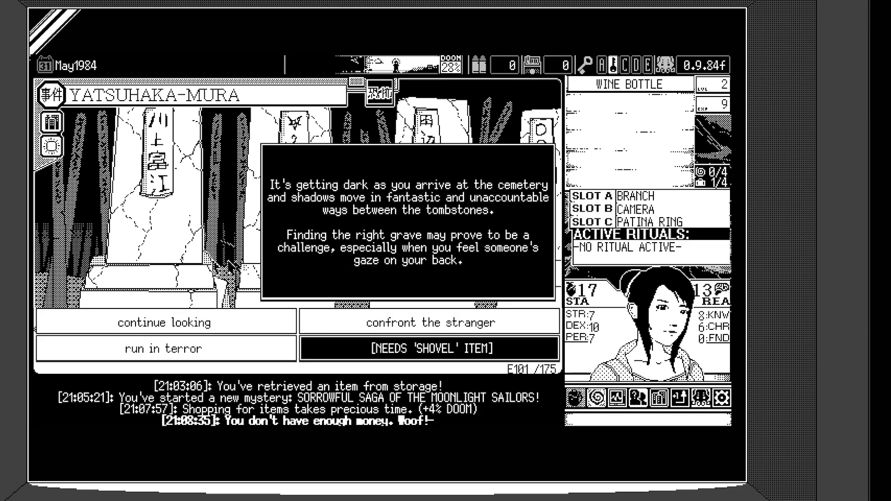
mouse_move(325, 230)
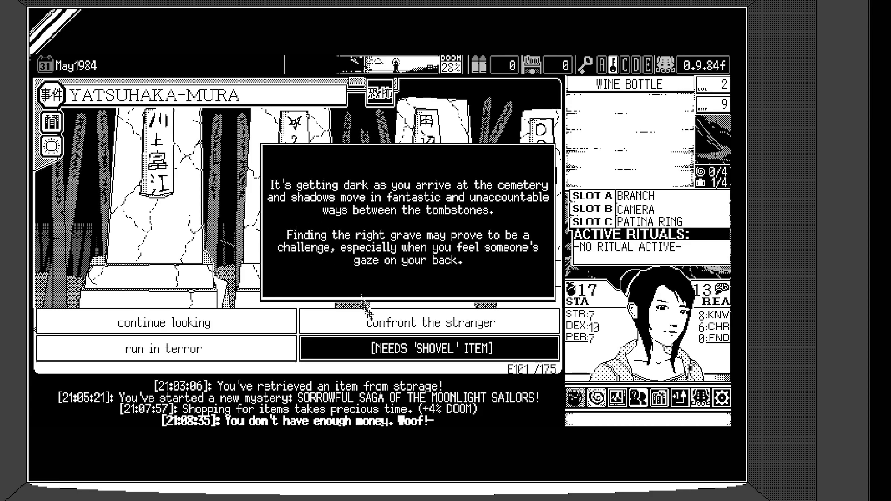
Step: Confront the cemetery stranger to pass the charisma check for +5 EXP, then resolve the event
click(429, 322)
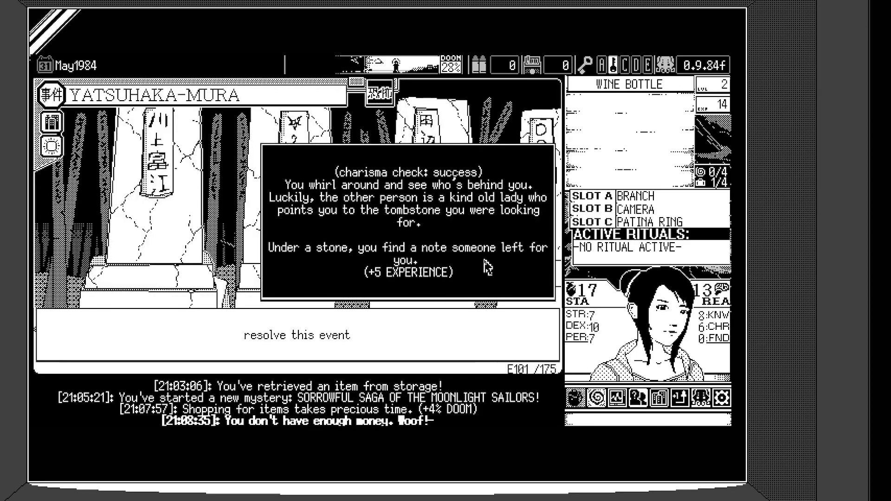
mouse_move(480, 259)
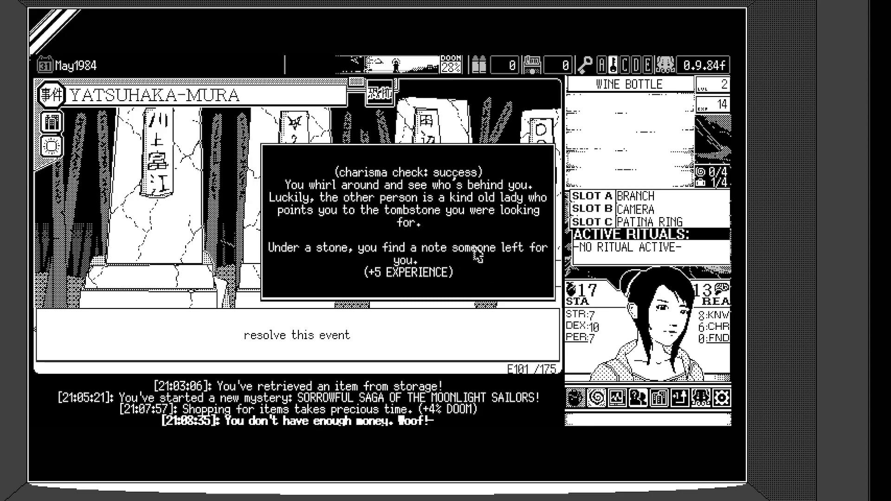
mouse_move(502, 267)
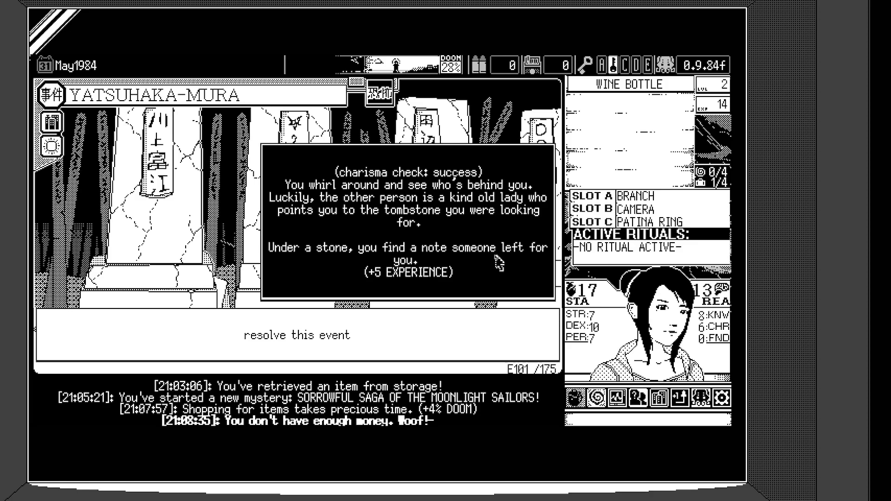
mouse_move(498, 264)
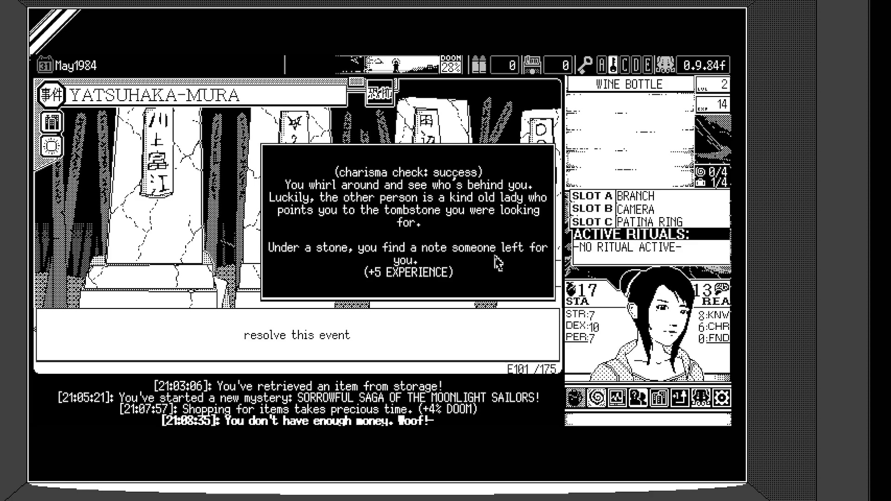
mouse_move(497, 271)
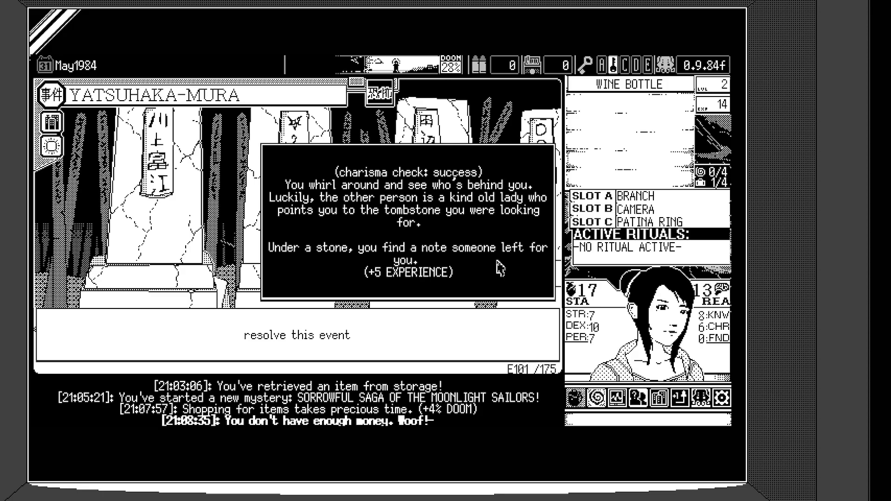
click(296, 335)
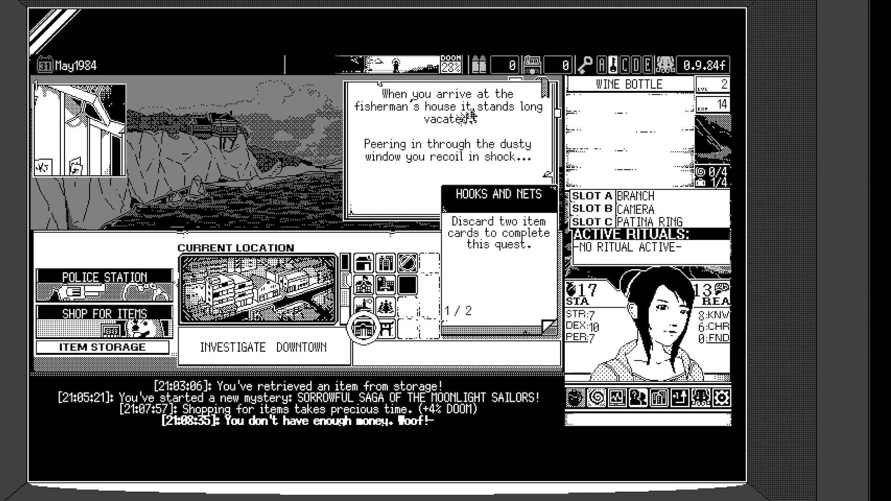
mouse_move(480, 132)
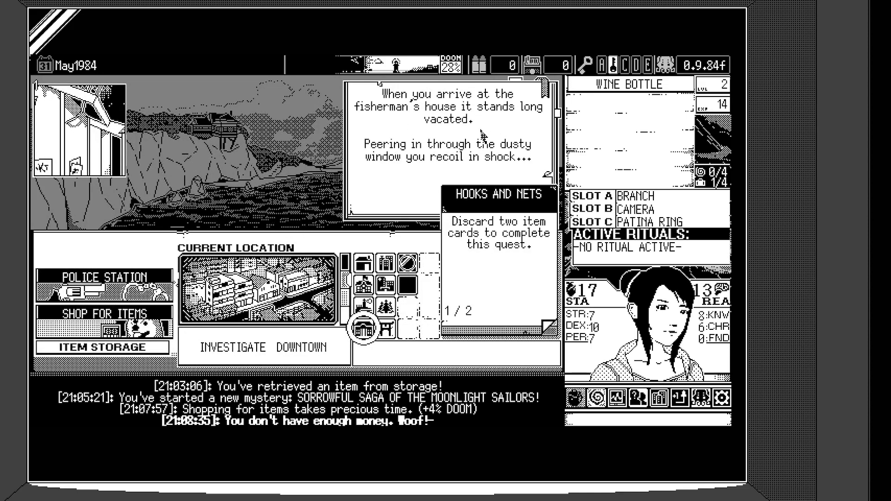
mouse_move(383, 185)
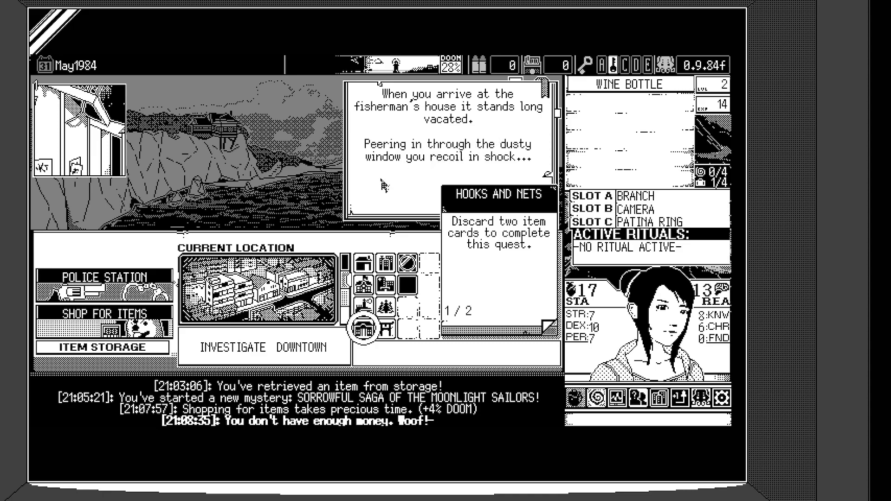
mouse_move(395, 185)
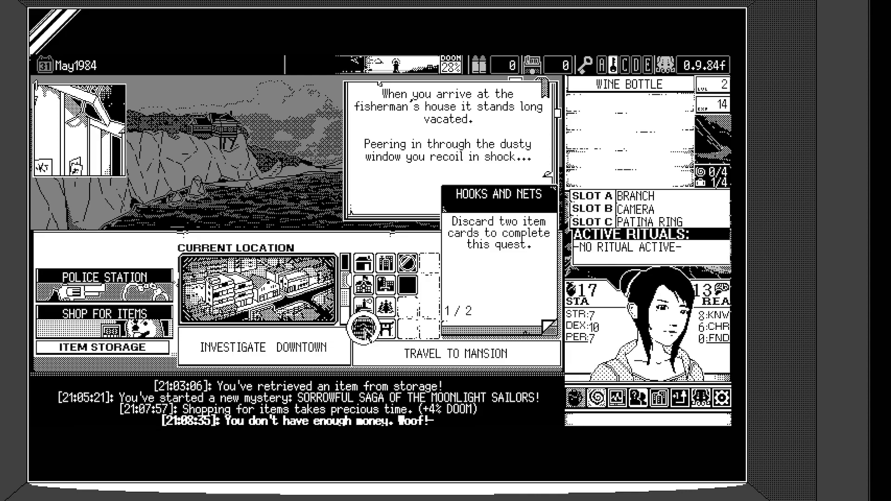
Step: Inspect the Wine Bottle item card and close it before travelling to the mansion
click(361, 329)
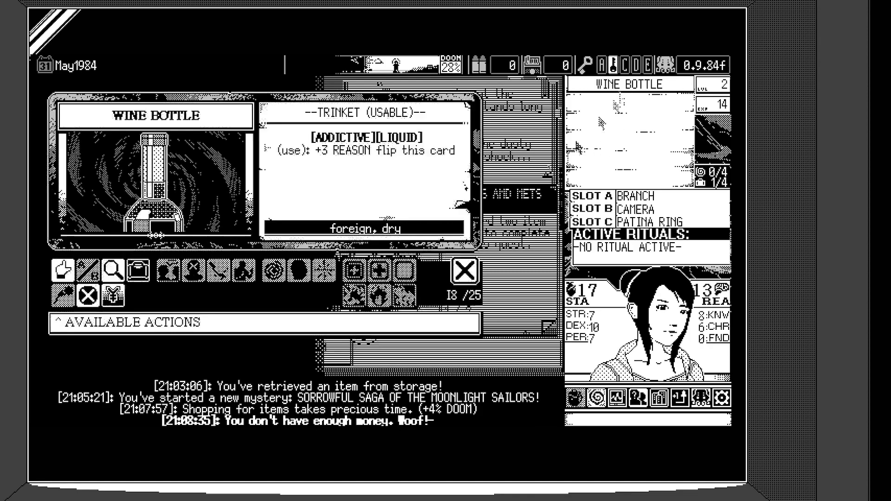
mouse_move(455, 261)
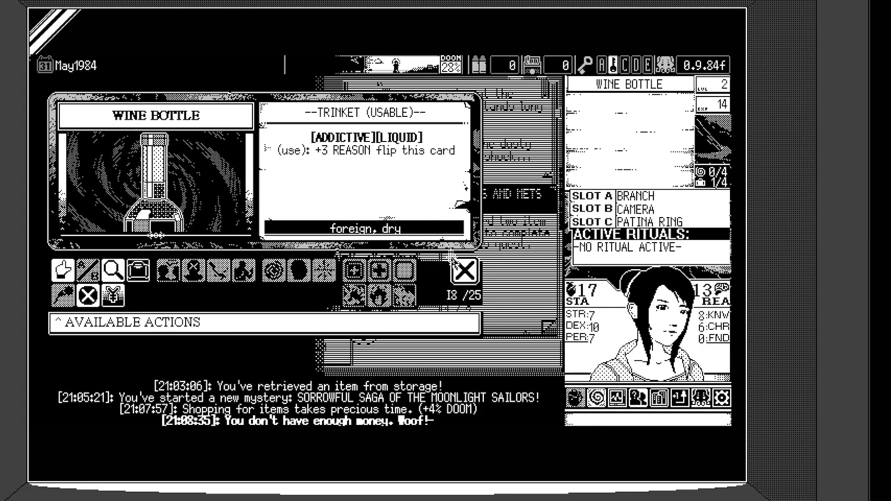
click(464, 271)
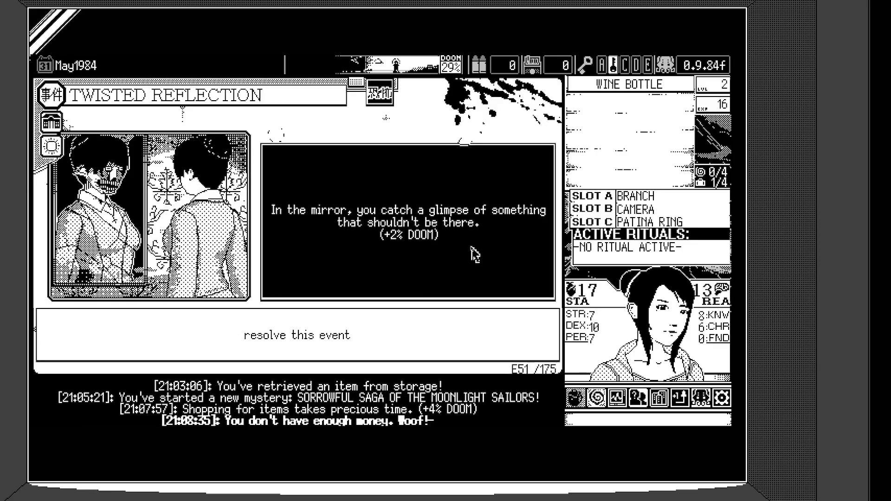
mouse_move(486, 252)
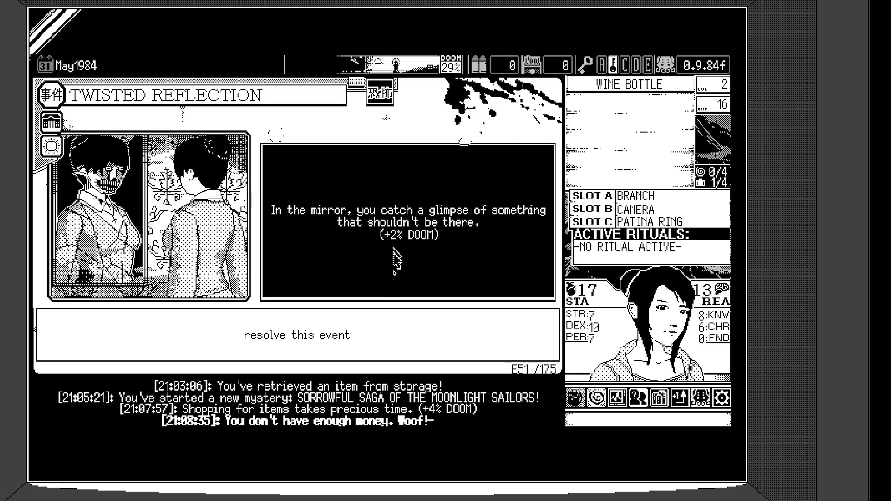
Step: Resolve the Twisted Reflection event and arrive at the mansion with doom at 31%
click(298, 335)
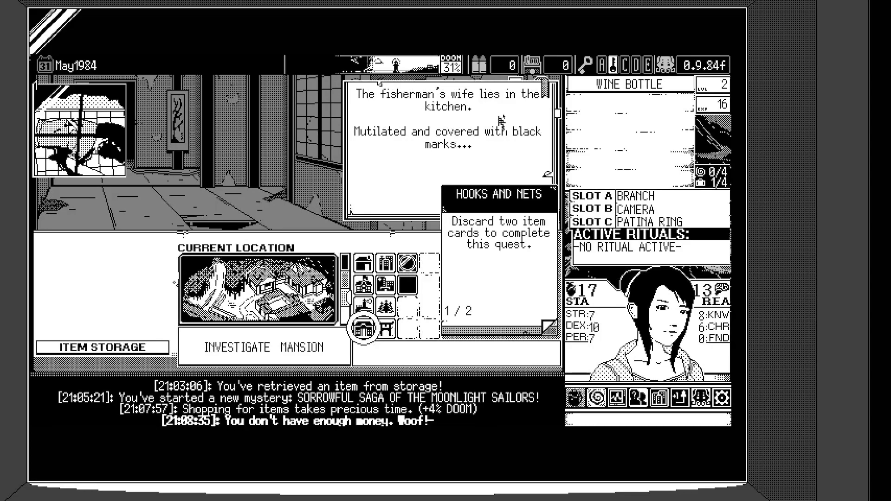
mouse_move(520, 130)
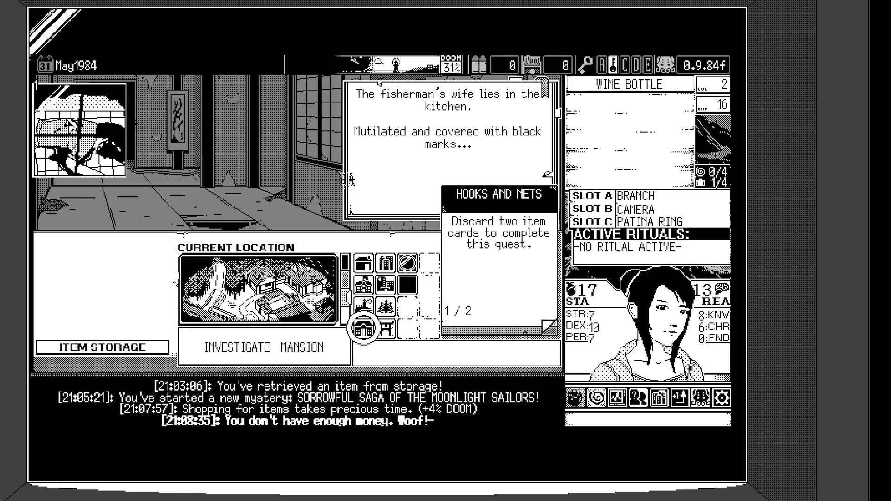
Step: Investigate the mansion, triggering the forest event with twitching legs in a bush
click(365, 326)
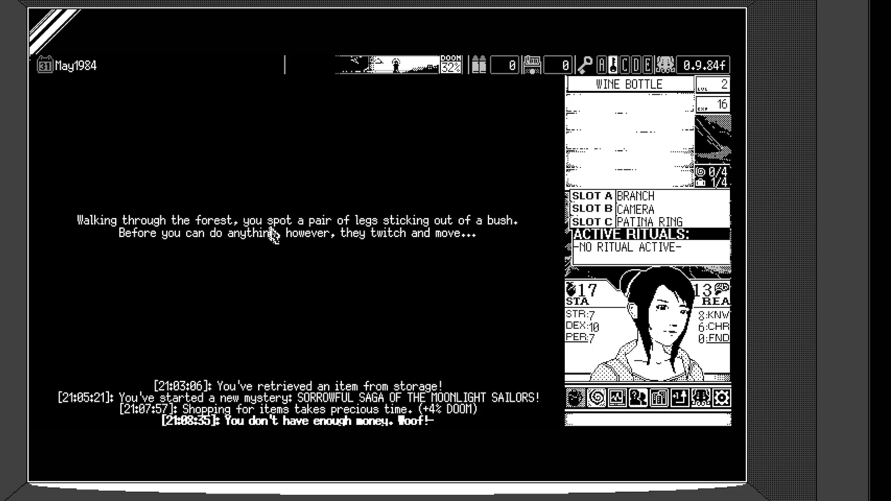
mouse_move(290, 278)
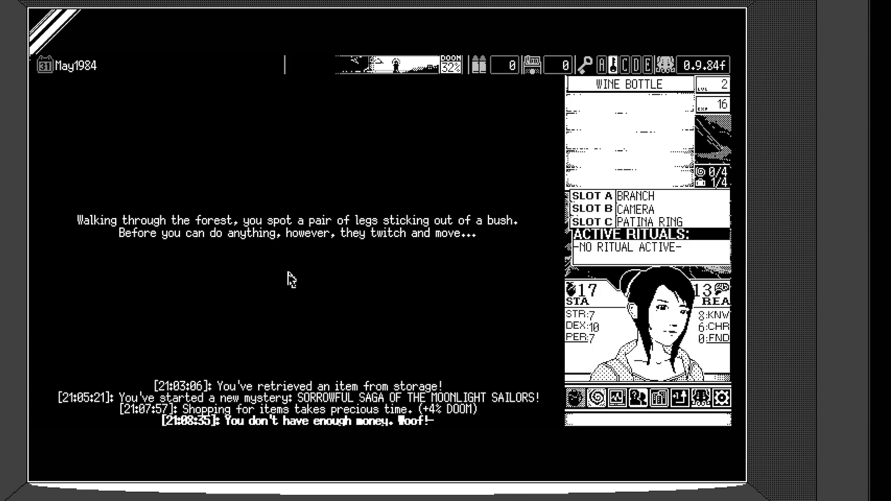
mouse_move(335, 273)
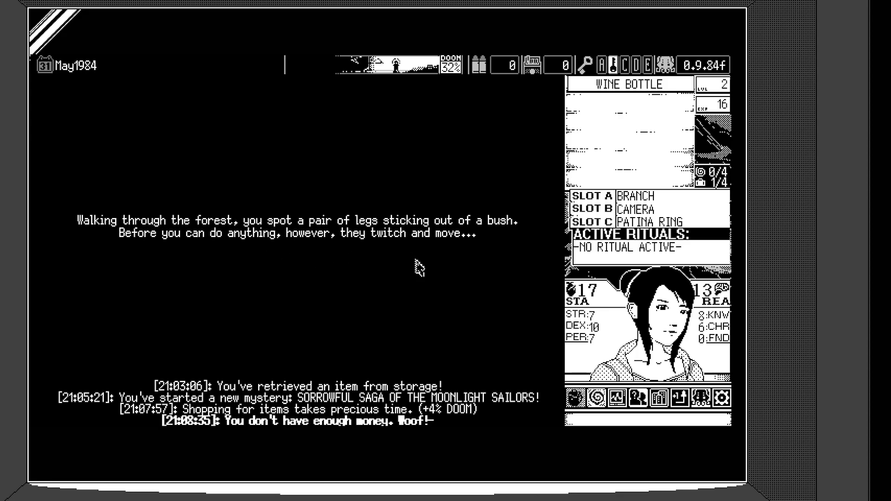
mouse_move(454, 275)
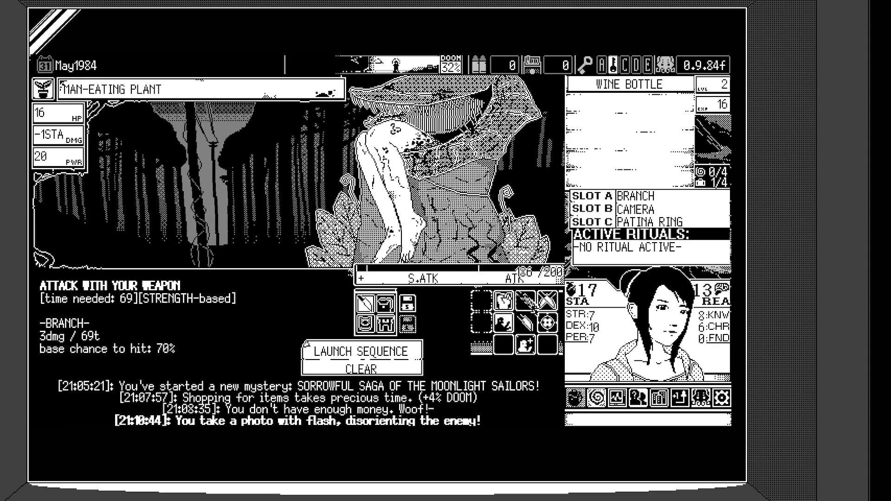
Step: Queue attacks and launch combat sequences until the Man-Eating Plant dies for +10 EXP
click(361, 350)
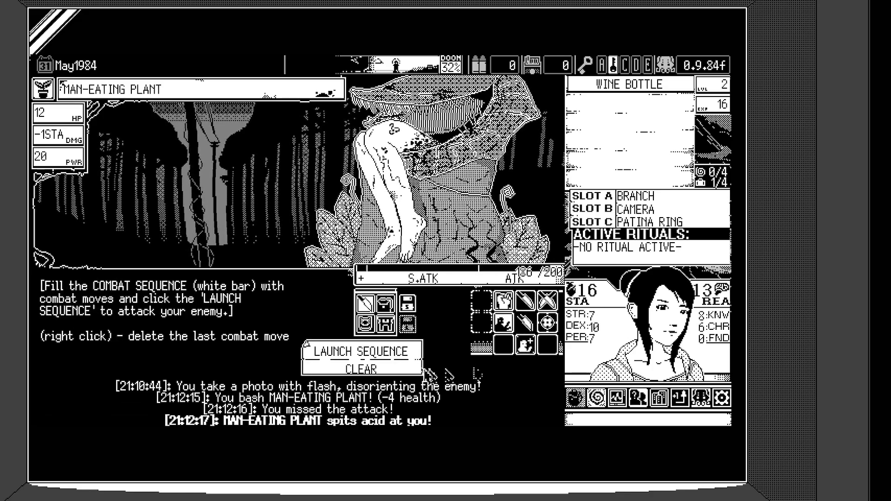
click(358, 352)
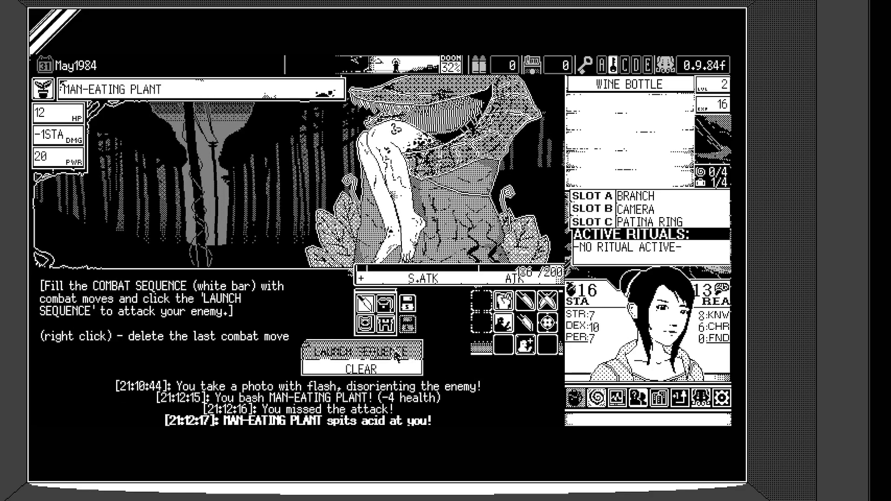
click(361, 350)
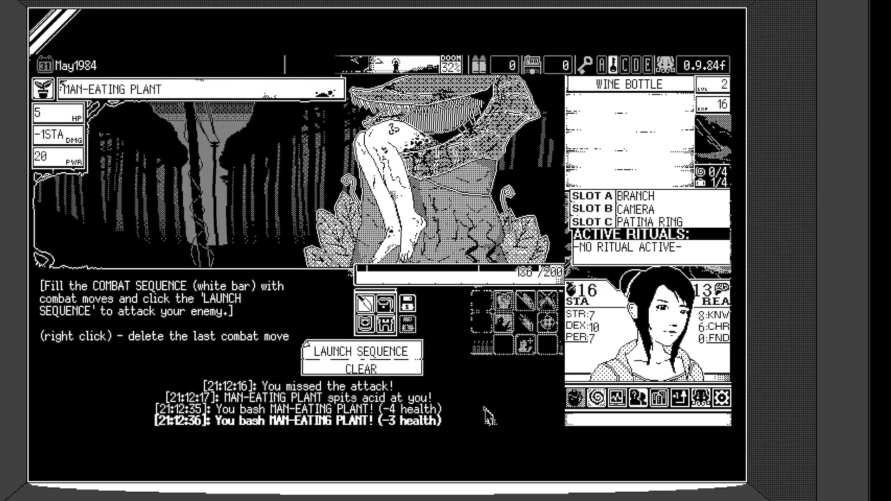
click(360, 353)
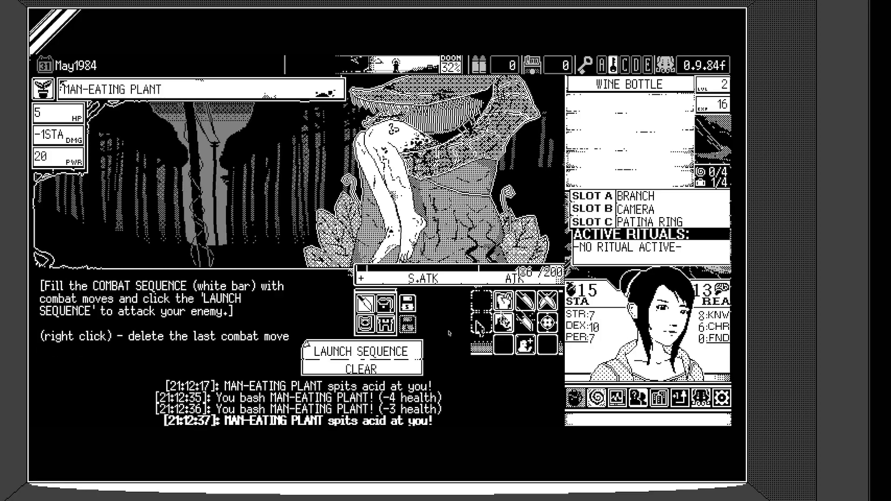
click(359, 352)
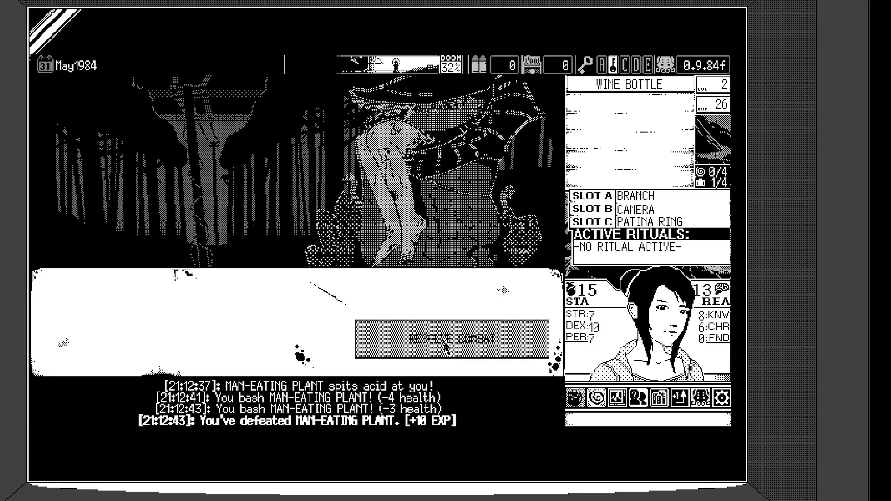
Step: Resolve the combat and investigate the seaside, triggering the Cliffside Ritual event
click(437, 340)
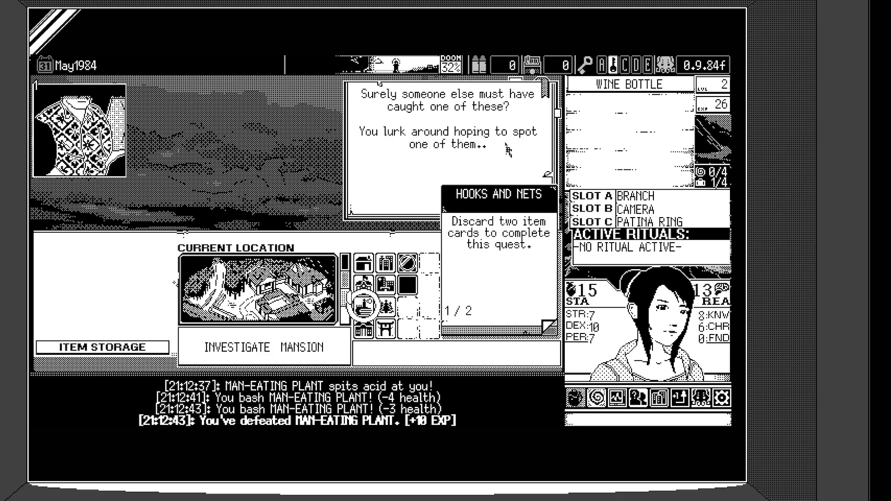
mouse_move(499, 159)
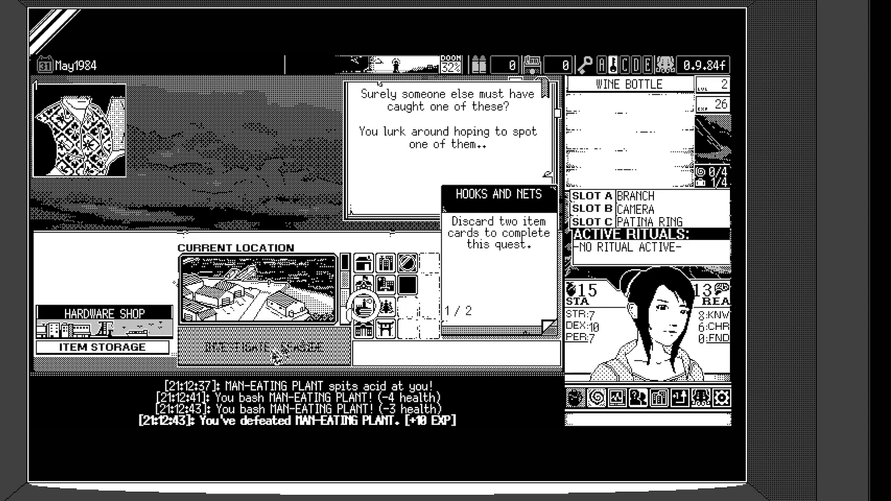
click(268, 346)
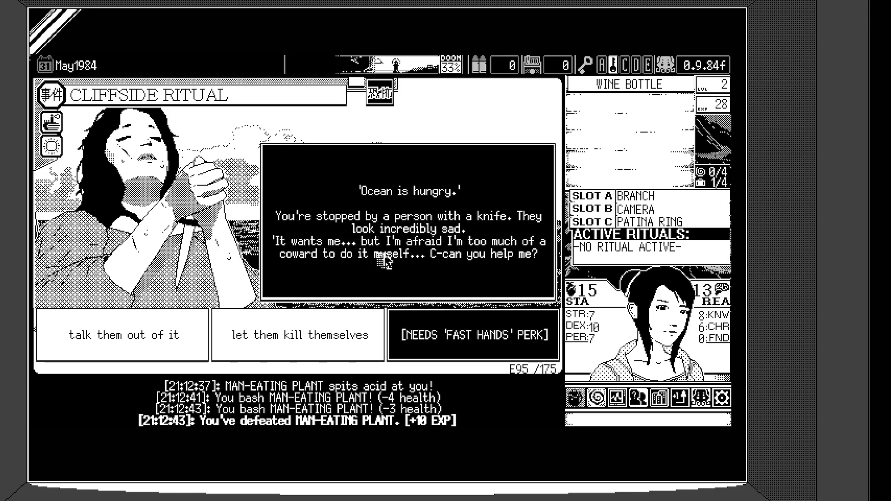
mouse_move(437, 267)
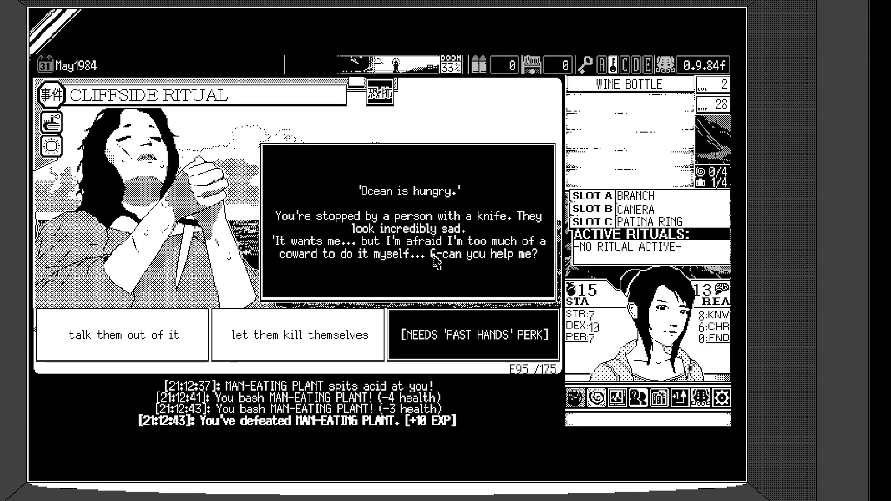
mouse_move(489, 278)
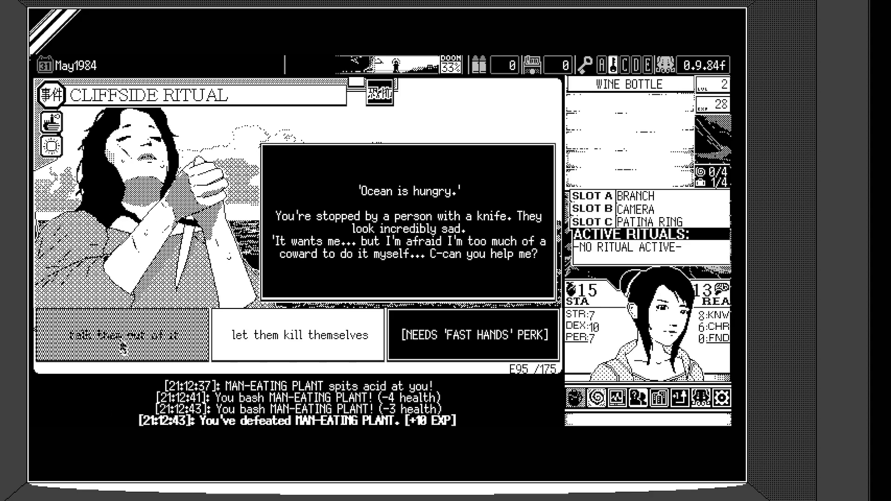
Step: Talk the knife-holder out of it, passing the charisma check and receiving the Ritual Dagger
click(128, 335)
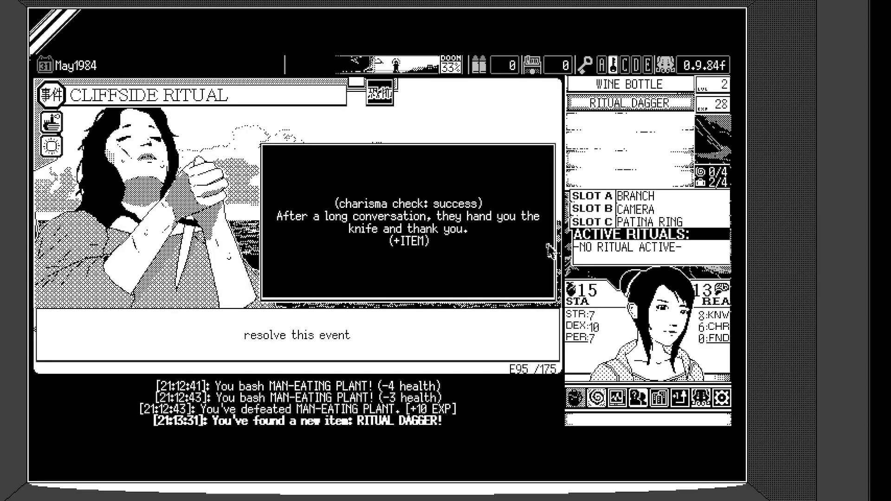
mouse_move(481, 245)
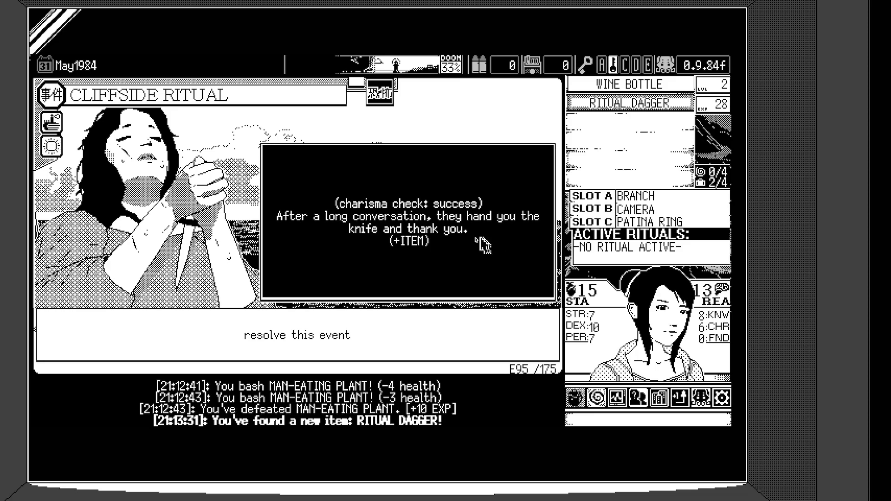
mouse_move(278, 247)
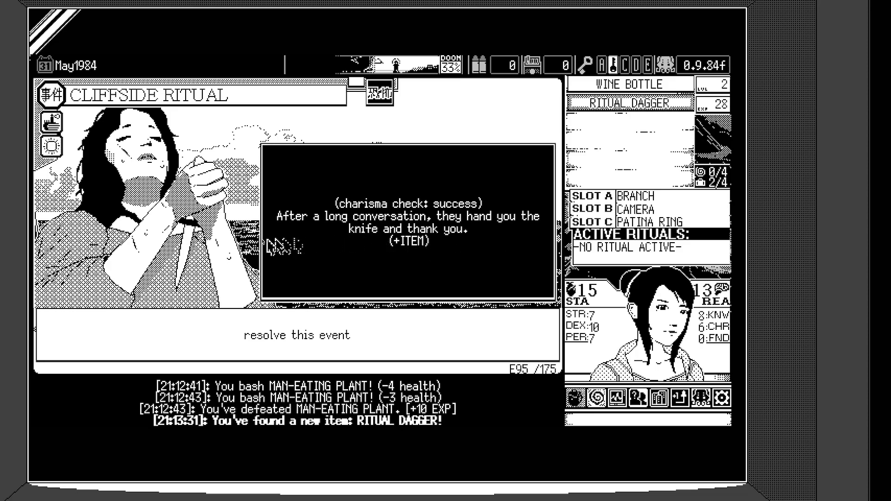
mouse_move(323, 253)
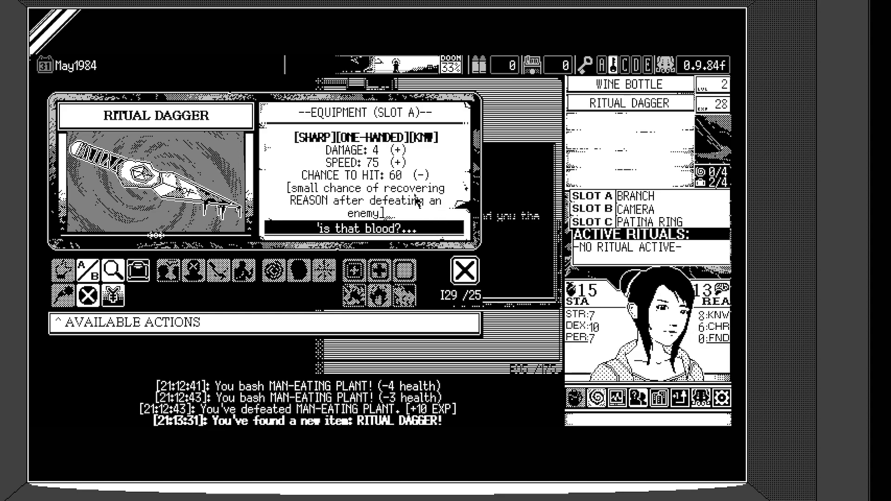
mouse_move(115, 270)
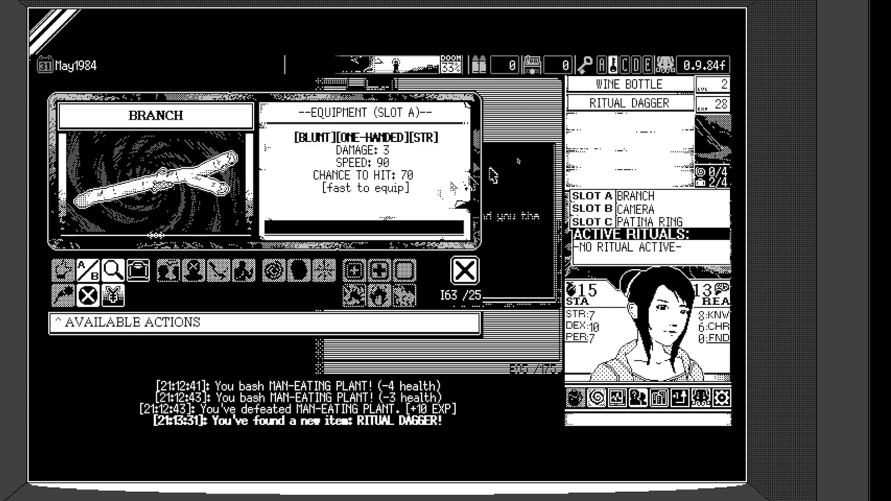
Step: Bring up the Ritual Dagger's stats (damage 4, speed 75) to compare with the Branch
click(464, 271)
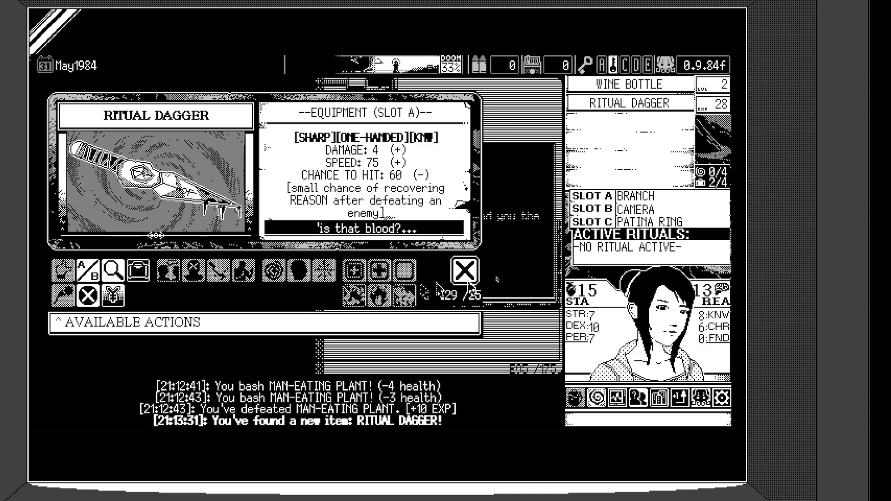
mouse_move(437, 182)
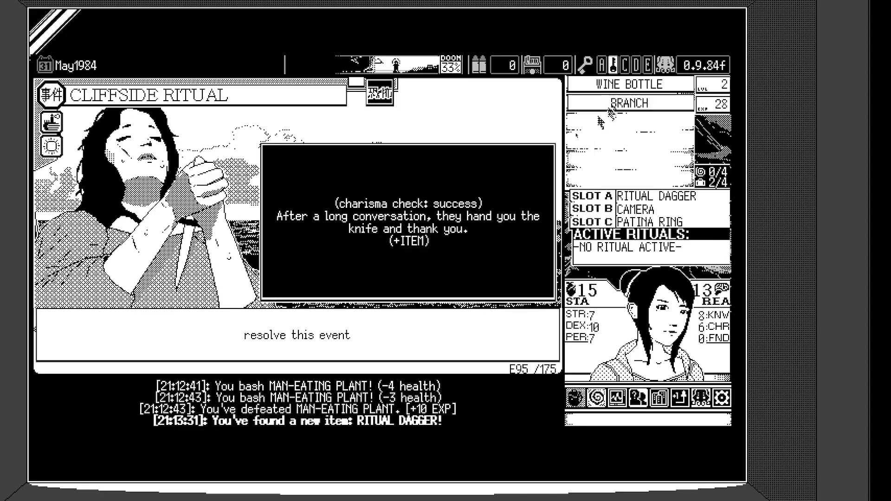
Step: Close the cliffside event, with the Branch discard completing Hooks and Nets at 2 of 2
click(298, 334)
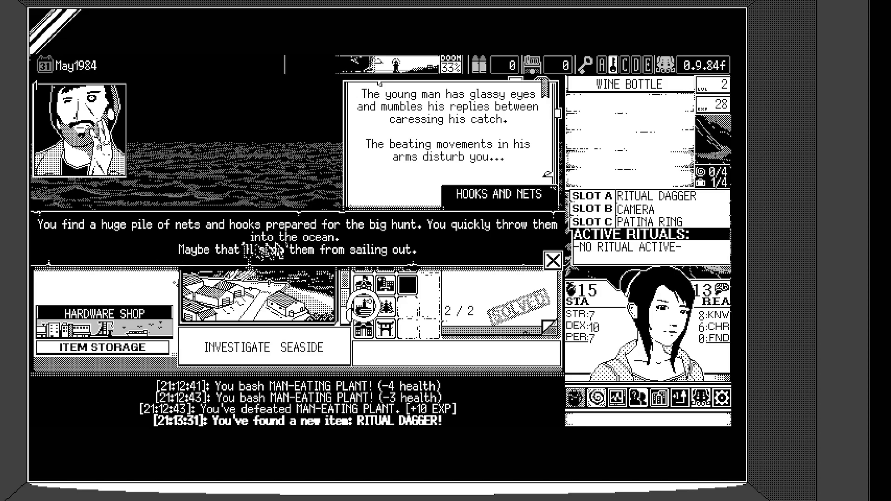
mouse_move(470, 259)
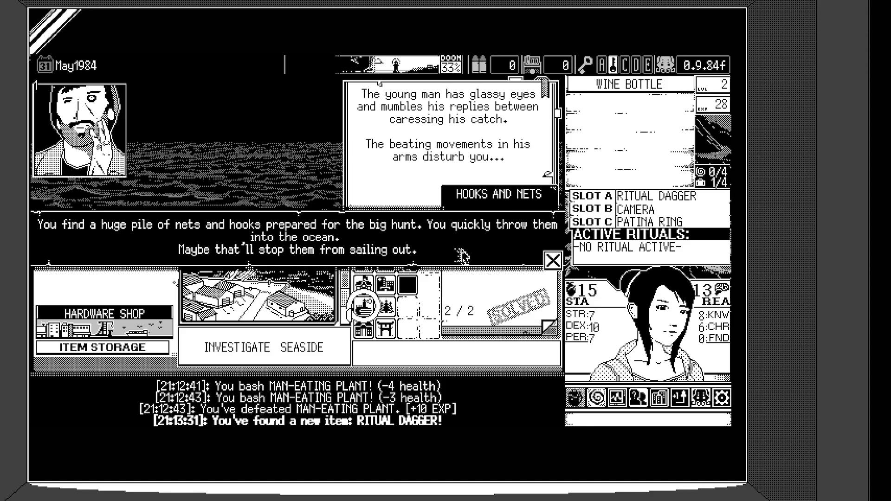
mouse_move(497, 249)
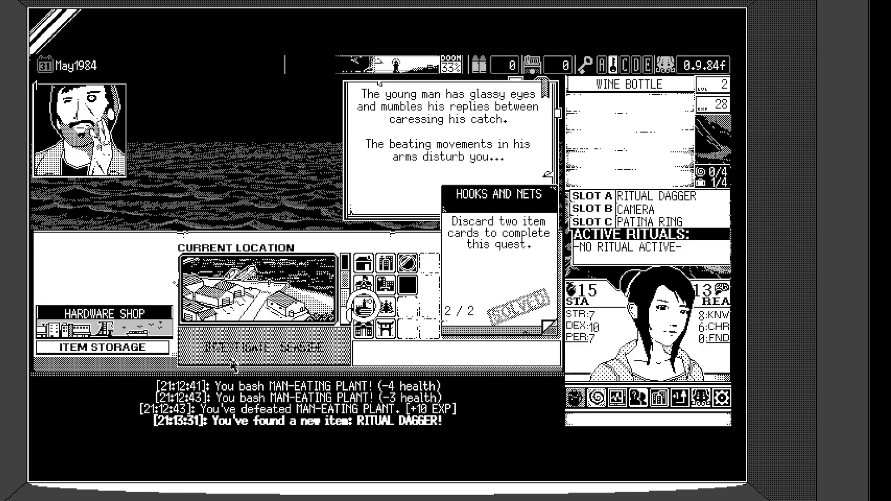
Step: Investigate the seaside again, triggering the Waves event for +1 Reason
click(264, 347)
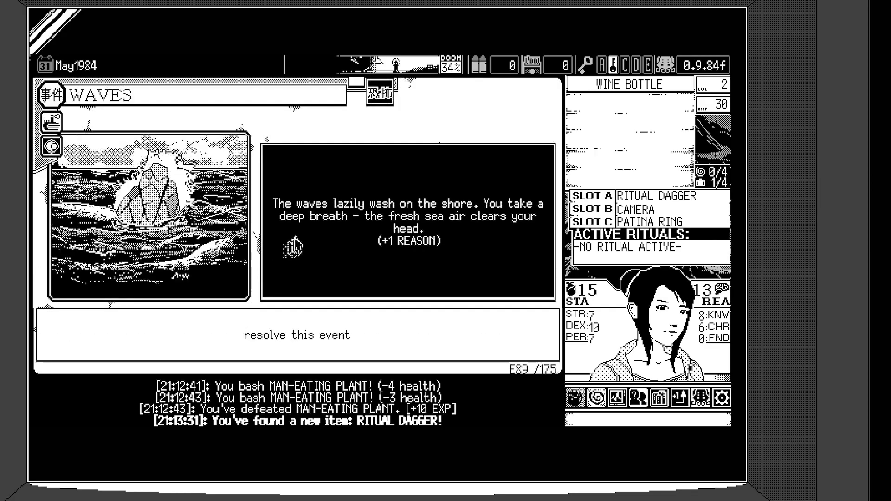
mouse_move(495, 259)
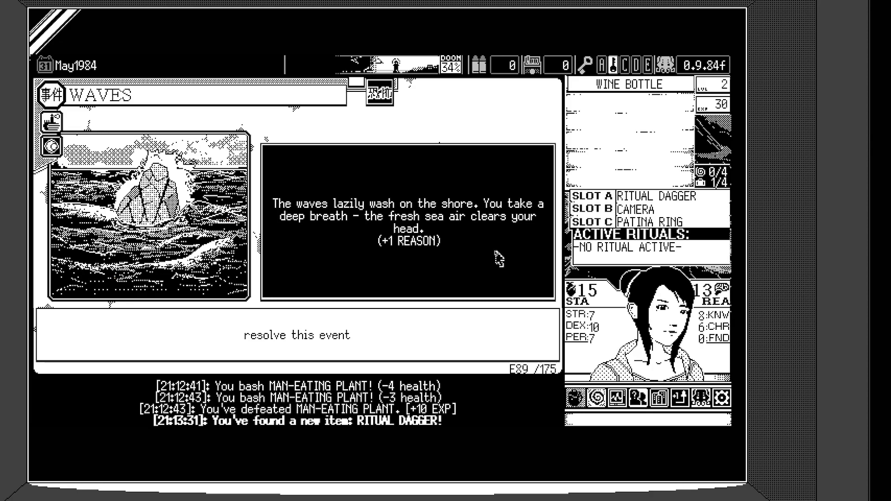
mouse_move(332, 226)
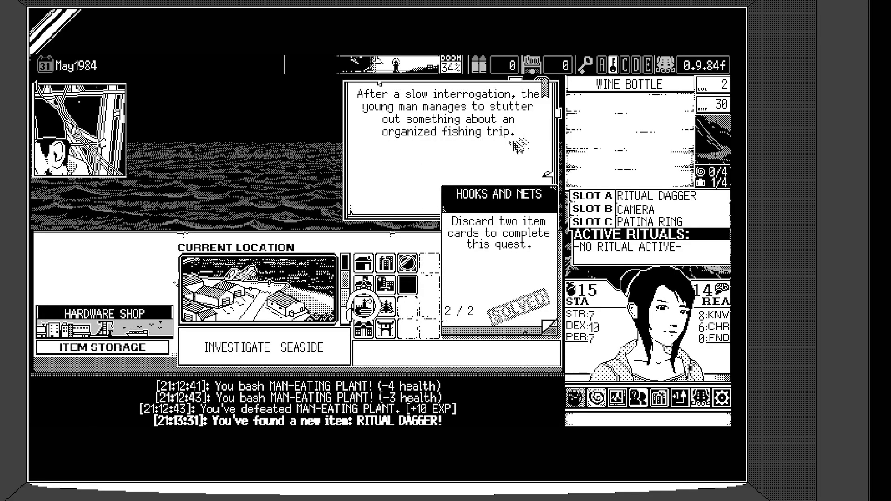
mouse_move(508, 153)
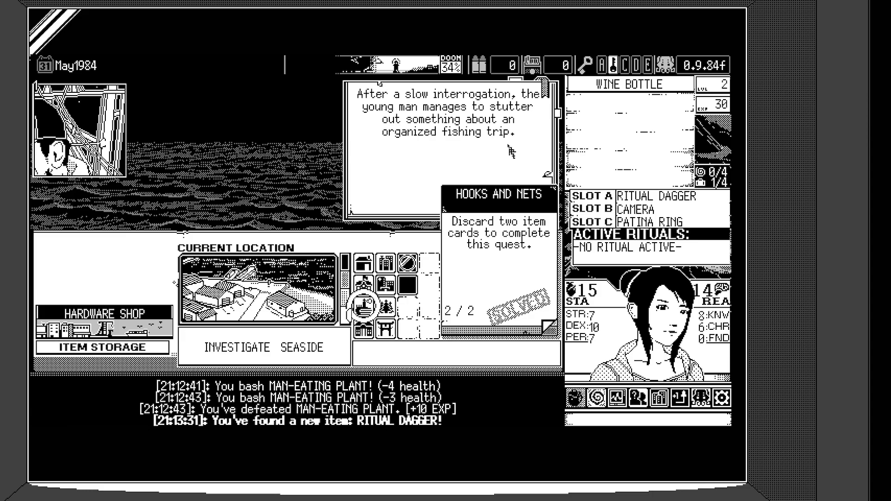
mouse_move(503, 155)
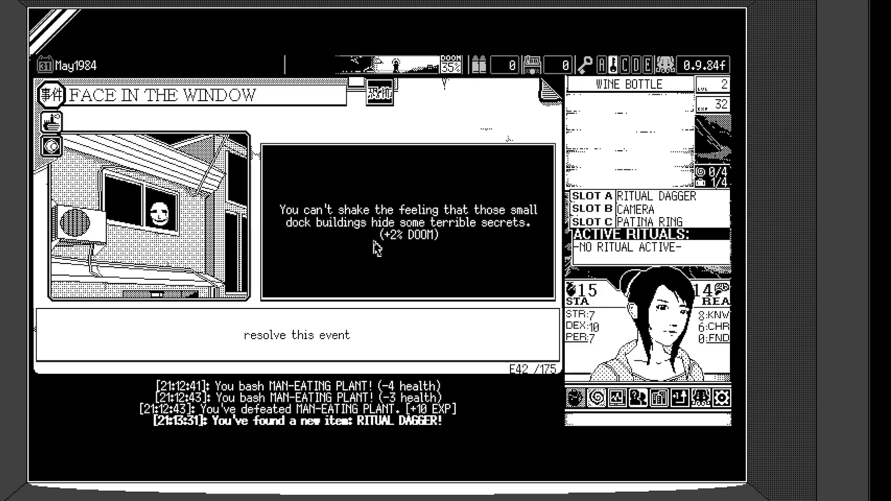
mouse_move(468, 253)
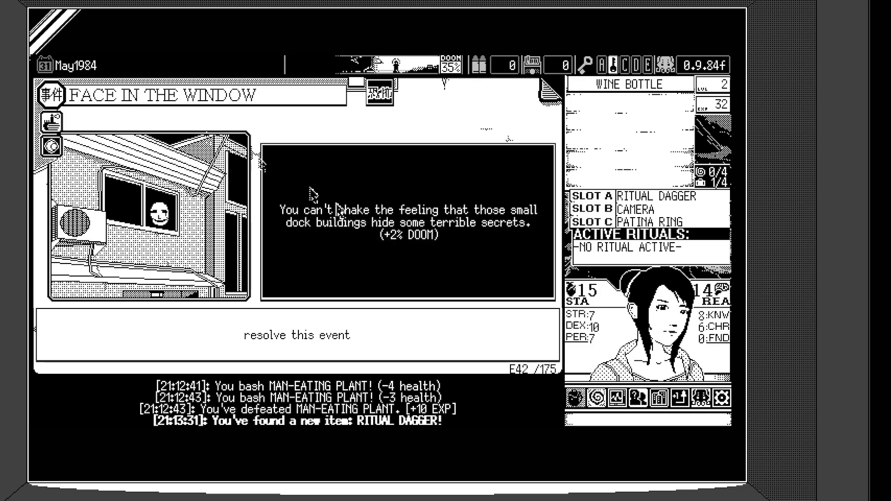
mouse_move(500, 250)
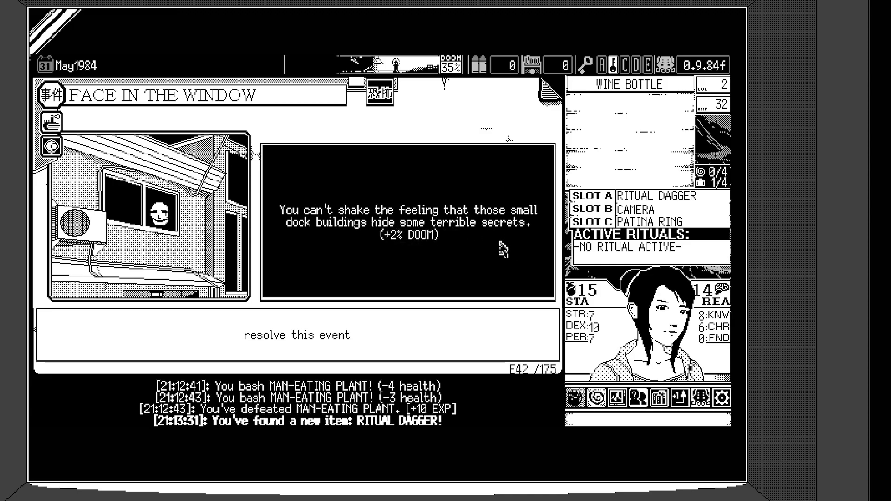
mouse_move(502, 251)
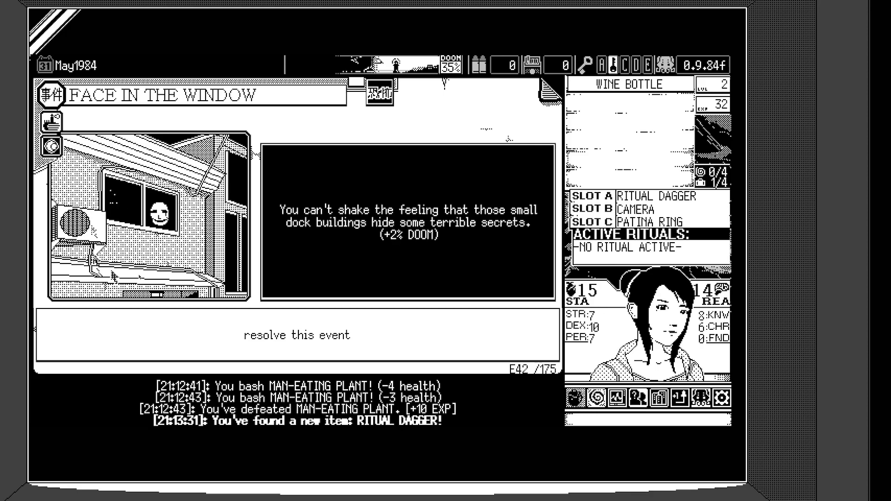
Step: Close the Face in the Window event so the beach becomes the next target location
click(296, 334)
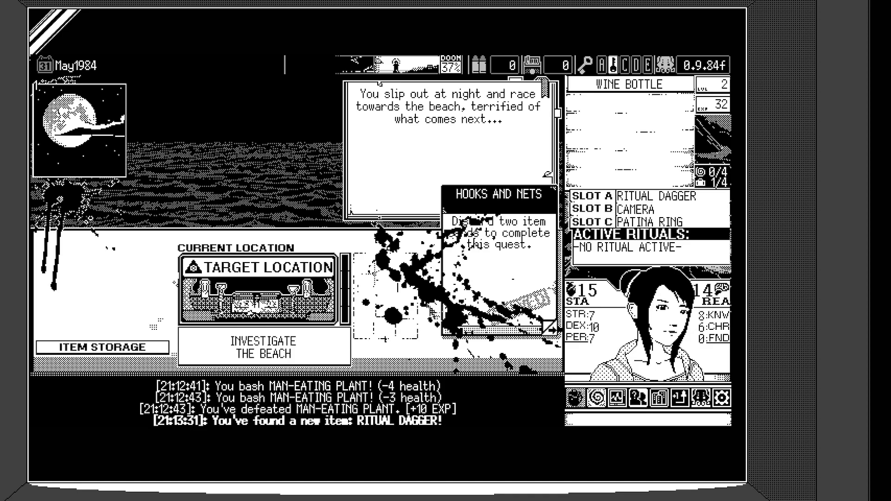
Step: Investigate the beach and continue through its passages into the Fishing Season's End scene
click(263, 347)
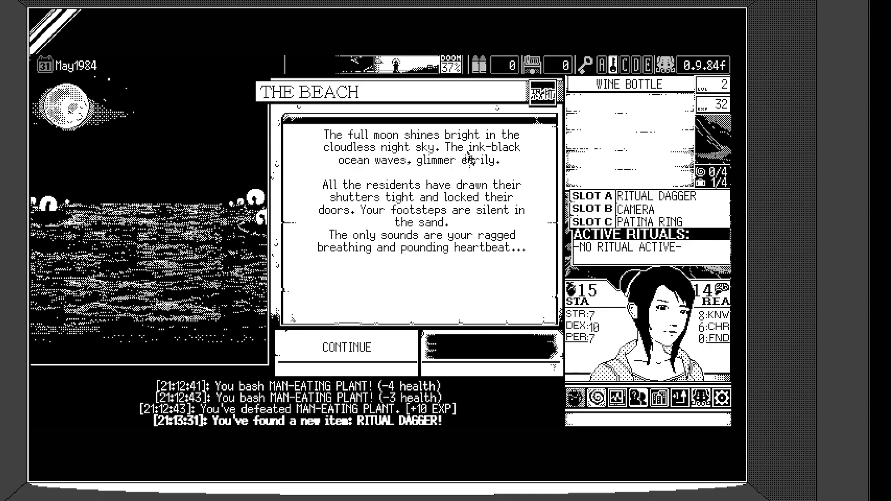
mouse_move(528, 176)
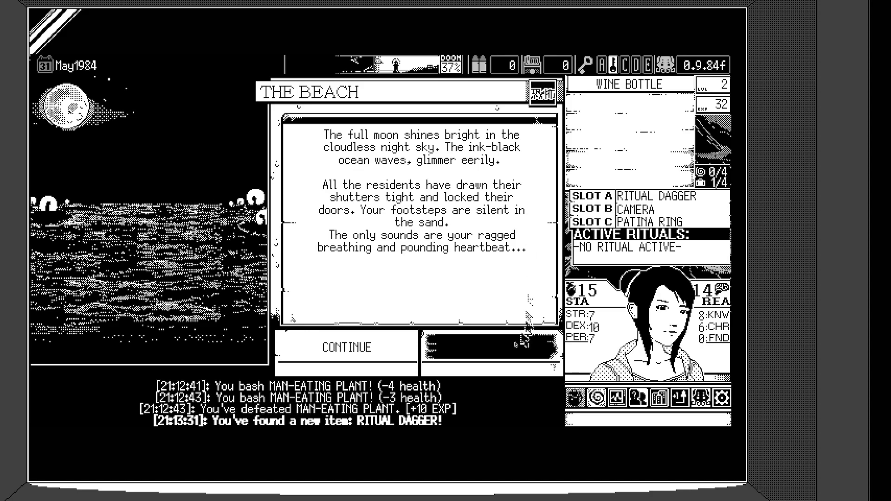
click(345, 347)
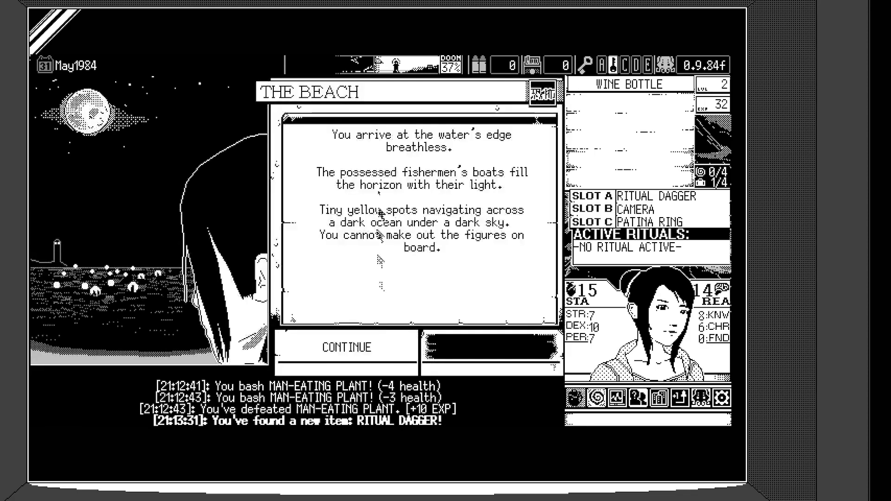
mouse_move(457, 199)
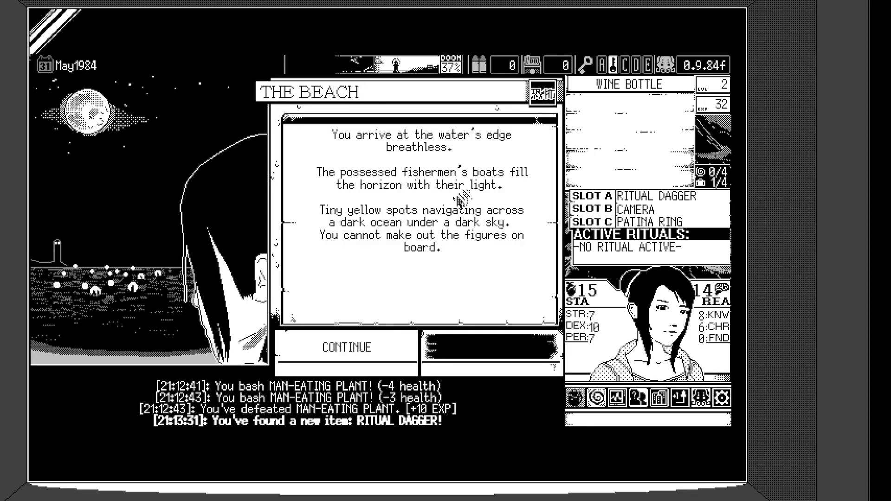
mouse_move(507, 270)
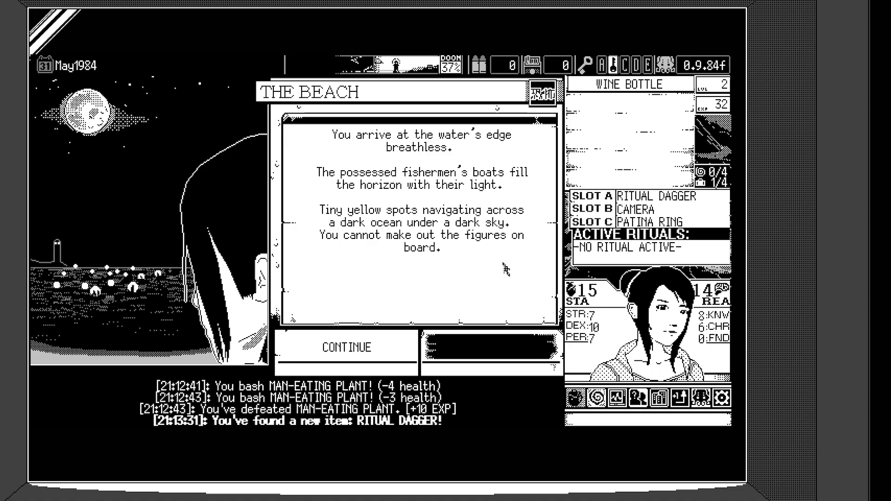
mouse_move(477, 270)
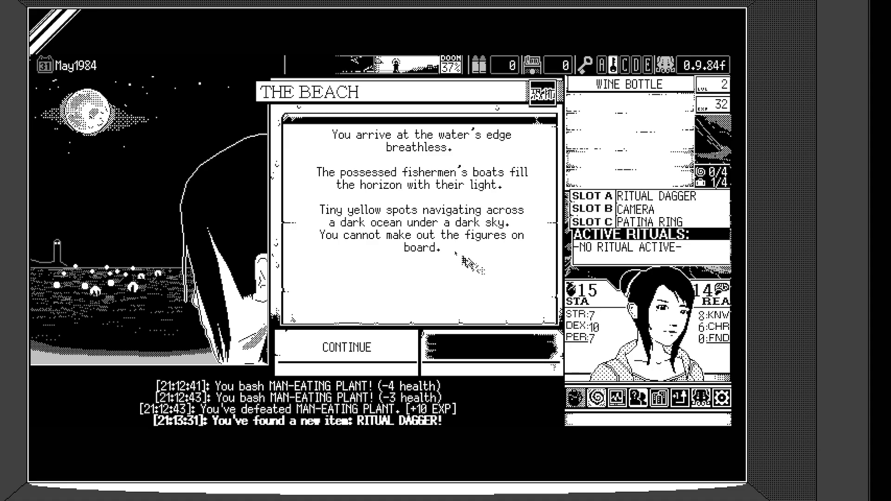
mouse_move(490, 265)
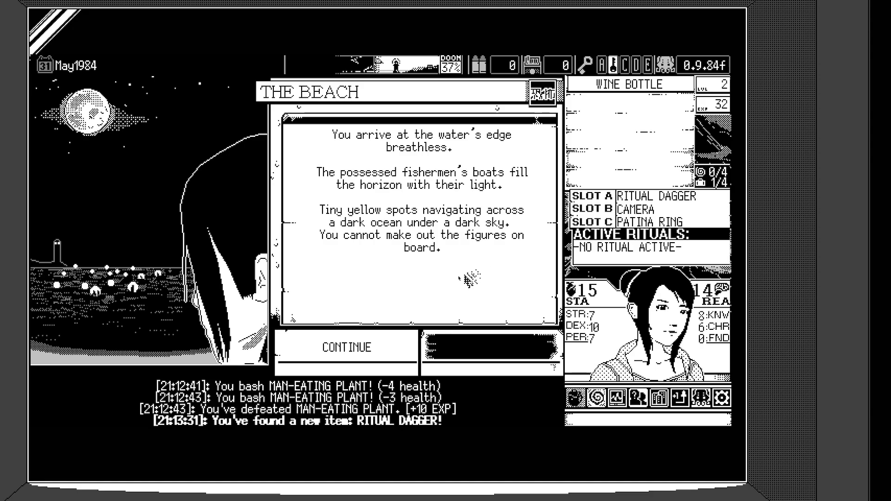
click(346, 347)
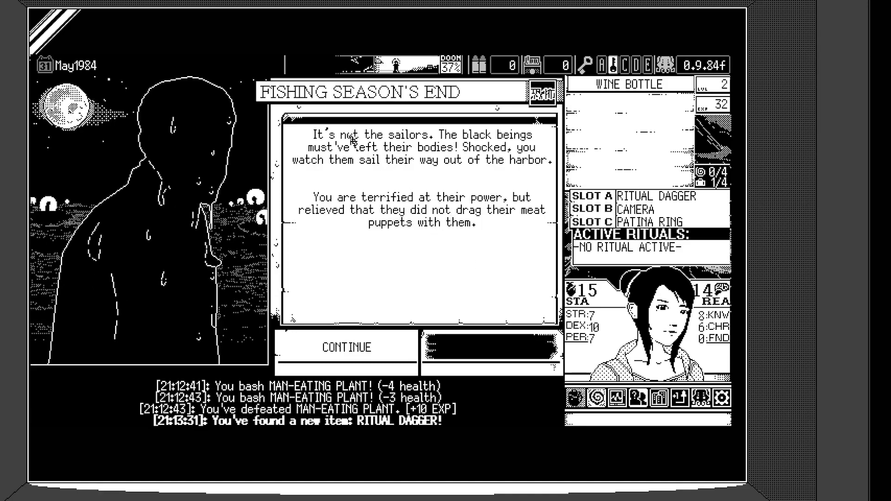
mouse_move(485, 181)
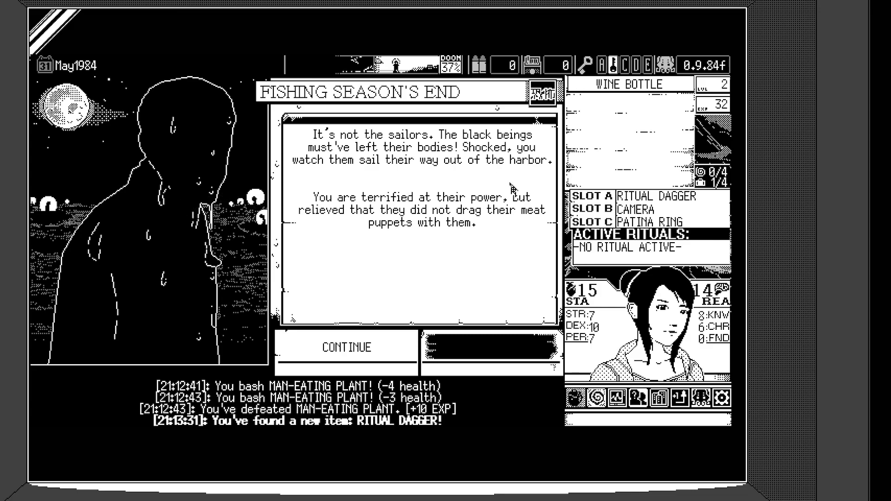
mouse_move(527, 180)
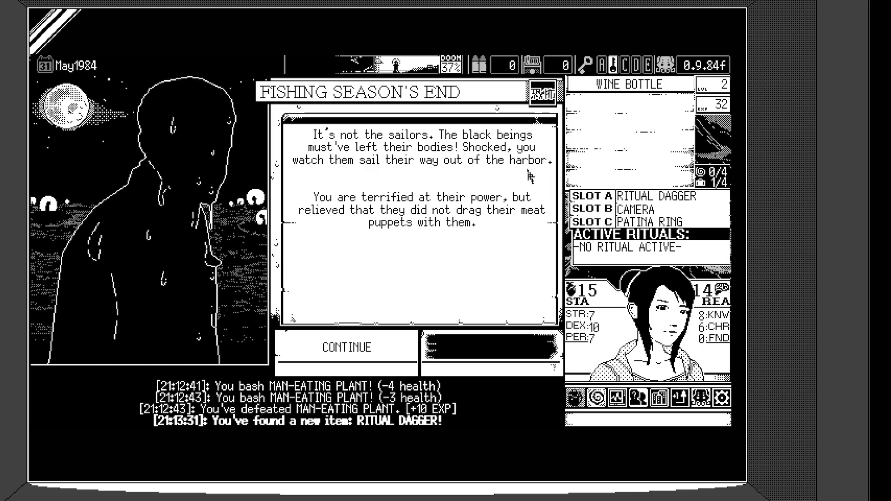
mouse_move(531, 174)
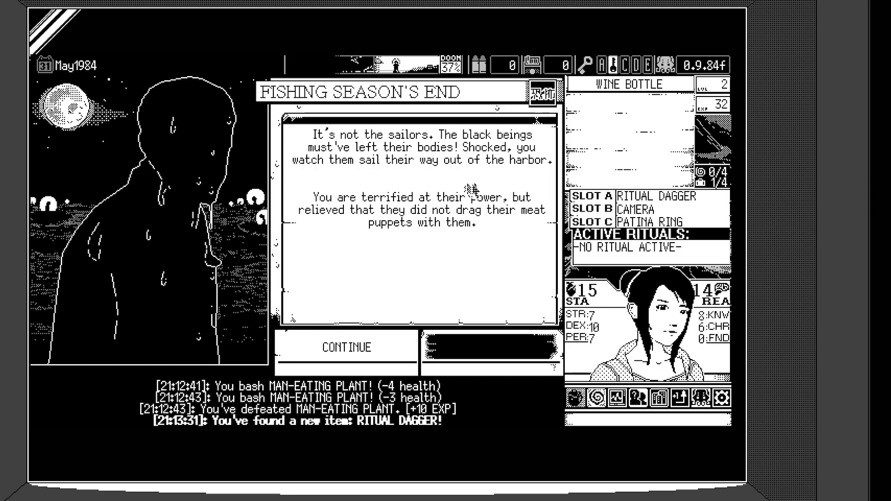
mouse_move(439, 227)
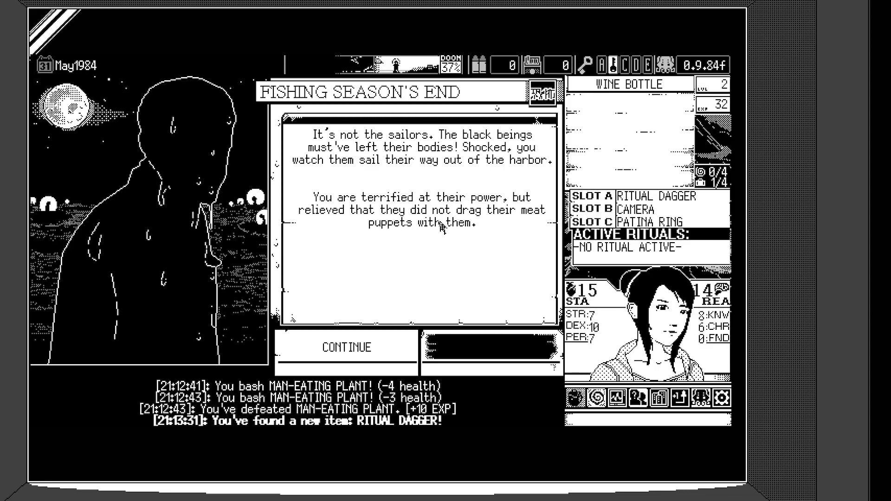
mouse_move(458, 188)
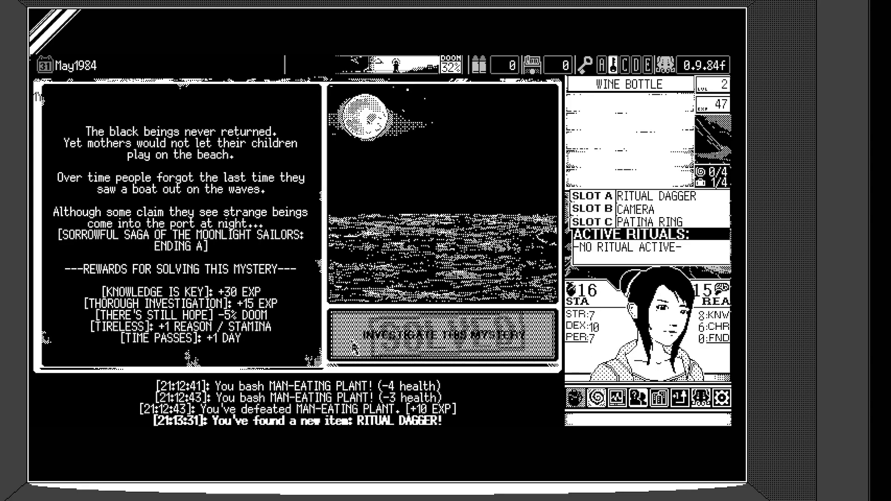
Step: Acknowledge the Moonlight Sailors Ending A rewards and leave the solved mystery for the town map
click(446, 334)
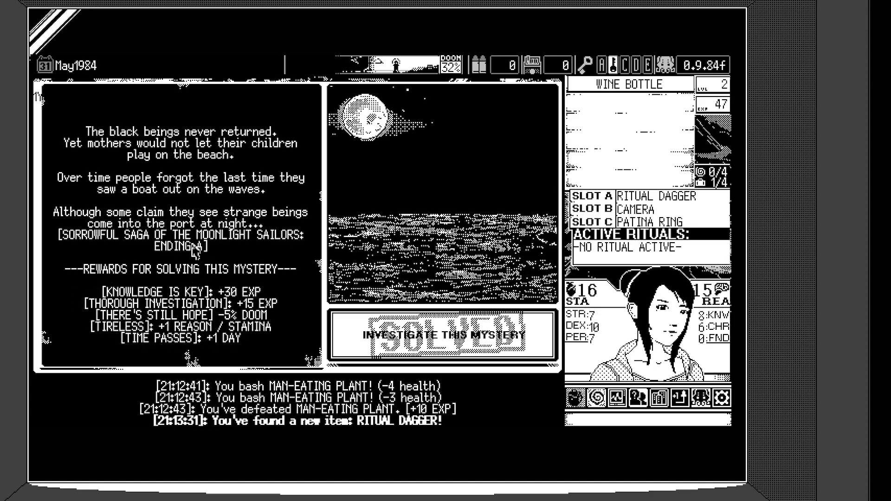
mouse_move(273, 356)
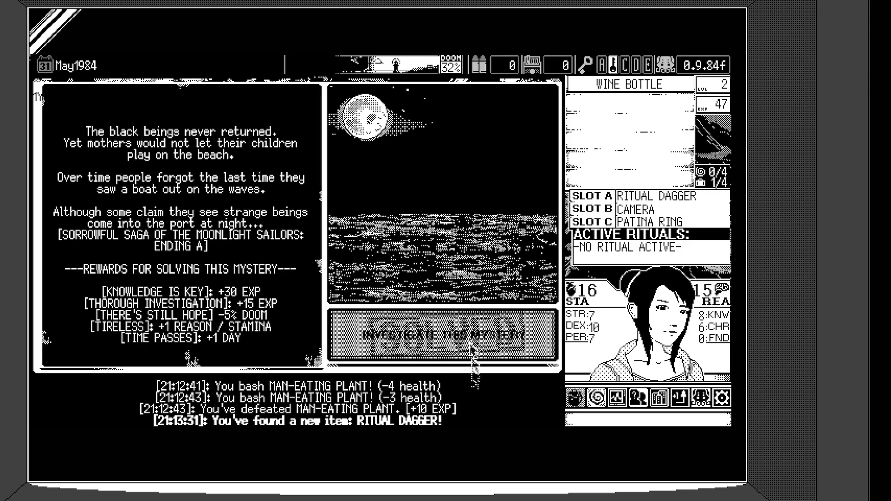
click(446, 334)
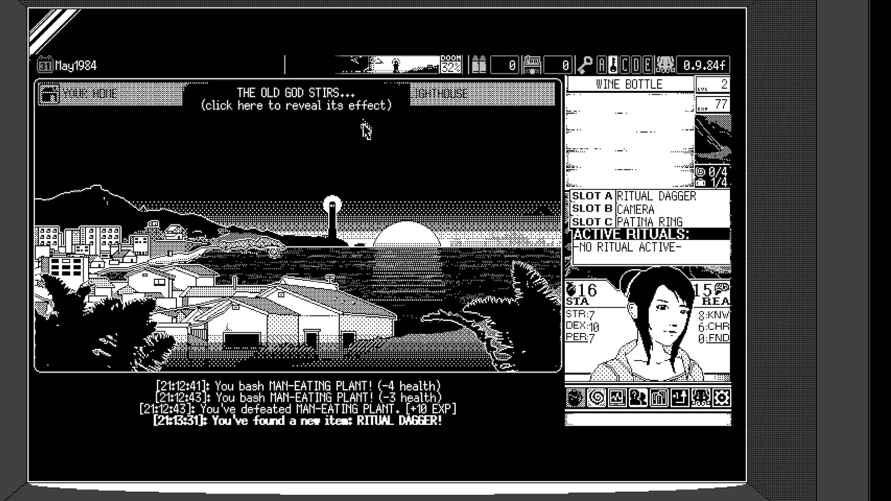
Step: Reveal the Old God's effect from the stirring banner
click(295, 105)
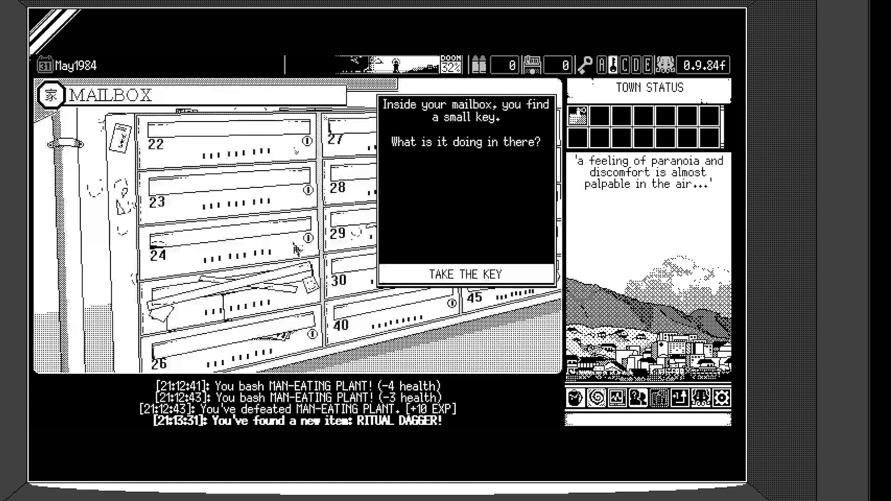
mouse_move(464, 275)
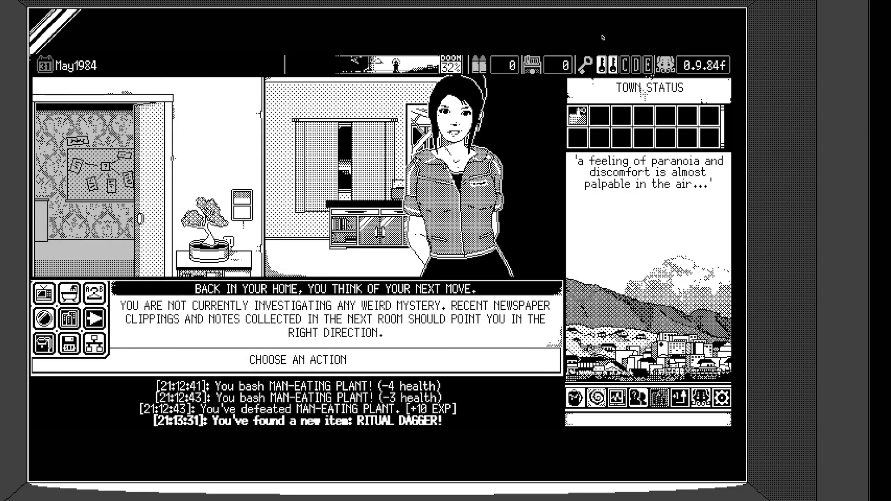
mouse_move(324, 277)
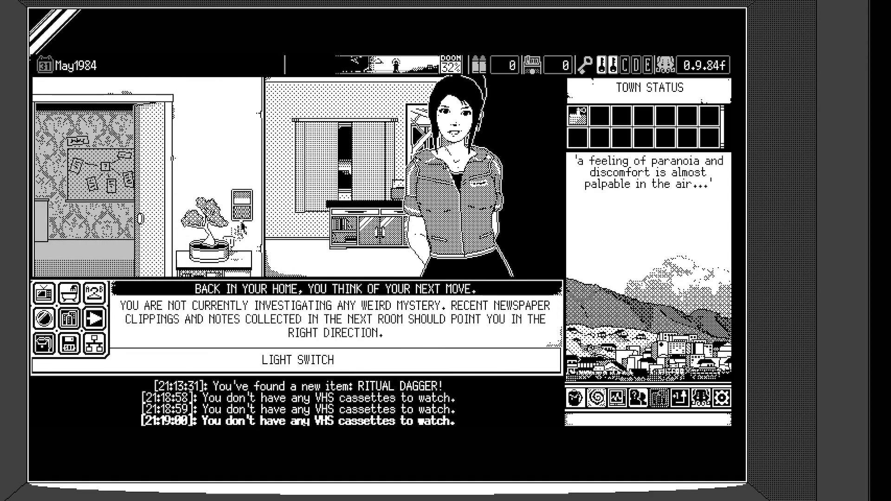
Step: Flip the home light switch and take a cold bath for +1 Reason
click(372, 227)
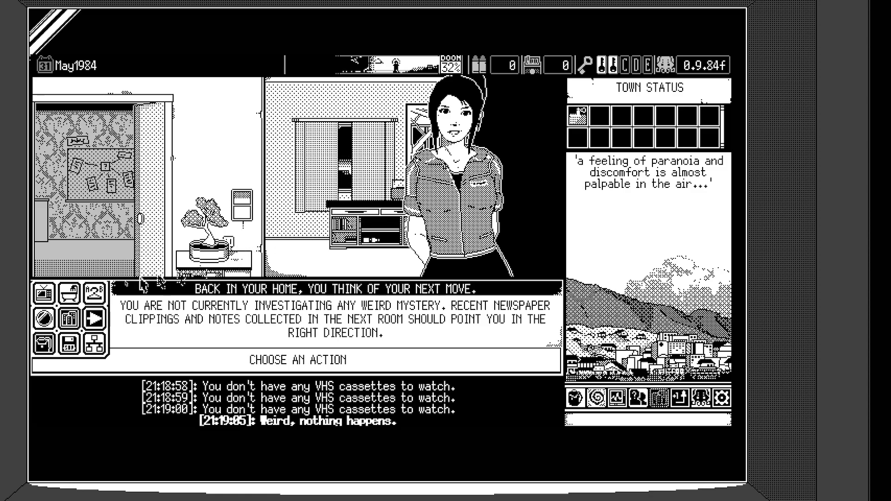
click(69, 294)
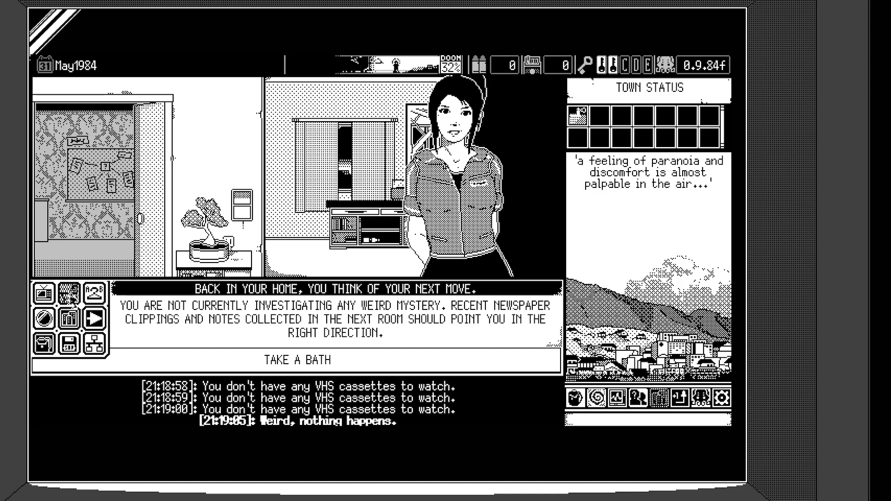
click(298, 360)
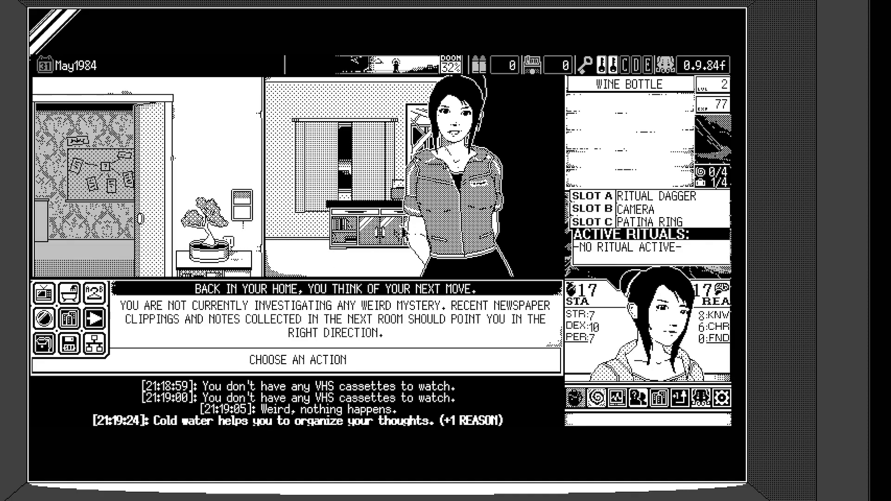
mouse_move(370, 231)
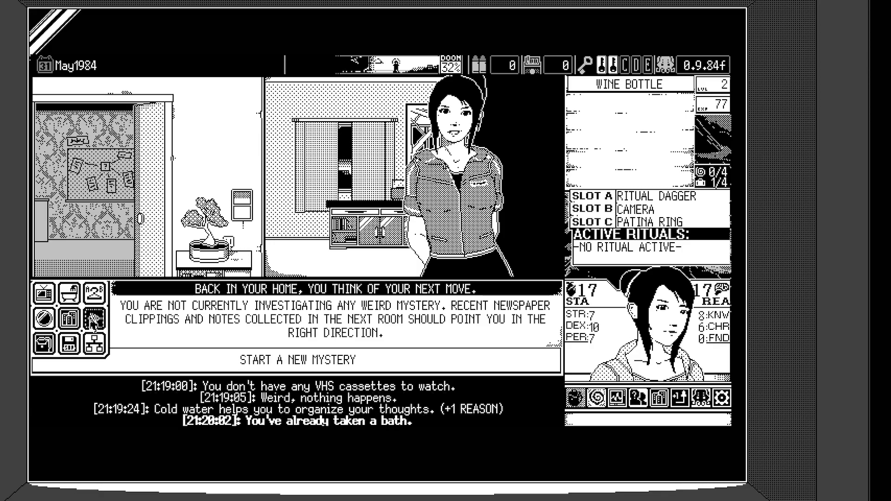
Step: Start a new mystery and pick Eerie Episode of Evolving Eels from the clue board
click(294, 360)
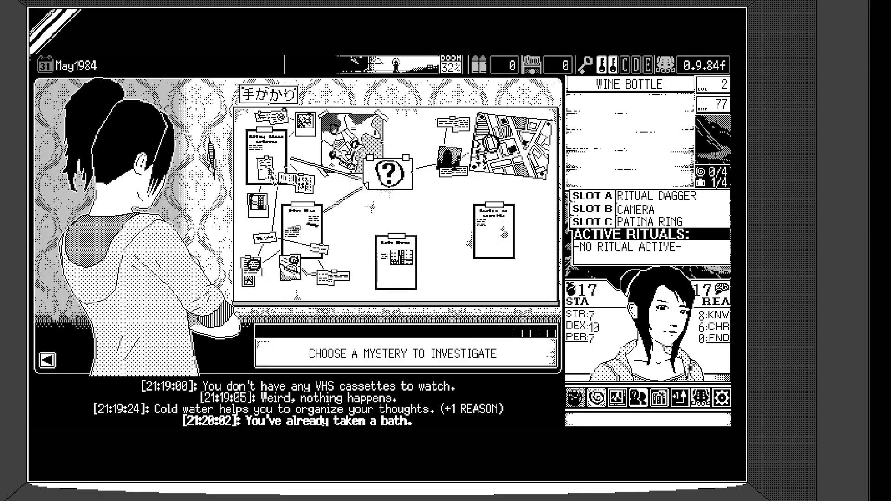
click(398, 256)
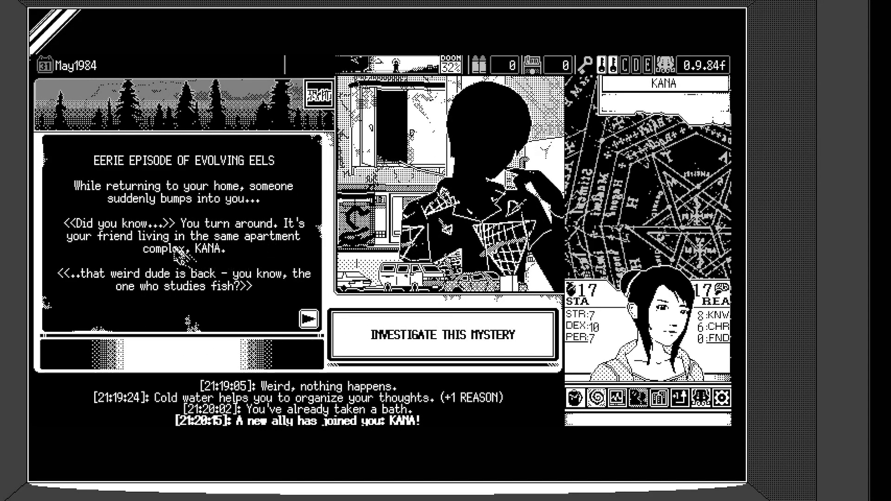
mouse_move(285, 284)
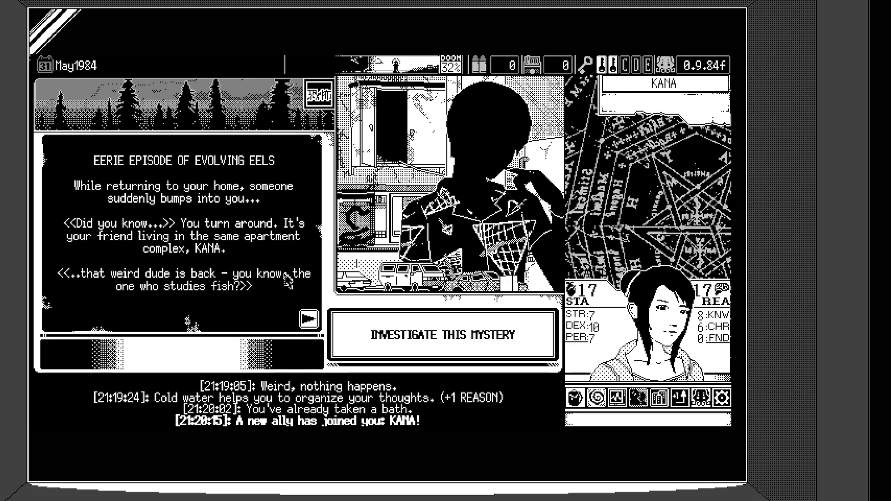
mouse_move(284, 281)
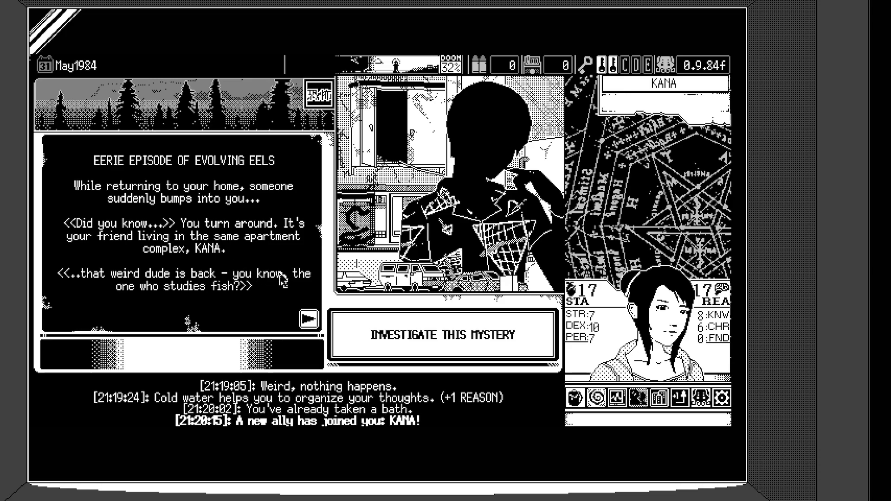
mouse_move(210, 287)
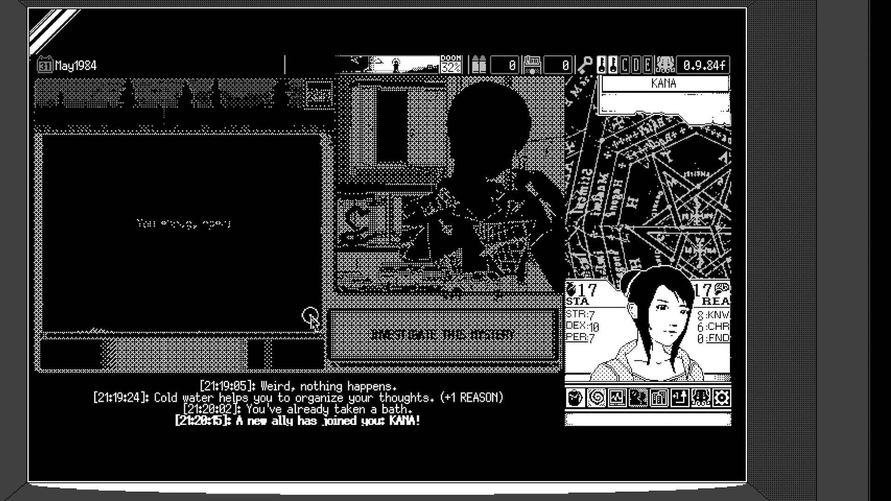
Step: Continue Kana's conversation and start investigating the Evolving Eels mystery
click(441, 334)
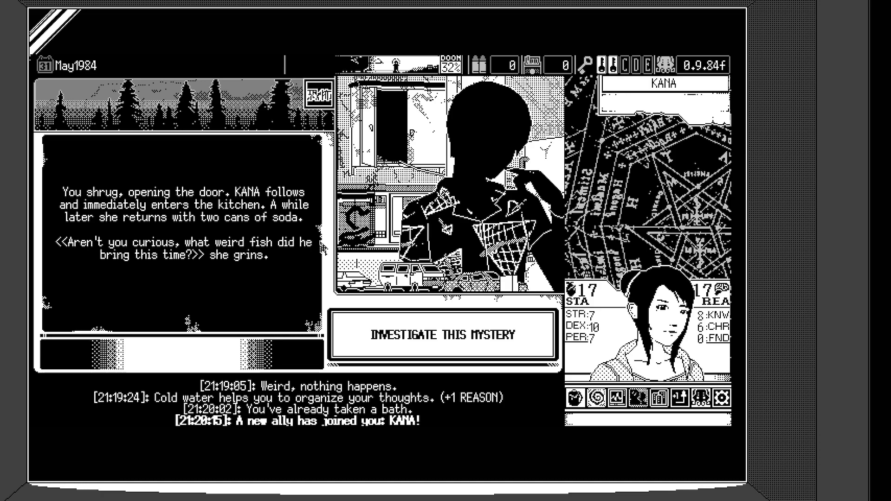
mouse_move(318, 252)
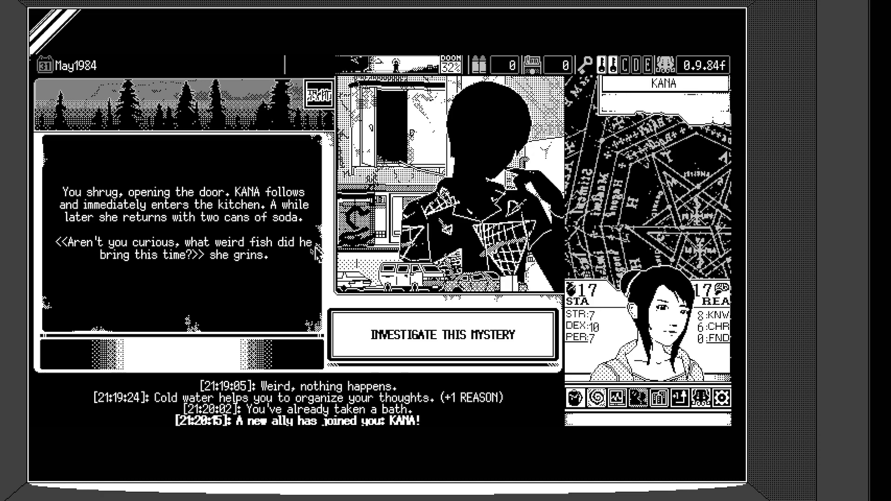
mouse_move(273, 270)
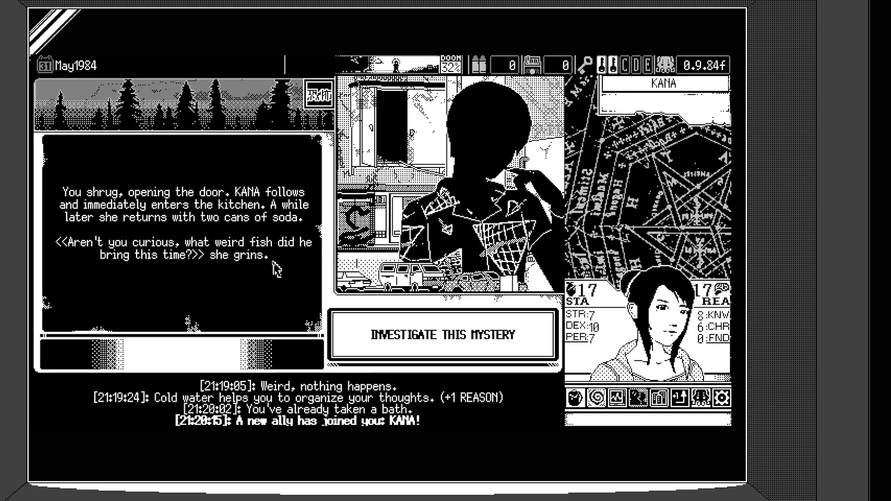
mouse_move(319, 305)
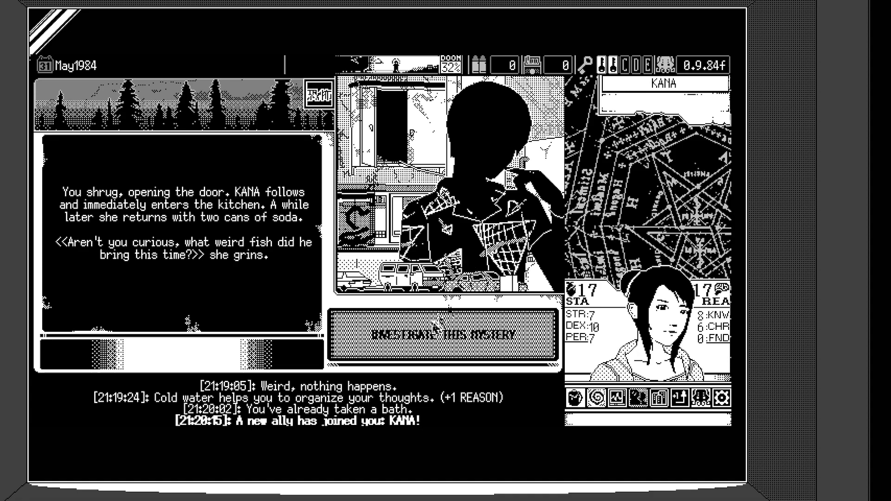
click(442, 333)
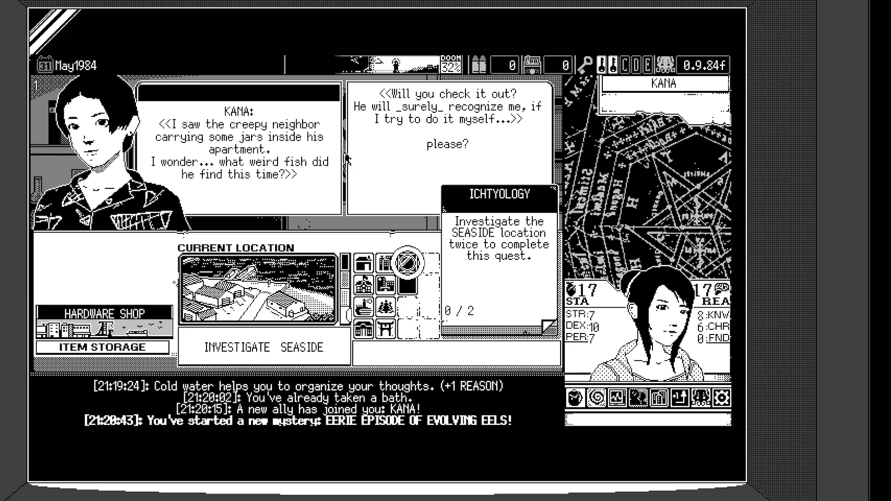
mouse_move(339, 158)
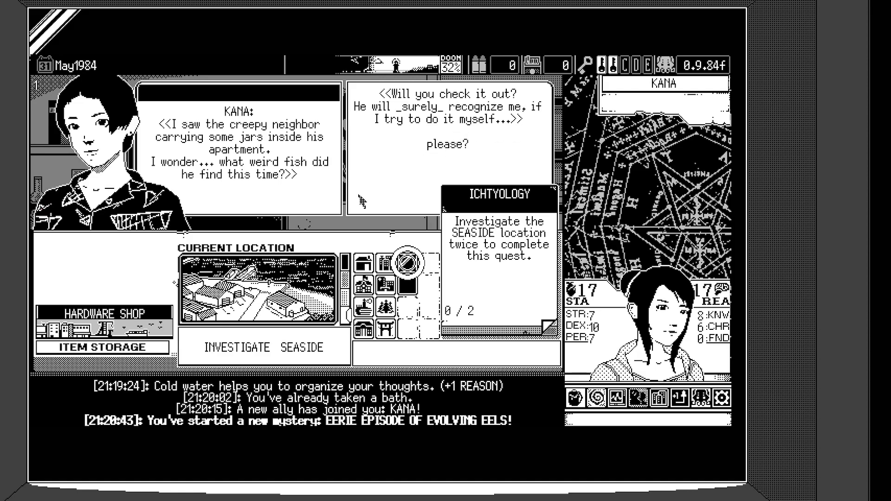
mouse_move(401, 216)
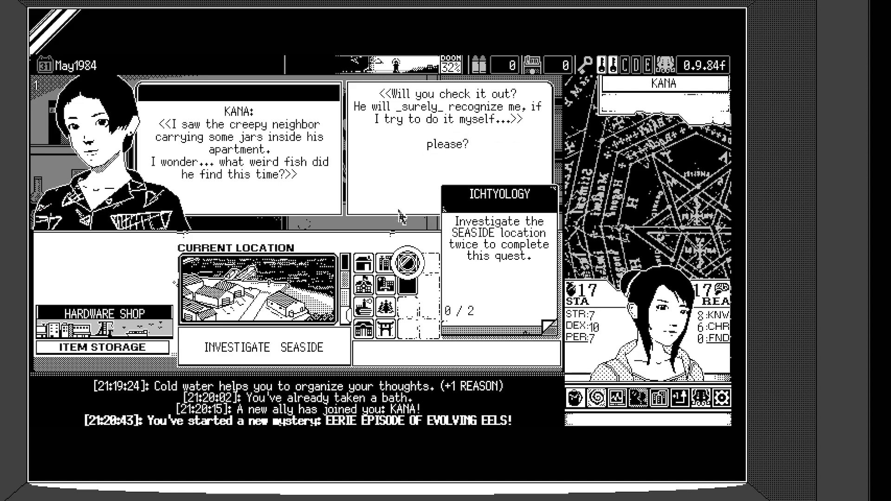
mouse_move(429, 249)
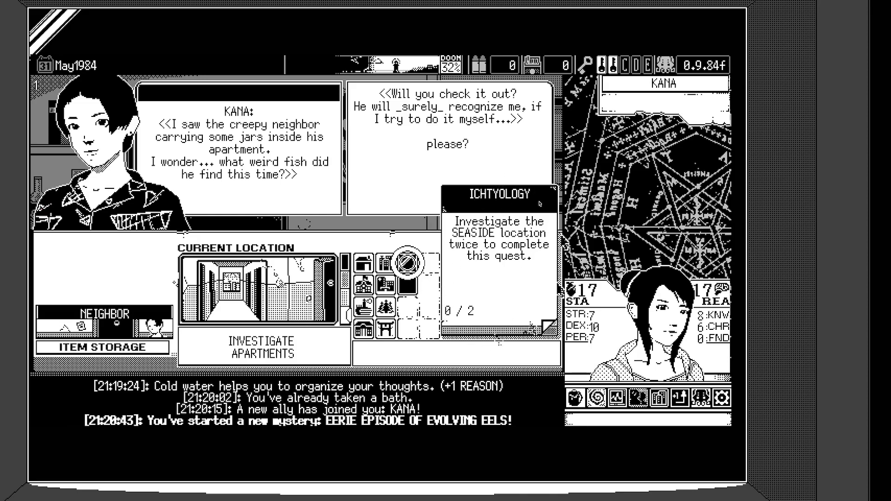
mouse_move(481, 273)
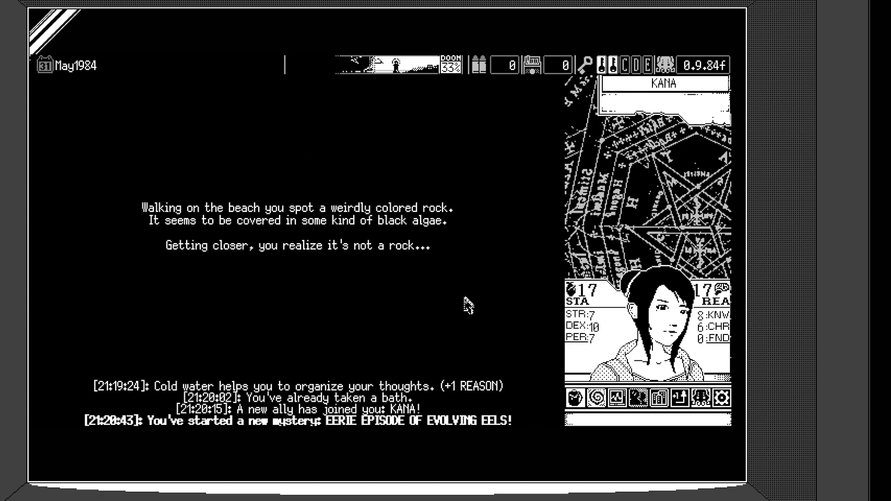
mouse_move(409, 270)
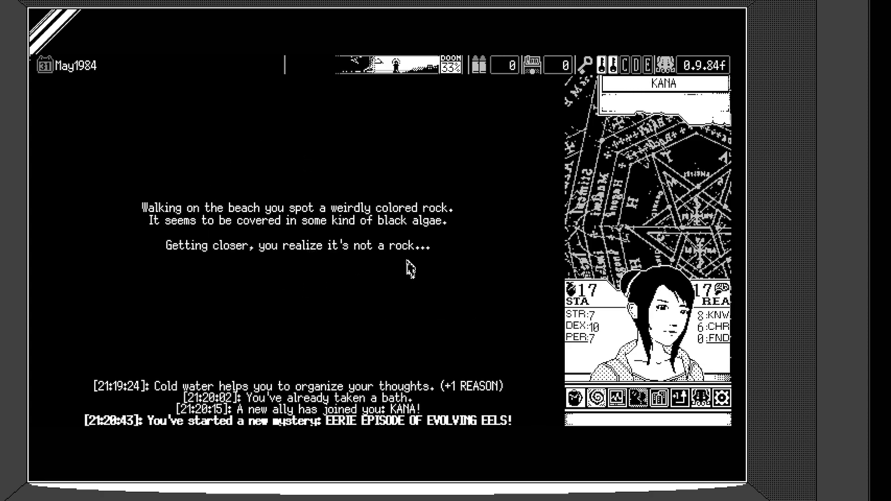
mouse_move(408, 267)
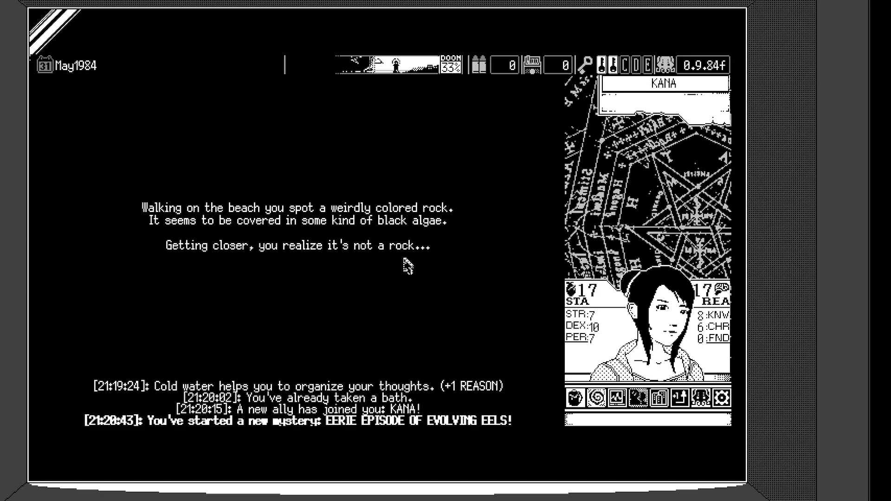
mouse_move(406, 267)
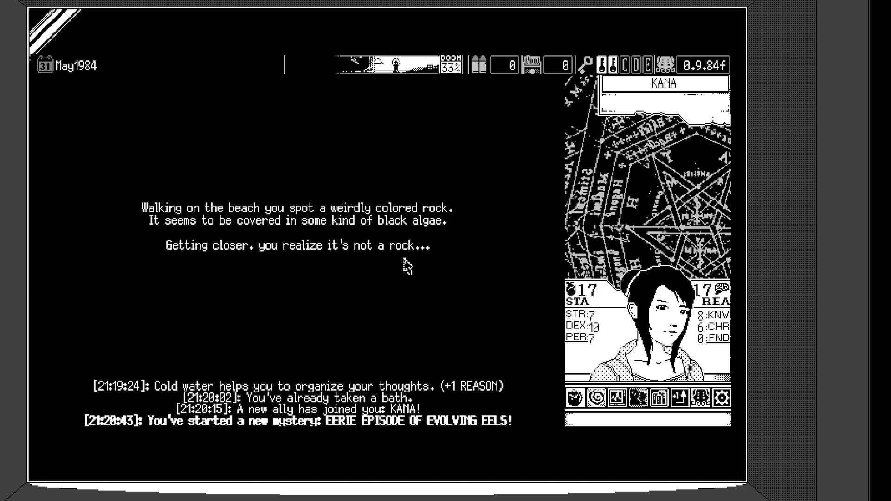
mouse_move(463, 267)
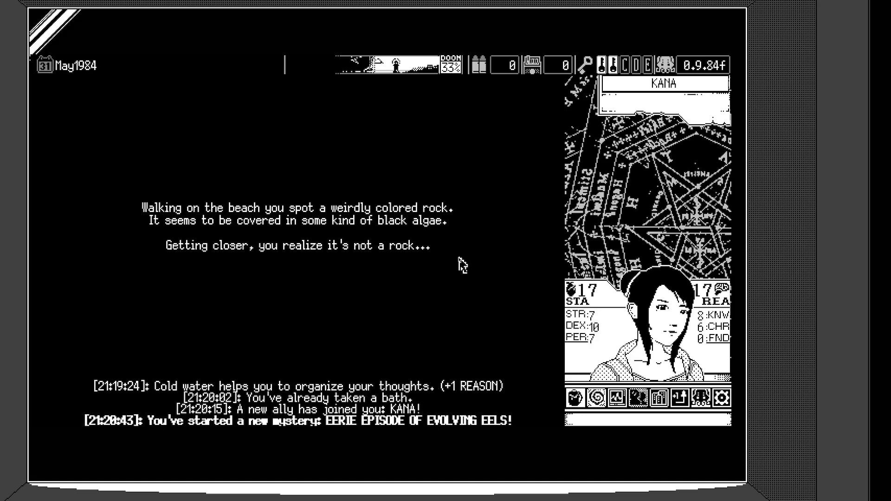
mouse_move(466, 283)
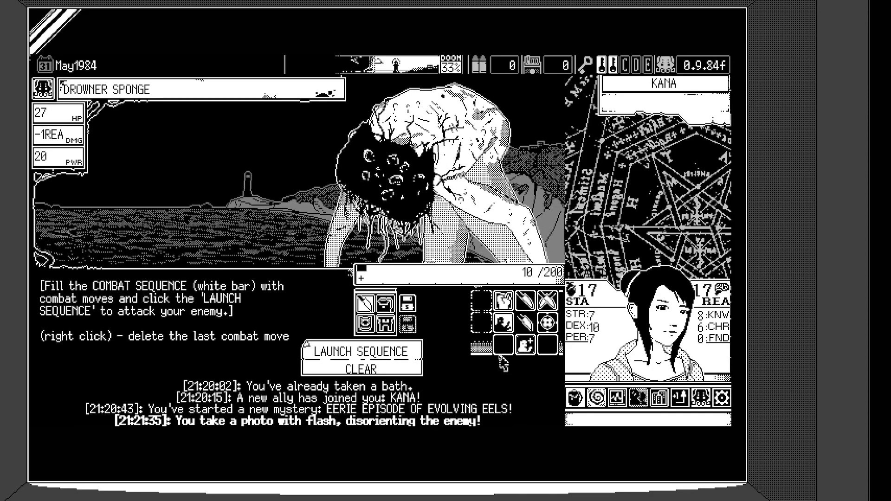
Step: Queue strong attacks, launch sequences until the Drowner Sponge dies, then resolve combat for +10 EXP
click(502, 323)
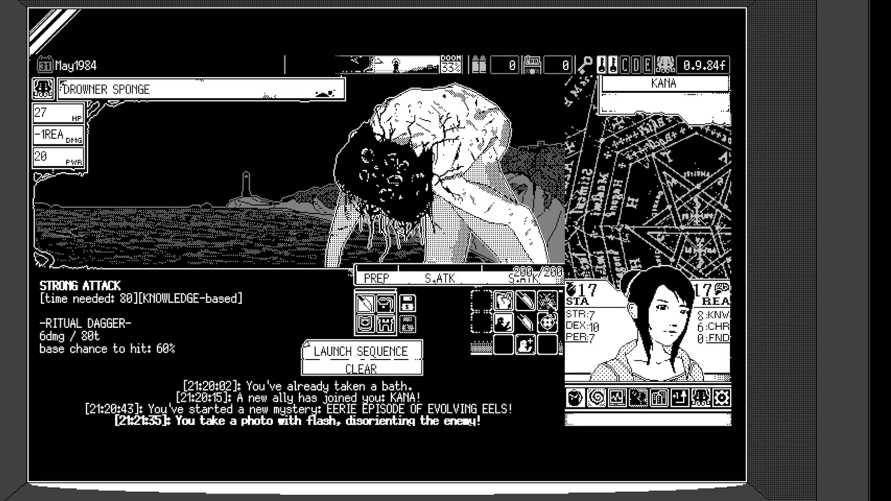
click(363, 351)
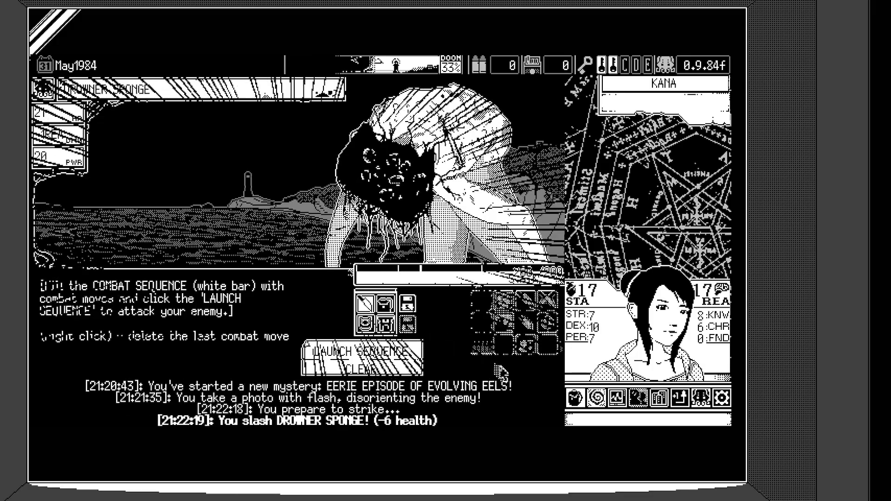
click(372, 352)
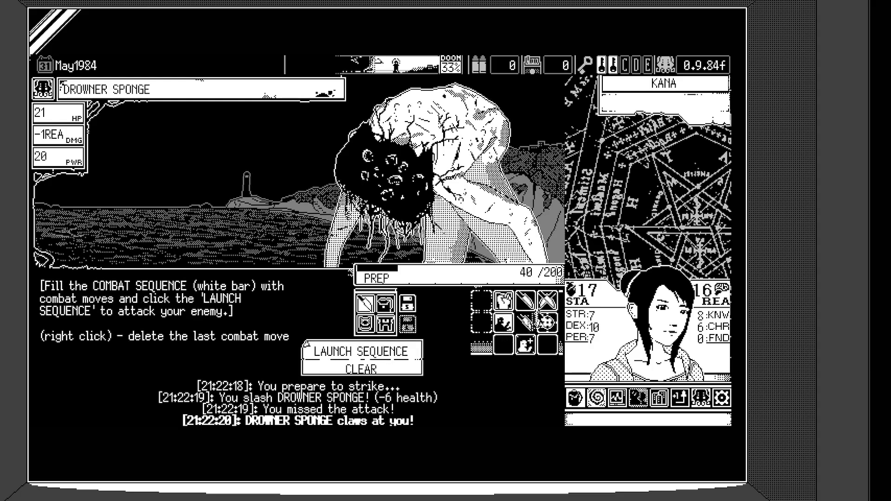
click(360, 351)
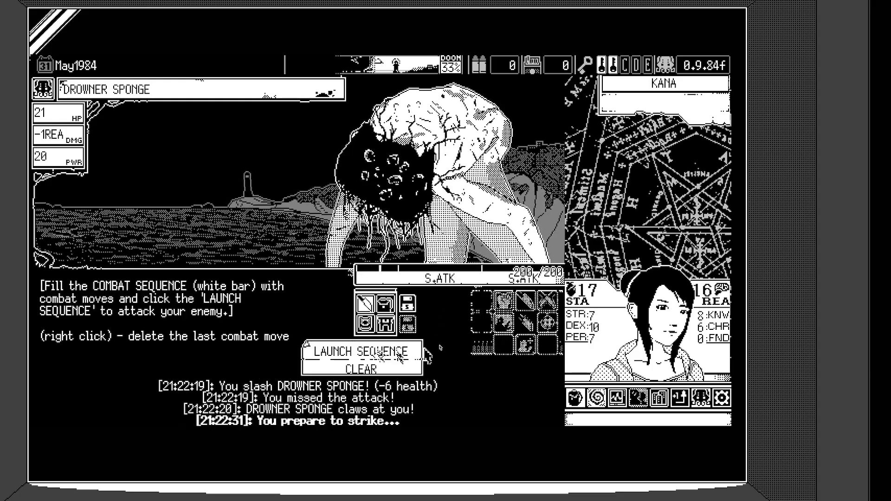
click(361, 352)
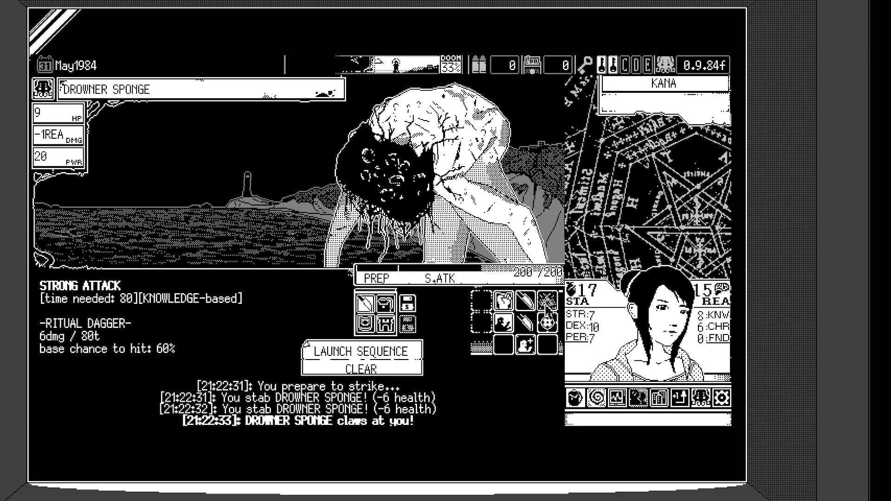
click(361, 350)
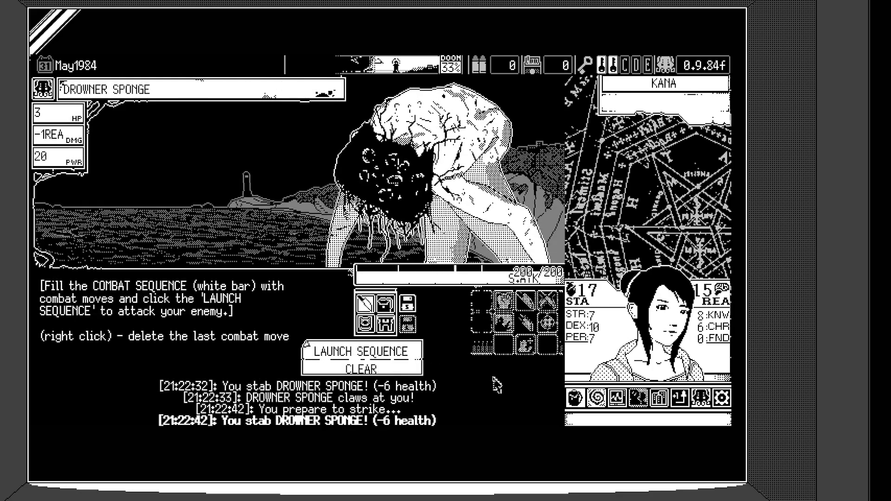
click(361, 352)
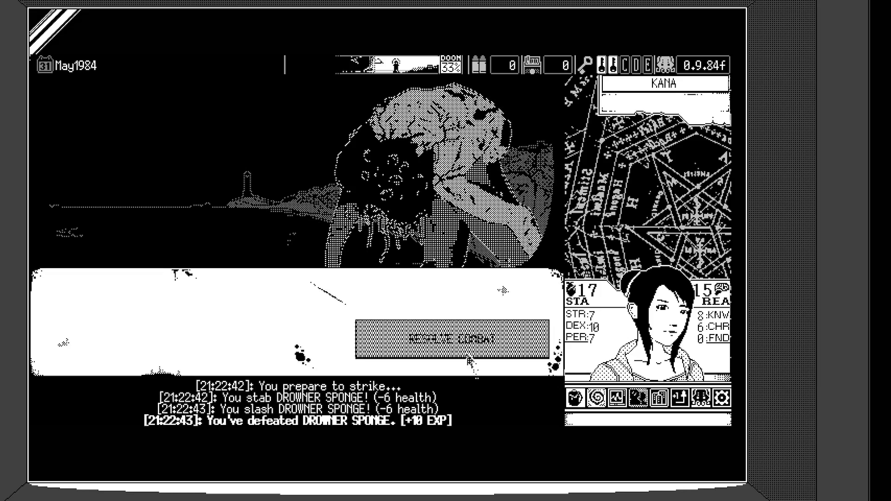
click(448, 337)
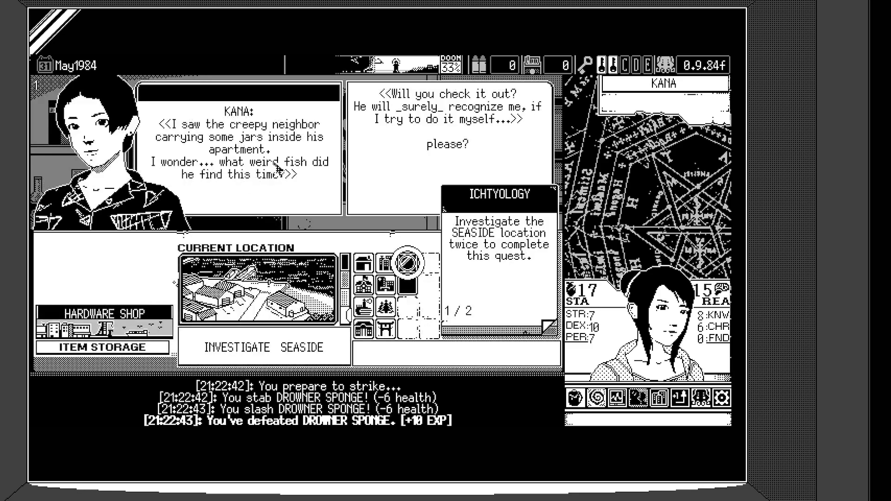
mouse_move(498, 182)
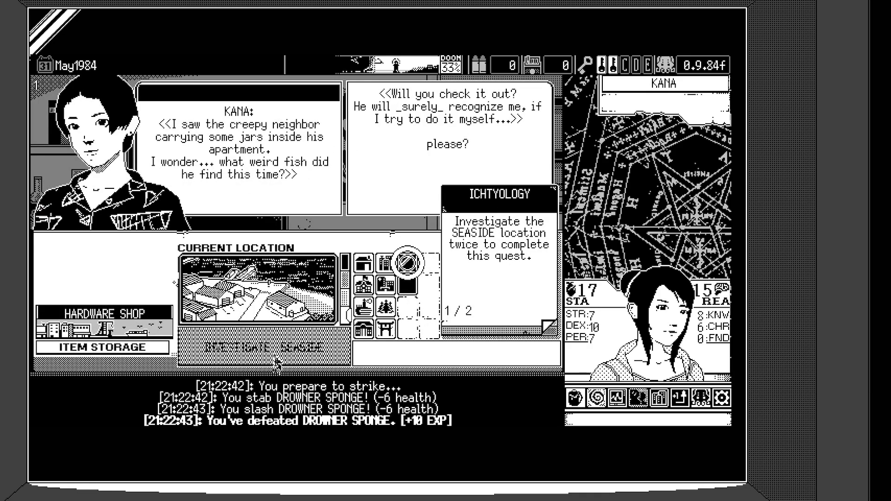
Step: Investigate the seaside again, triggering the Invisible Watcher event
click(269, 347)
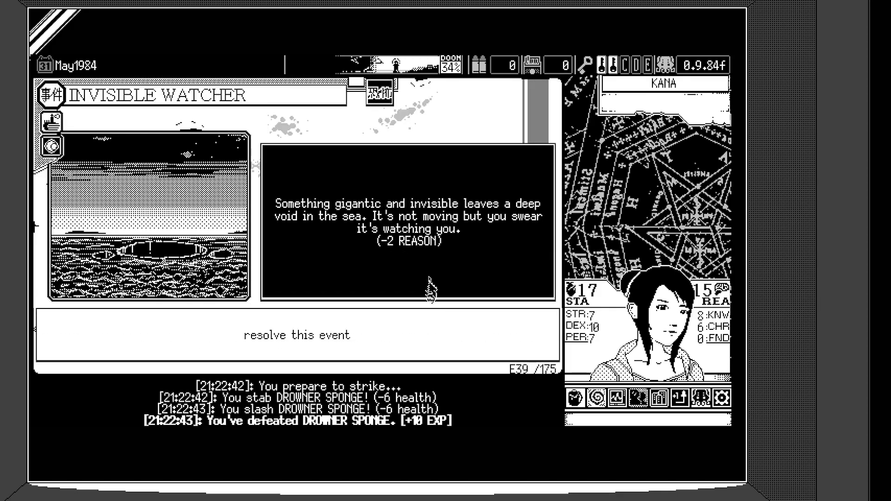
mouse_move(429, 264)
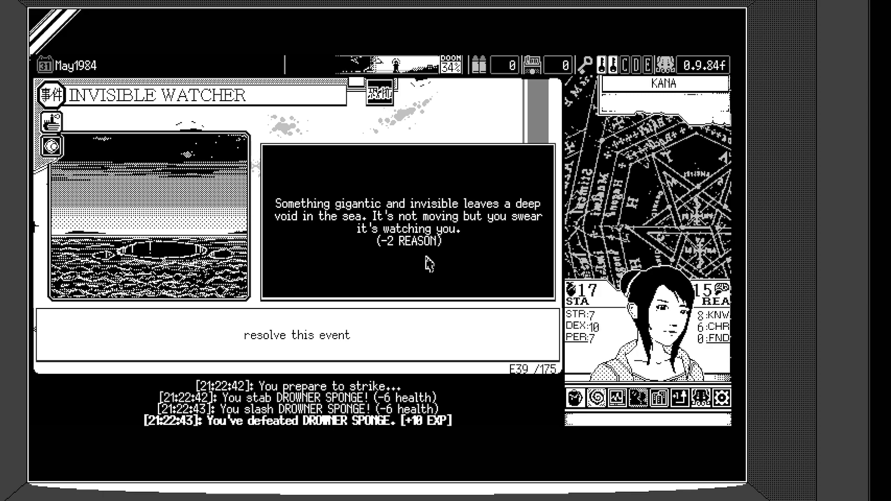
mouse_move(386, 256)
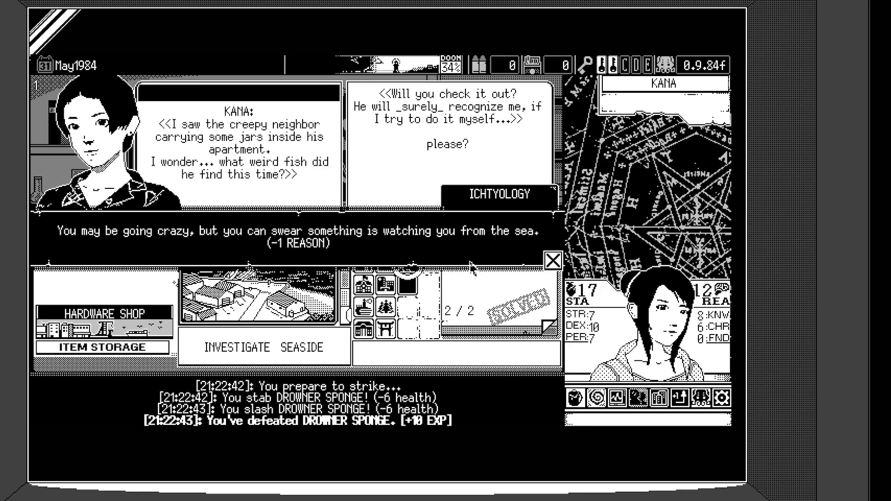
mouse_move(295, 262)
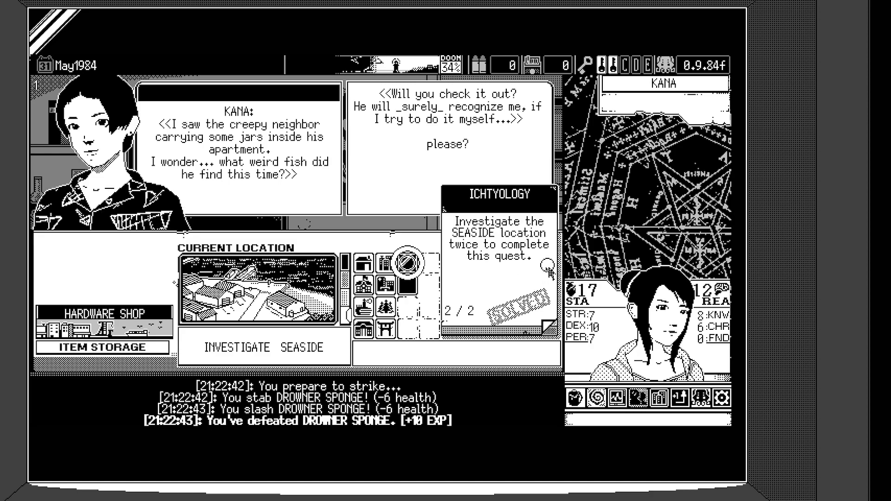
mouse_move(465, 289)
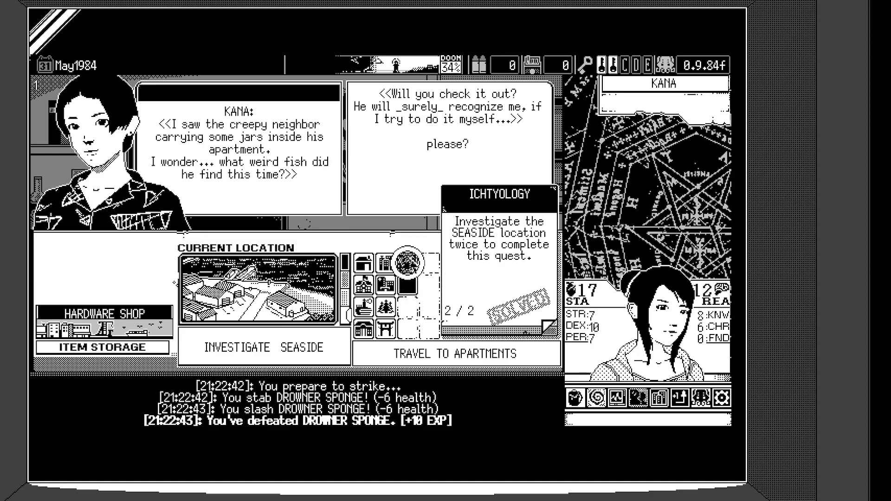
Step: Travel to the apartments and answer the Visitor by approaching the door to ask what's wrong
click(460, 352)
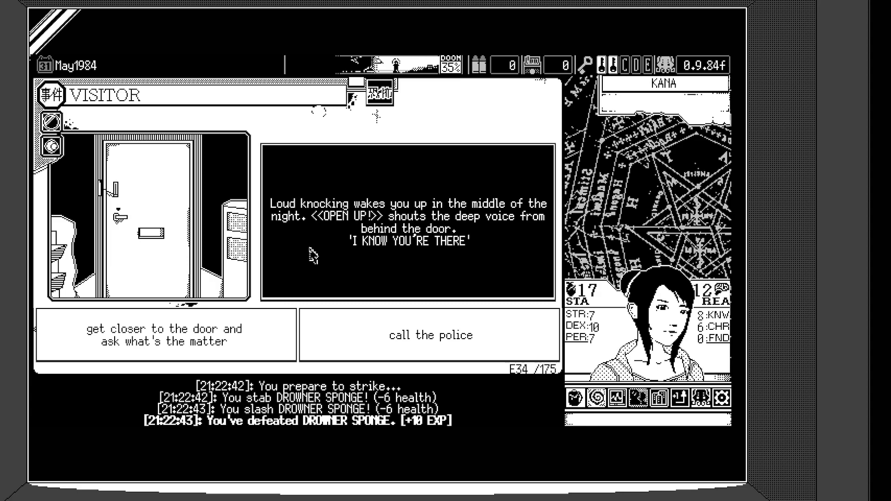
mouse_move(305, 257)
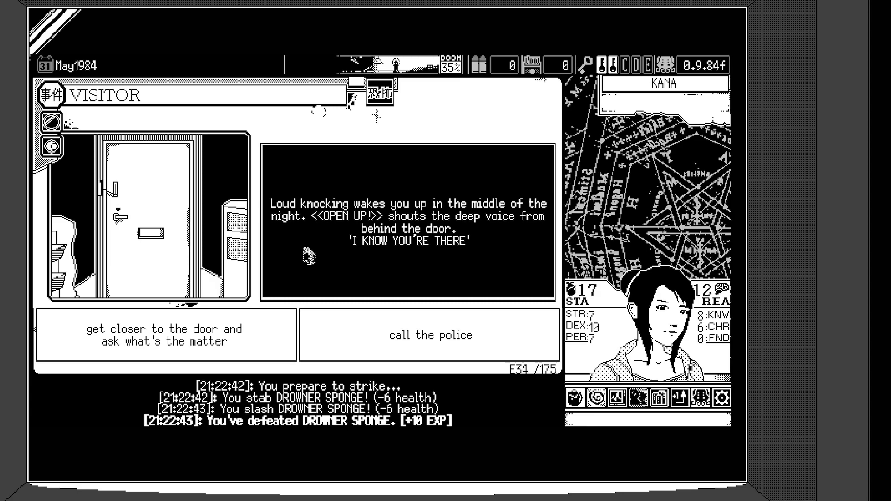
mouse_move(395, 242)
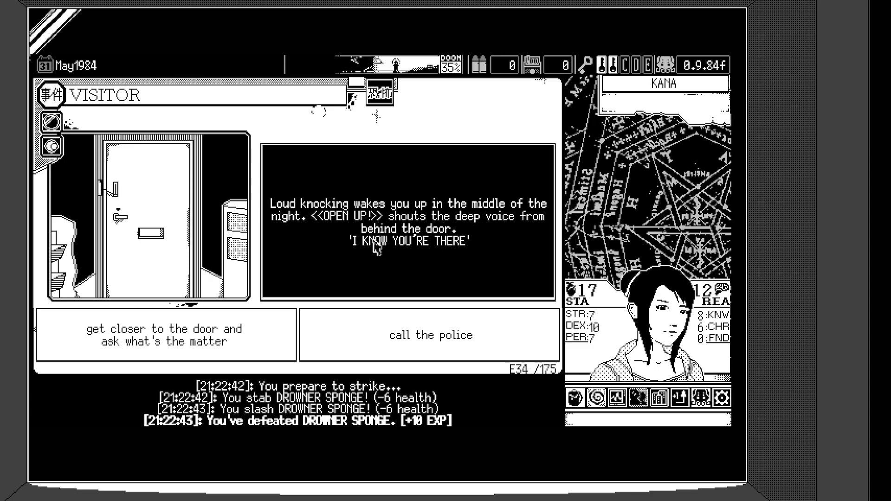
mouse_move(479, 248)
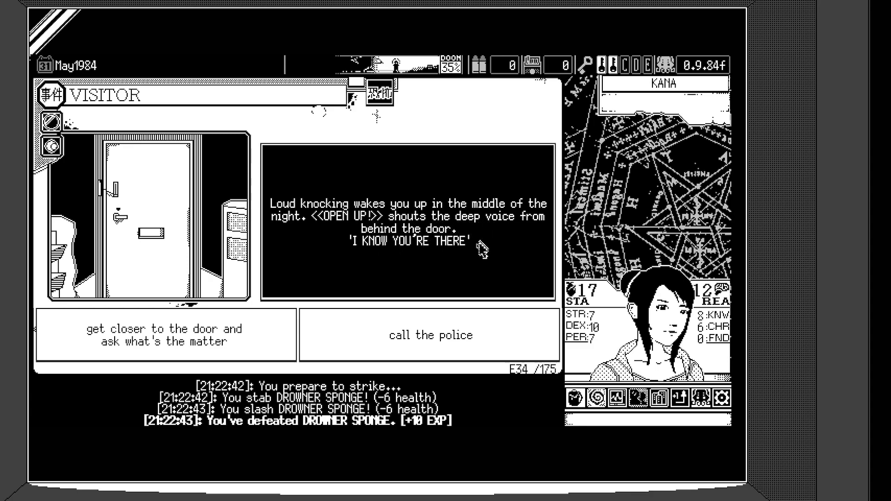
mouse_move(176, 300)
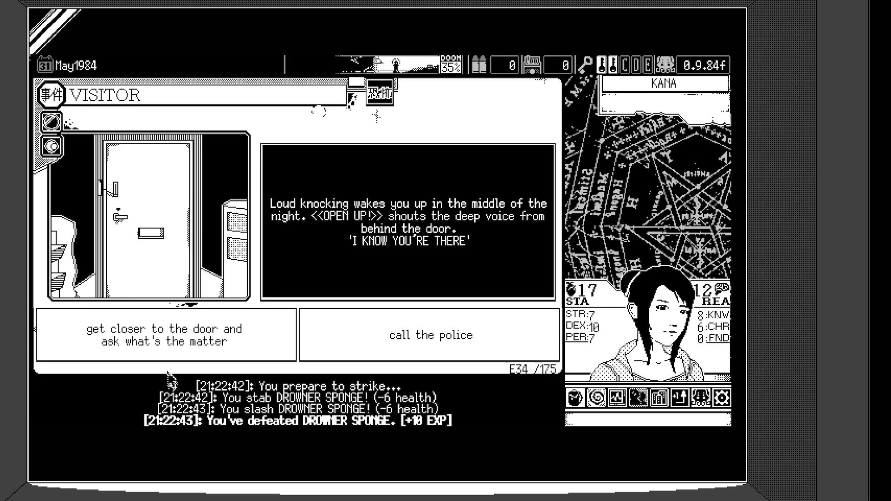
click(165, 335)
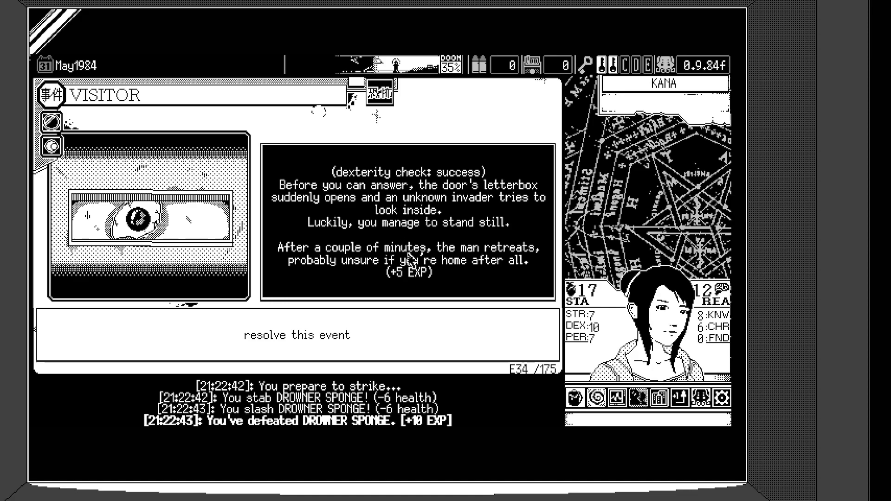
mouse_move(386, 241)
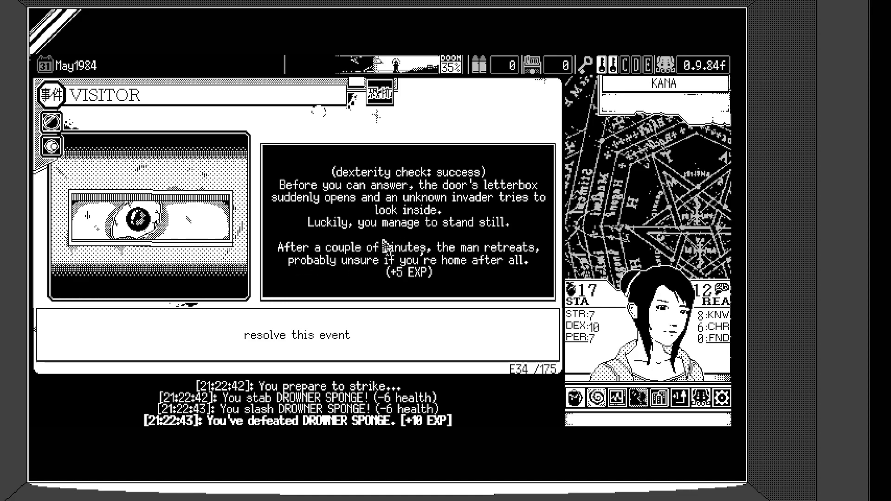
mouse_move(447, 239)
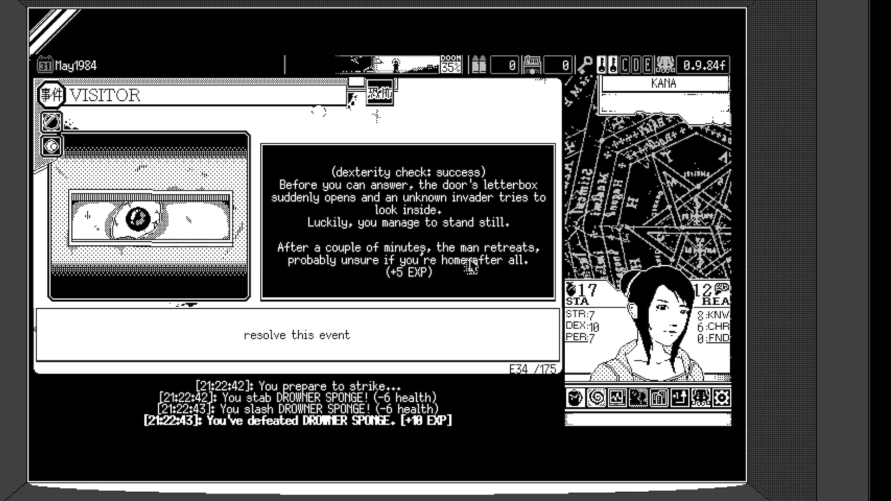
mouse_move(516, 276)
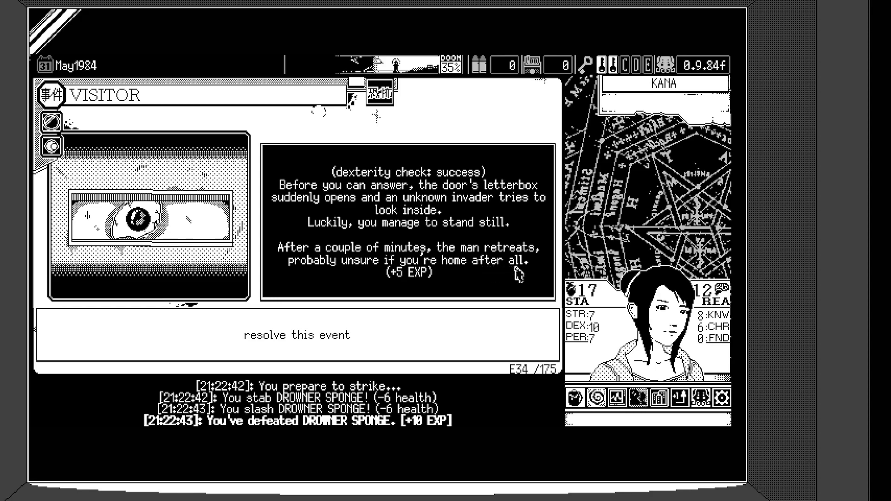
mouse_move(514, 278)
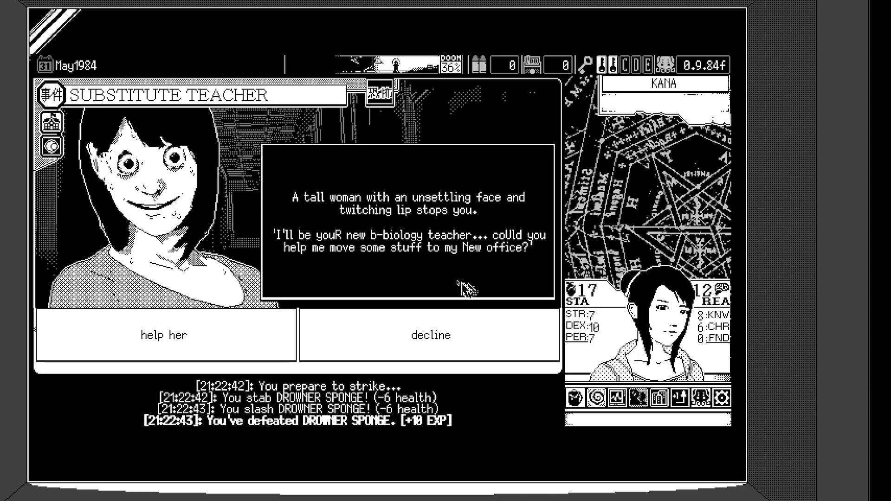
mouse_move(497, 278)
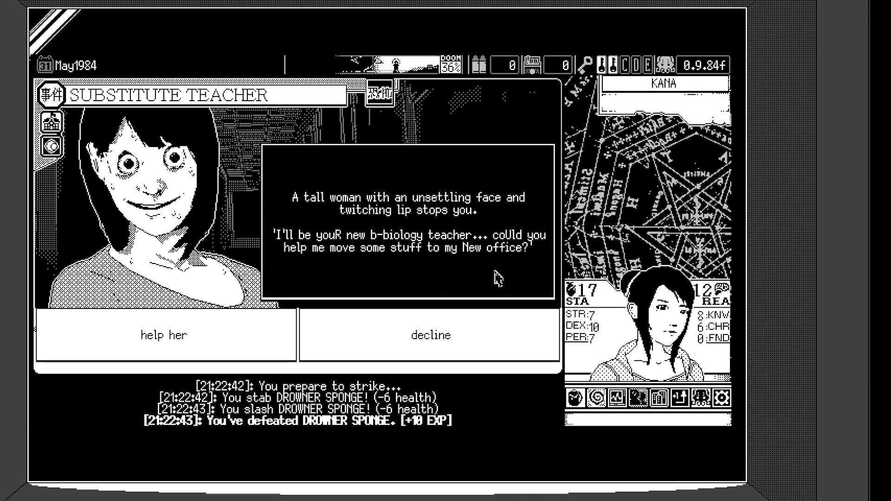
mouse_move(504, 276)
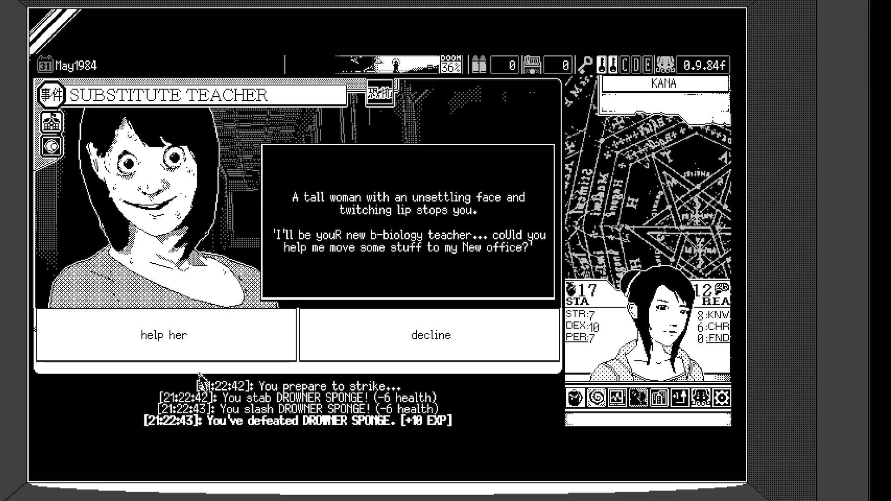
Step: Agree to help the substitute teacher, taking the -2 Stamina luck failure, and resolve the event
click(164, 335)
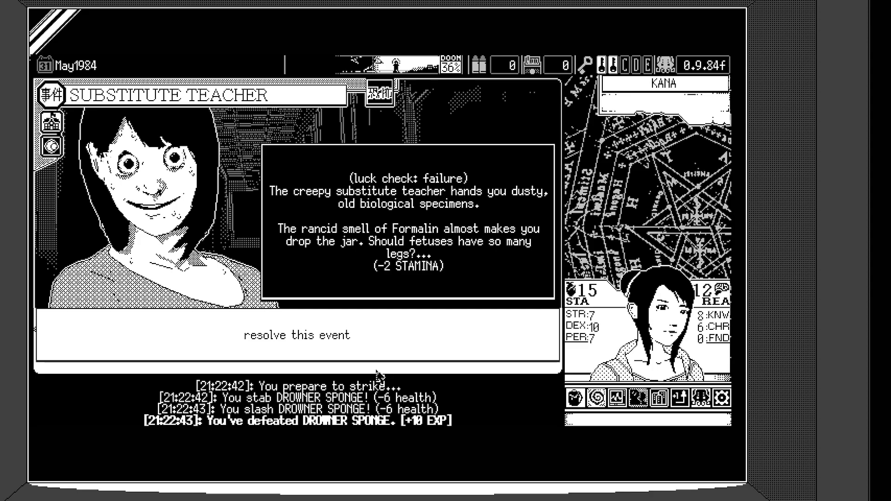
mouse_move(415, 372)
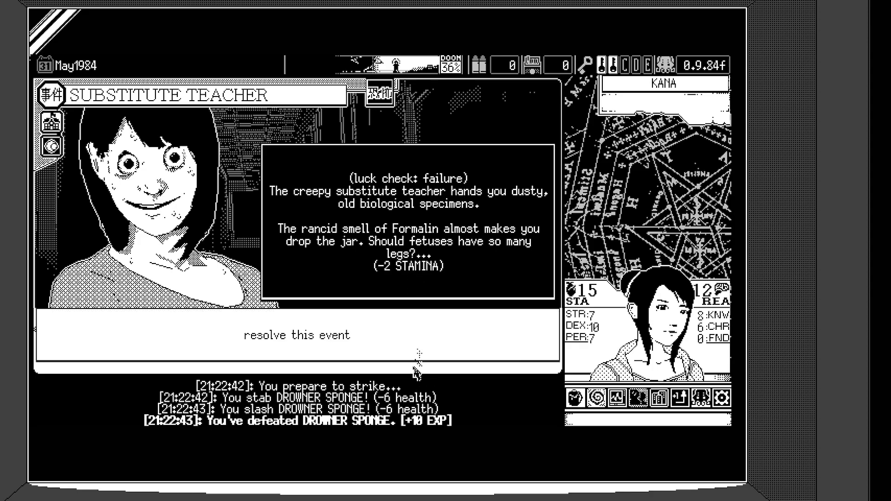
click(296, 335)
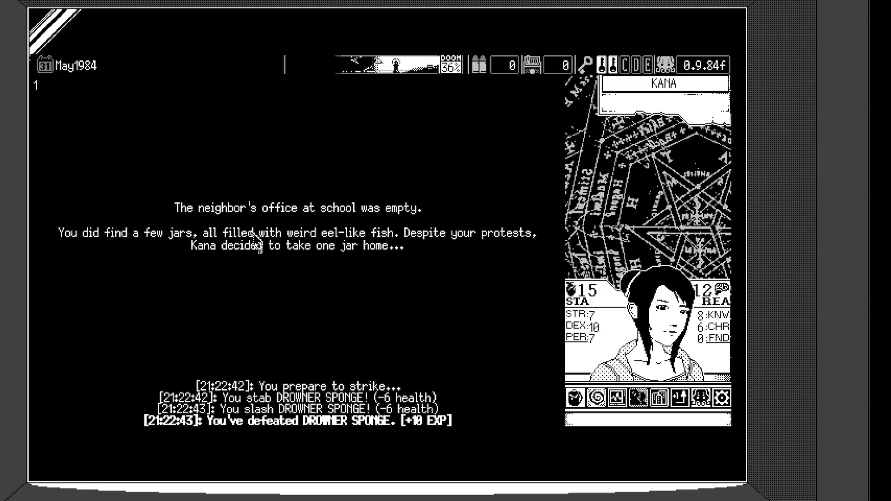
mouse_move(259, 254)
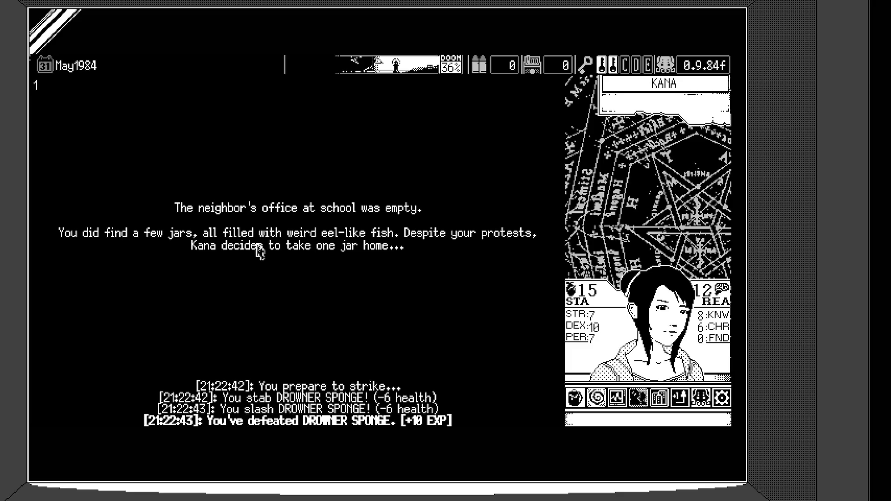
mouse_move(313, 288)
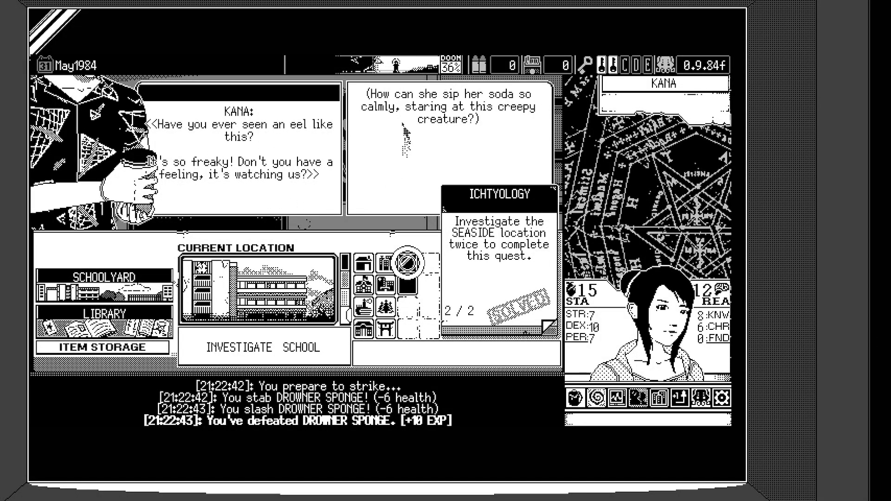
mouse_move(480, 145)
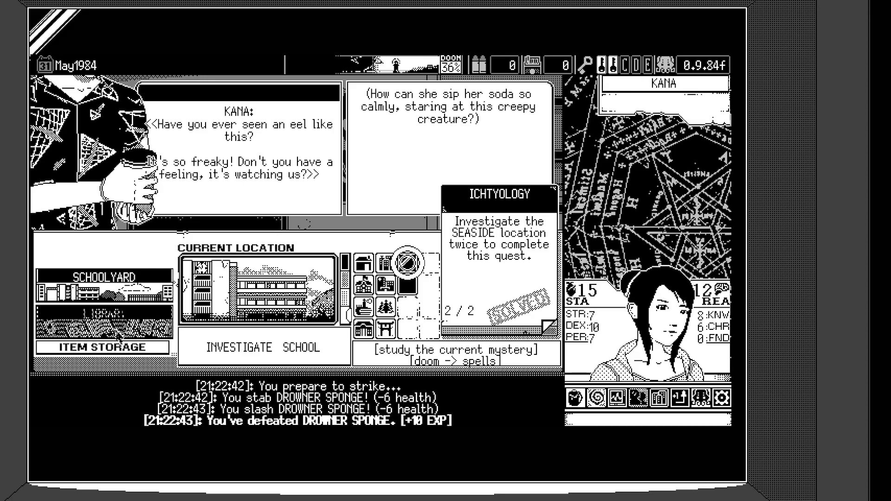
mouse_move(104, 313)
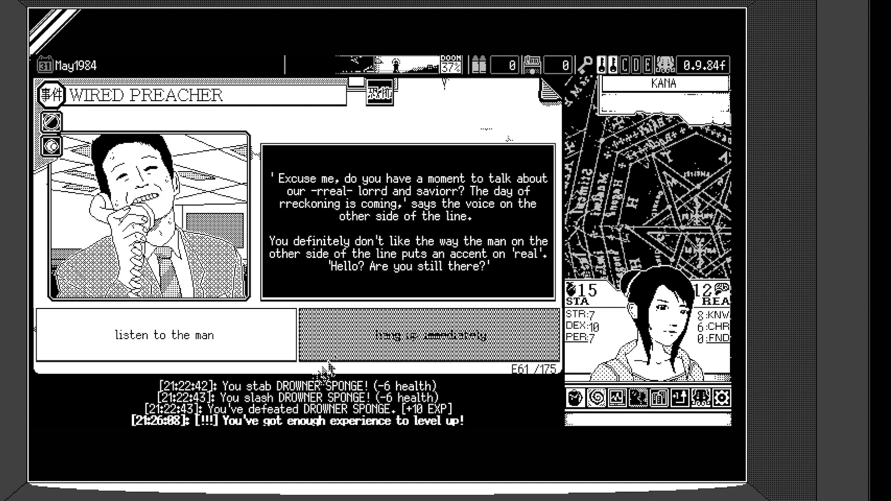
mouse_move(359, 340)
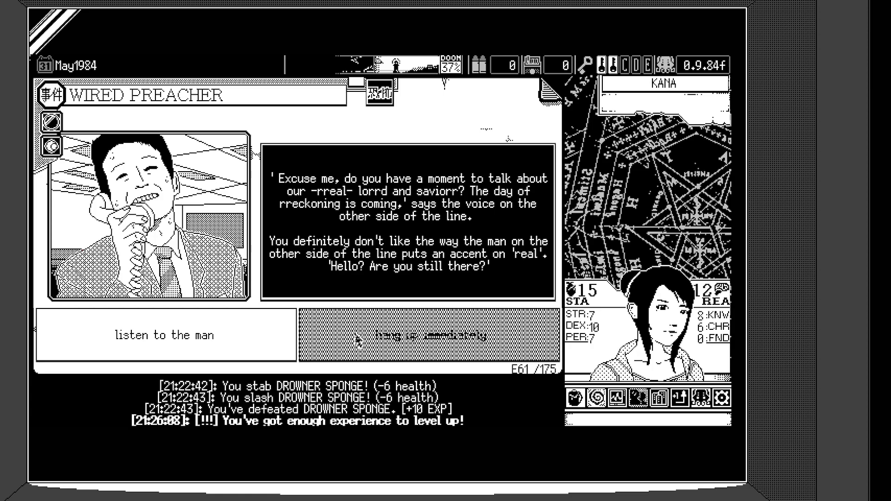
Step: Hang up immediately on the wired preacher for -1 Reason and resolve the event
click(427, 335)
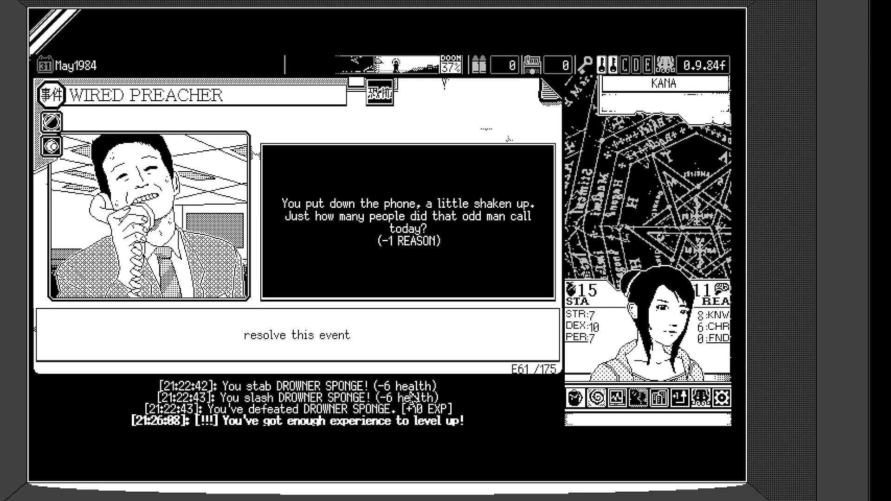
mouse_move(301, 335)
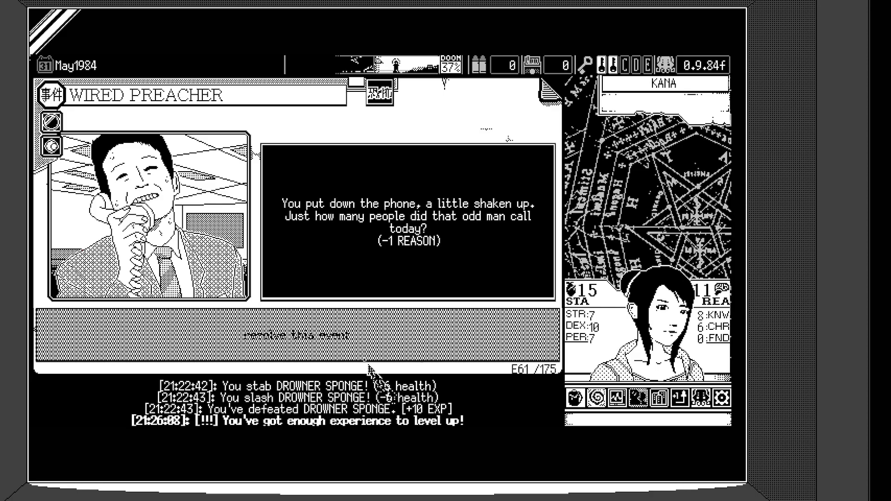
click(301, 337)
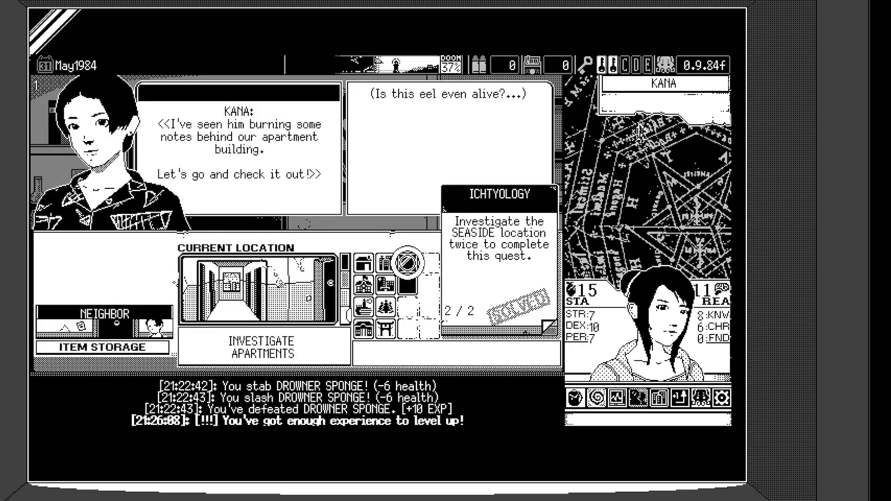
mouse_move(473, 430)
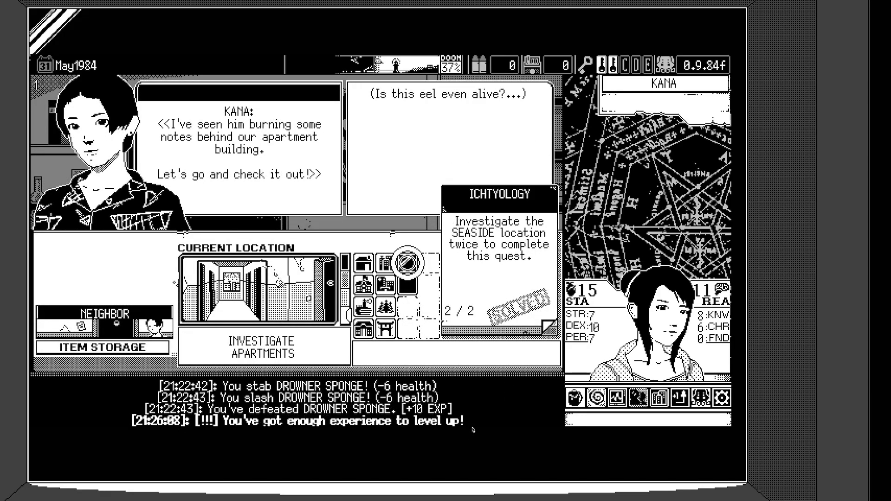
mouse_move(297, 472)
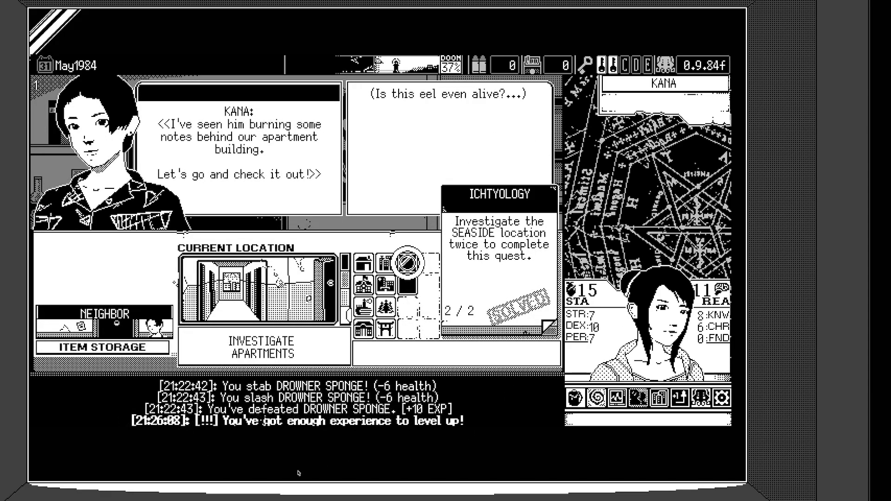
mouse_move(593, 398)
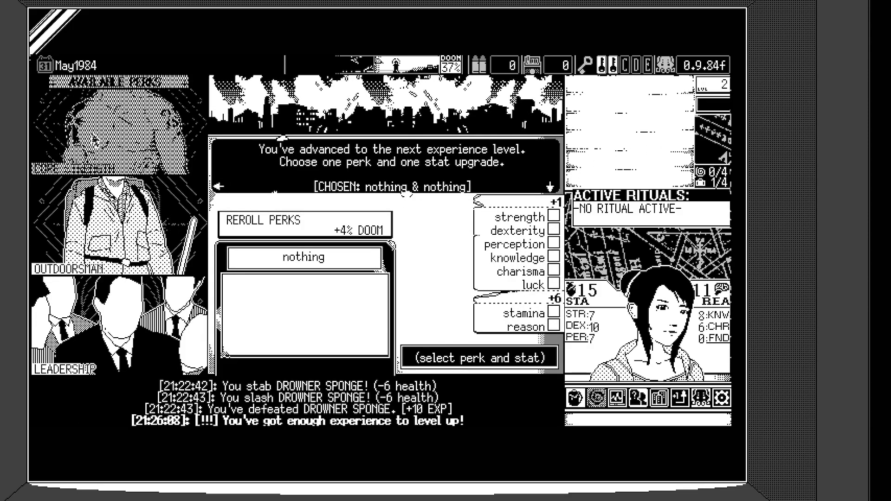
Step: Take the CORE STRENGTH perk and the reason upgrade to 17, then continue
click(304, 257)
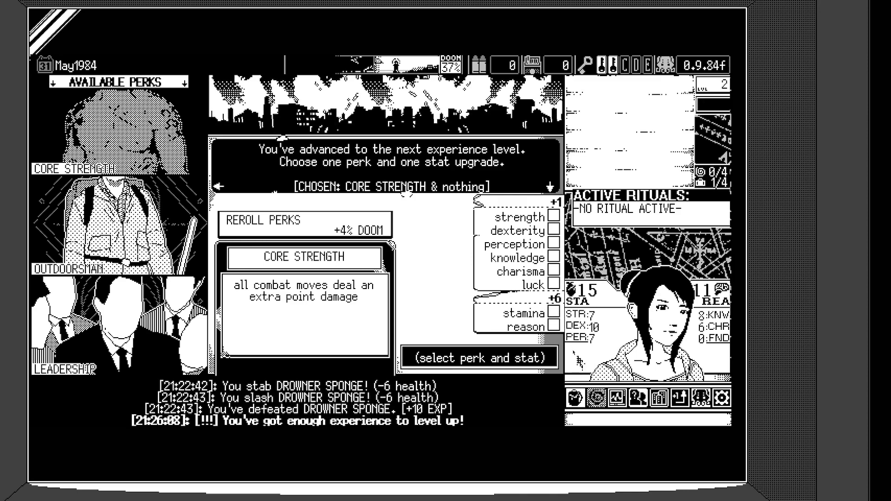
click(550, 328)
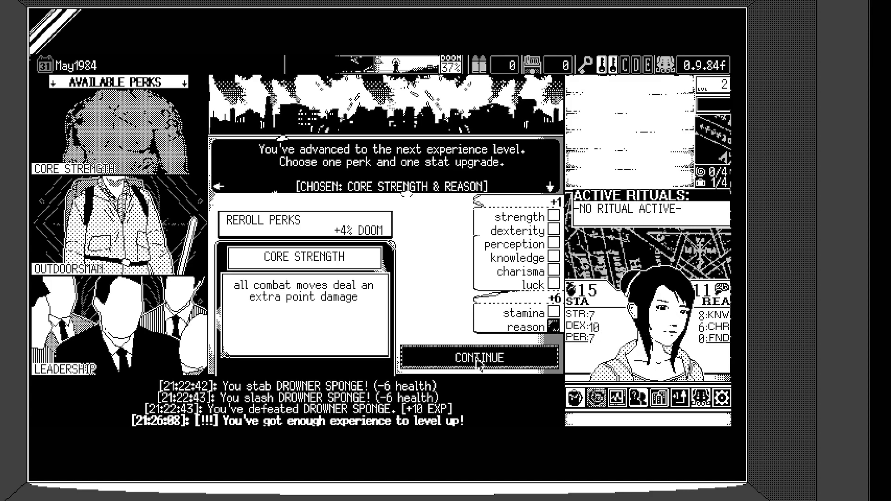
click(479, 357)
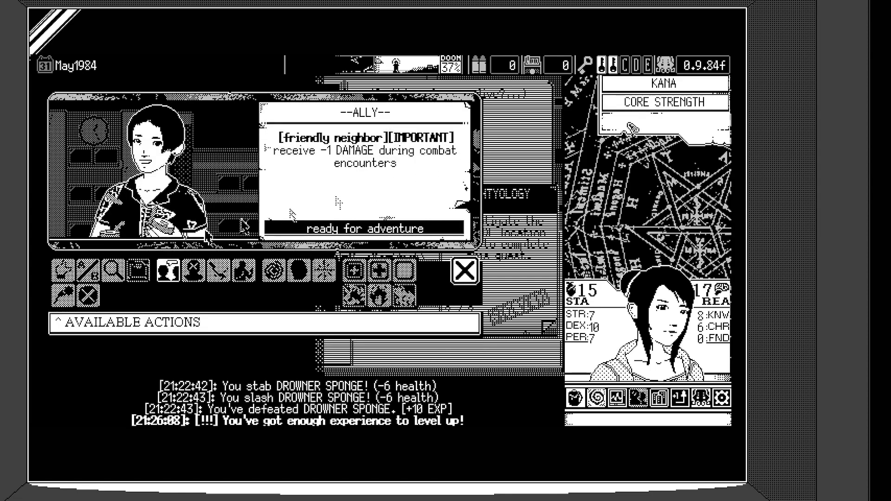
Step: Close the ally popup to add Kana and return to the apartments overview
click(464, 270)
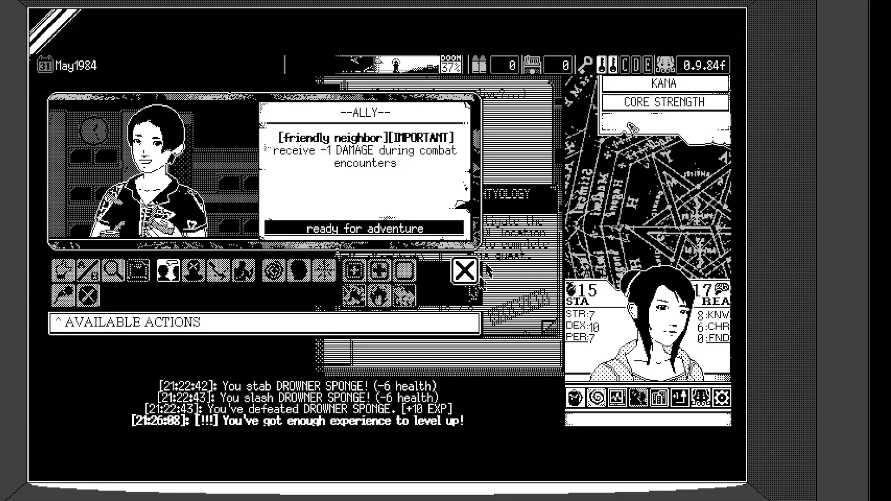
click(464, 272)
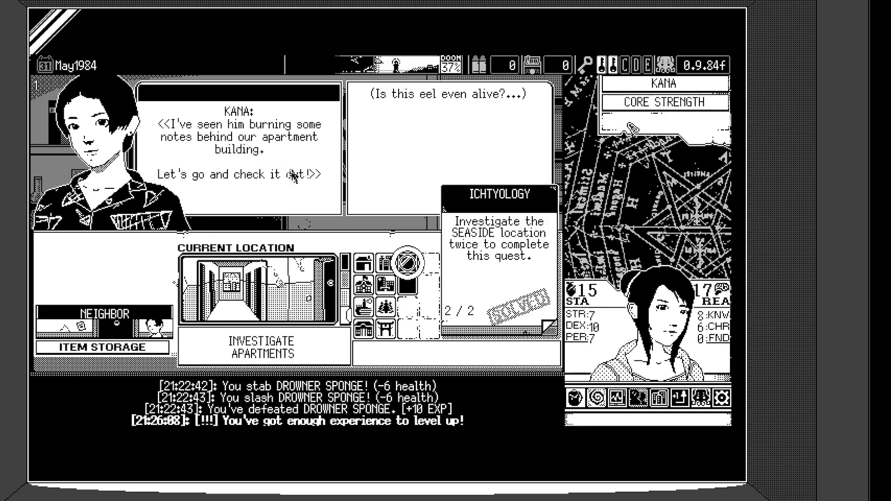
mouse_move(408, 123)
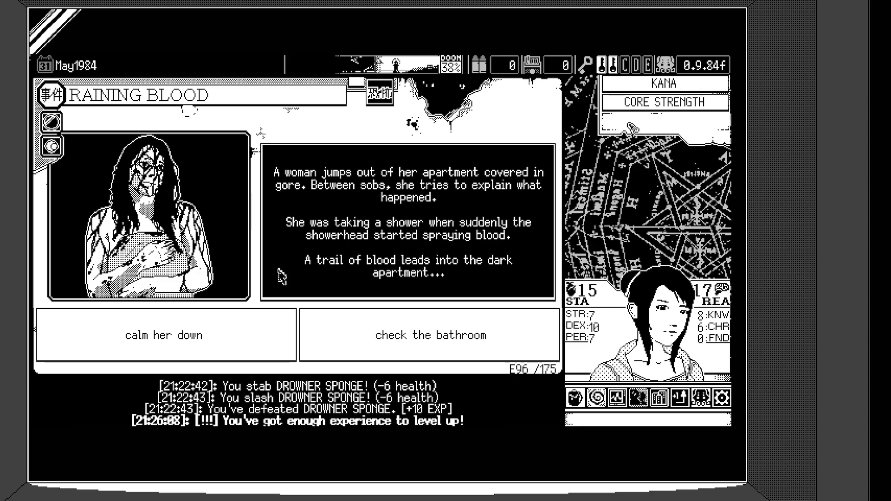
mouse_move(404, 375)
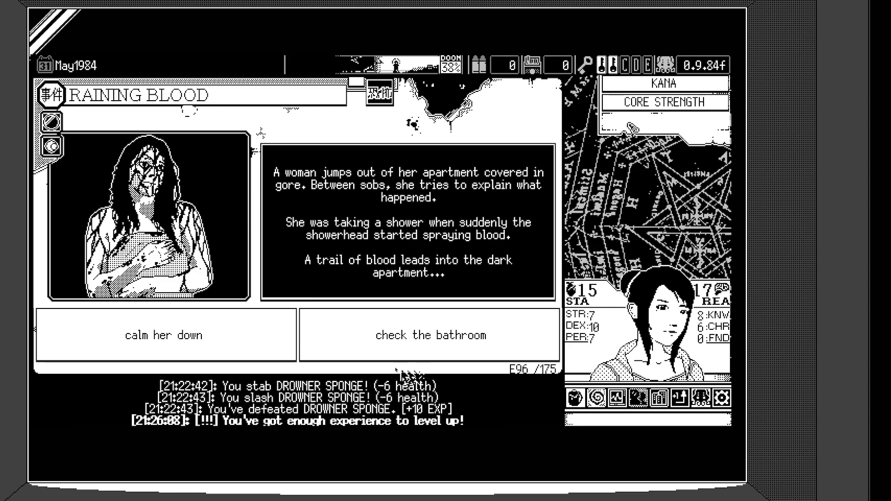
mouse_move(384, 374)
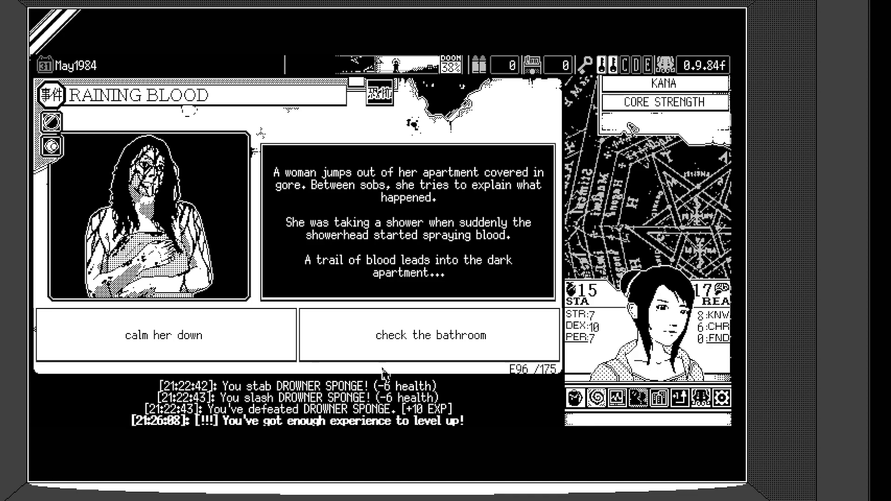
mouse_move(356, 374)
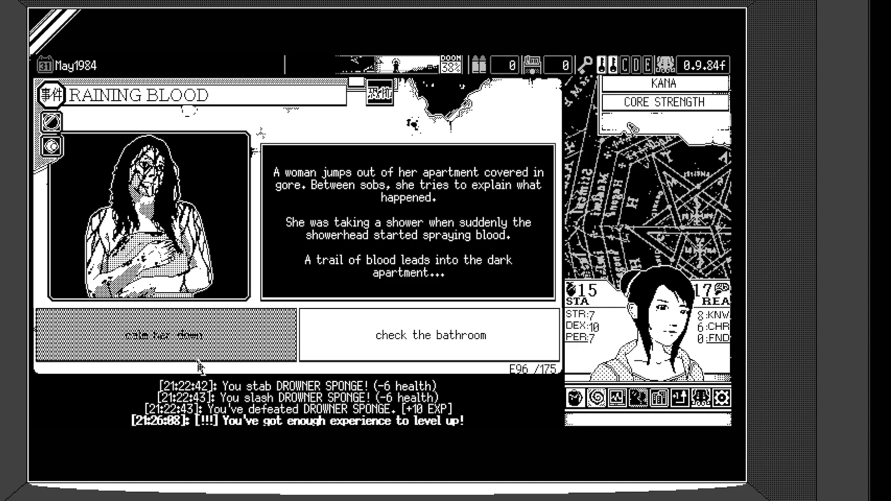
mouse_move(346, 431)
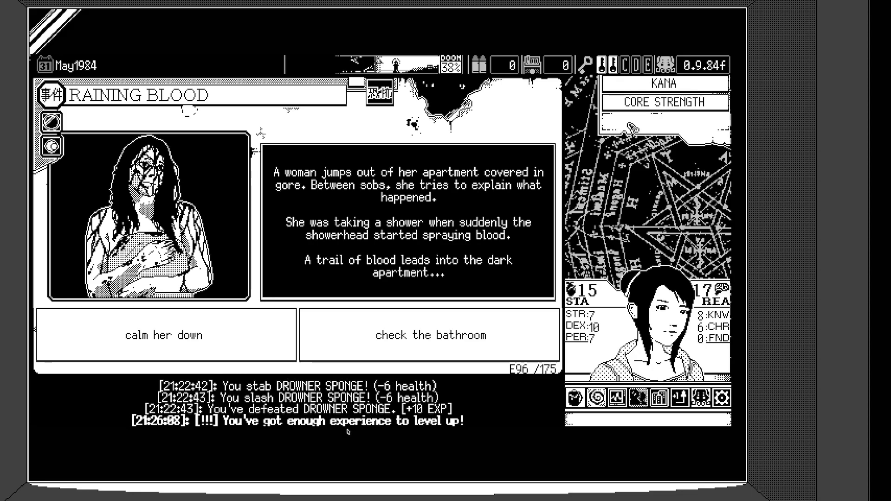
mouse_move(352, 452)
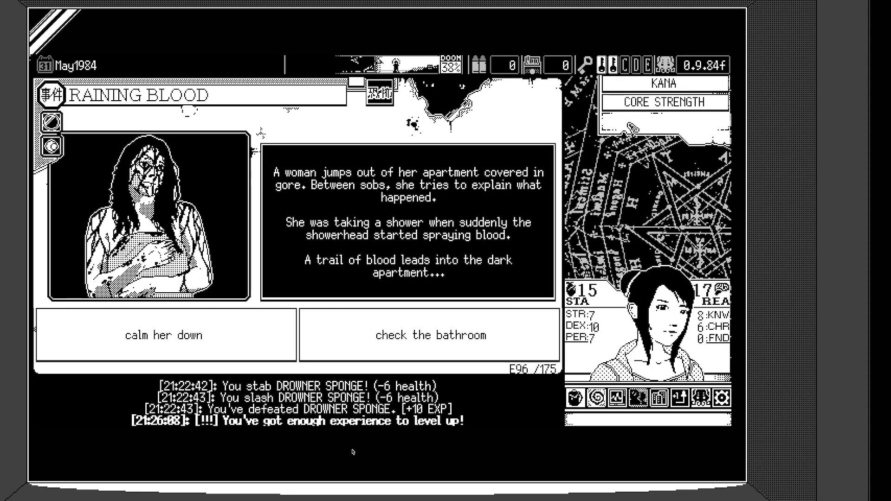
Step: Check the bathroom in the Raining Blood event for -1 Stamina and resolve it, recovering the Burnt Notes
click(429, 335)
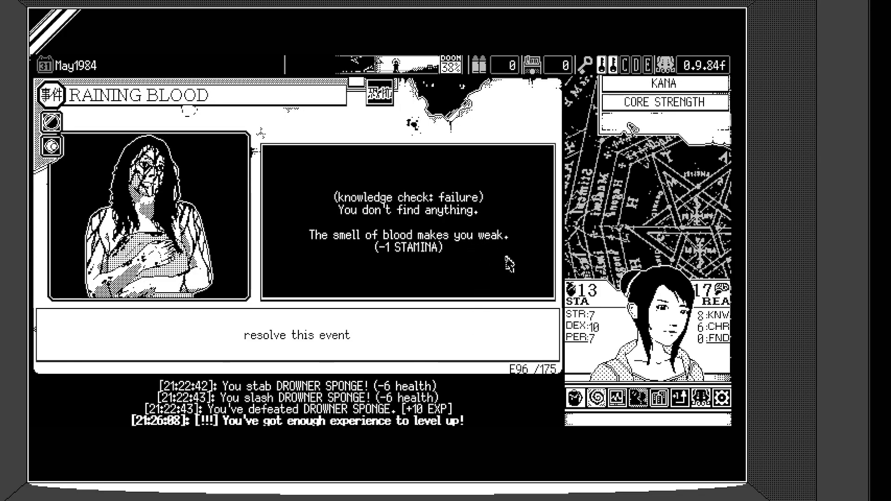
mouse_move(372, 275)
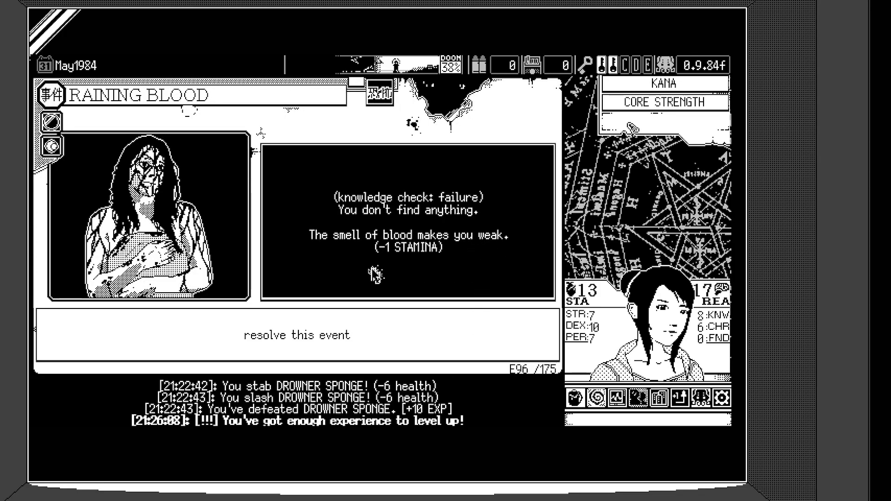
click(296, 335)
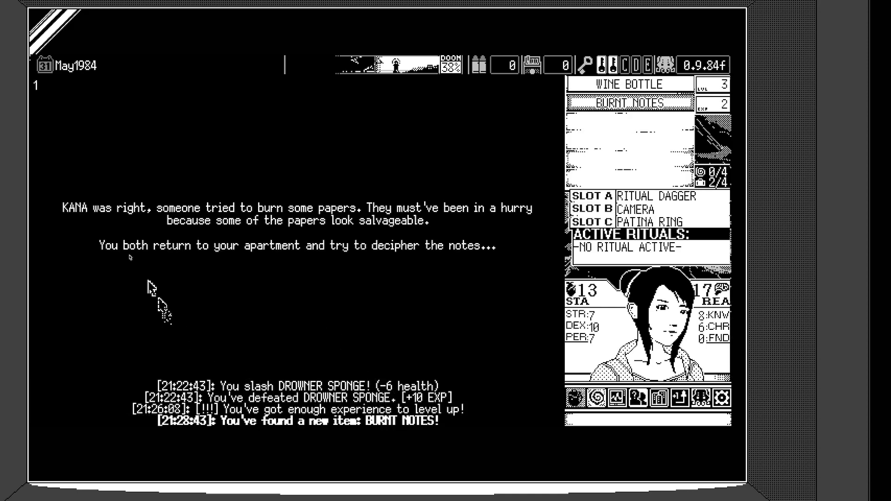
mouse_move(228, 286)
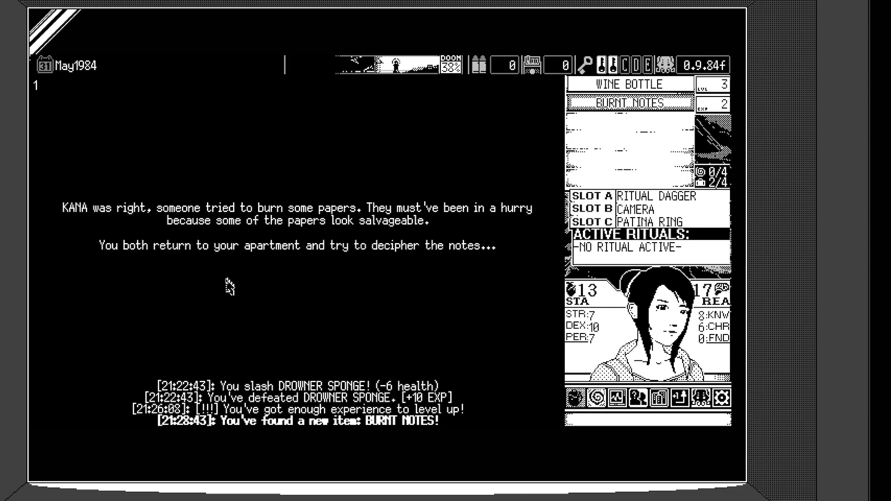
mouse_move(298, 285)
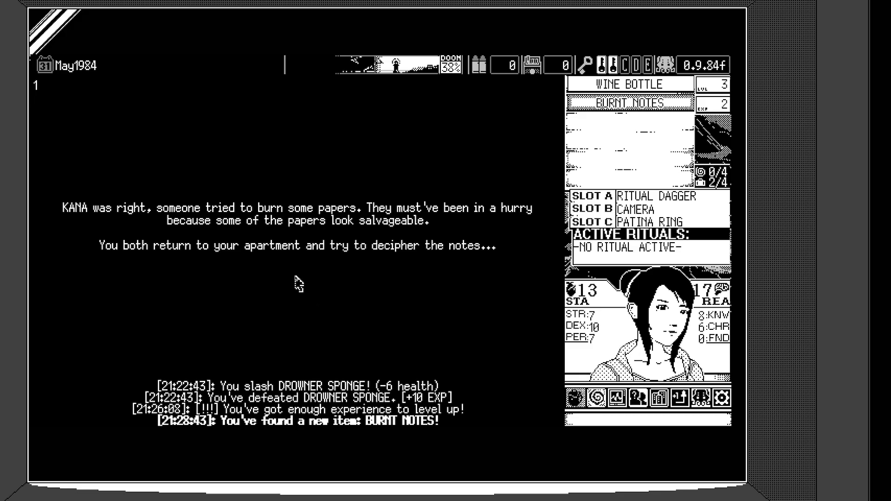
mouse_move(174, 276)
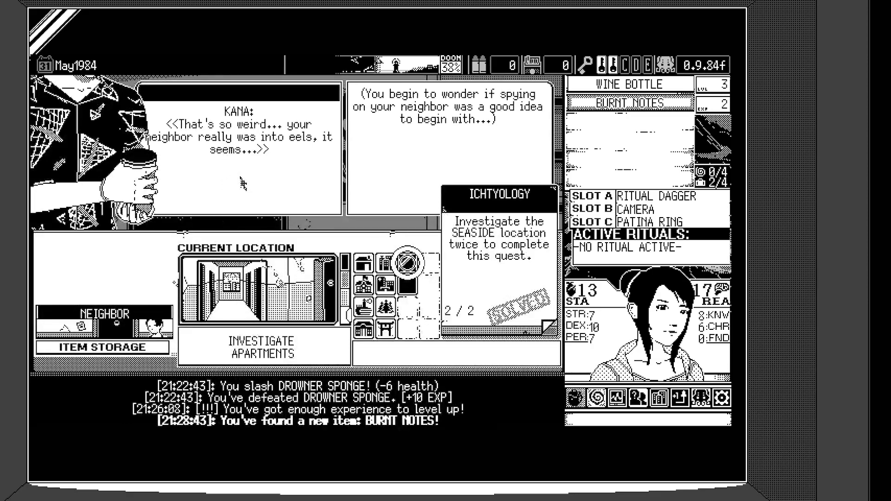
mouse_move(307, 171)
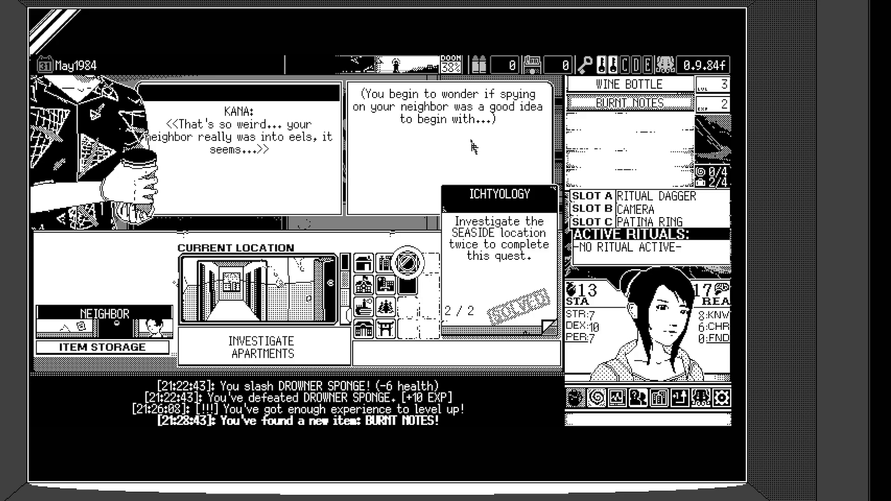
mouse_move(409, 227)
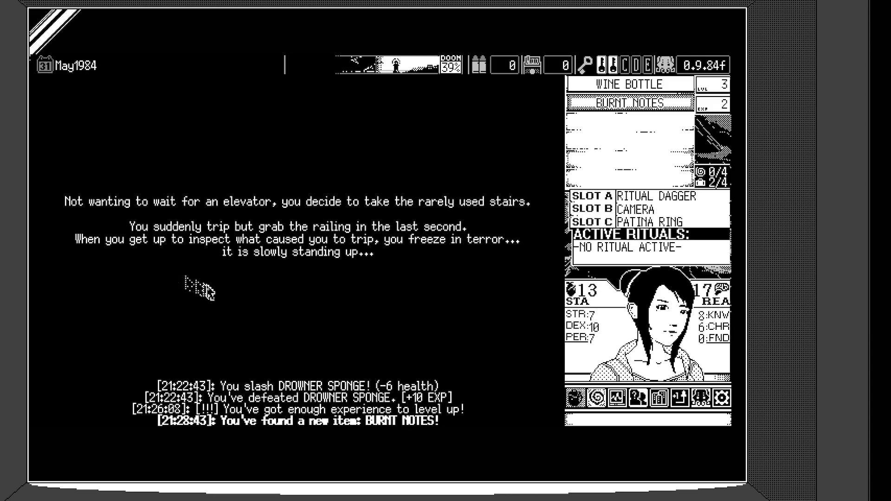
mouse_move(457, 275)
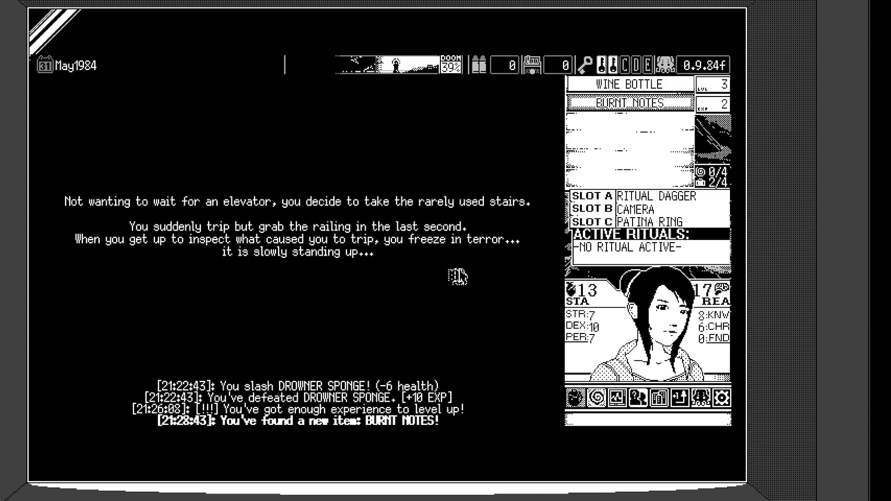
mouse_move(370, 284)
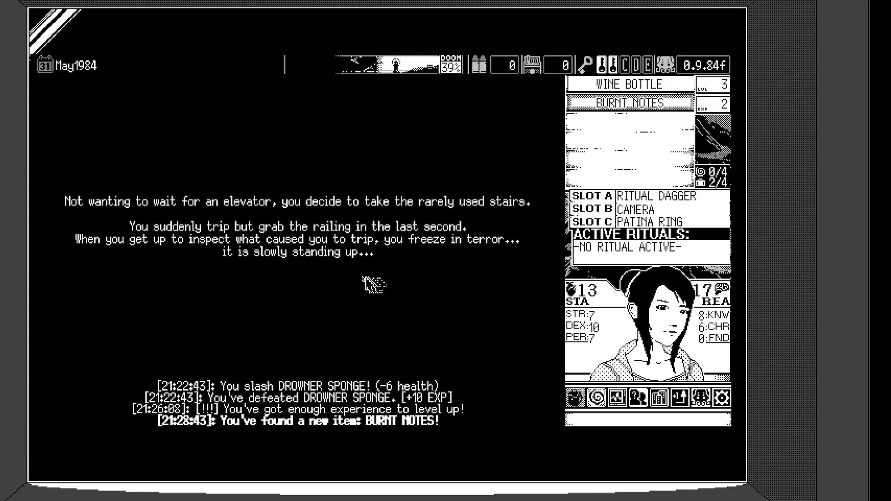
mouse_move(265, 279)
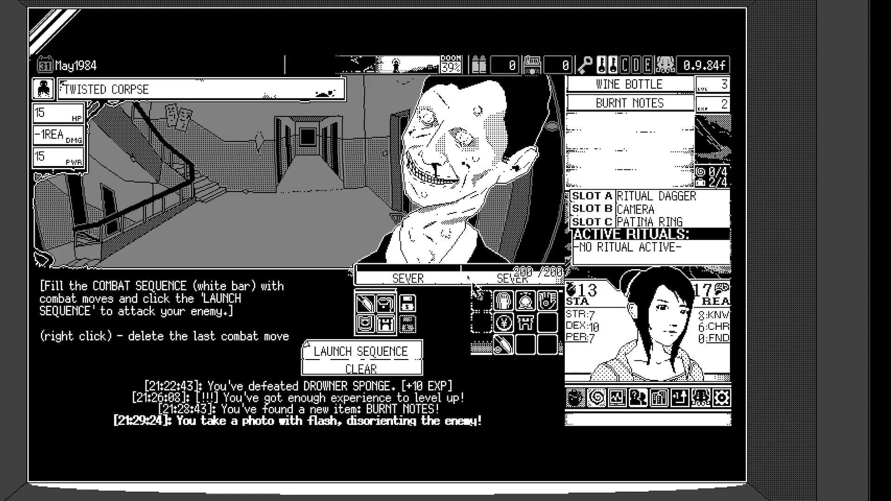
Step: Launch the sever sequence, queue another sever and launch again to defeat the Twisted Corpse for +8 EXP
click(359, 352)
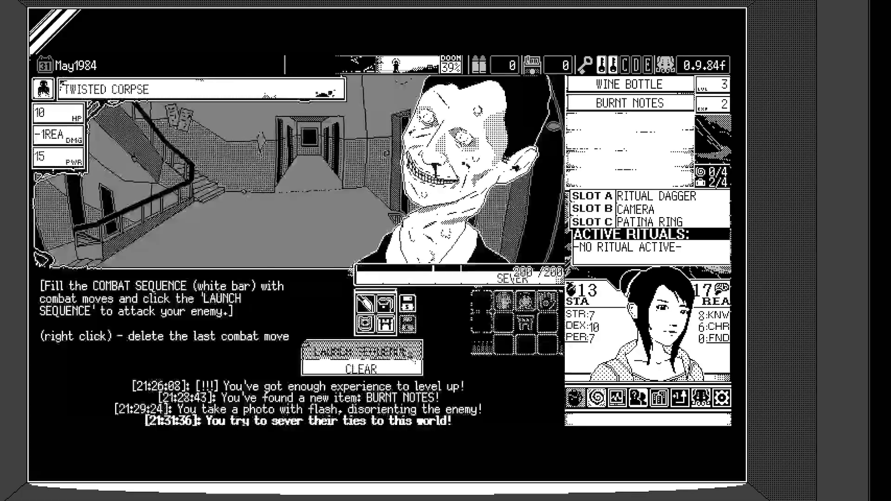
click(361, 350)
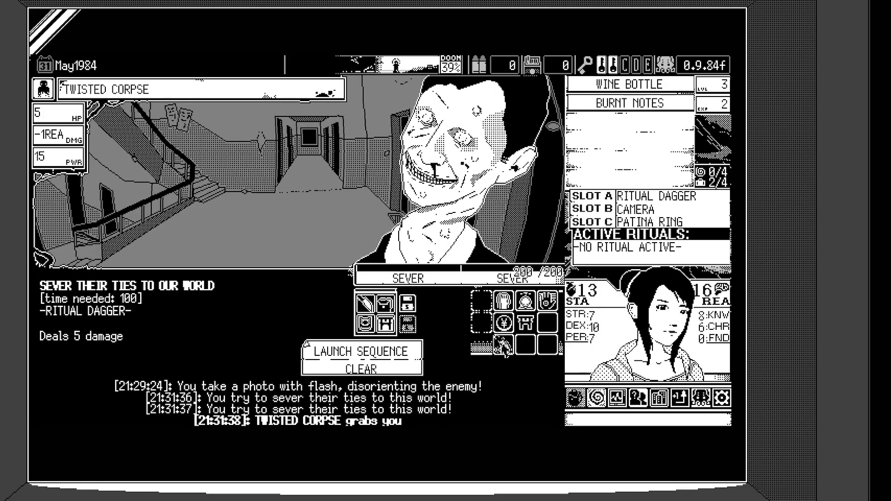
click(357, 350)
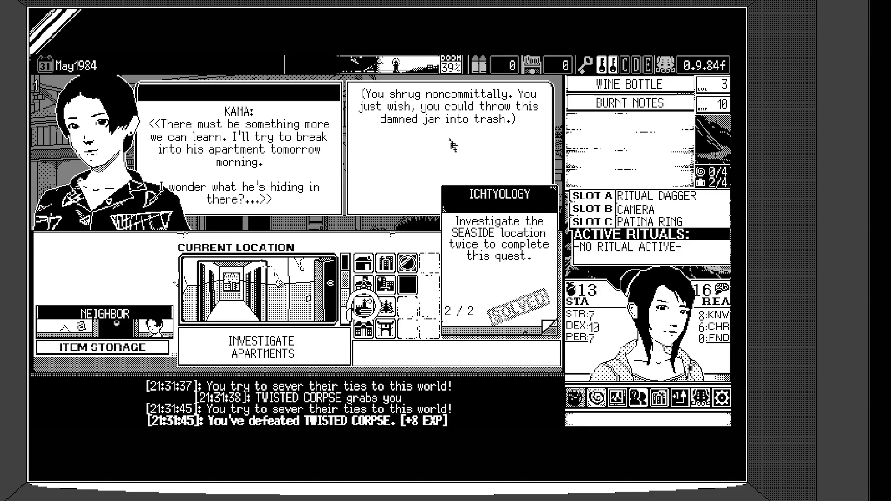
mouse_move(450, 146)
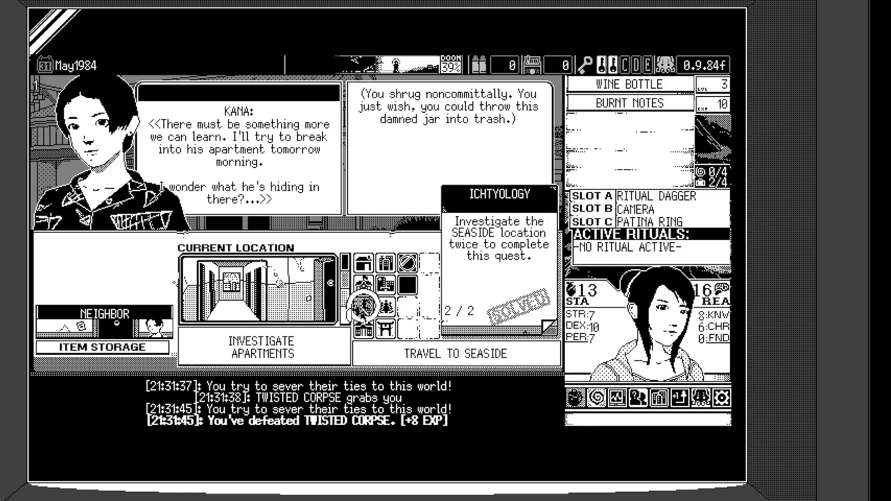
Step: Travel from the apartments to the Seaside location
click(451, 354)
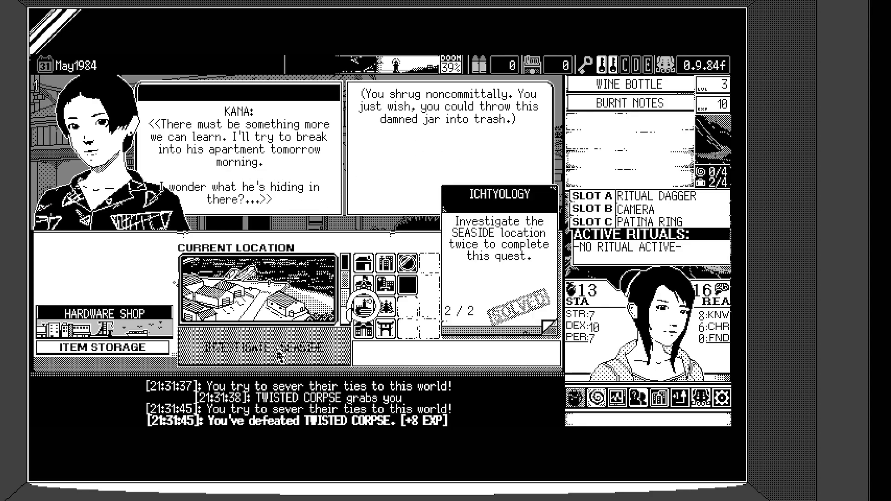
Step: Investigate the seaside, triggering the Air Force event for +2 Reason and +4% doom
click(259, 343)
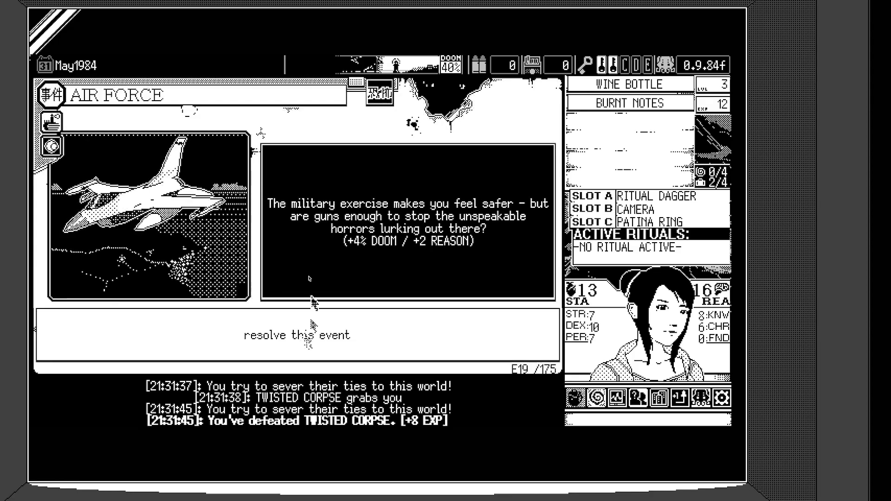
mouse_move(514, 249)
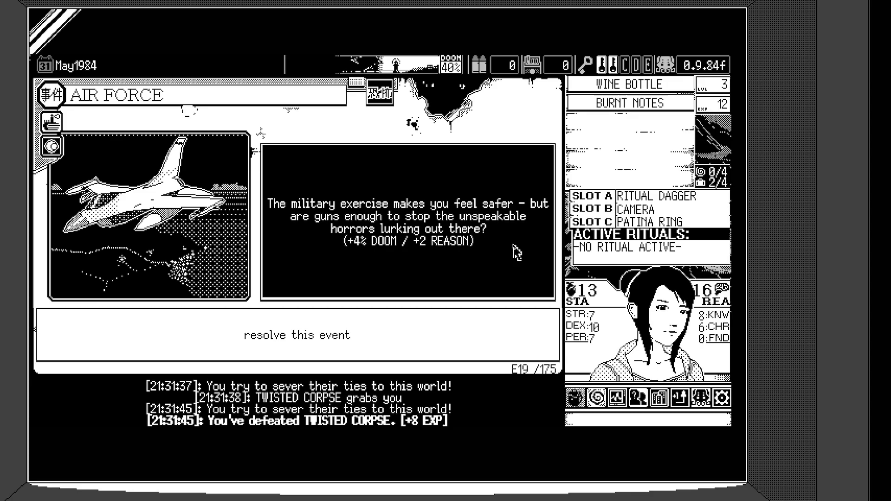
mouse_move(515, 254)
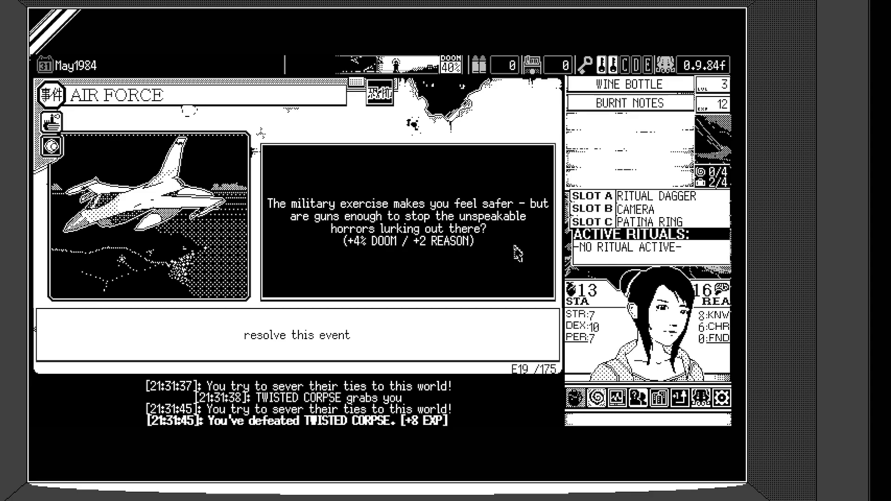
mouse_move(146, 148)
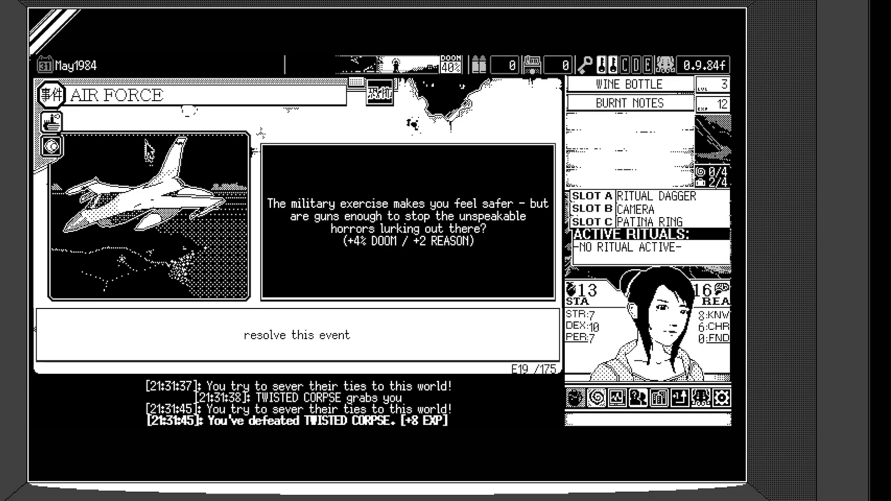
mouse_move(446, 244)
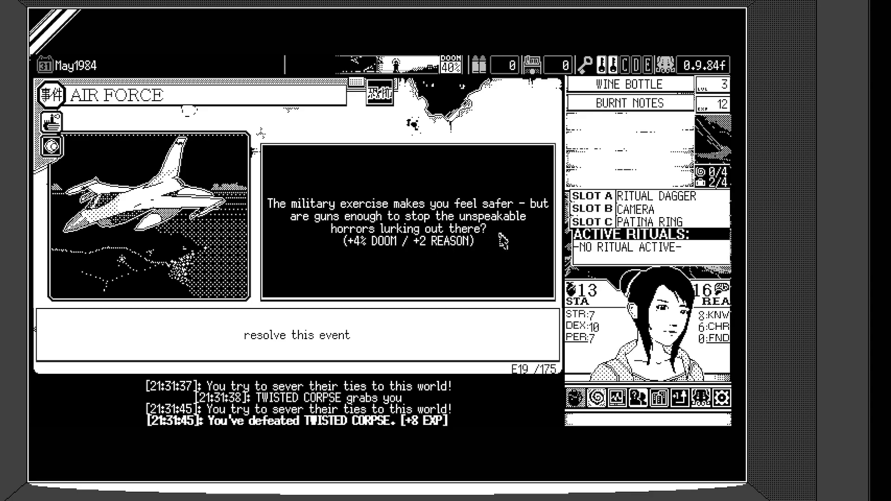
mouse_move(364, 260)
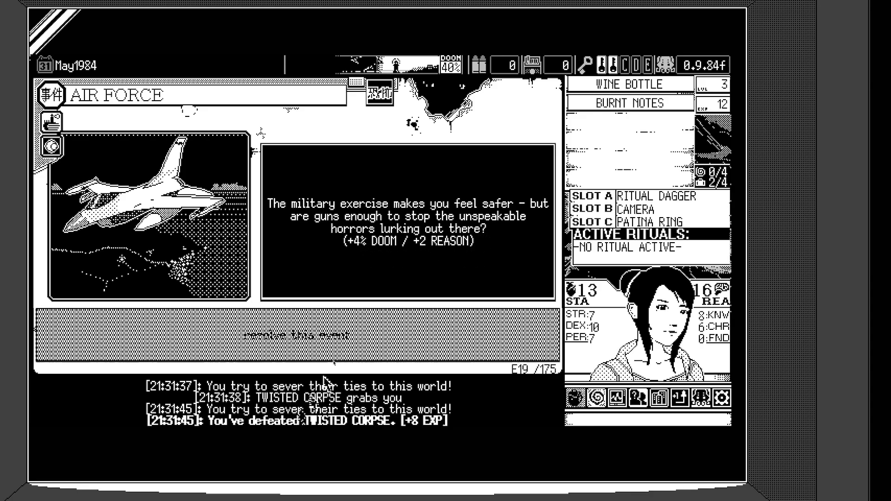
Step: Resolve the Air Force event, reaching 44% doom and Reason 18, and go to sleep
click(300, 336)
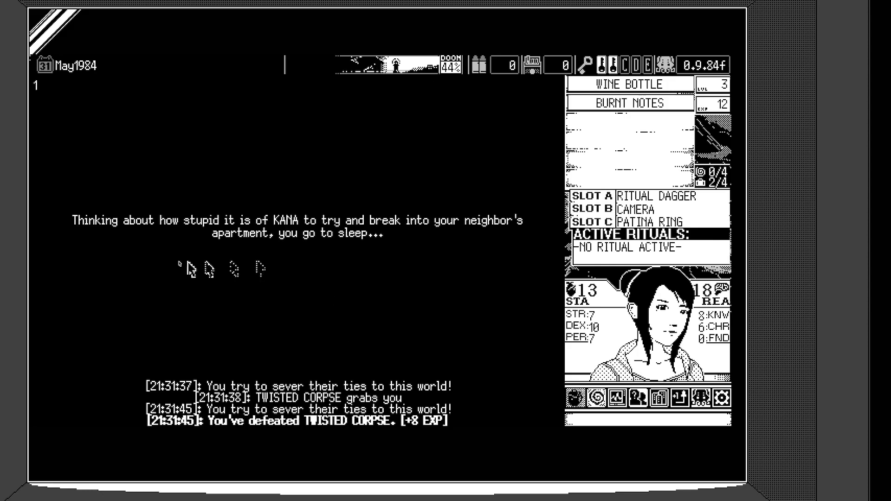
mouse_move(307, 310)
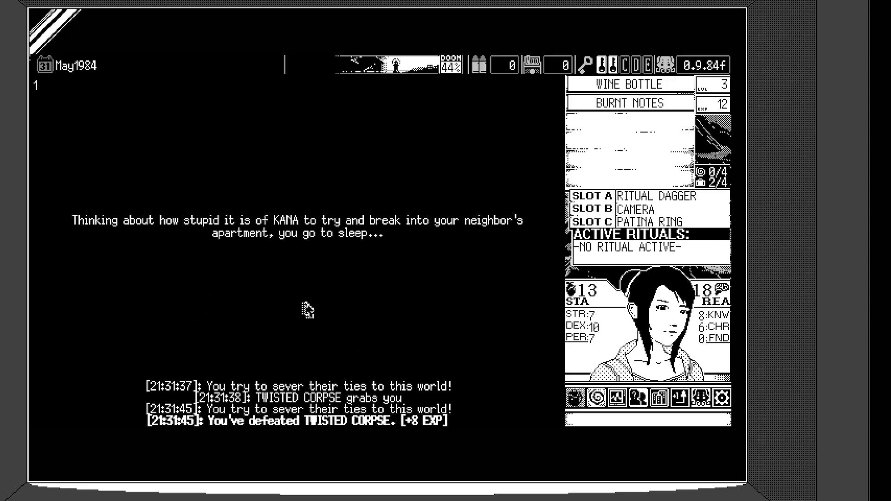
mouse_move(474, 287)
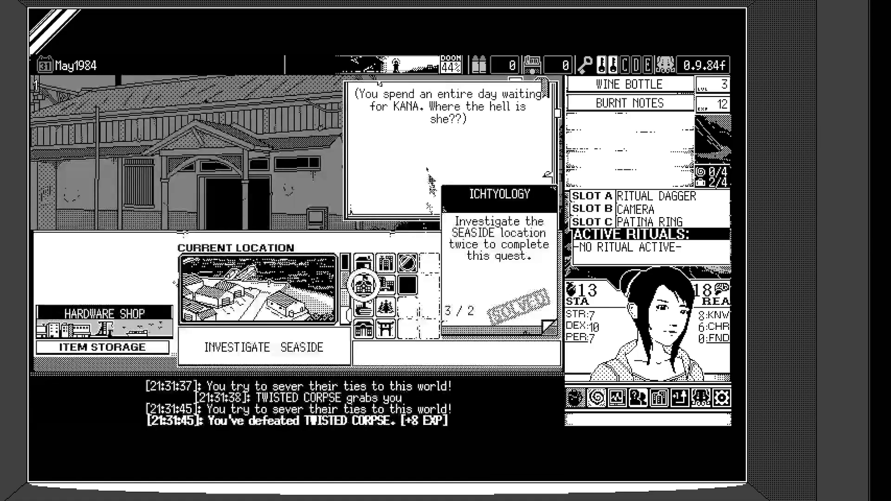
mouse_move(449, 151)
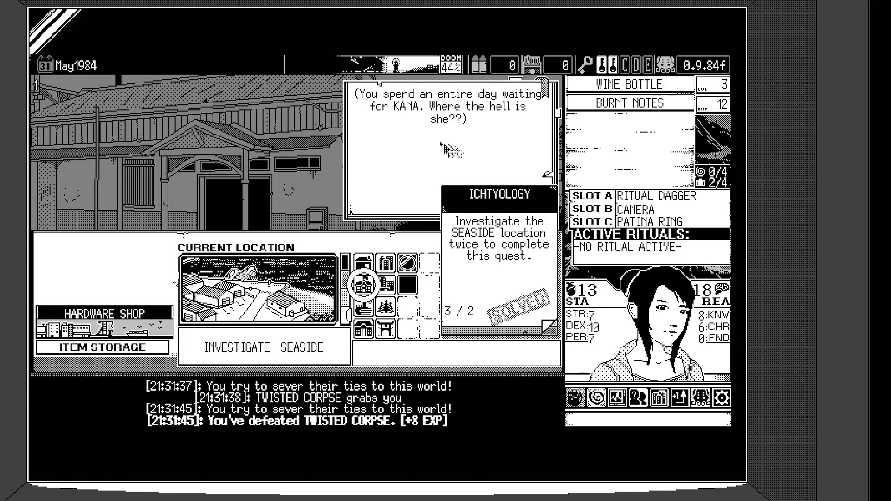
mouse_move(406, 168)
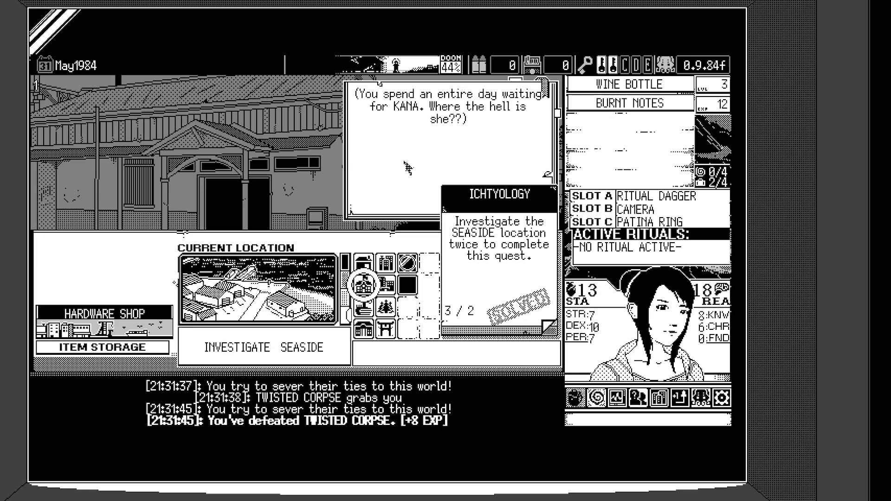
mouse_move(409, 206)
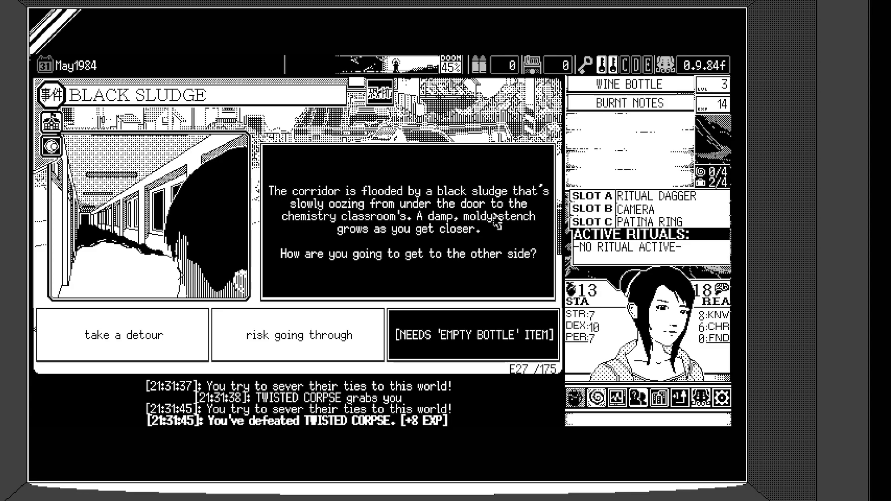
mouse_move(531, 252)
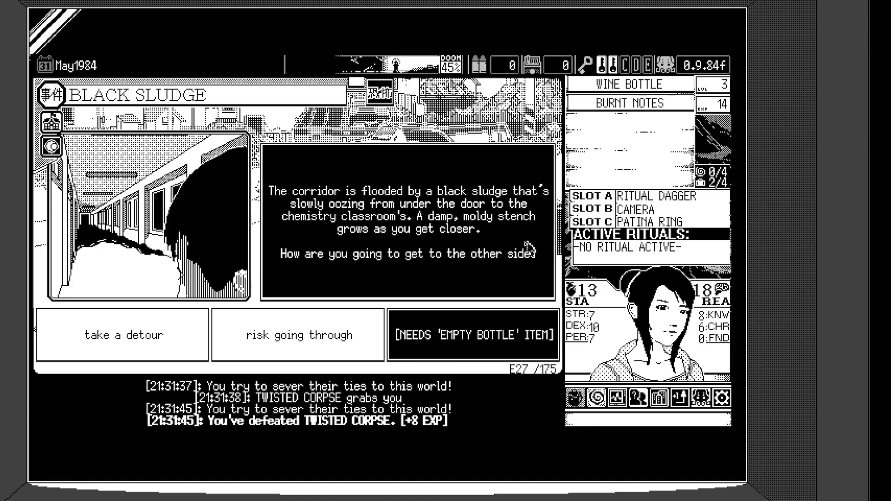
mouse_move(519, 287)
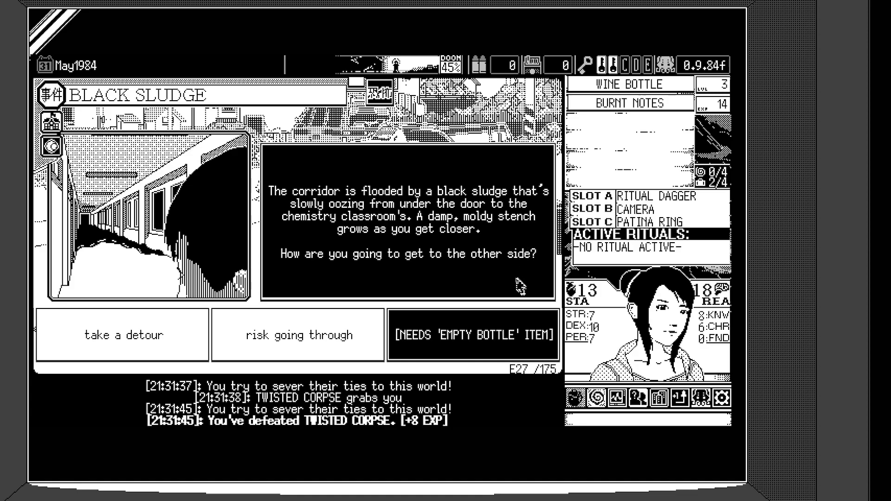
mouse_move(122, 335)
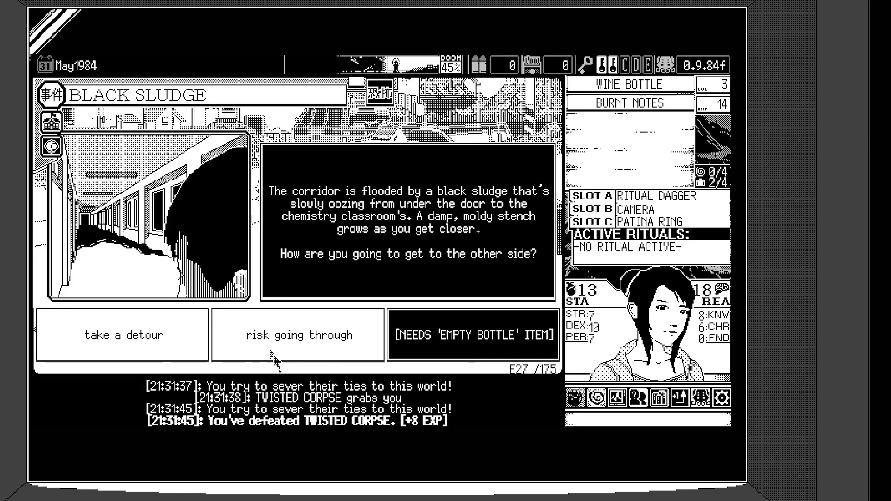
mouse_move(500, 437)
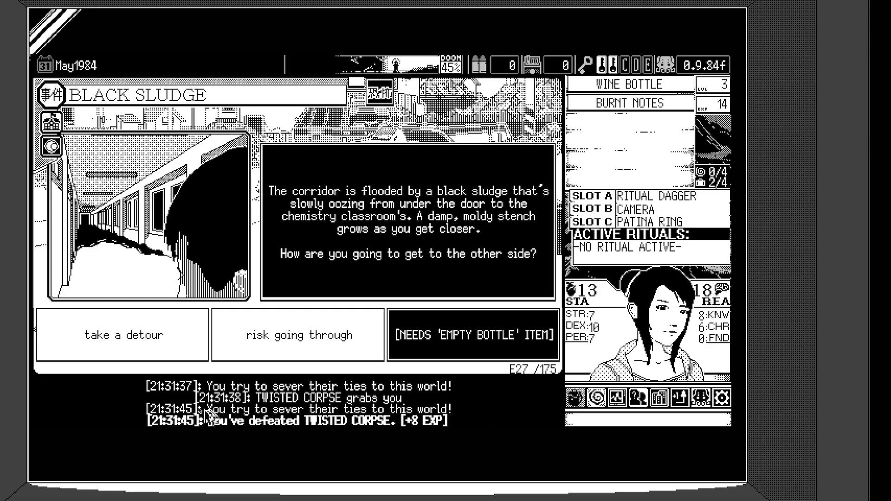
Step: Take a detour around the black sludge for +2% doom, reaching 47%
click(121, 334)
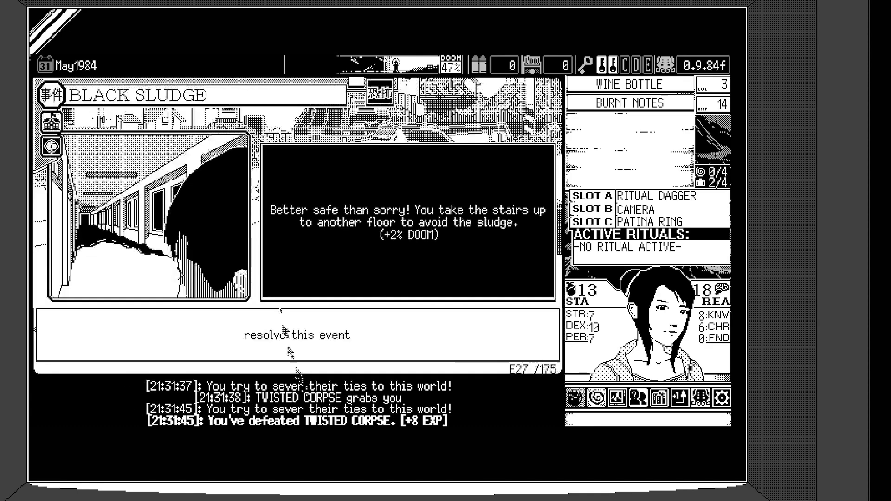
mouse_move(468, 262)
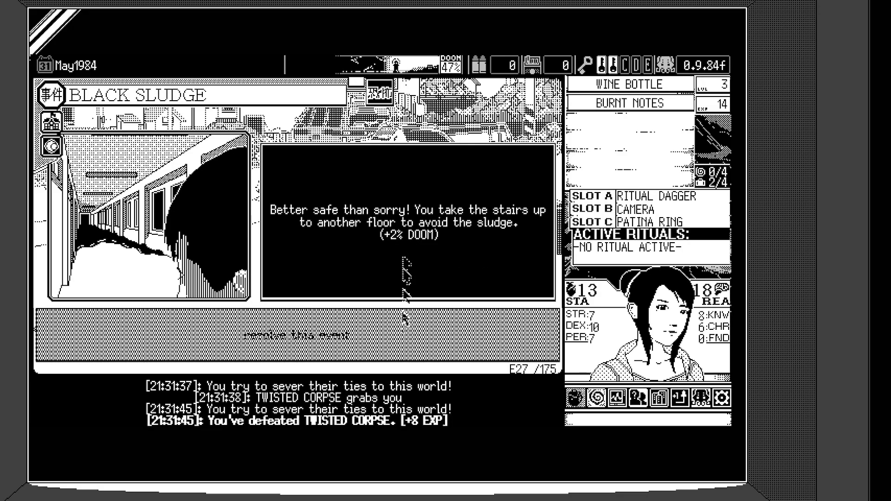
mouse_move(418, 345)
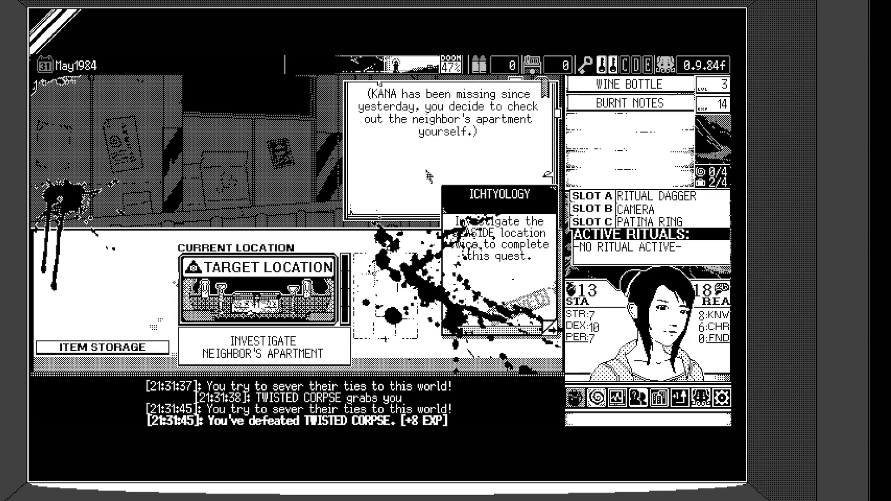
mouse_move(428, 177)
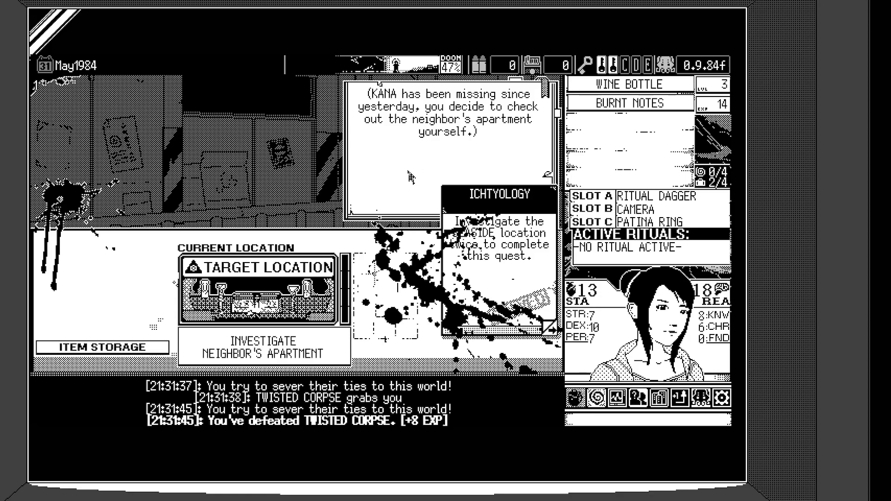
mouse_move(407, 250)
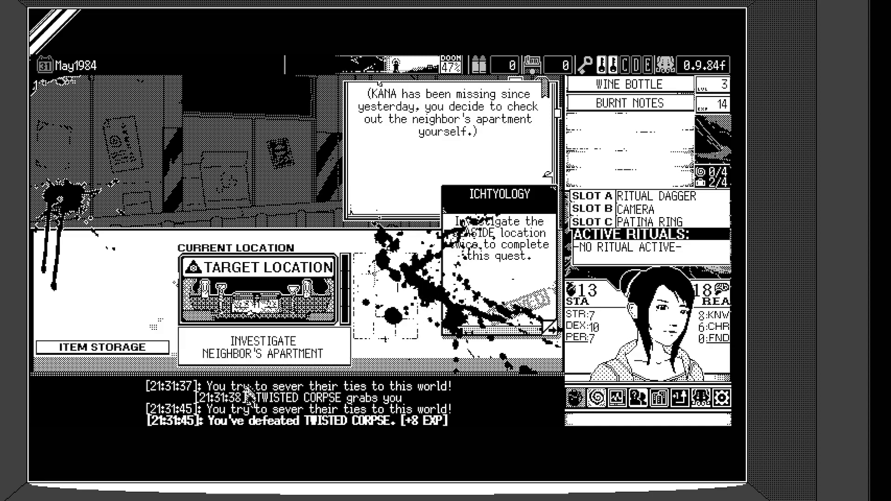
Step: Head to the neighbor's apartment from the map to investigate KANA's disappearance
click(261, 346)
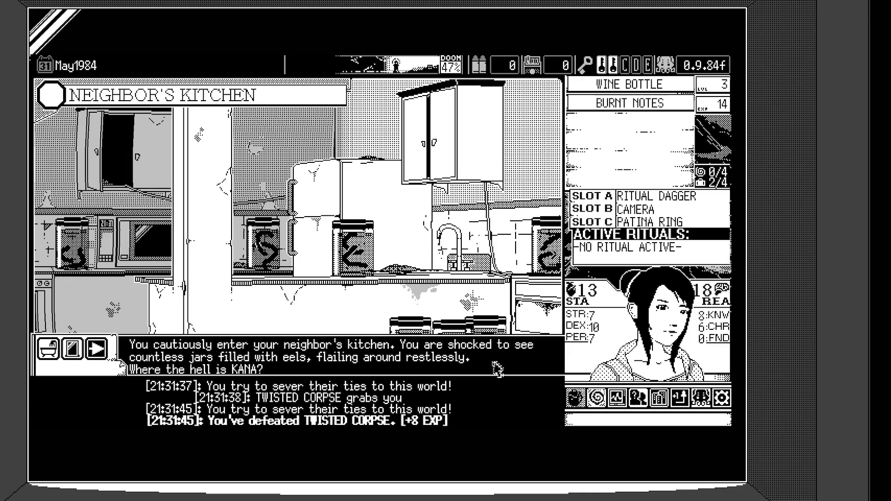
mouse_move(75, 352)
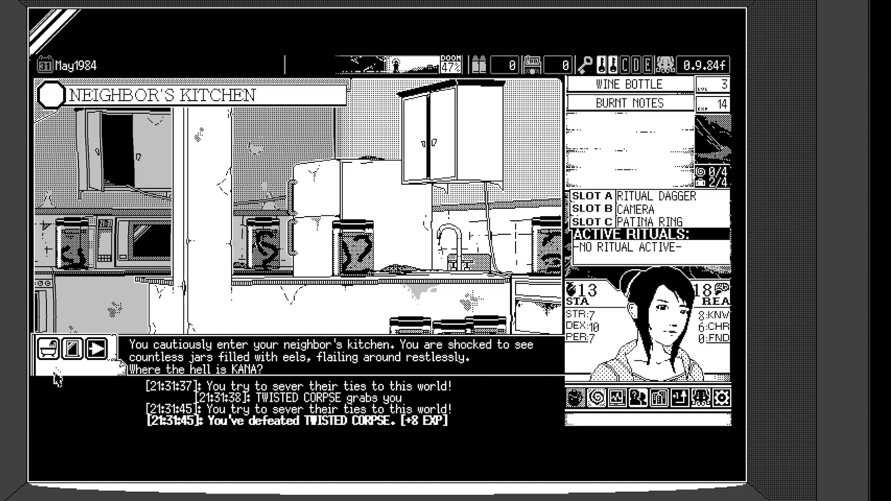
mouse_move(50, 349)
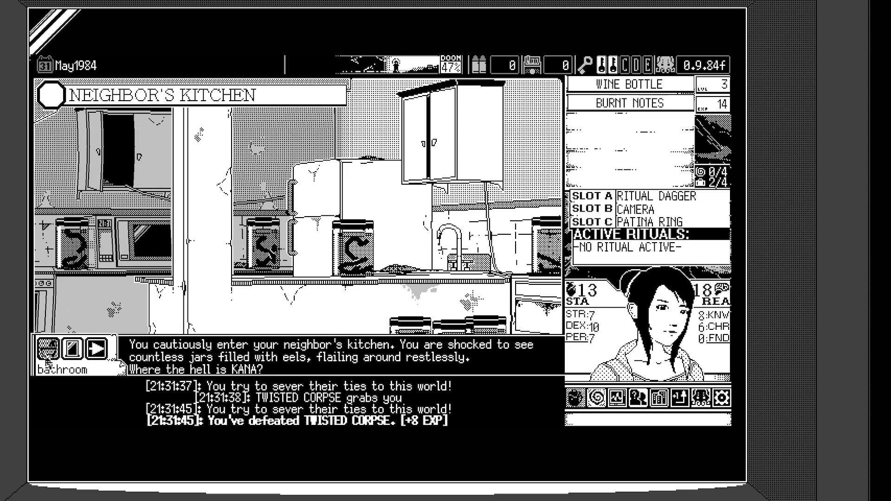
Step: Leave the eel-jar kitchen and move into the neighbor's bathroom
click(92, 353)
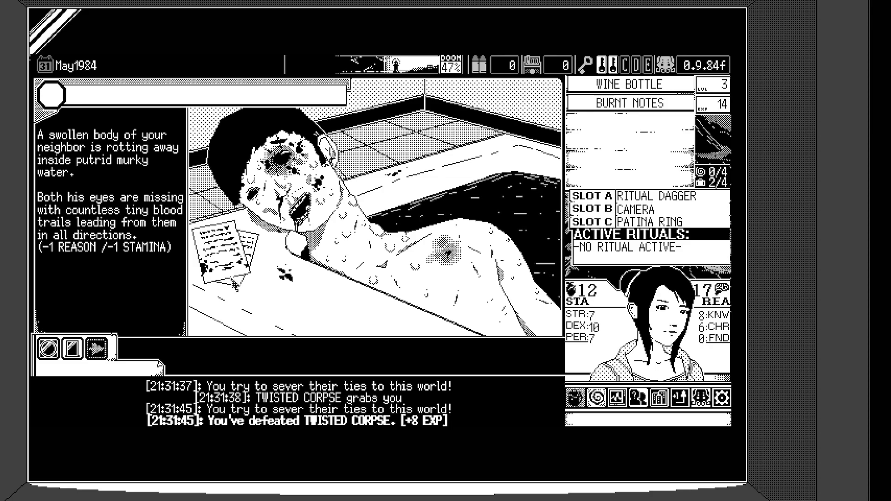
mouse_move(140, 277)
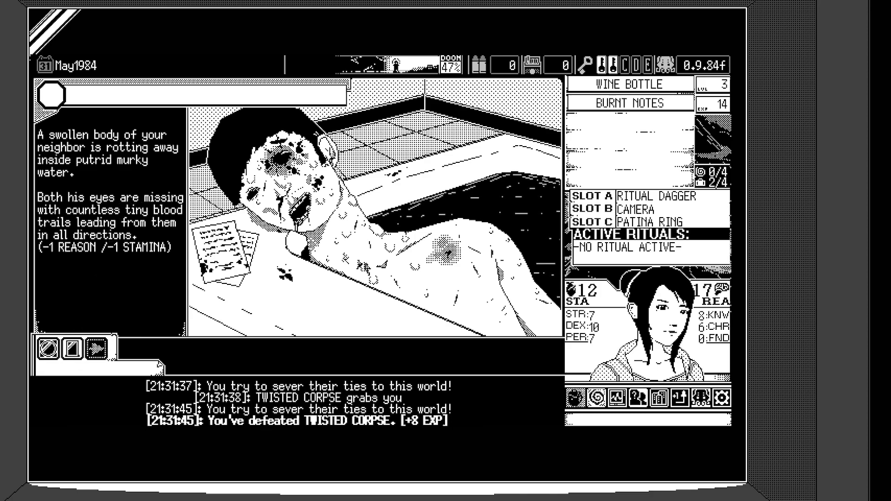
Step: Move on after finding the neighbor's swollen corpse in the bathtub
click(73, 347)
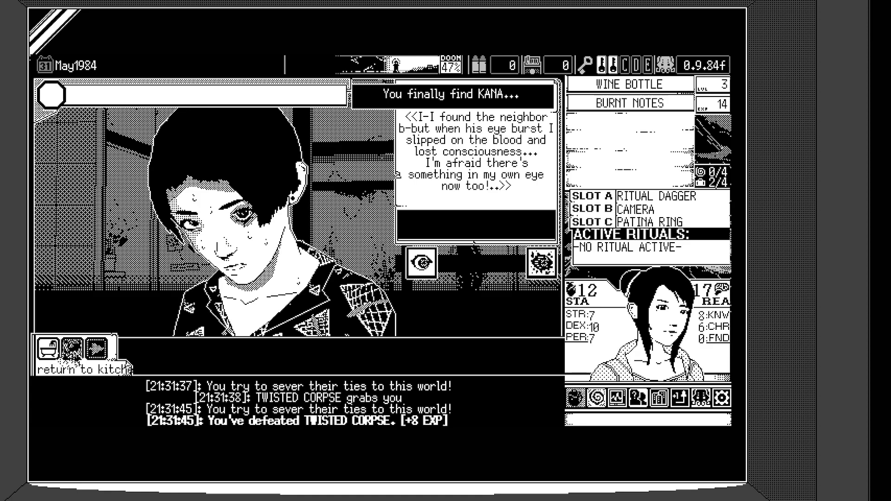
Step: Advance the story after finding KANA worried about her eye
click(543, 262)
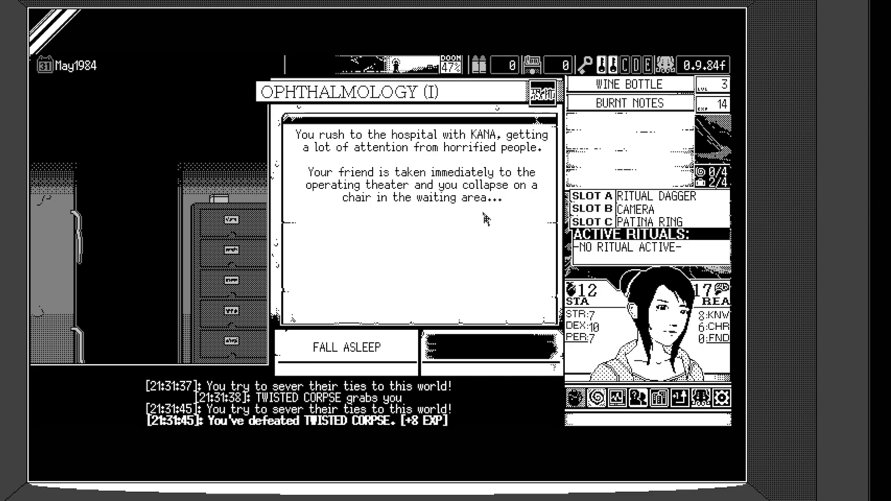
mouse_move(401, 193)
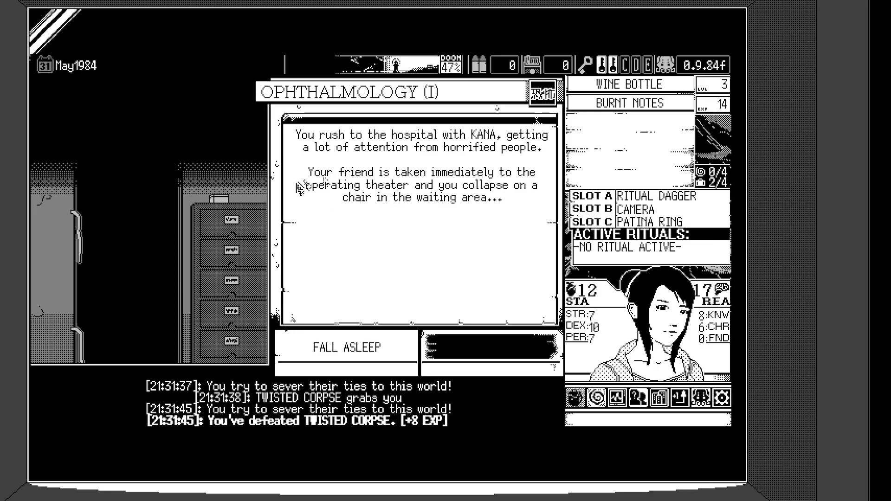
mouse_move(434, 224)
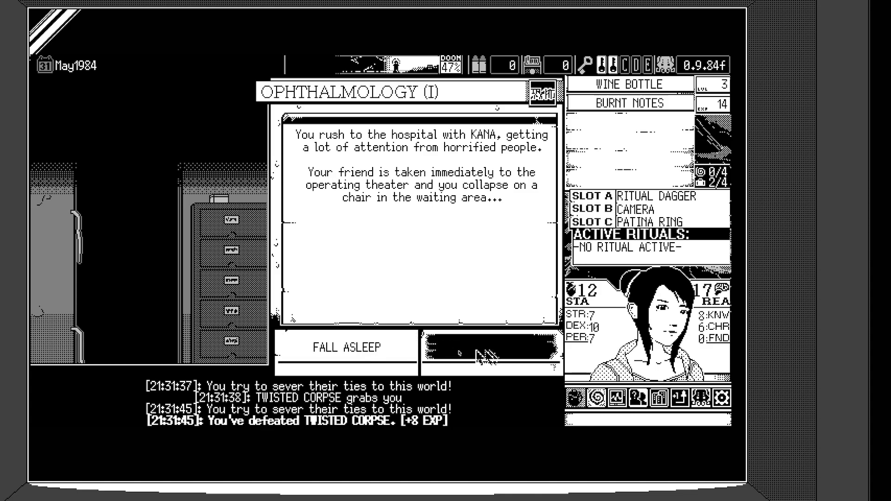
Step: Choose to fall asleep in the hospital waiting area during Ophthalmology (I)
click(345, 347)
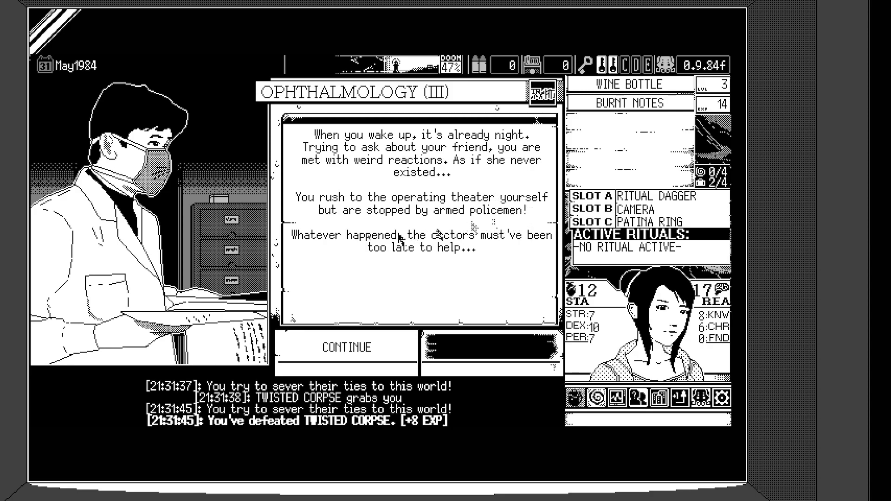
mouse_move(468, 286)
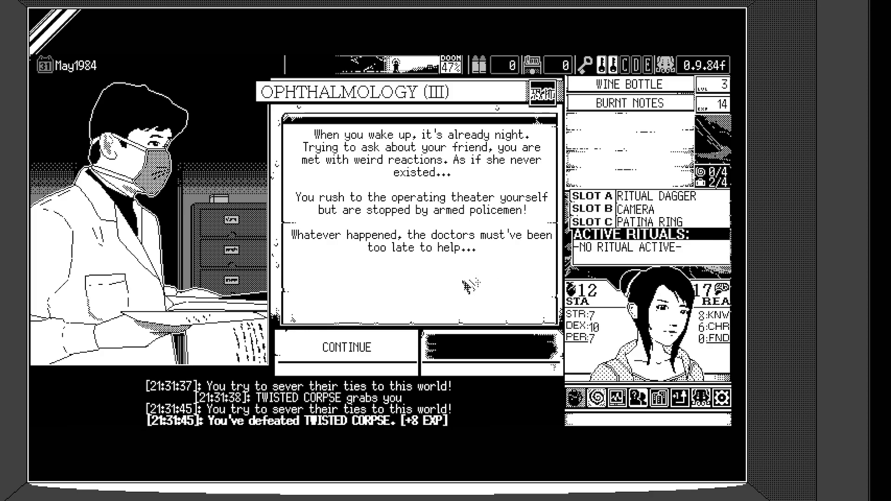
Step: Continue past Ophthalmology (III) to reach the Evolving Eels Ending B results
click(345, 347)
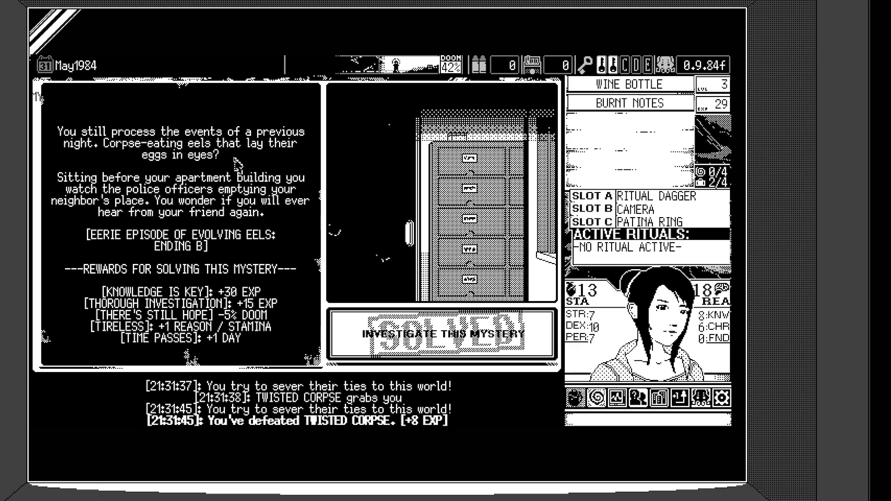
mouse_move(228, 173)
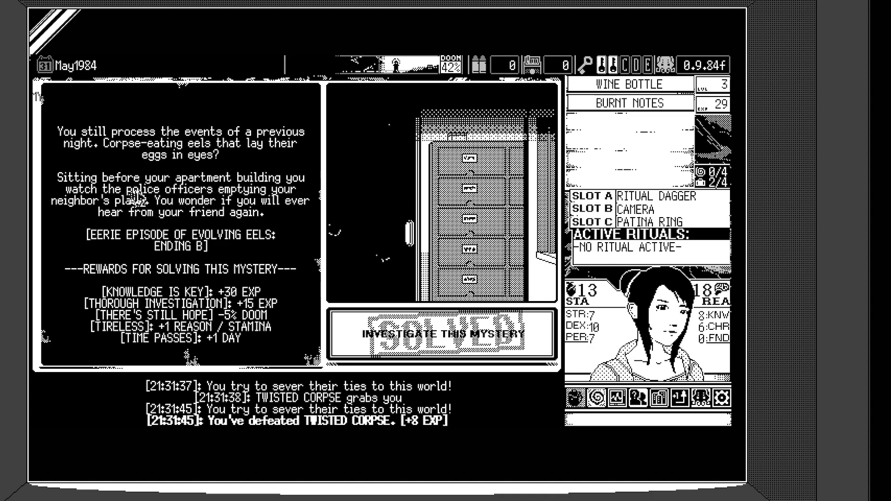
mouse_move(312, 204)
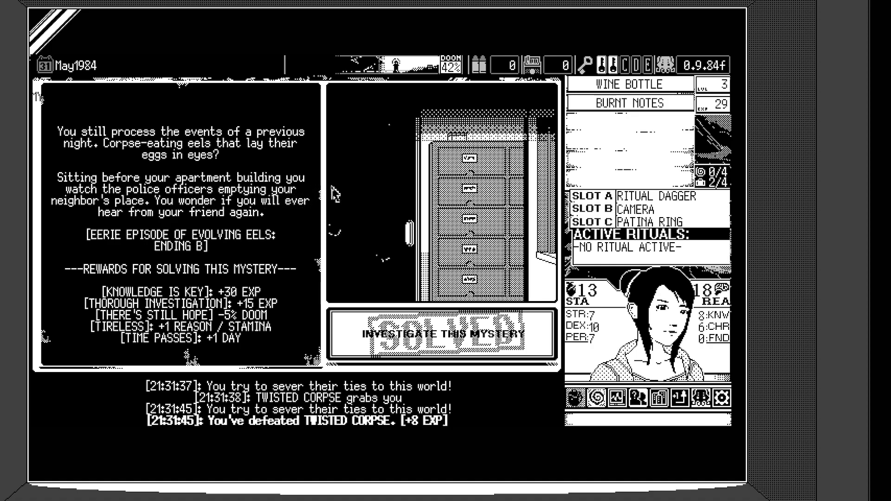
mouse_move(305, 181)
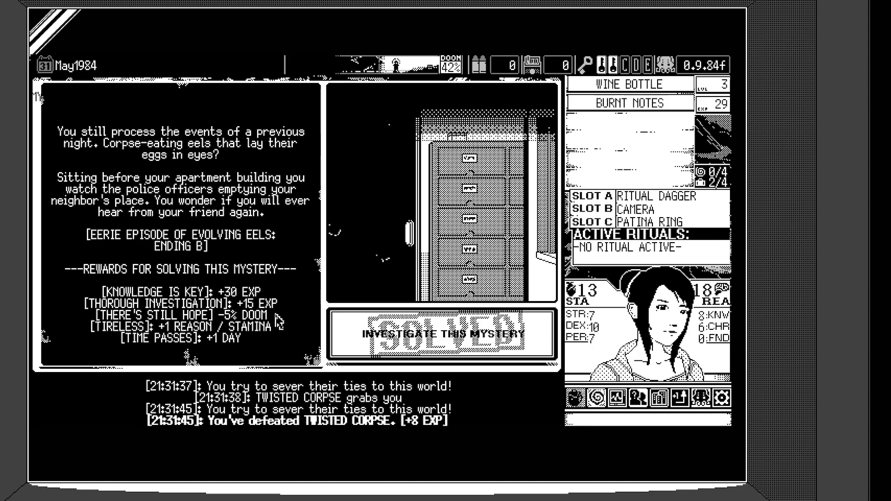
mouse_move(173, 284)
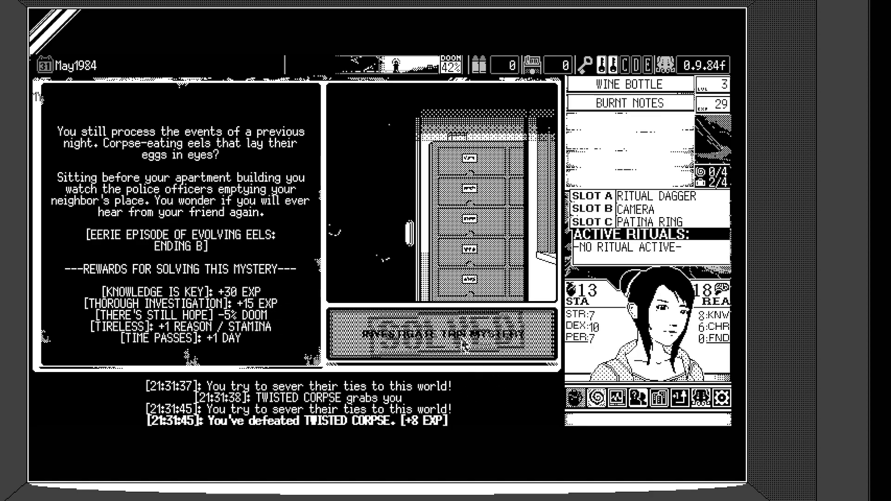
Step: Leave the results, check the stirring Old God banner, and take the small key from the mailbox
click(446, 333)
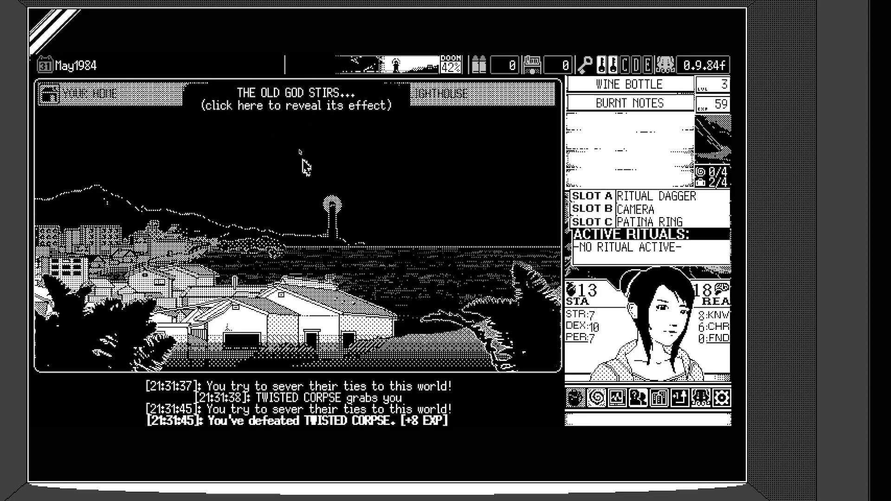
click(295, 99)
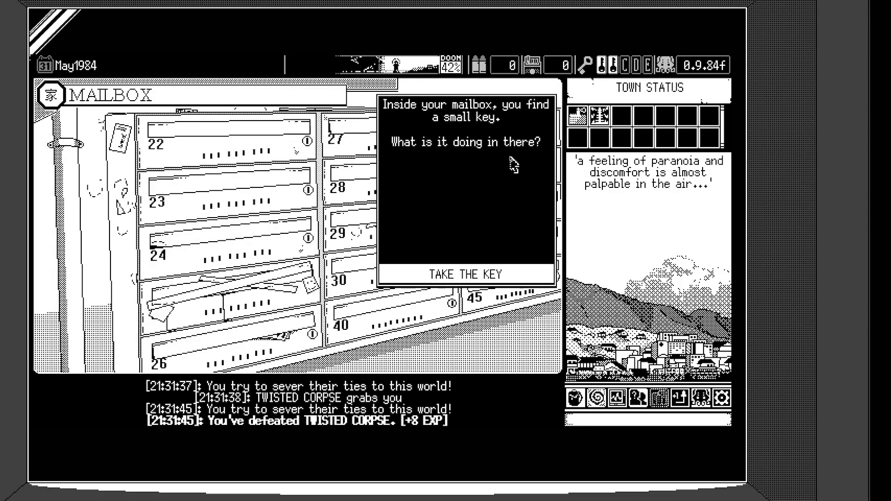
click(468, 273)
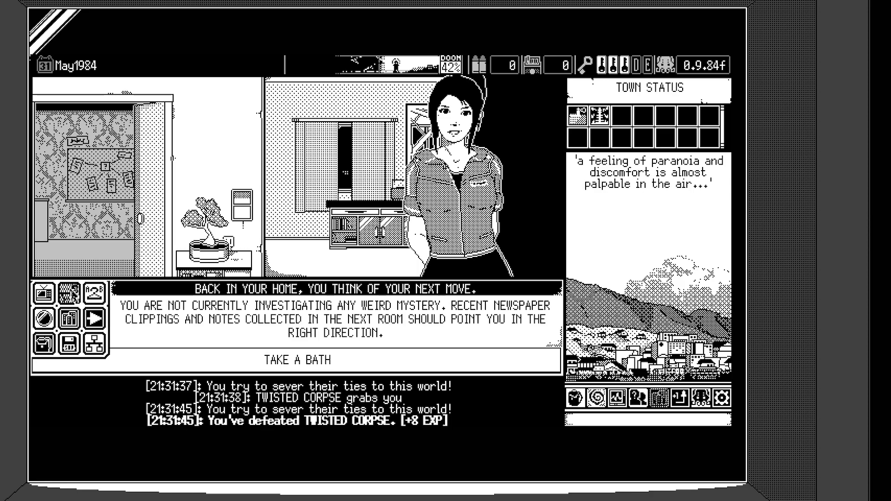
Step: Take a hot shower at home for +1 Stamina (now 15)
click(292, 360)
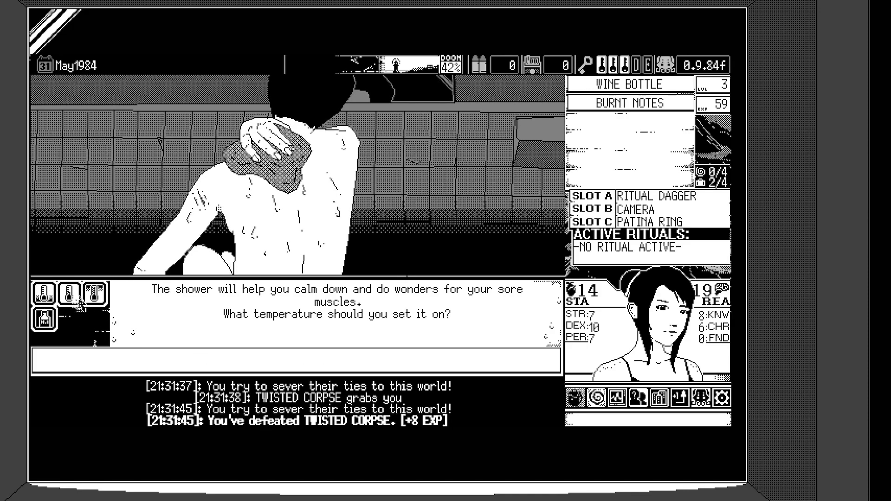
click(92, 290)
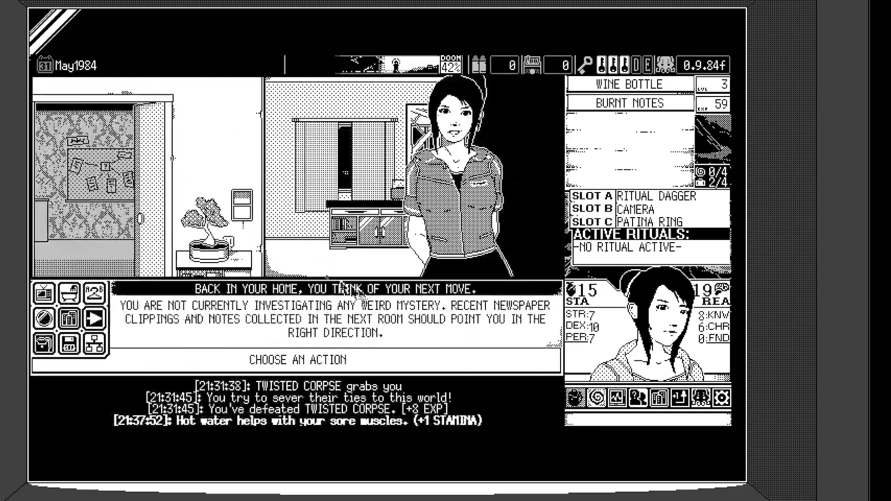
click(42, 317)
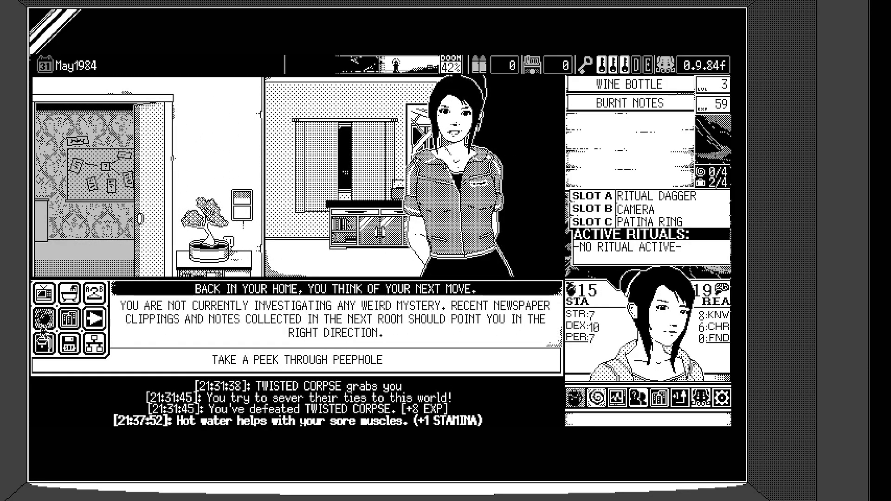
click(297, 360)
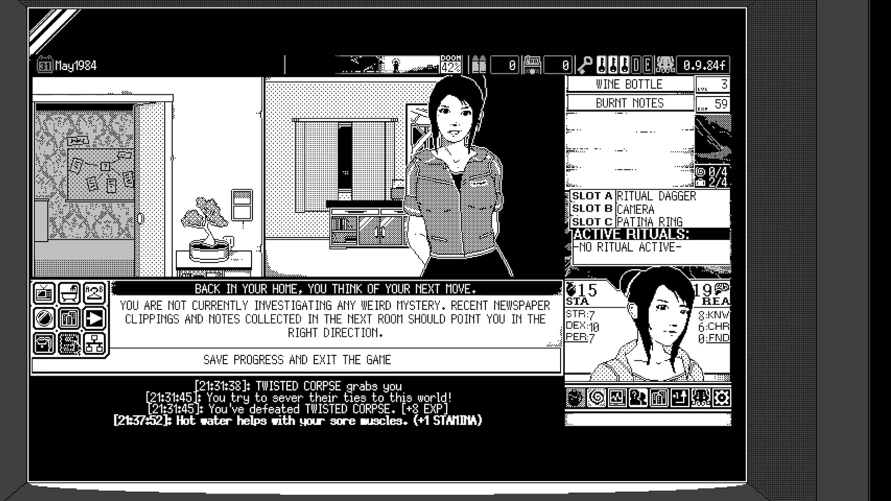
click(67, 319)
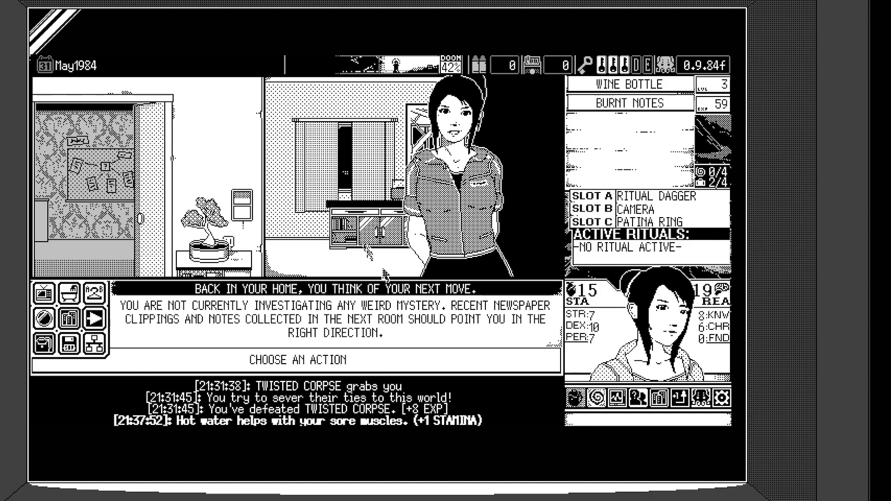
click(92, 319)
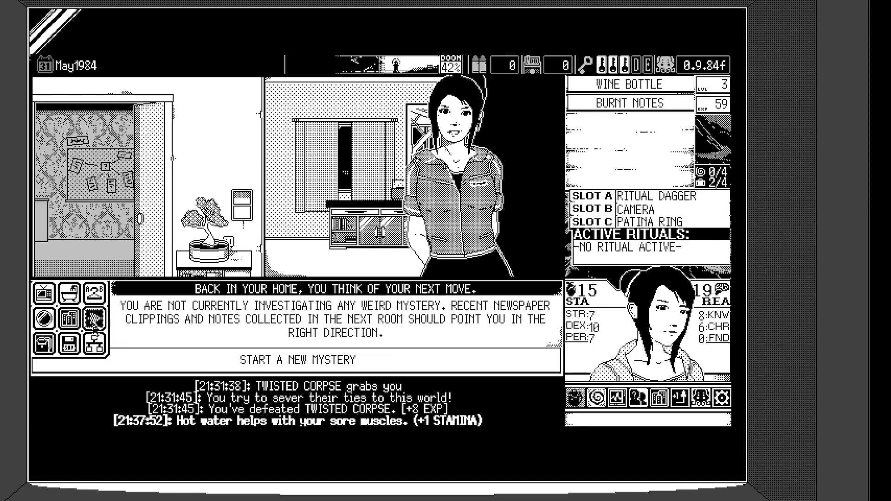
Step: Bring up the board of mysteries to start a new case
click(294, 359)
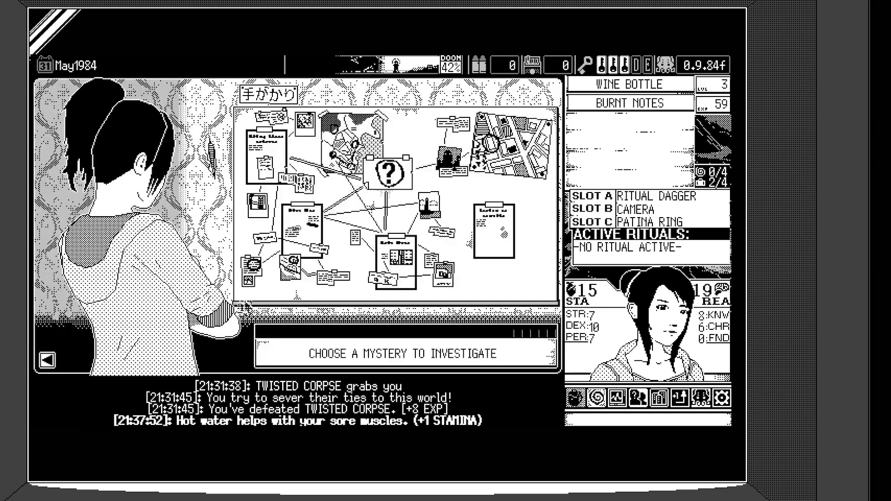
Step: Pick the Crimson Cape mystery card and page through its AKA MANTO introduction
click(493, 233)
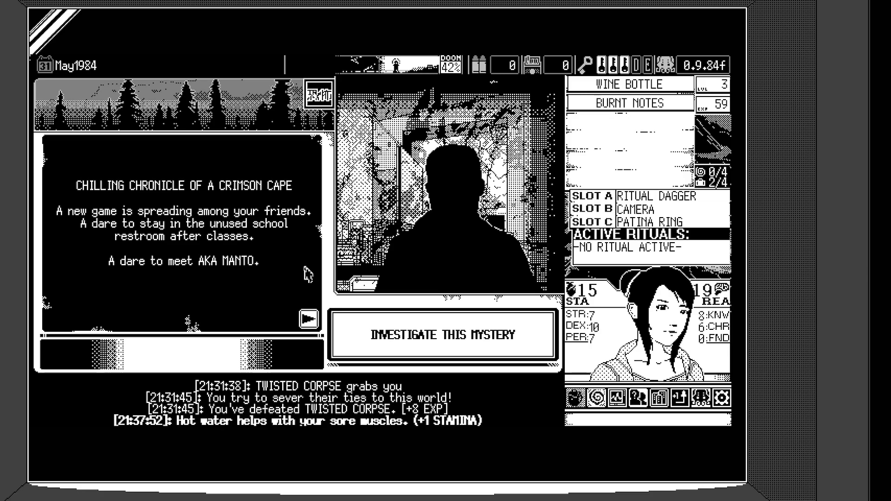
mouse_move(307, 272)
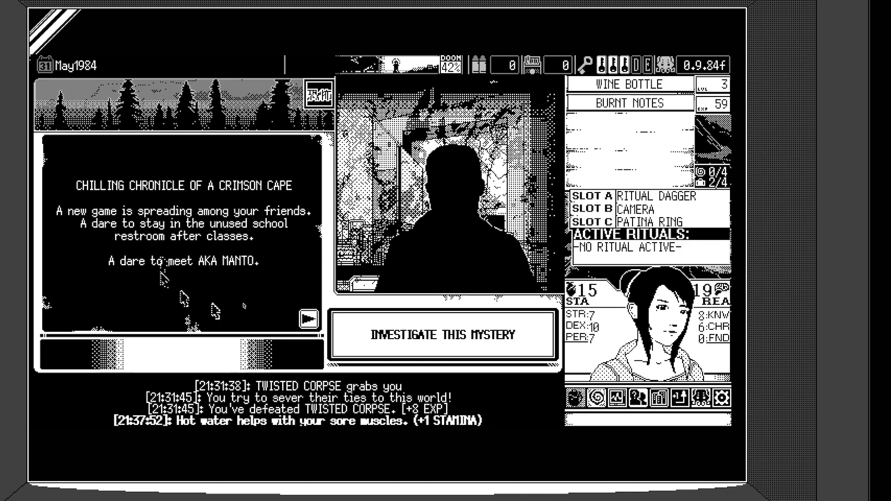
mouse_move(278, 327)
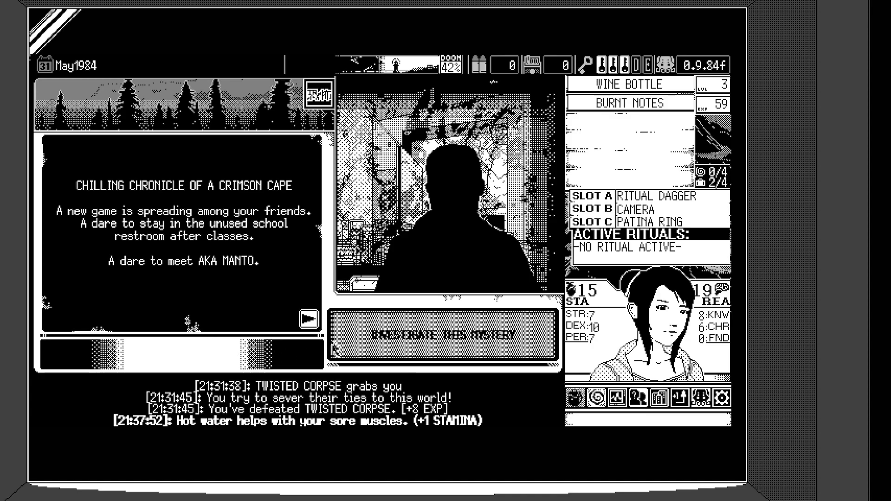
click(307, 318)
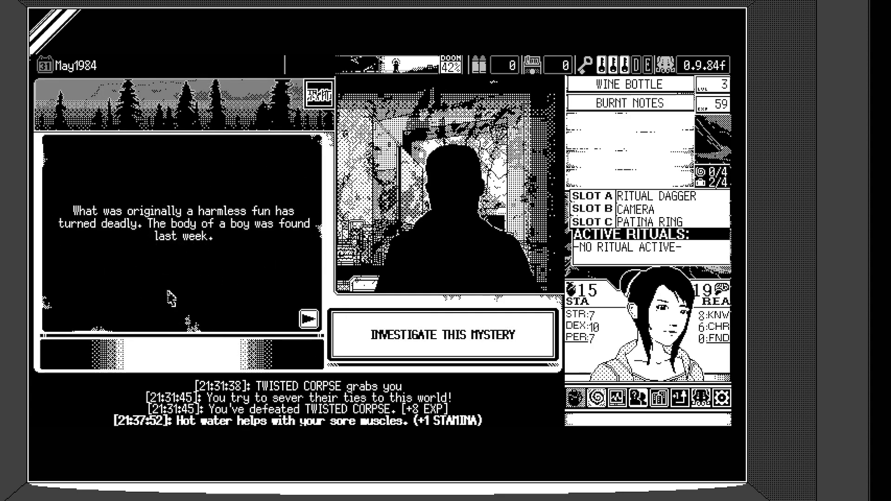
mouse_move(196, 292)
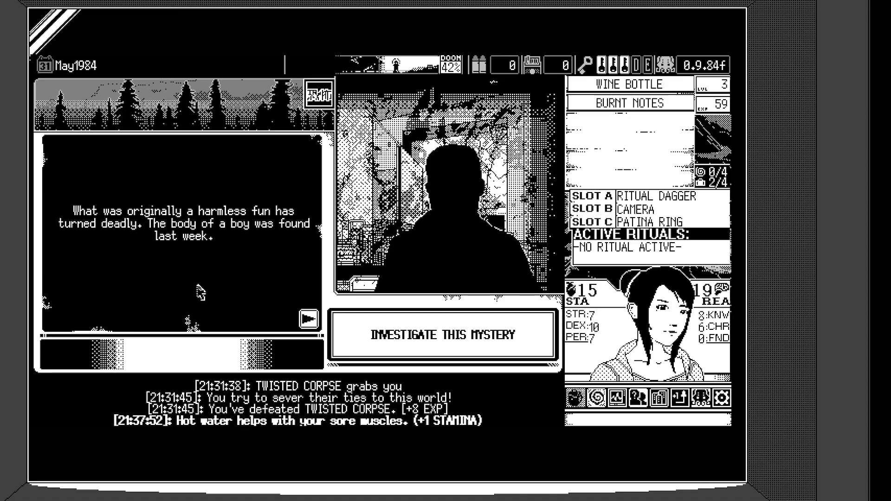
click(308, 319)
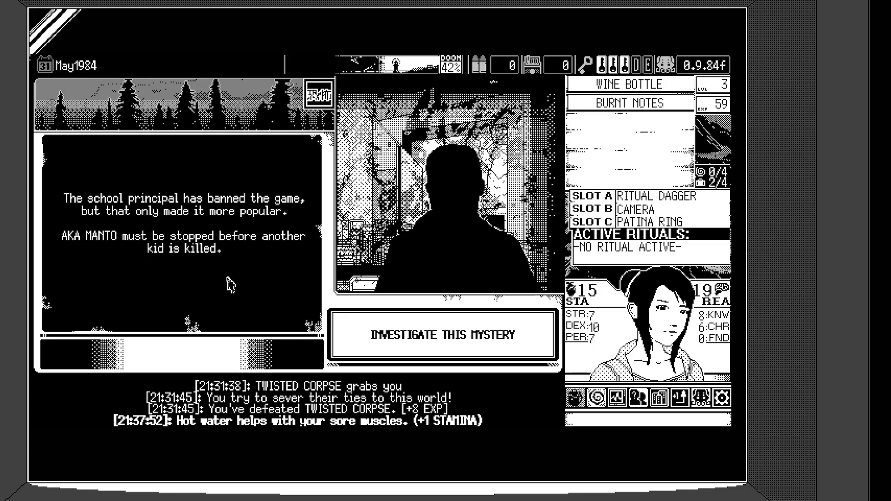
mouse_move(236, 292)
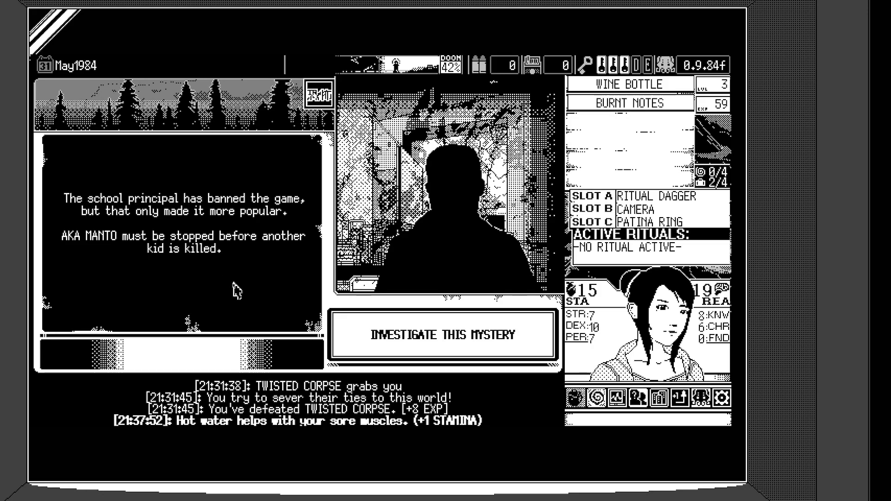
mouse_move(277, 302)
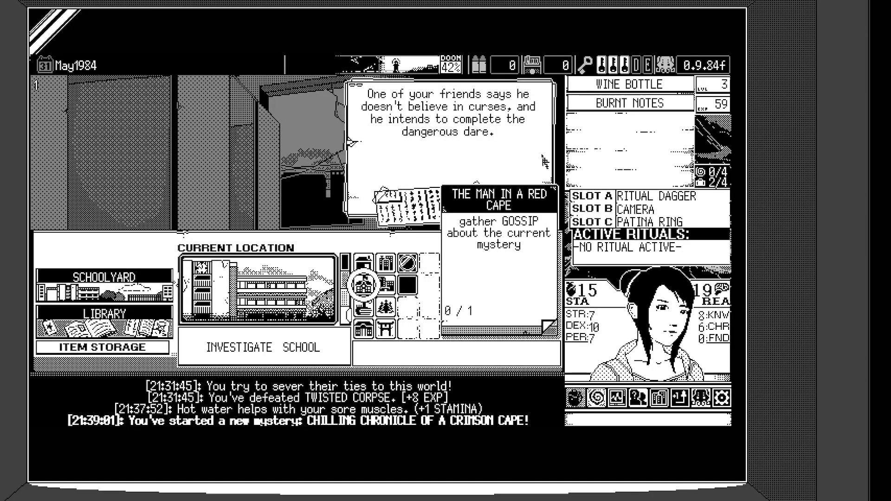
mouse_move(540, 170)
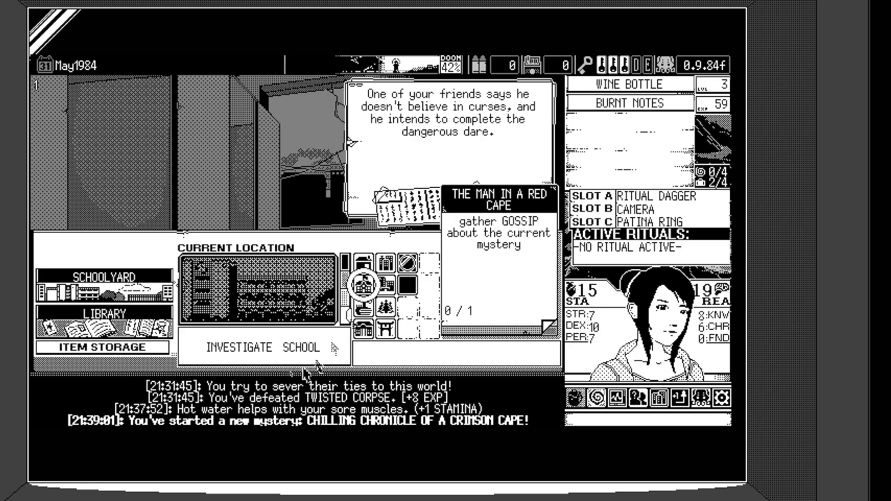
mouse_move(250, 346)
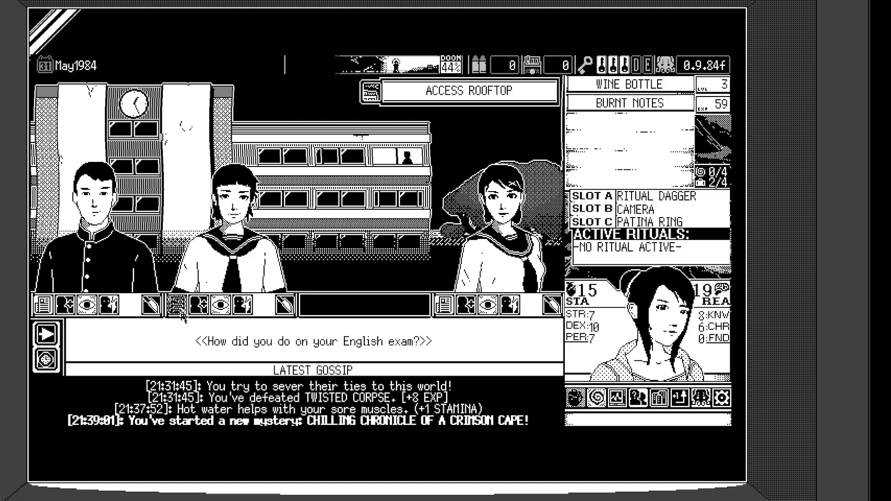
Step: Observe student KAEDE and talk with the students toward recruiting Student A
click(44, 336)
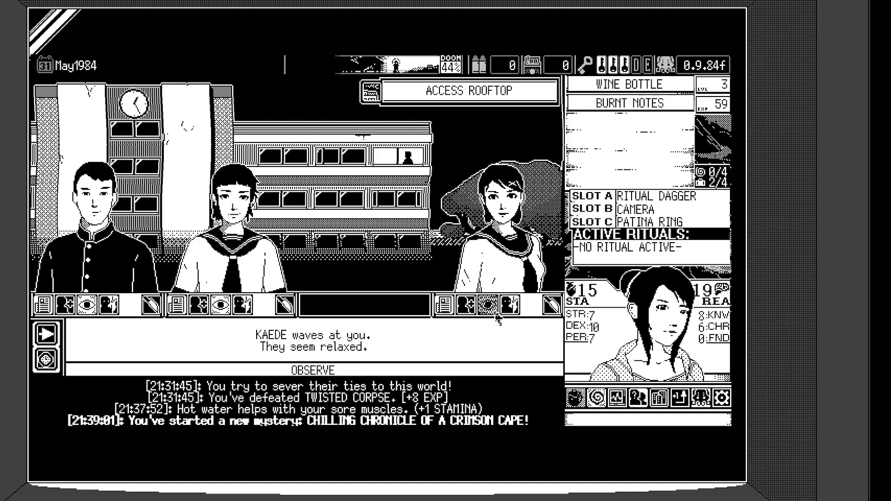
click(217, 308)
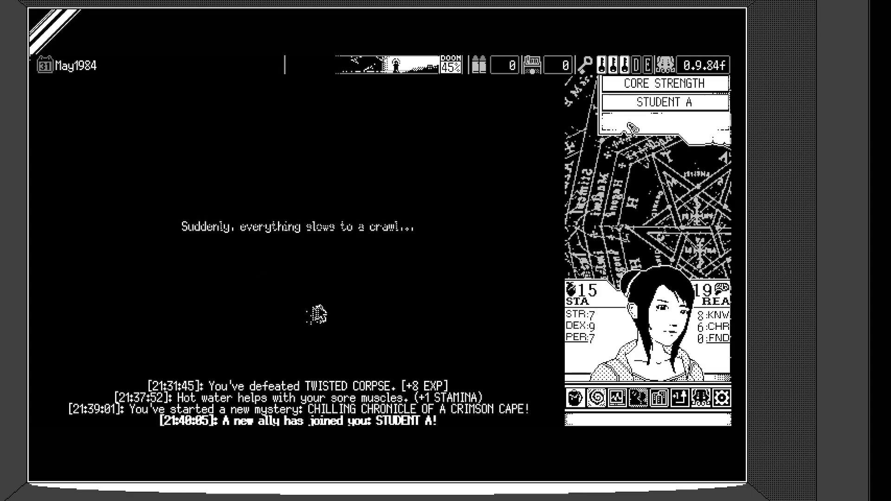
mouse_move(344, 297)
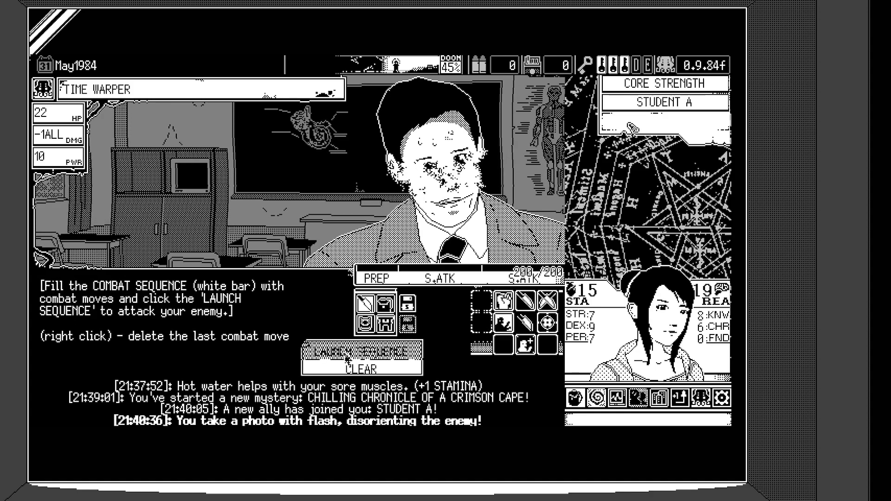
Step: Queue strong dagger attacks and launch sequences until the Time Warper falls for +12 EXP
click(362, 351)
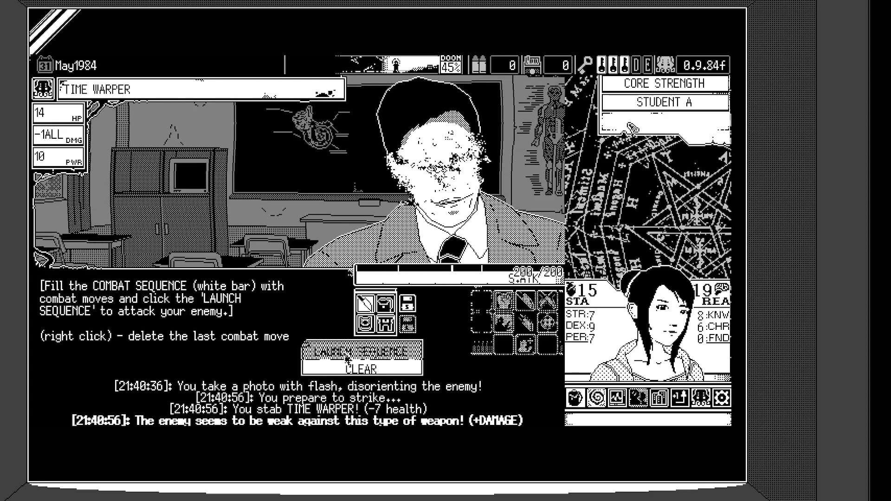
click(361, 351)
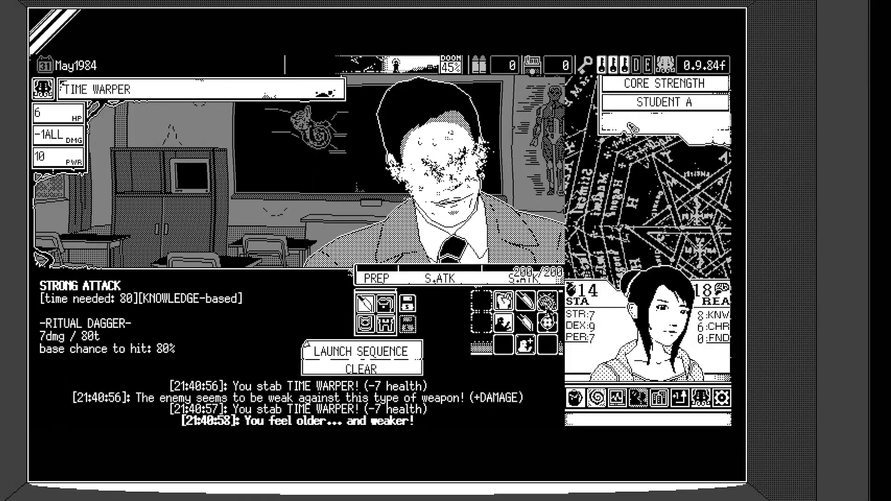
click(360, 351)
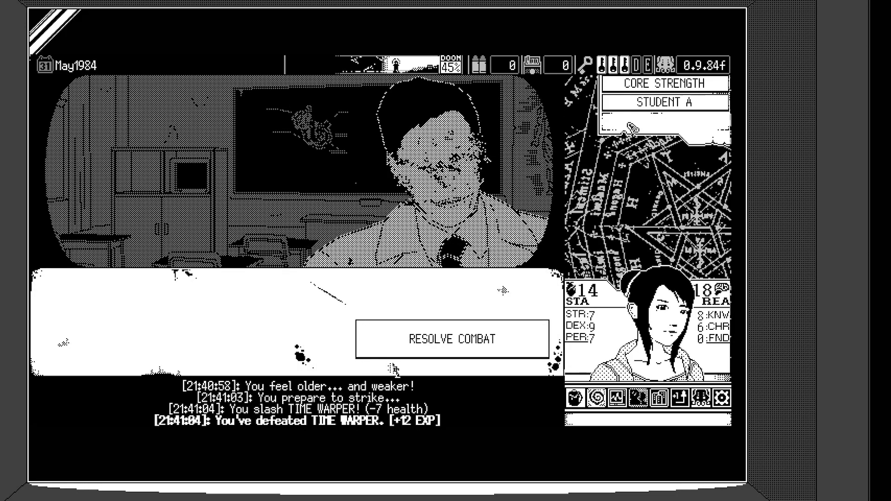
Step: Resolve the won combat, then travel from the school to downtown
click(452, 340)
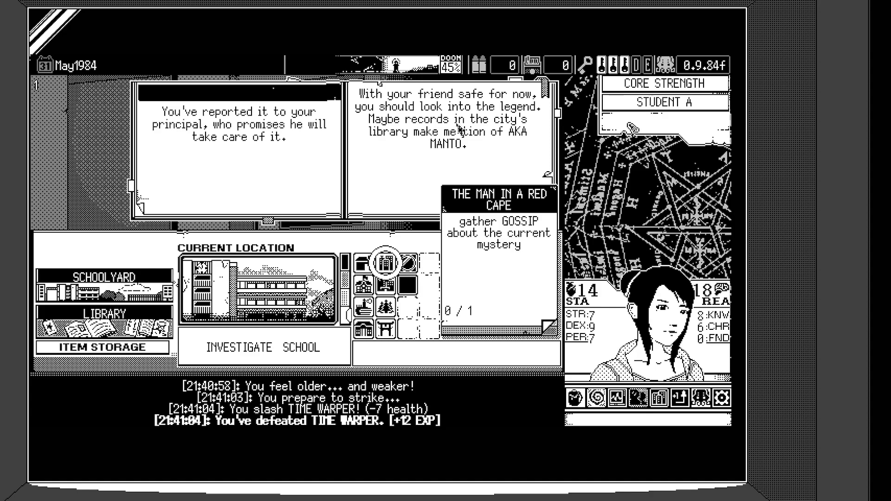
mouse_move(424, 159)
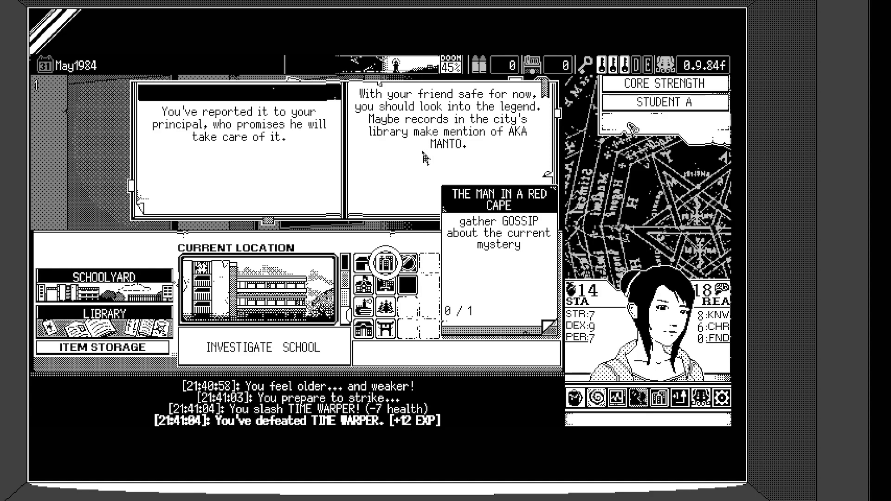
mouse_move(489, 127)
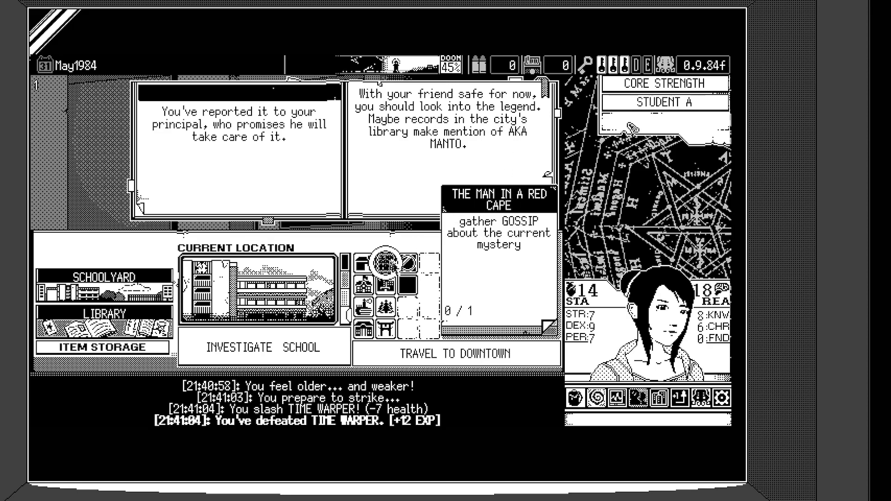
click(384, 267)
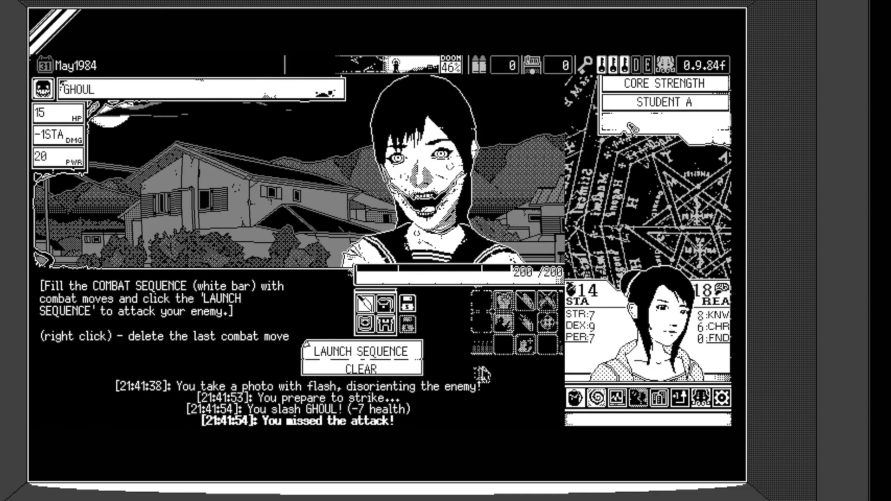
Step: Queue and launch strong dagger attacks until the Ghoul is defeated for +10 EXP
click(360, 350)
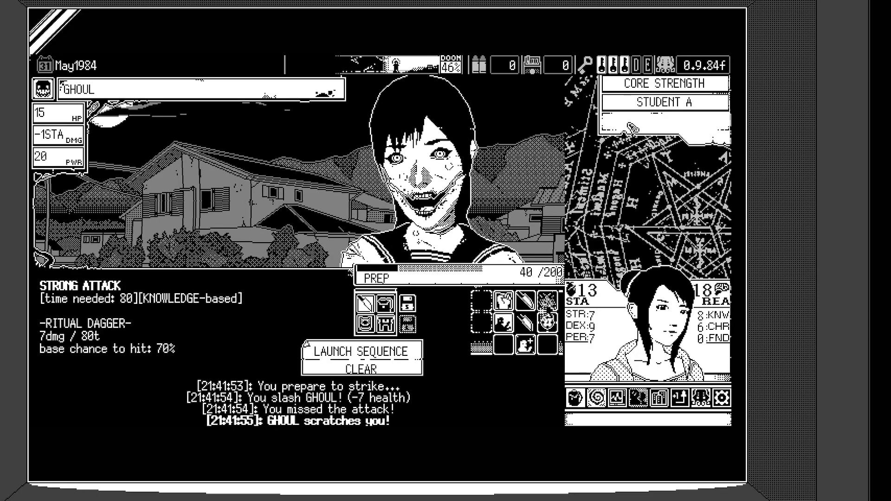
click(361, 353)
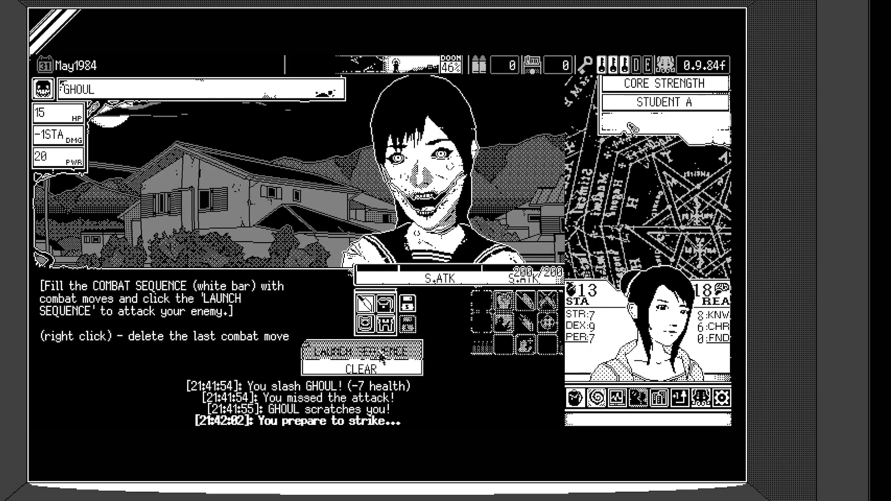
click(365, 352)
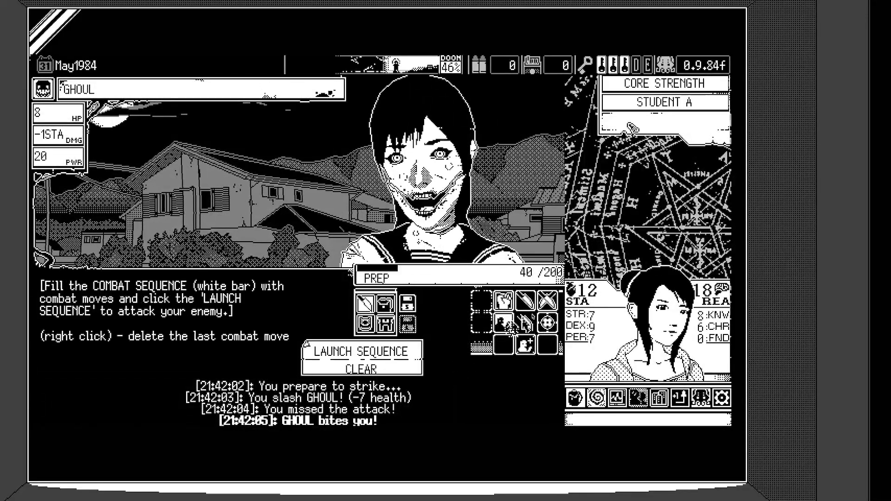
click(359, 351)
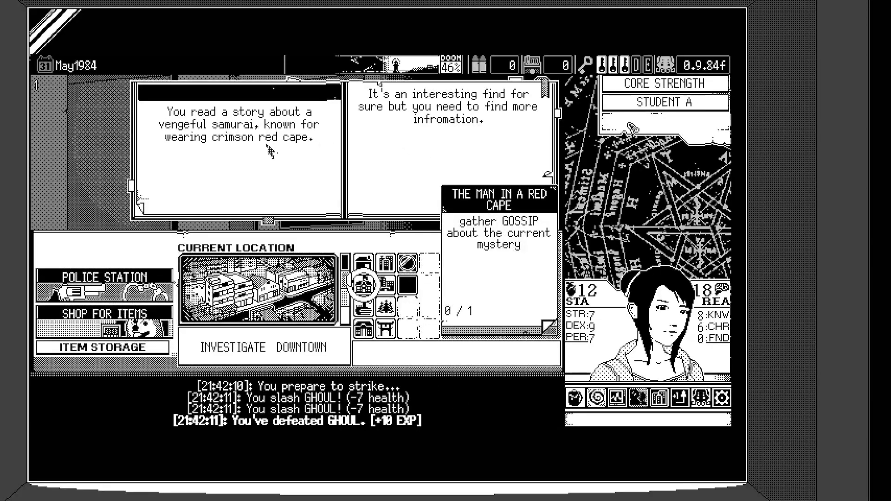
mouse_move(287, 161)
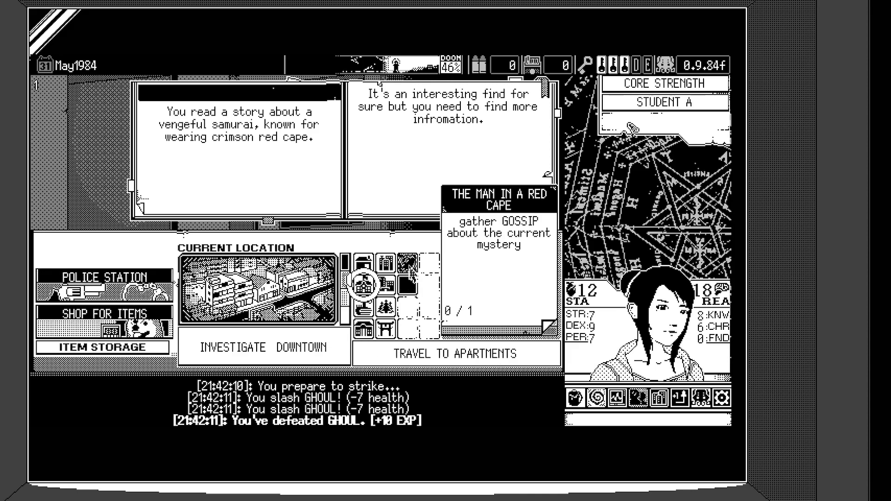
Step: Travel on from downtown to the next location, reaching the Computer Room event
click(452, 354)
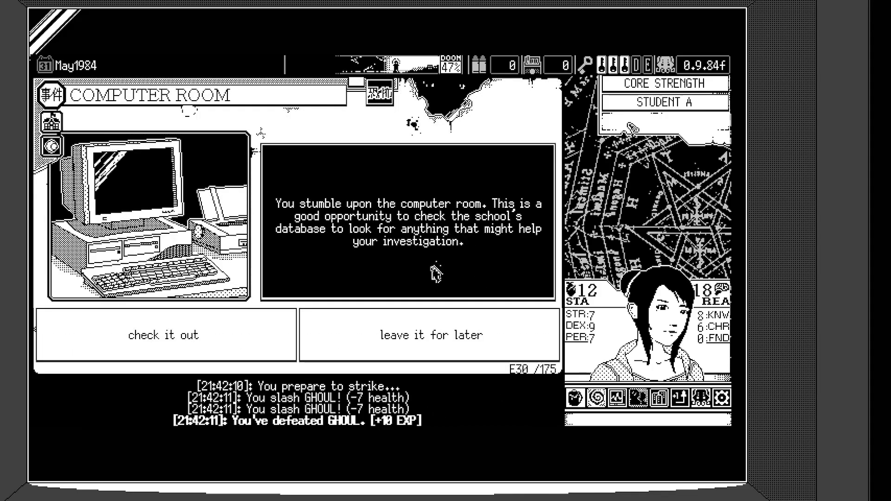
mouse_move(517, 243)
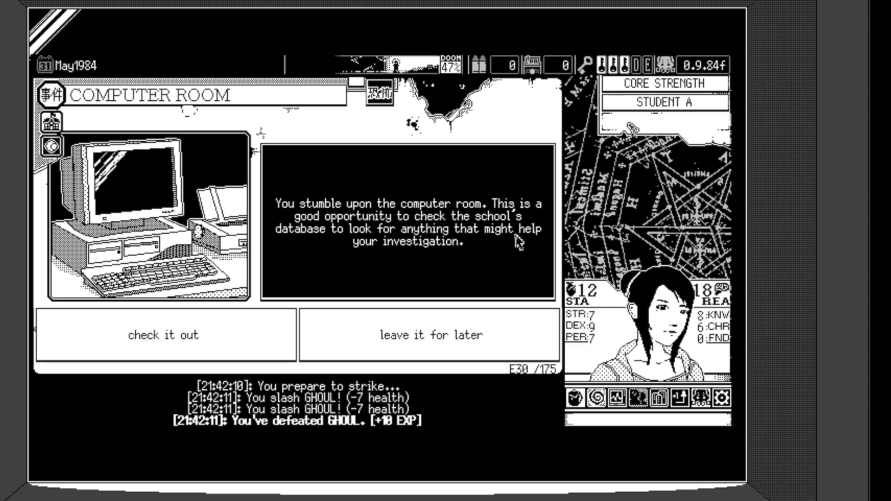
mouse_move(490, 250)
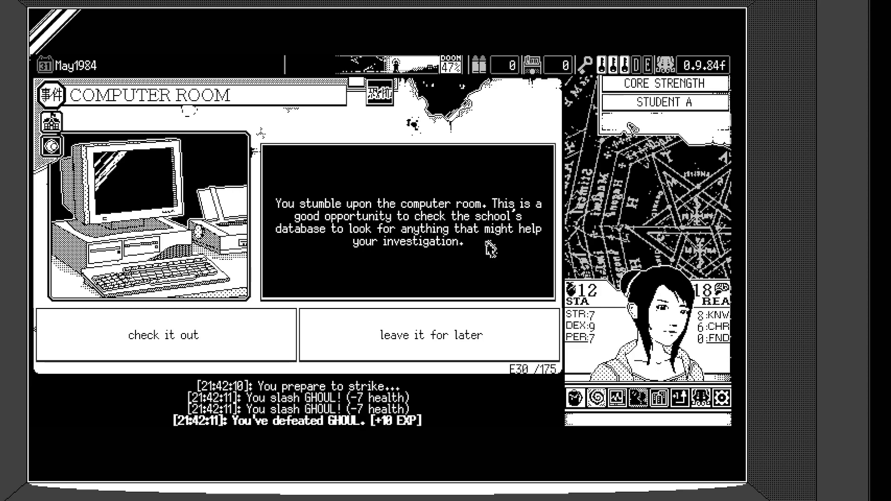
mouse_move(165, 335)
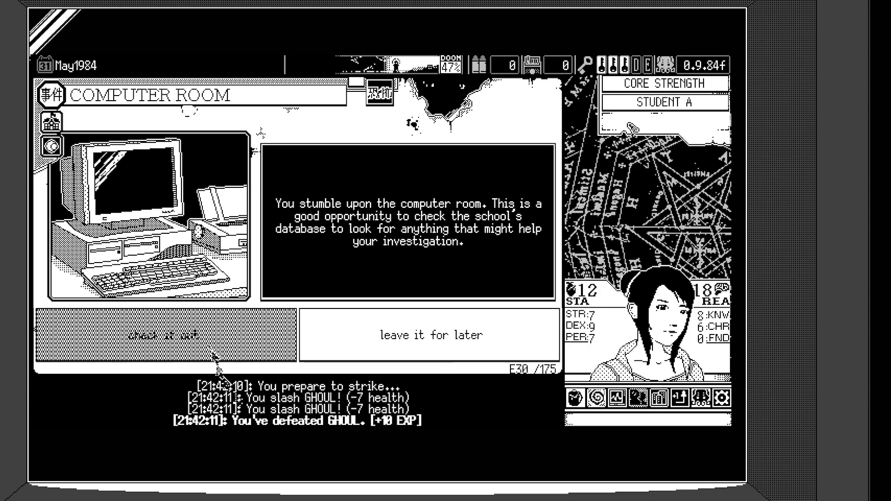
Step: Check out the computer room, deleting the occult file, and resolve the event
click(166, 335)
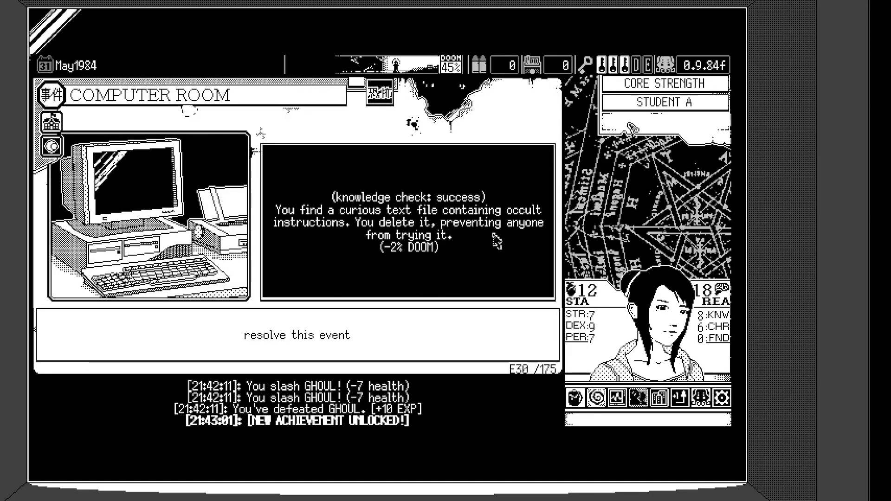
mouse_move(460, 248)
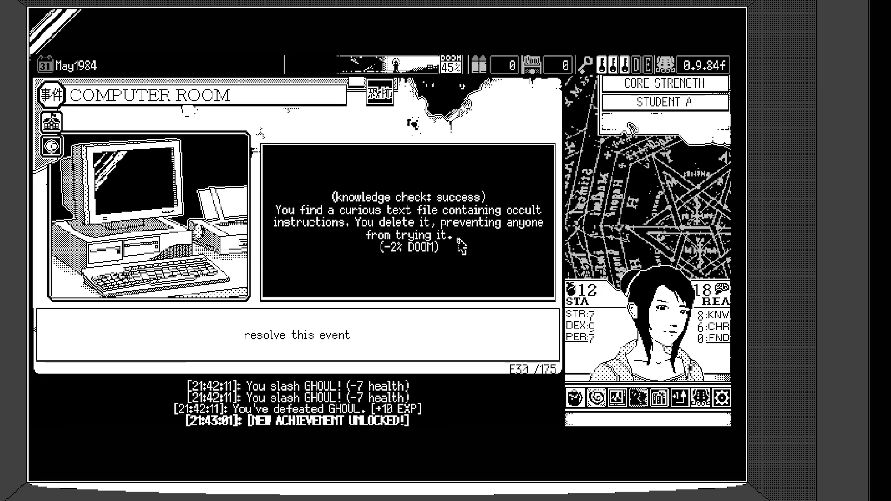
mouse_move(499, 245)
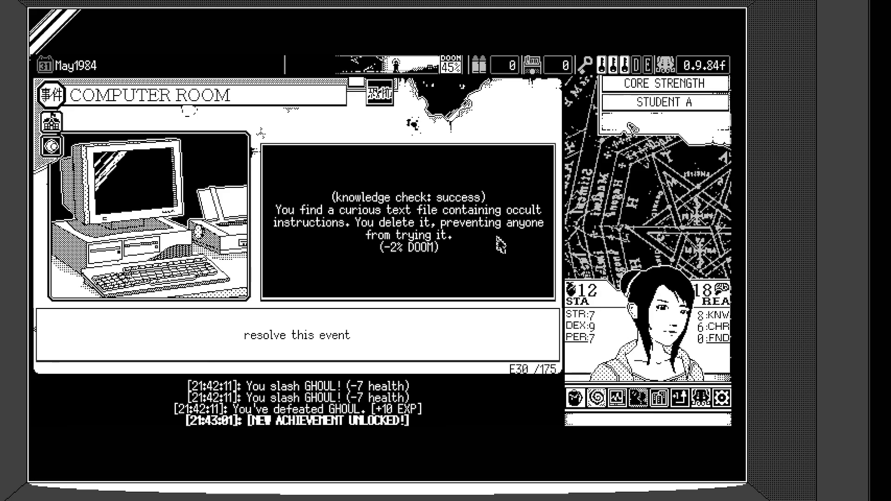
mouse_move(437, 273)
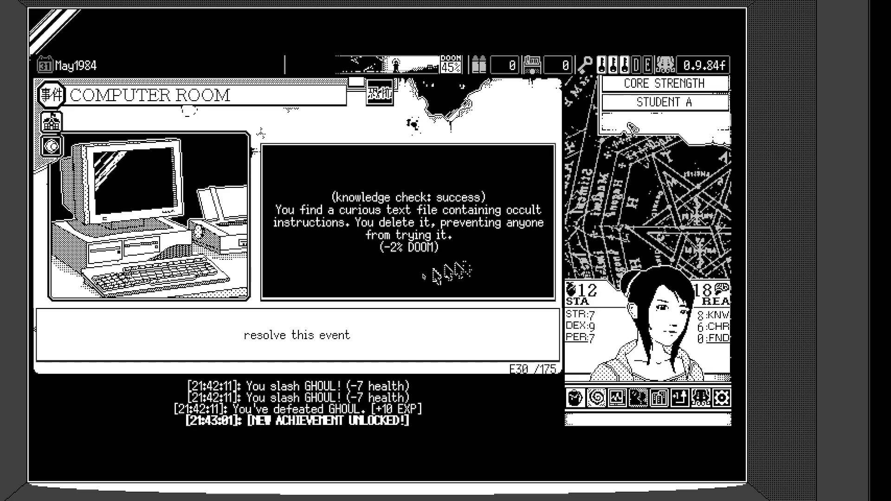
click(296, 335)
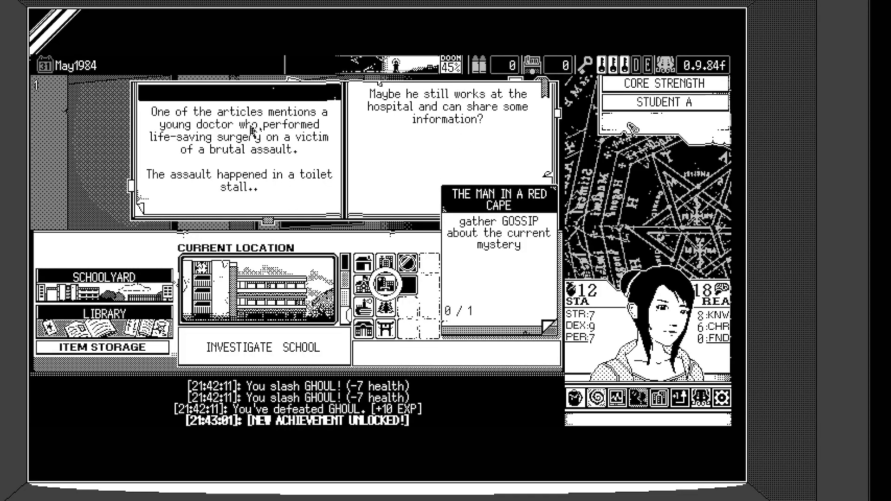
mouse_move(259, 168)
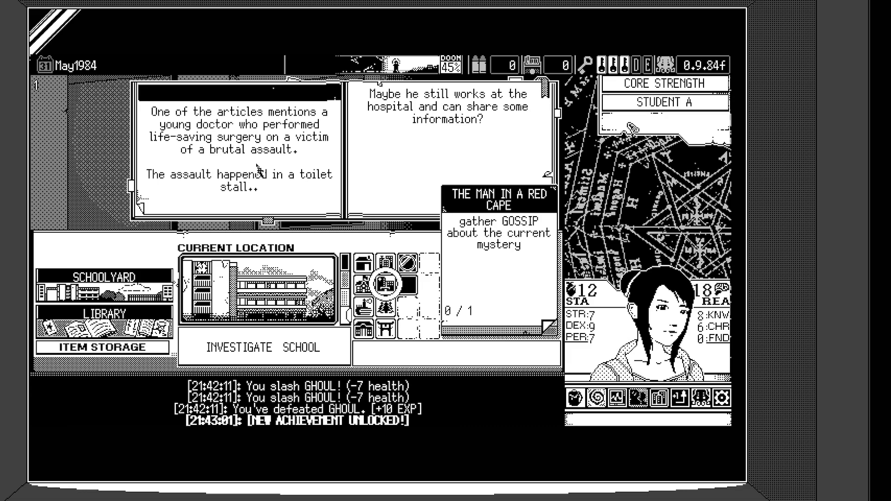
mouse_move(257, 168)
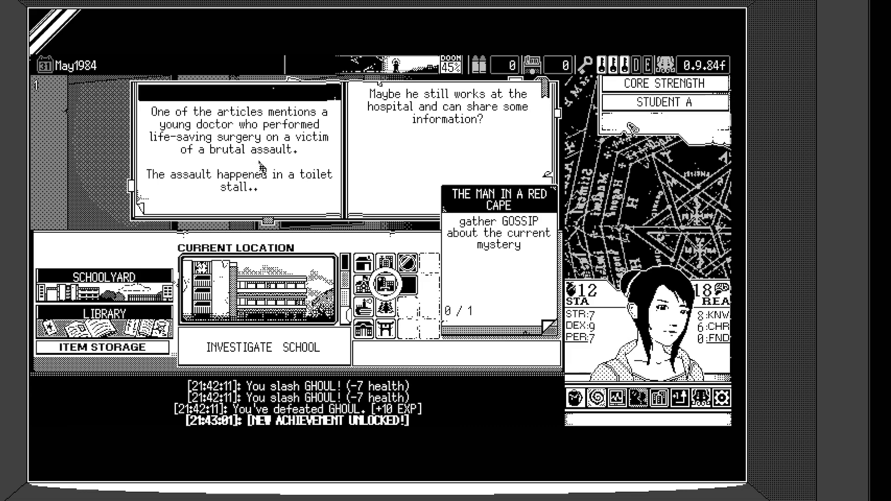
mouse_move(300, 201)
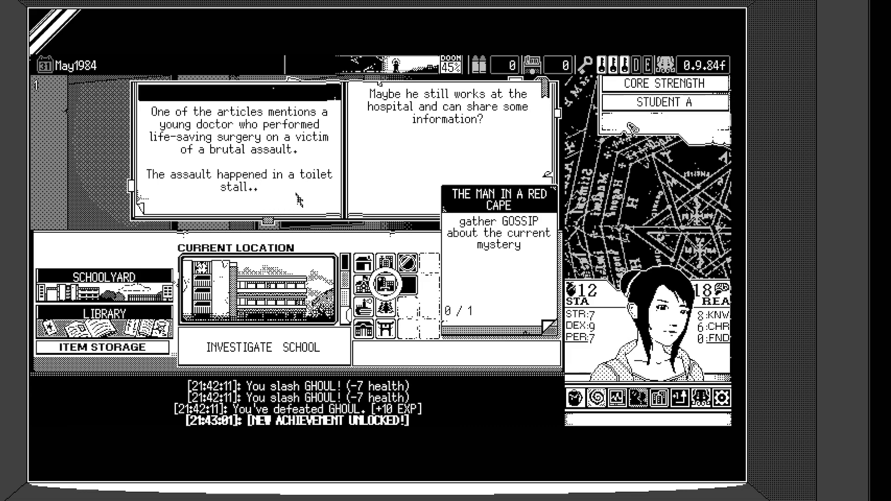
mouse_move(473, 136)
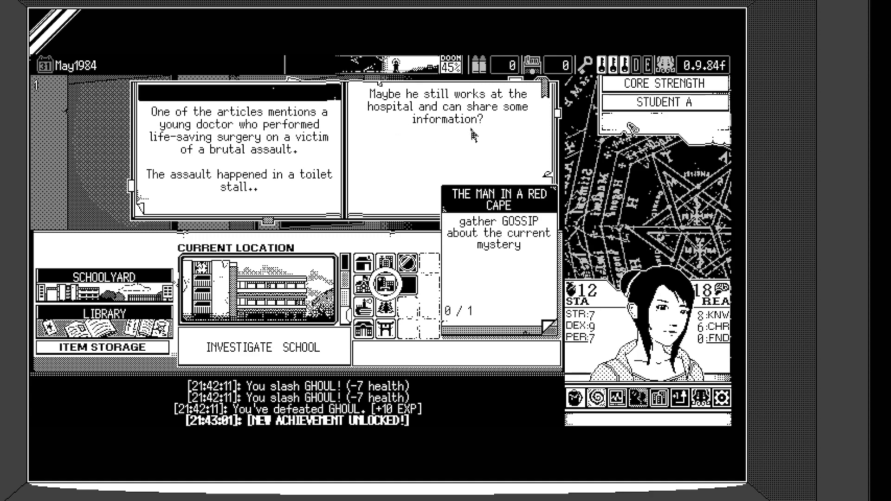
Step: Dismiss the case notebook pages about the young doctor
click(385, 284)
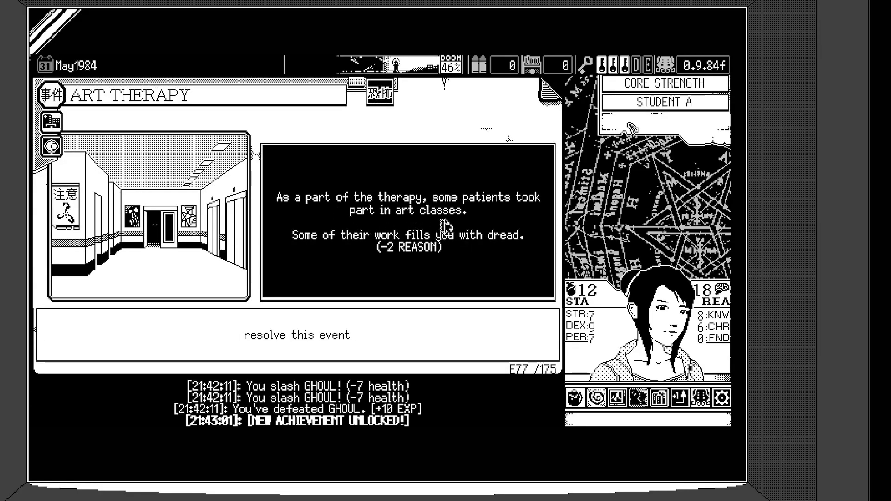
mouse_move(509, 235)
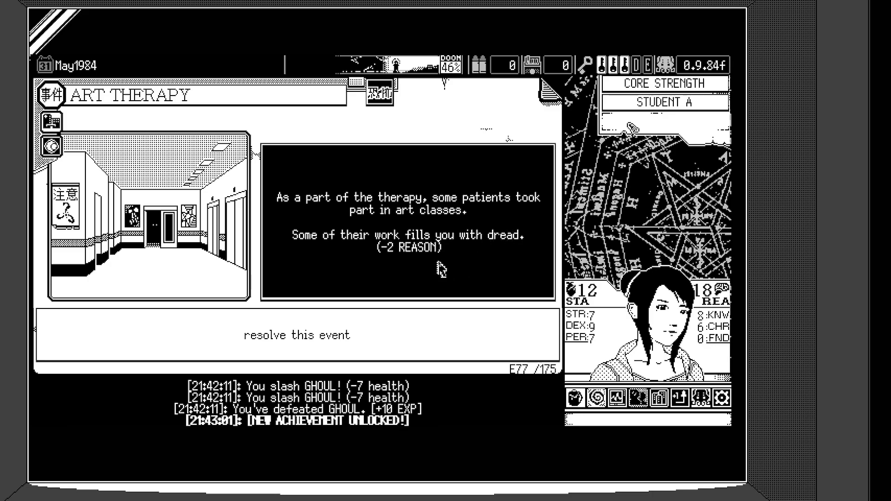
mouse_move(352, 278)
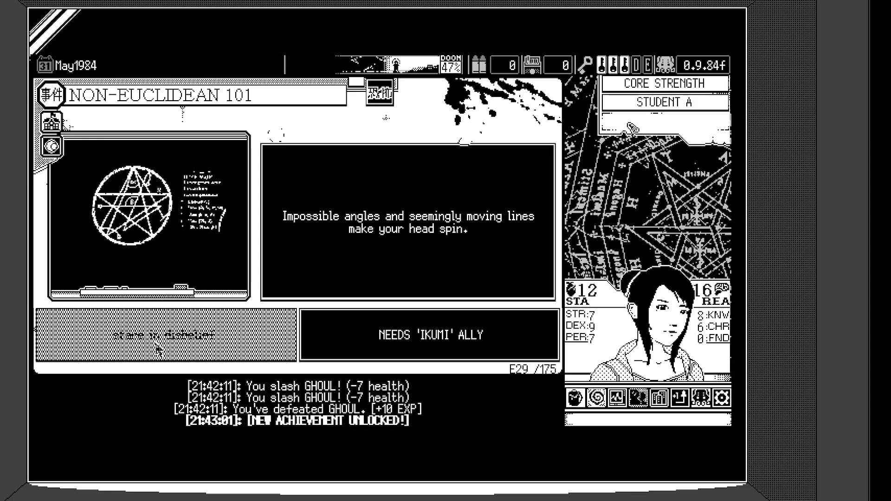
Step: Stare in disbelief for -1 Reason and resolve the Non-Euclidean 101 event
click(165, 334)
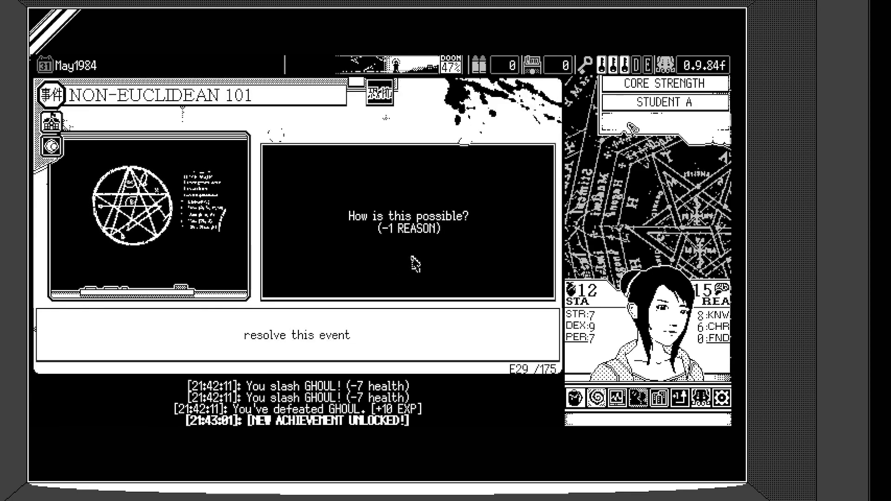
click(296, 335)
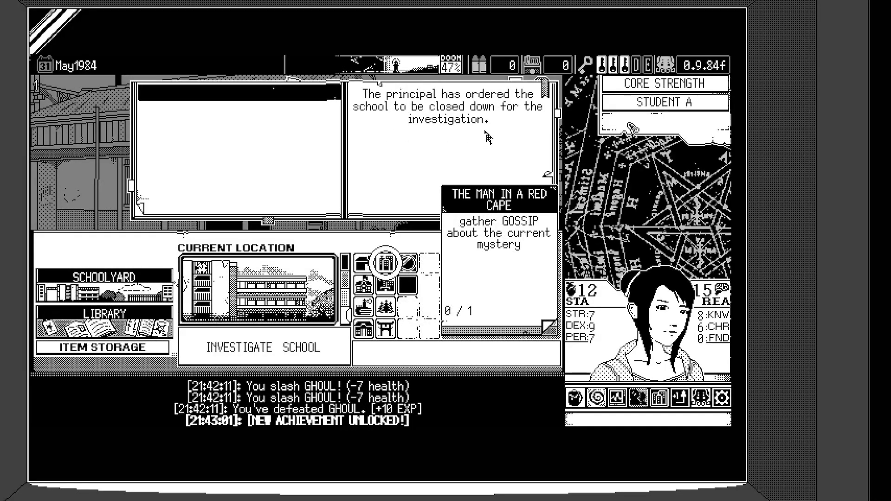
mouse_move(497, 143)
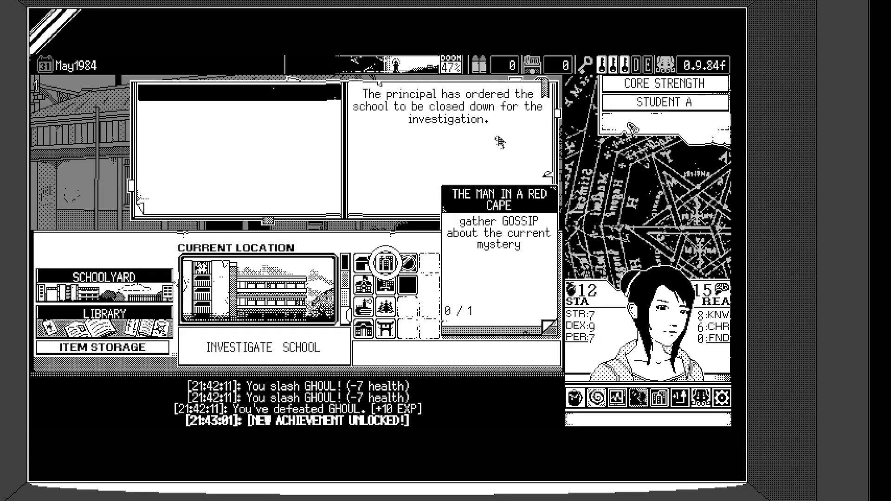
Step: Travel to downtown and begin investigating it
click(386, 264)
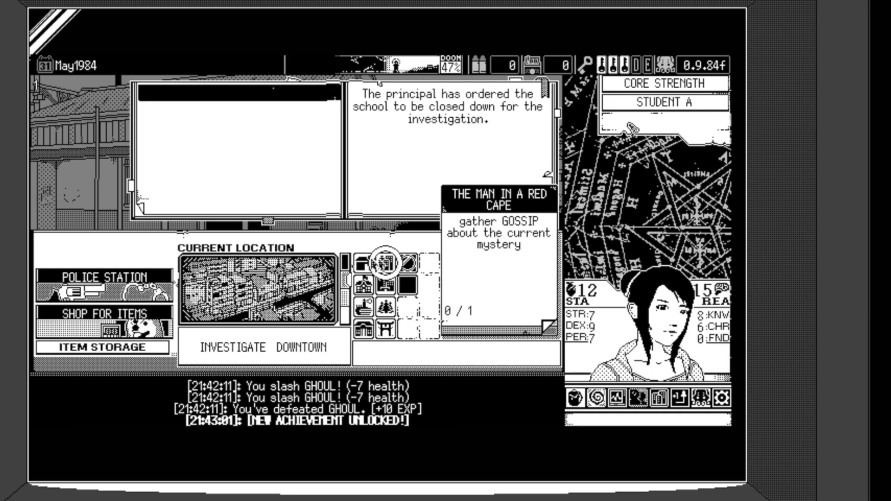
click(264, 347)
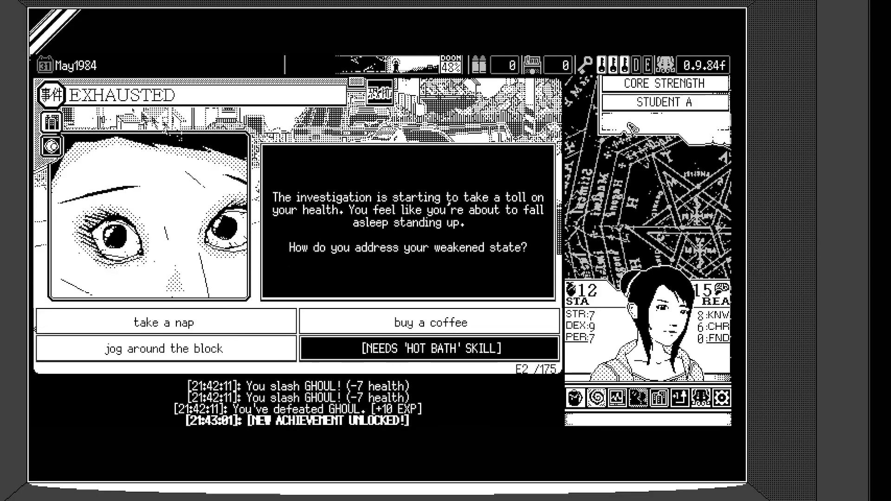
mouse_move(535, 231)
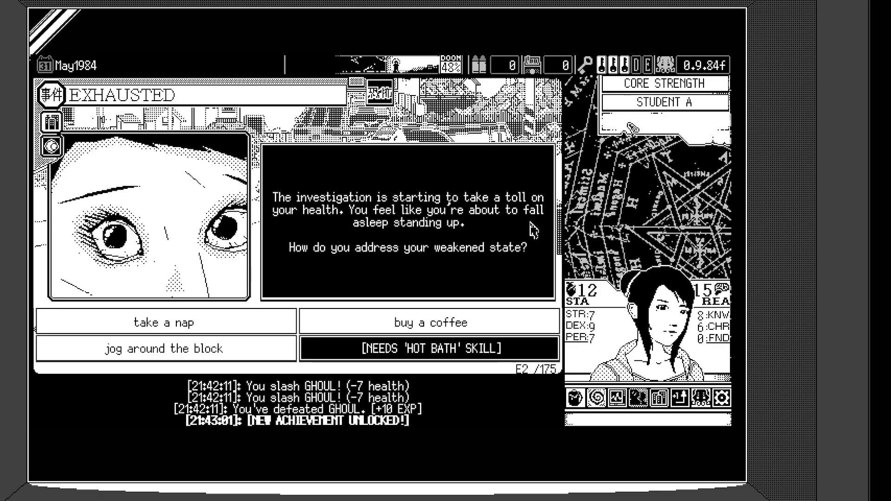
mouse_move(547, 236)
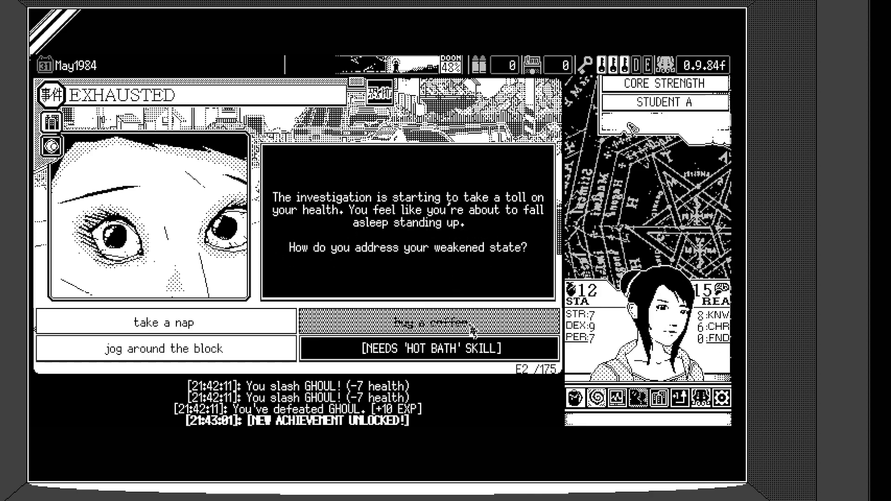
mouse_move(523, 297)
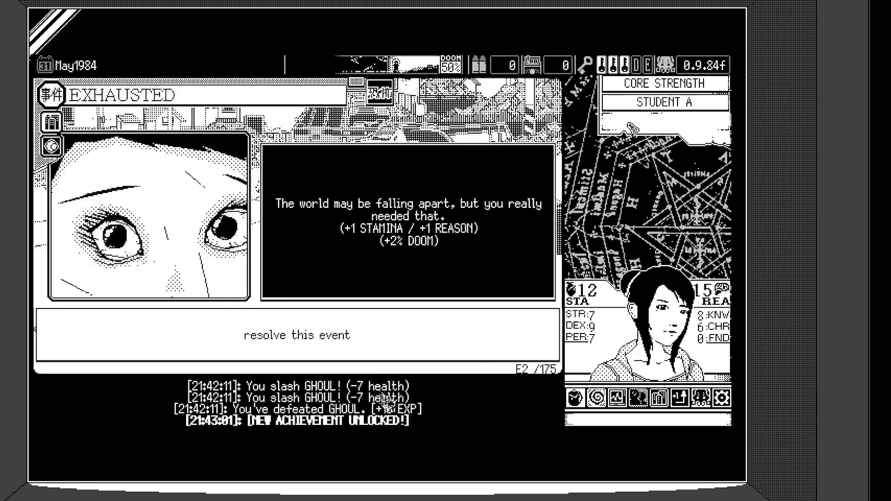
mouse_move(364, 271)
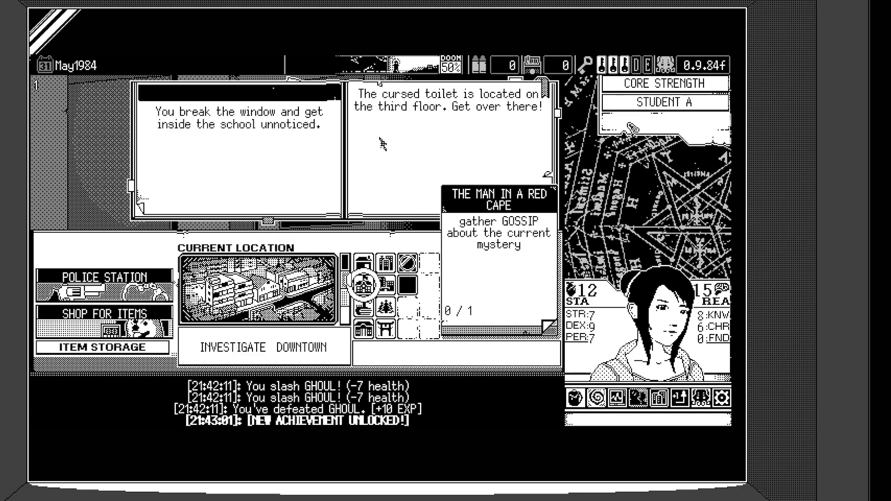
mouse_move(400, 190)
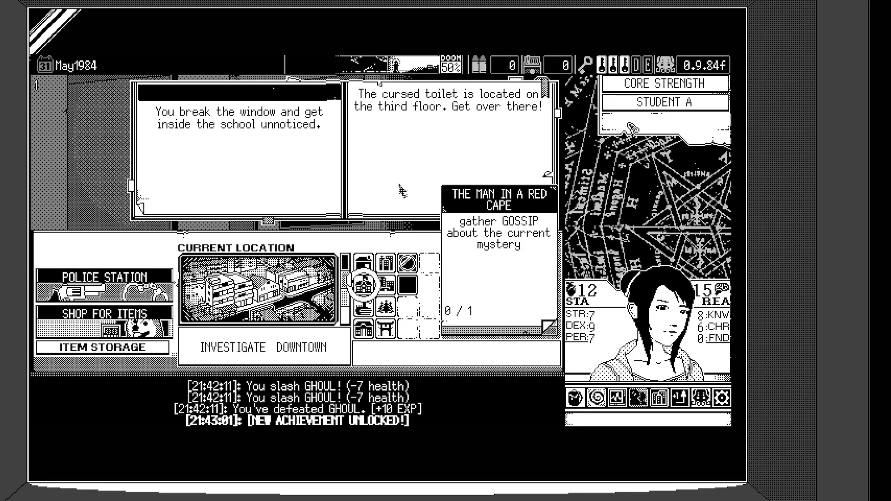
mouse_move(389, 190)
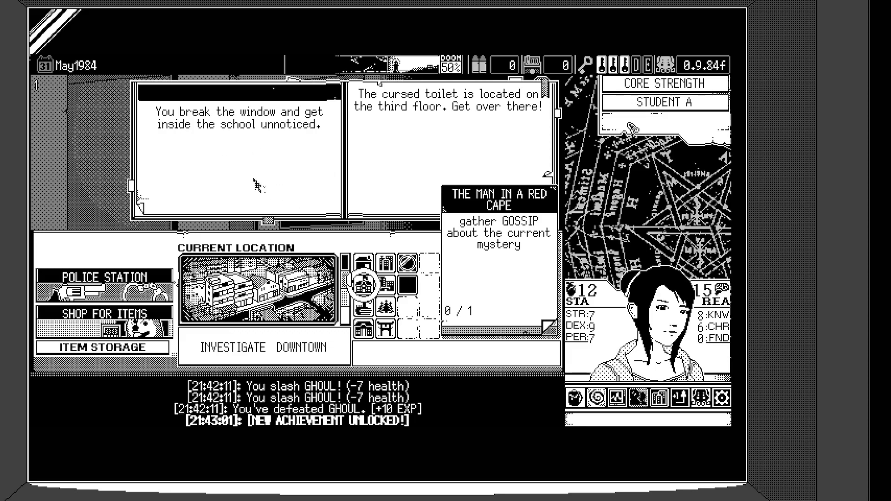
mouse_move(254, 183)
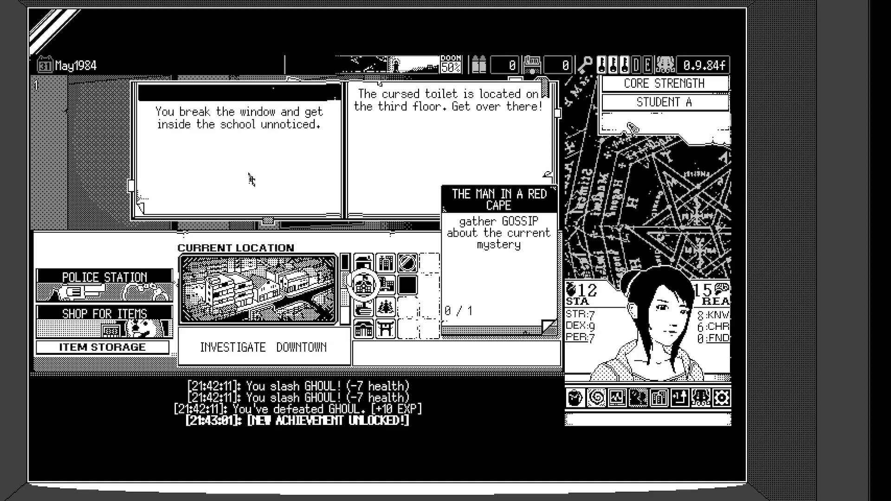
mouse_move(244, 156)
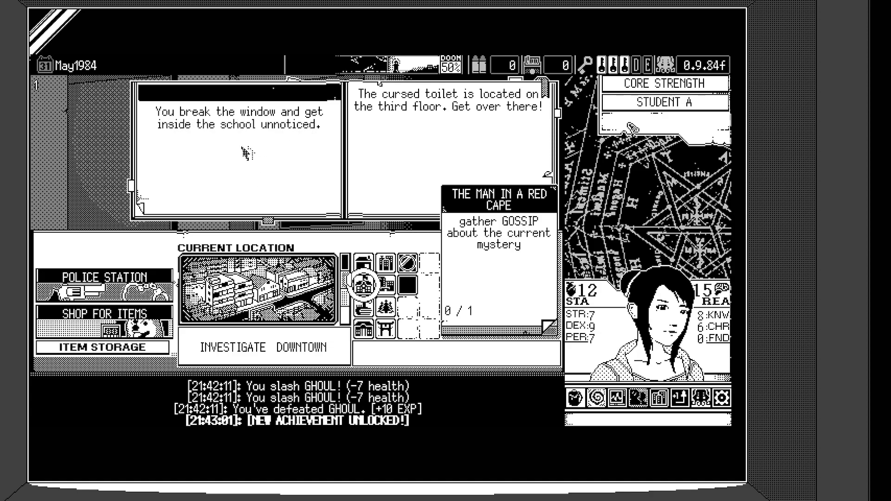
mouse_move(477, 136)
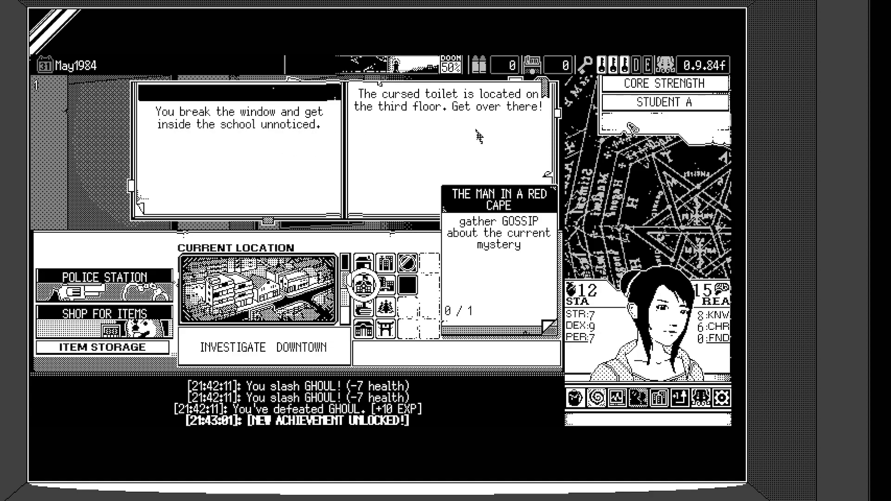
mouse_move(495, 129)
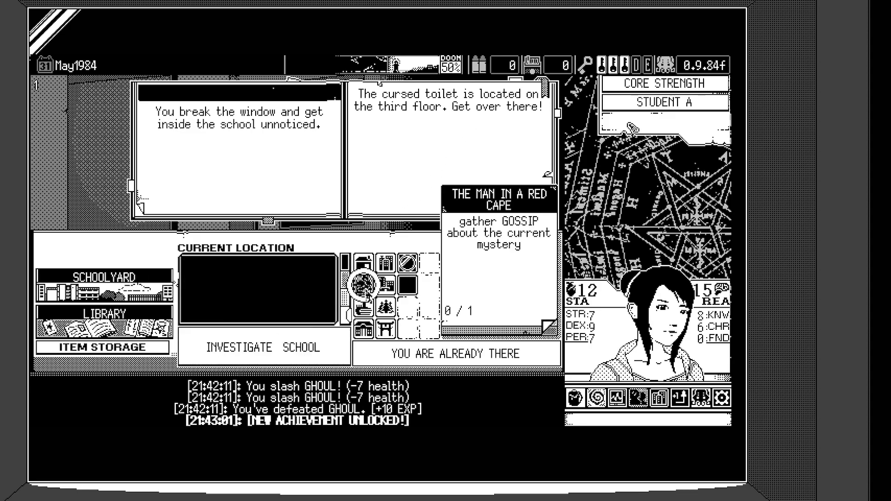
Step: Begin investigating the school for the cursed toilet
click(103, 313)
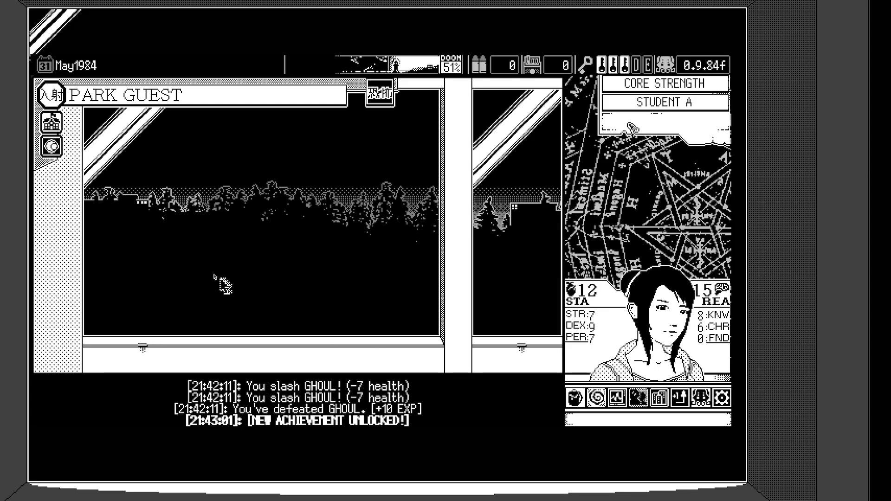
mouse_move(221, 292)
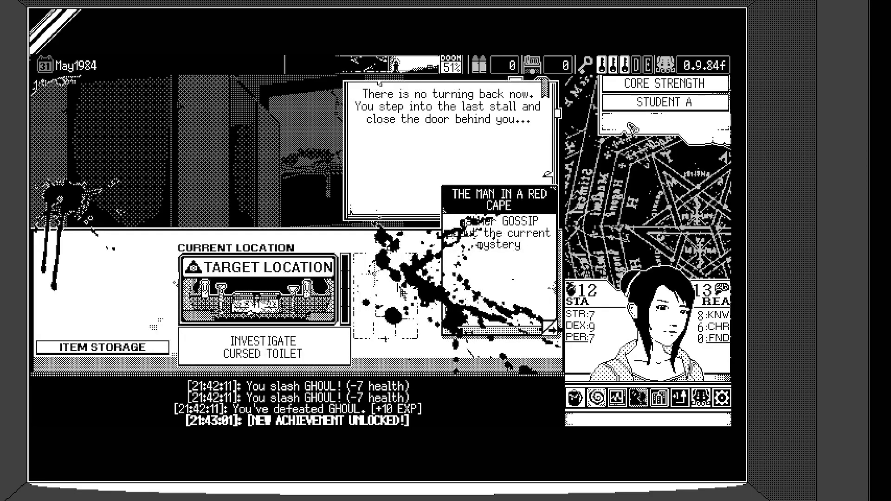
mouse_move(490, 145)
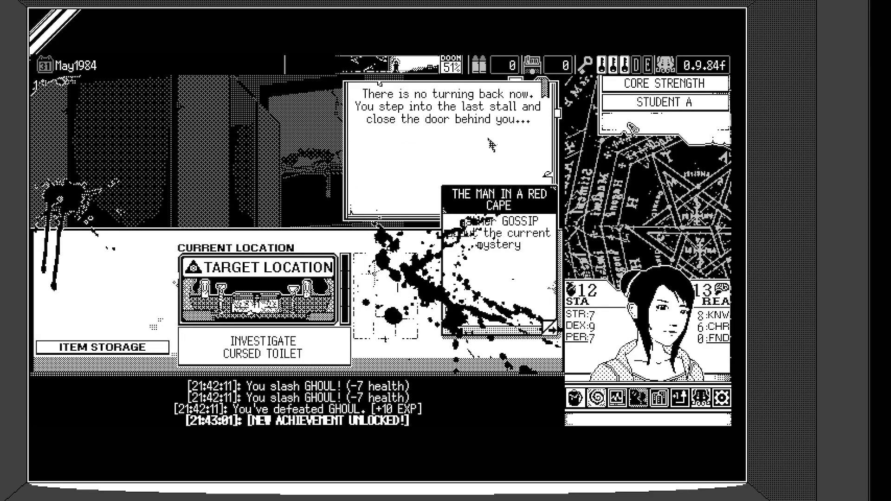
mouse_move(475, 153)
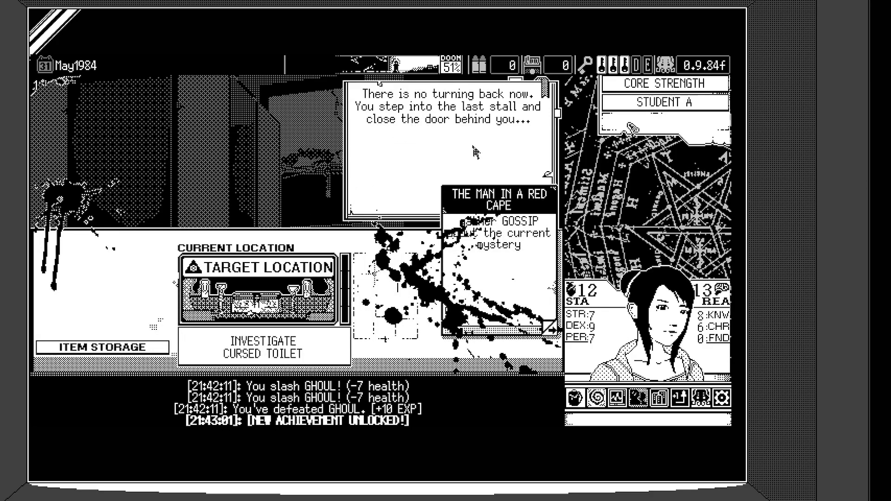
mouse_move(471, 155)
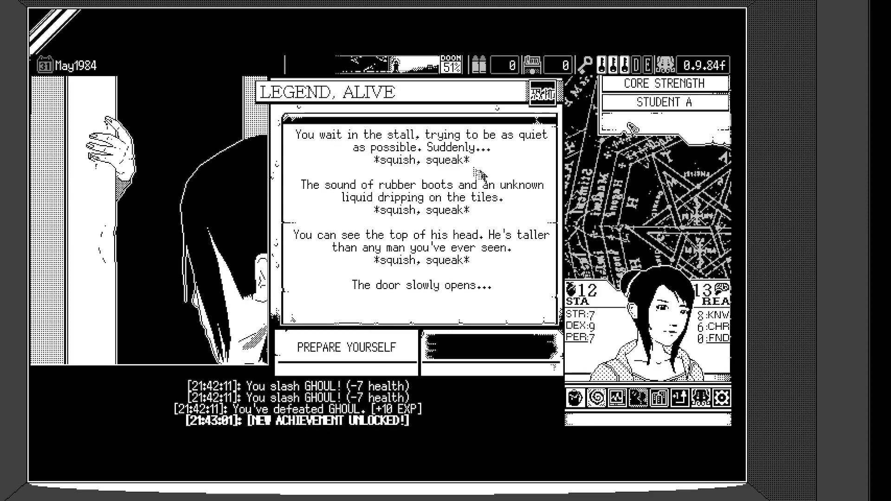
mouse_move(508, 219)
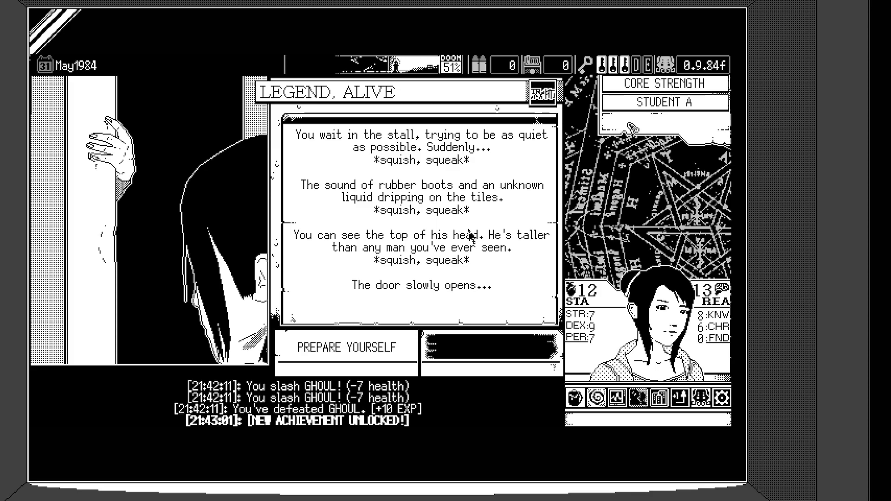
mouse_move(511, 266)
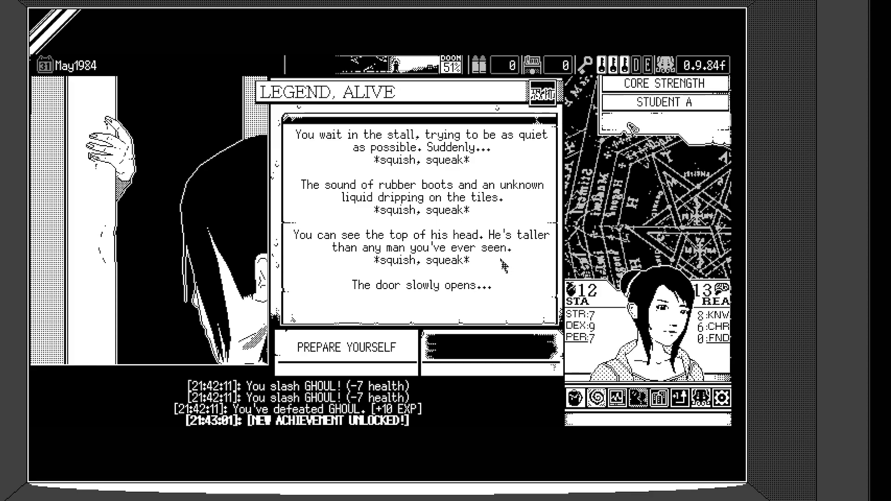
mouse_move(492, 298)
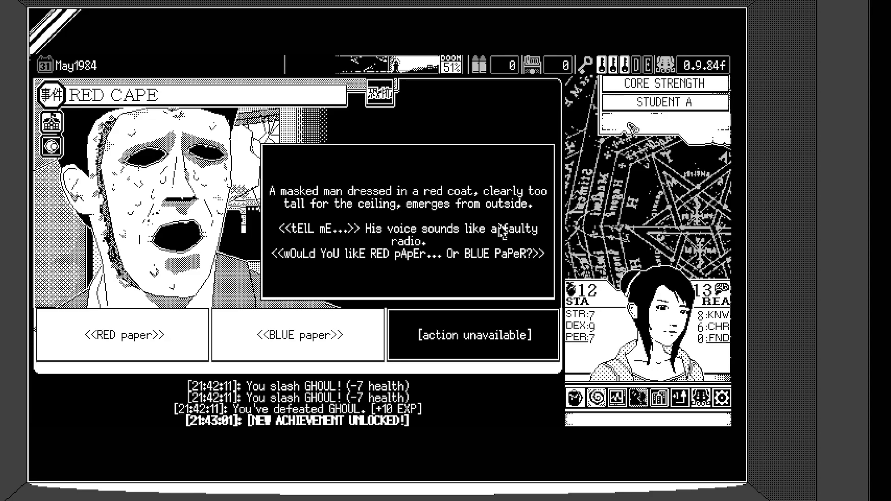
mouse_move(429, 252)
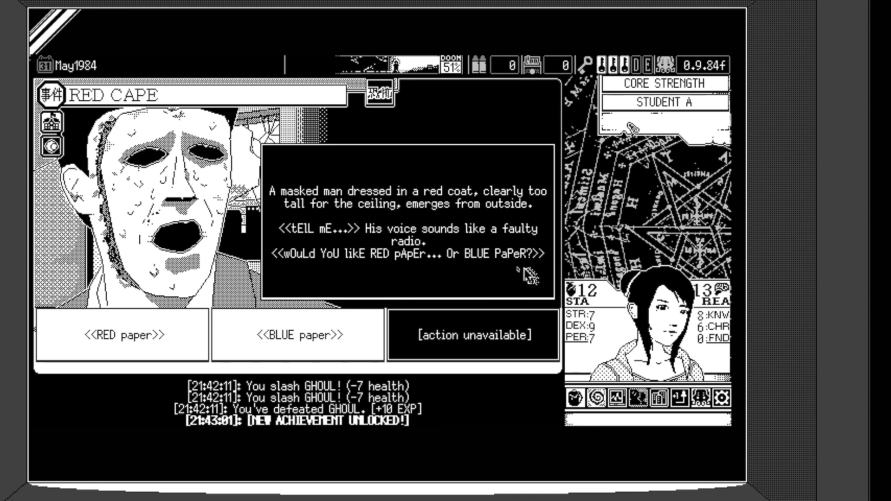
mouse_move(275, 281)
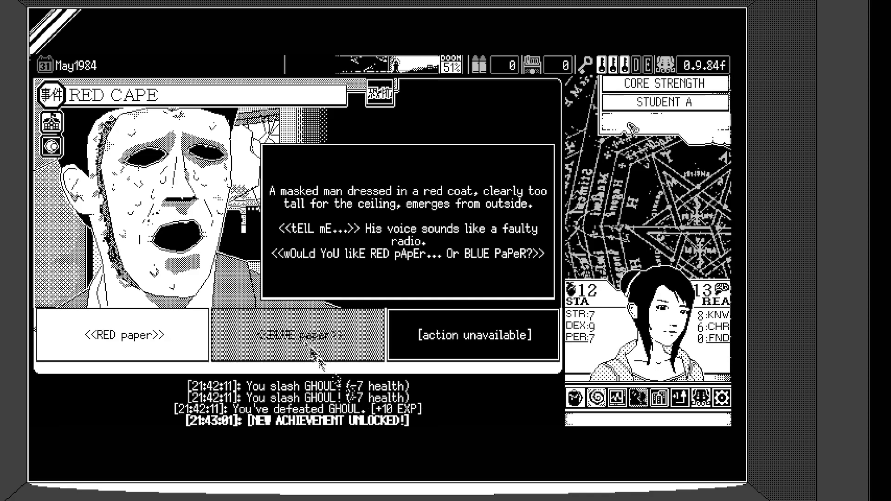
Step: Answer the Red Cape with blue paper, taking -4 Stamina, and resolve the event
click(300, 335)
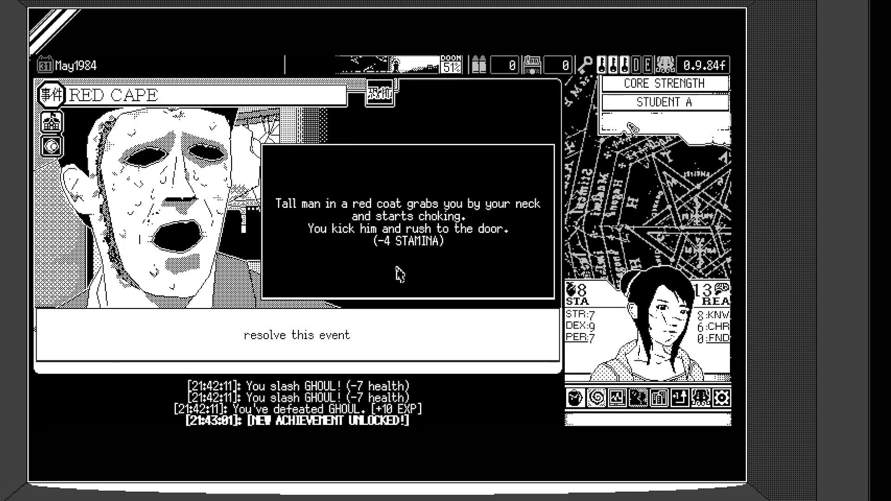
mouse_move(420, 250)
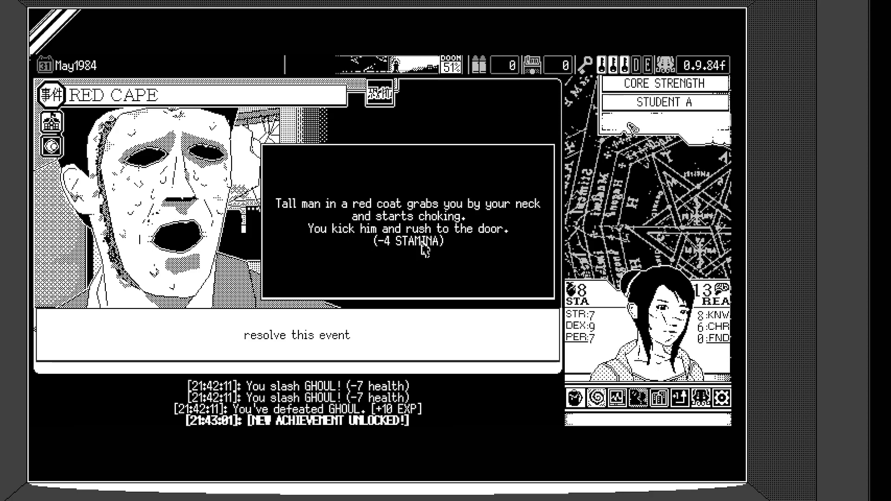
click(297, 334)
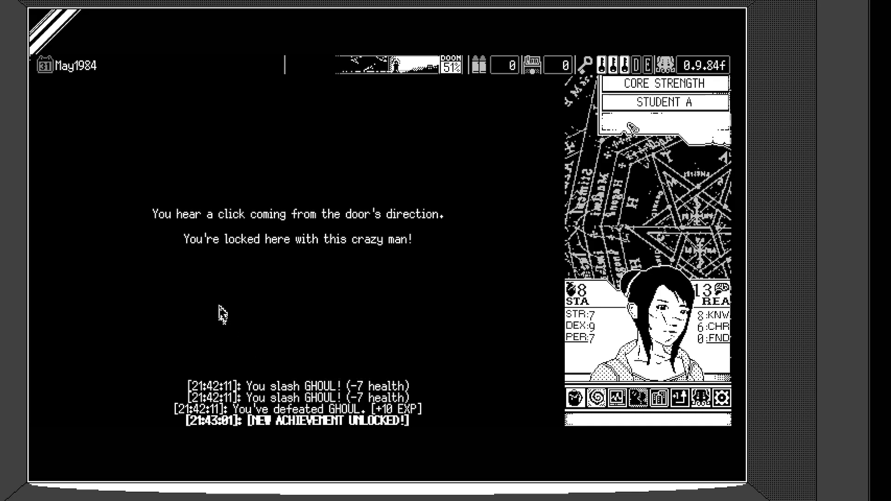
mouse_move(328, 284)
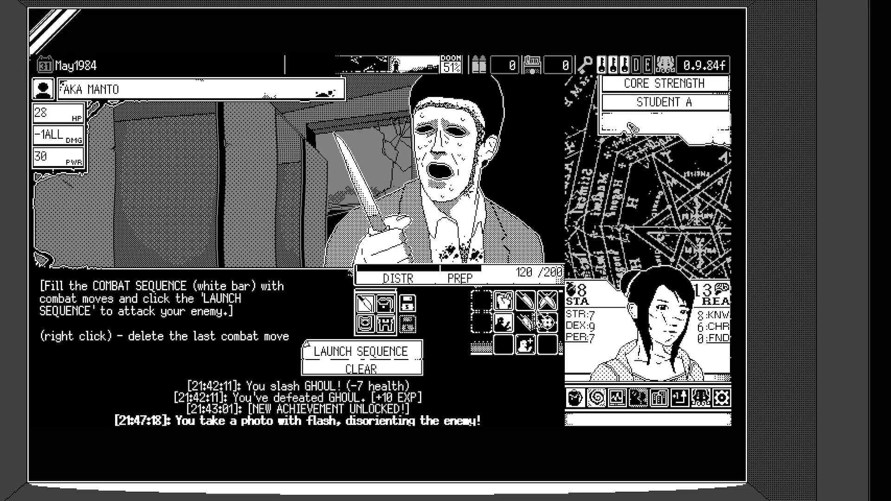
Step: Add an S.ATK strike to the sequence and launch it, cutting Aka Manto to 21 HP
click(363, 351)
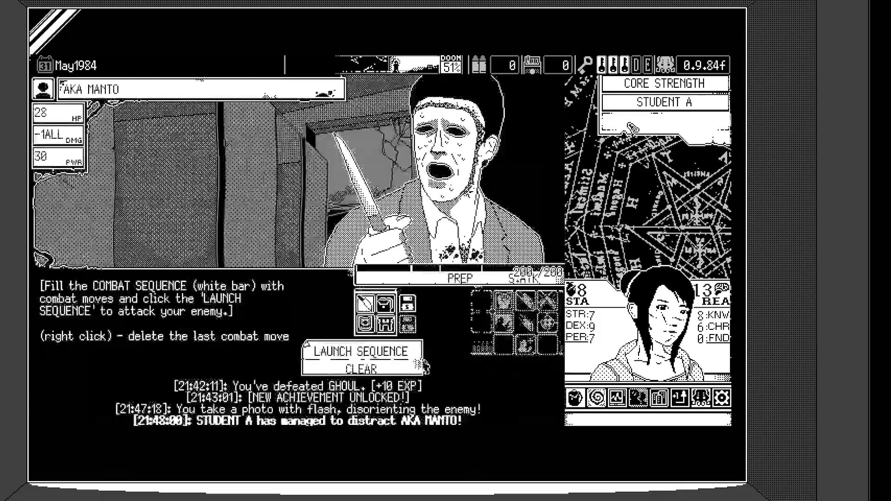
click(360, 351)
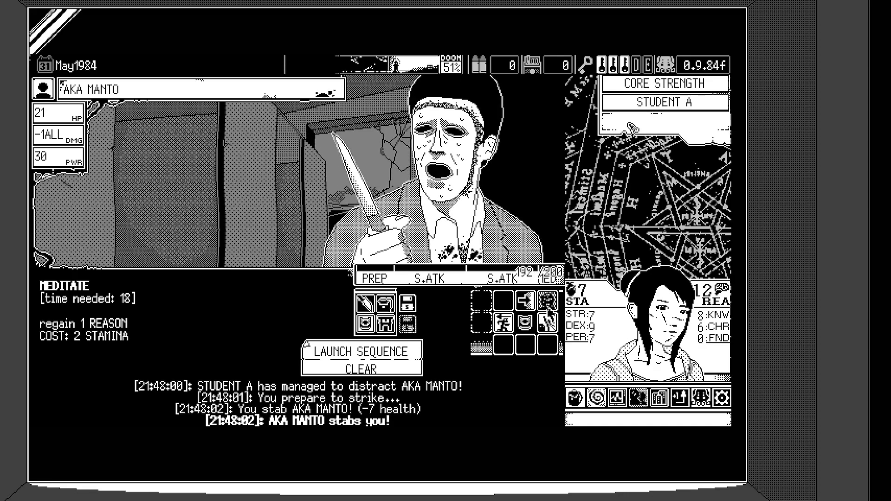
Step: Launch the PREP, S.ATK and MEDITATE sequence, wearing Aka Manto down to 7 HP
click(360, 351)
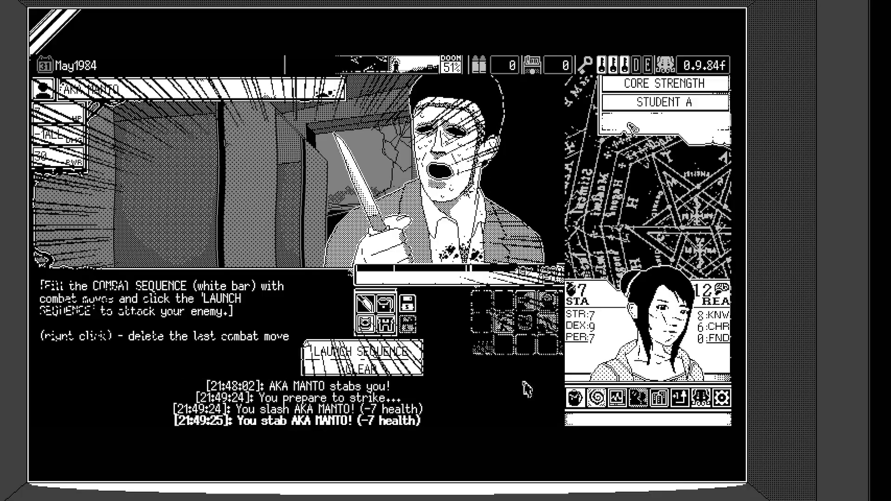
click(360, 351)
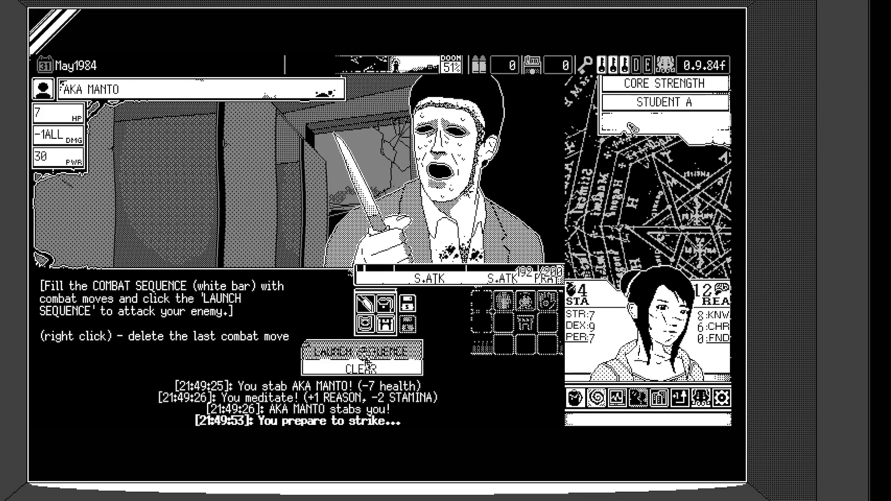
Step: Launch the finishing attacks and resolve combat, earning Ending B and the Crestfallen Mask
click(361, 353)
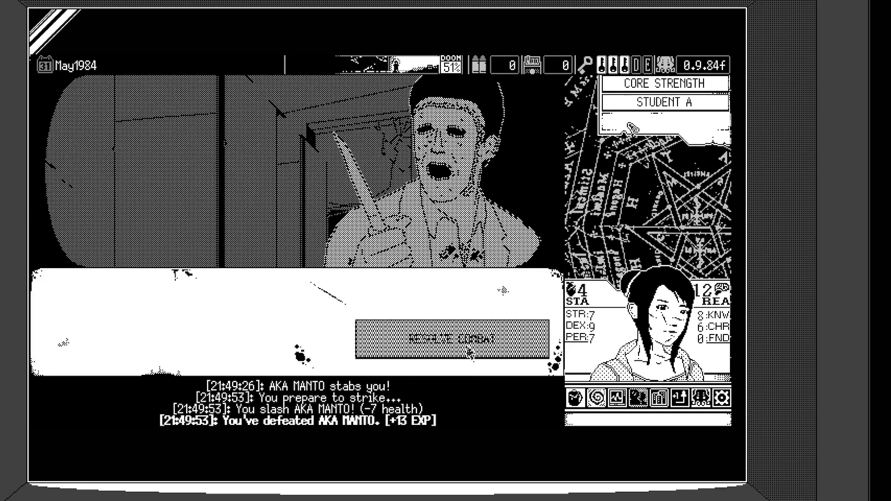
click(426, 337)
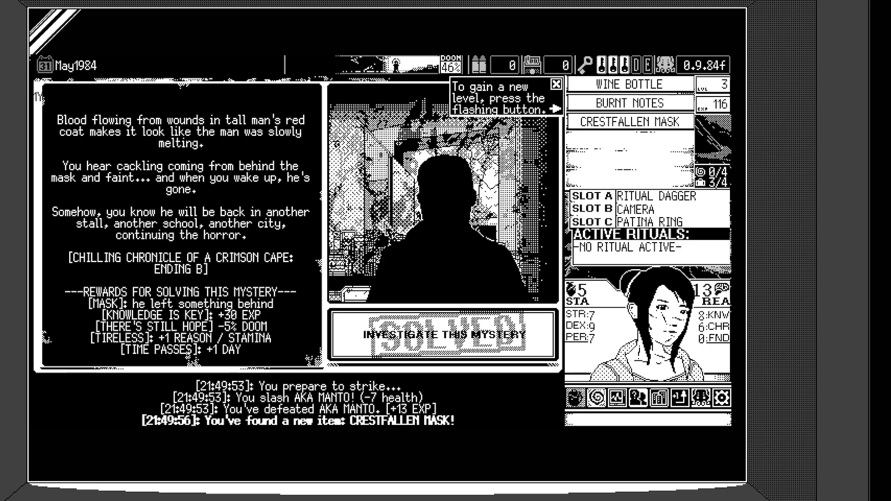
mouse_move(434, 212)
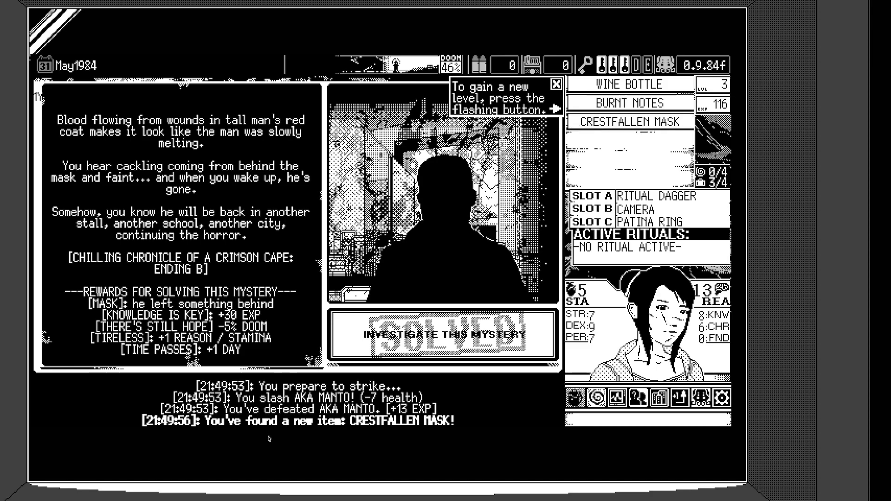
mouse_move(270, 437)
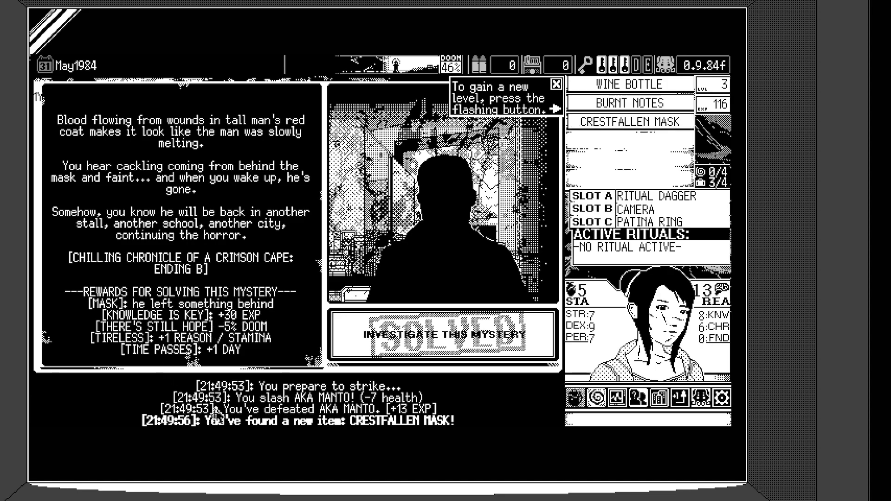
Step: Dismiss the solved mystery report and swap the equipped mask back for the ring
click(445, 334)
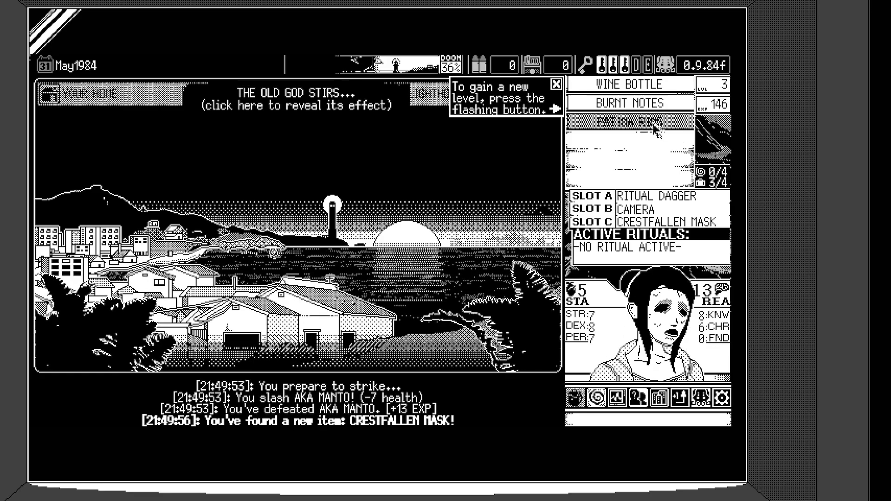
click(628, 121)
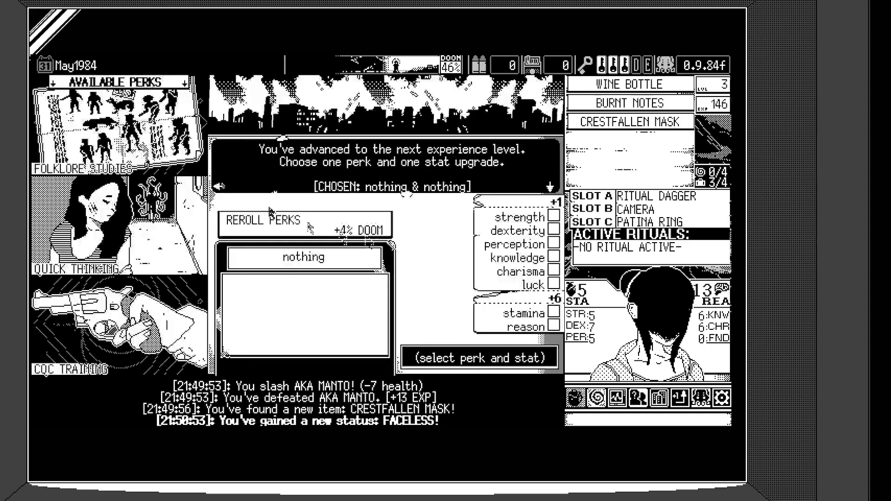
Step: Level up with the Quick Thinking perk and a stamina upgrade
click(90, 125)
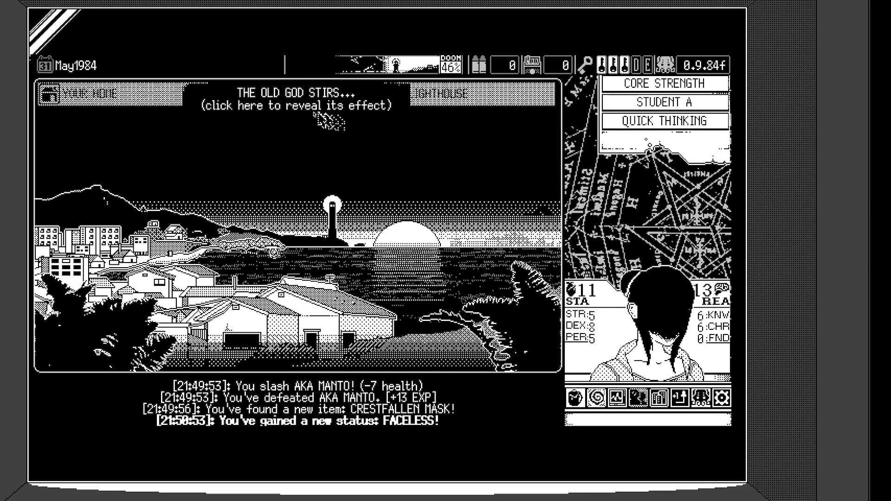
Step: Reveal and dismiss the Old God's Contaminated Water effect, then travel to Your Home
click(295, 97)
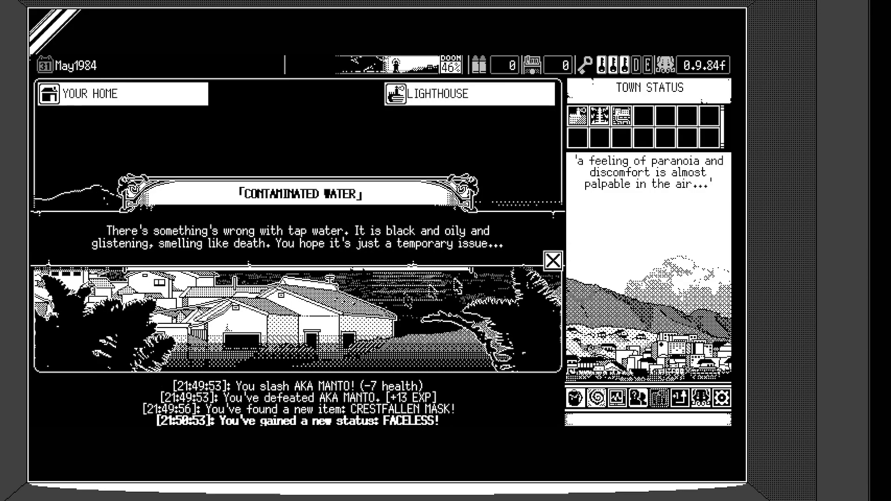
click(553, 260)
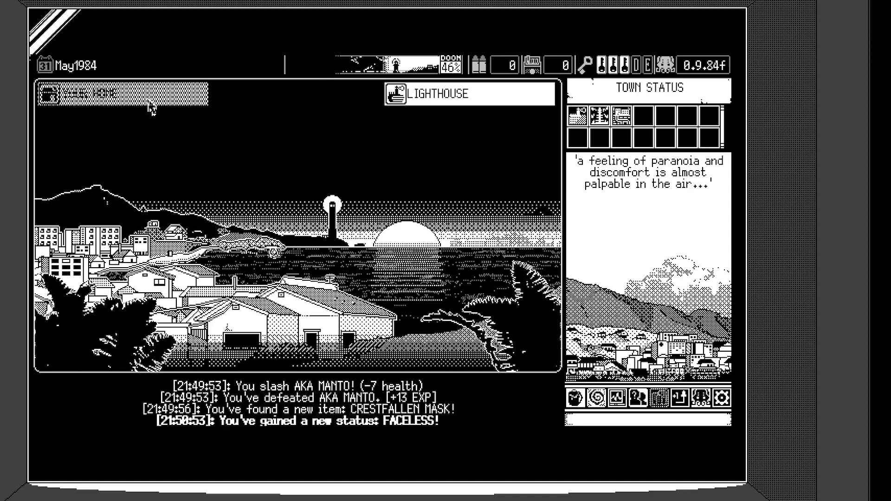
click(125, 95)
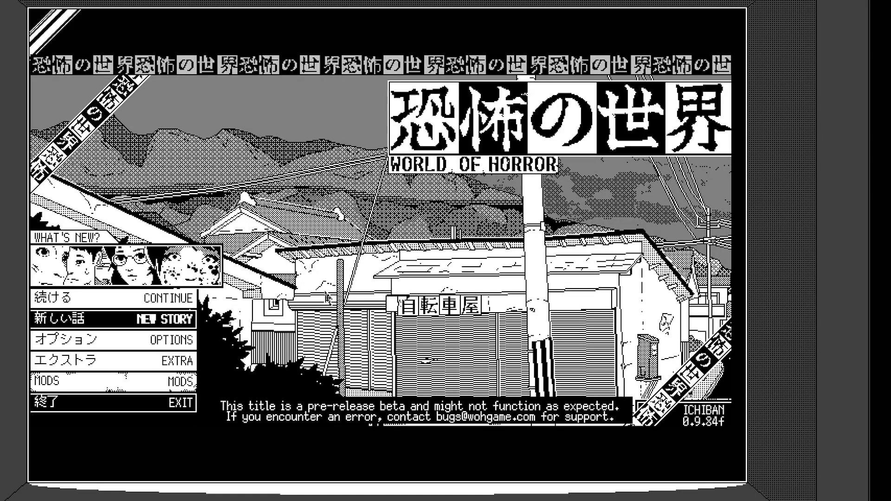
mouse_move(326, 300)
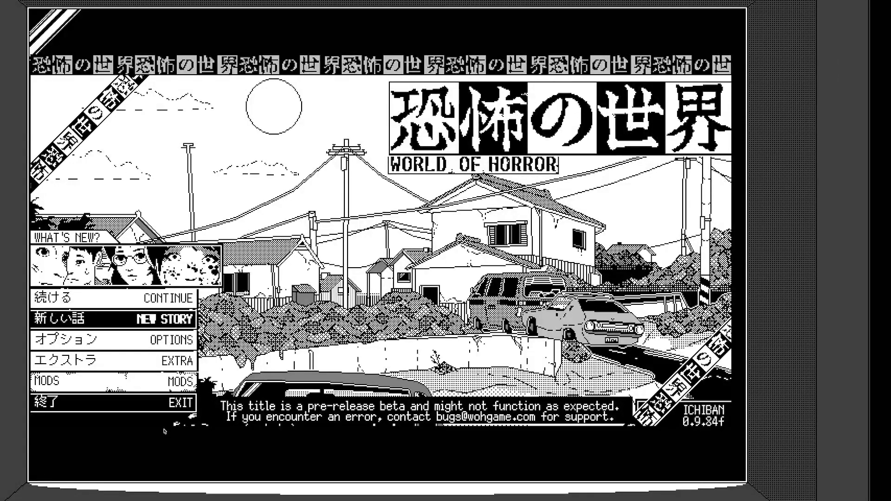
mouse_move(165, 449)
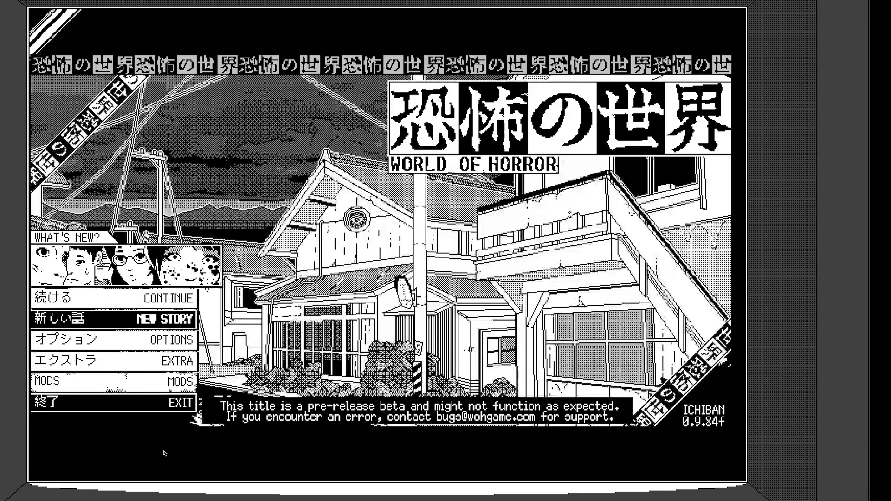
mouse_move(175, 447)
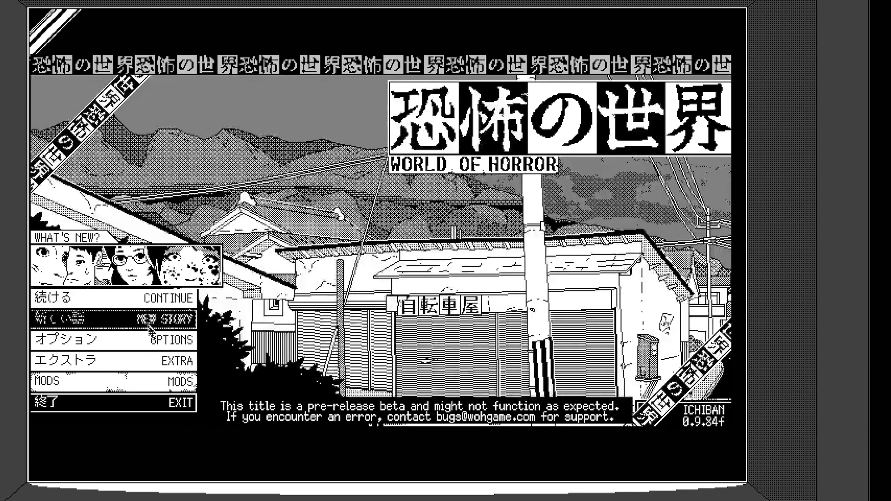
mouse_move(113, 319)
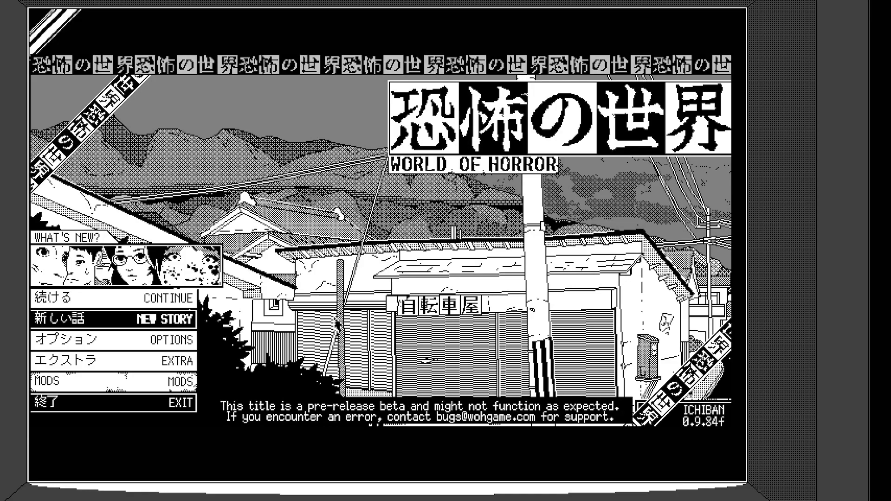